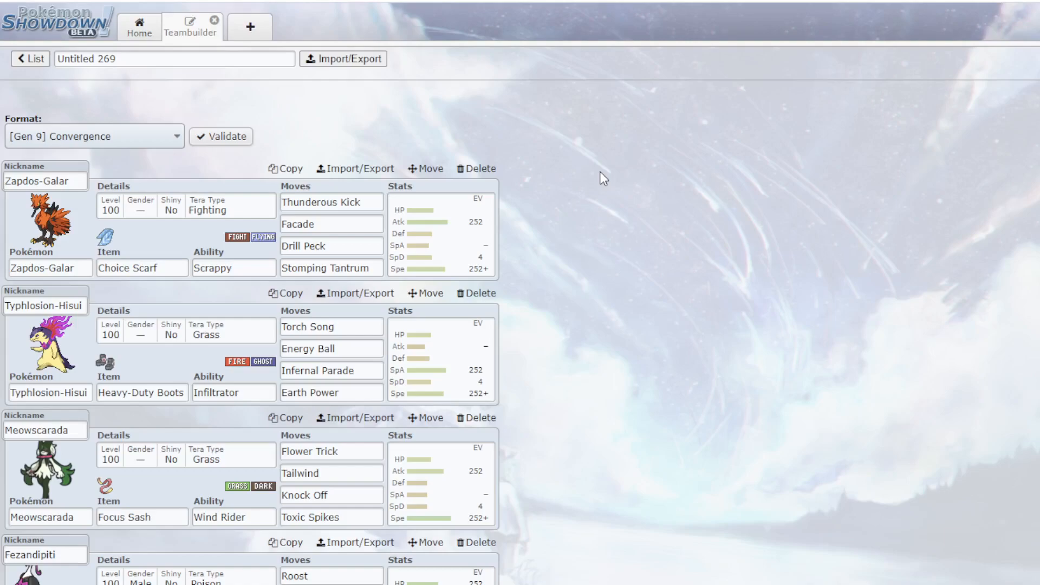
mouse_move(568, 140)
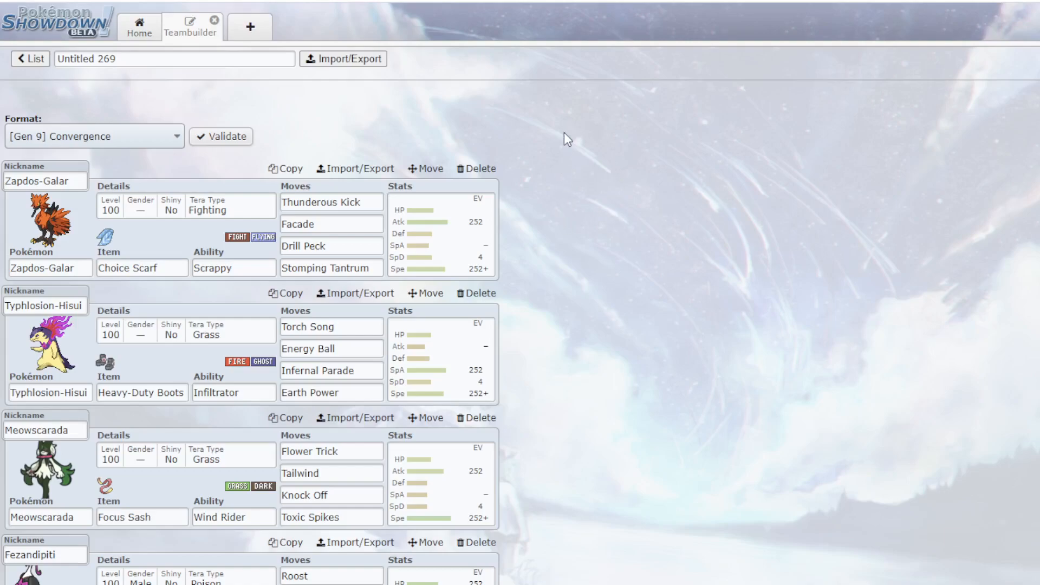
mouse_move(497, 119)
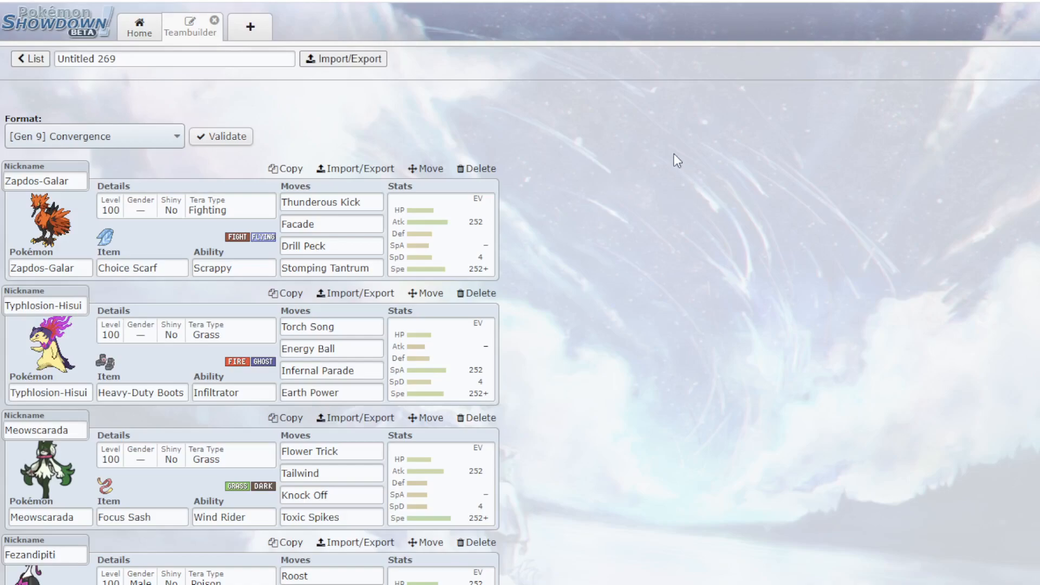
mouse_move(597, 148)
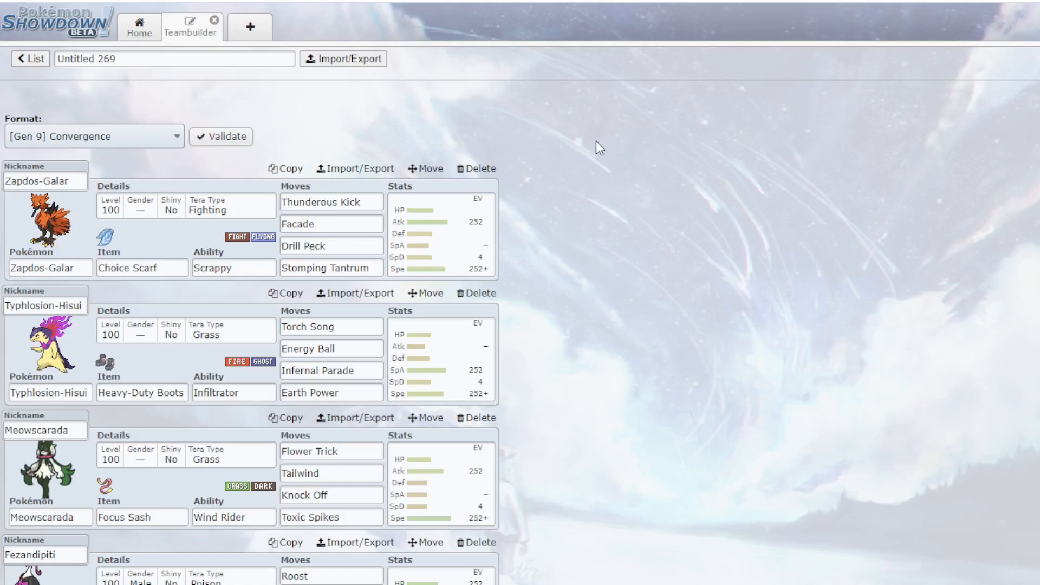
mouse_move(433, 123)
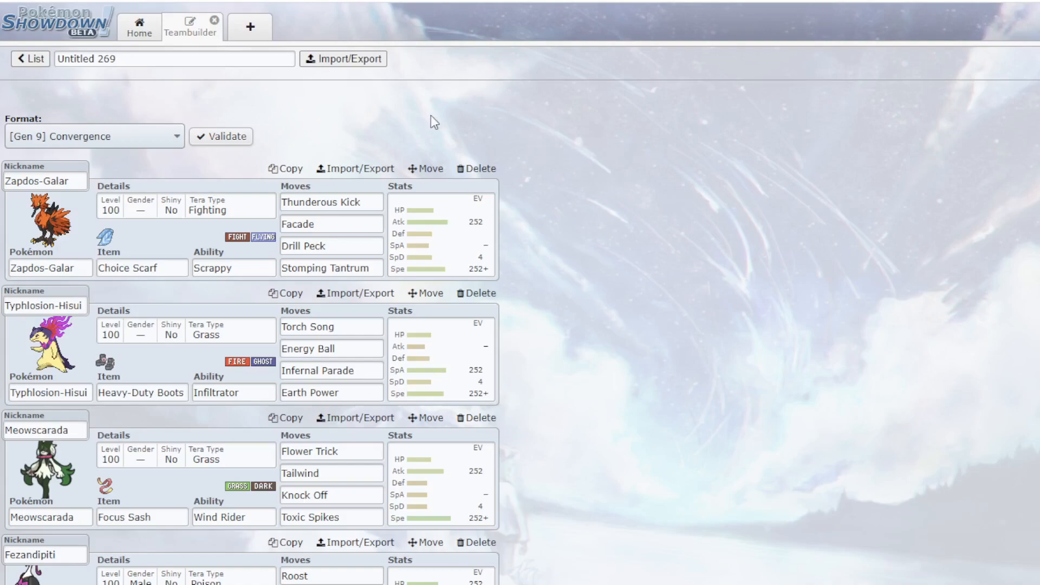
mouse_move(748, 87)
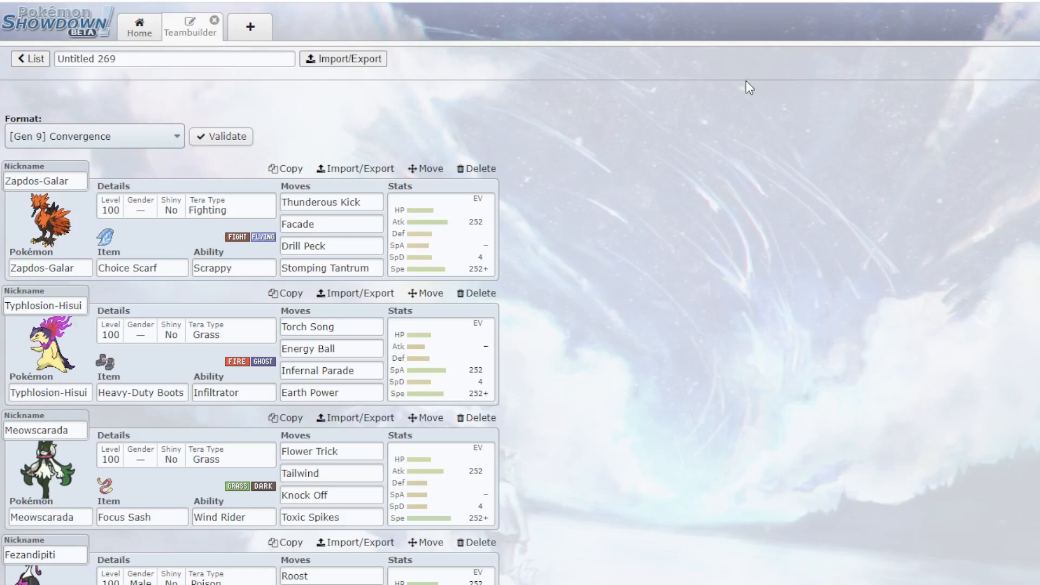
mouse_move(721, 85)
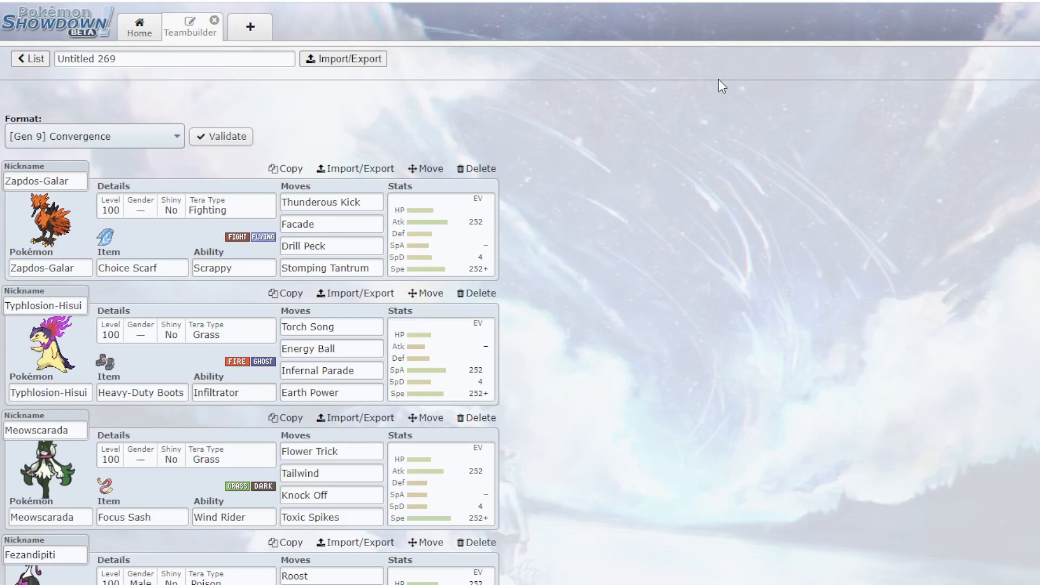
mouse_move(98, 136)
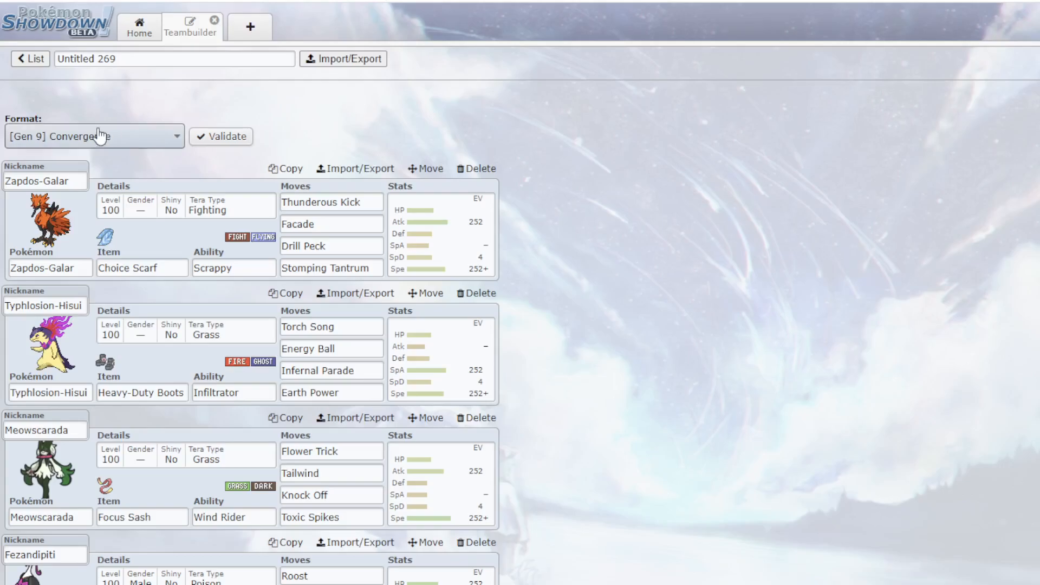
- Keep Gen 9 Convergence as the team's format and scroll through the team
click(94, 136)
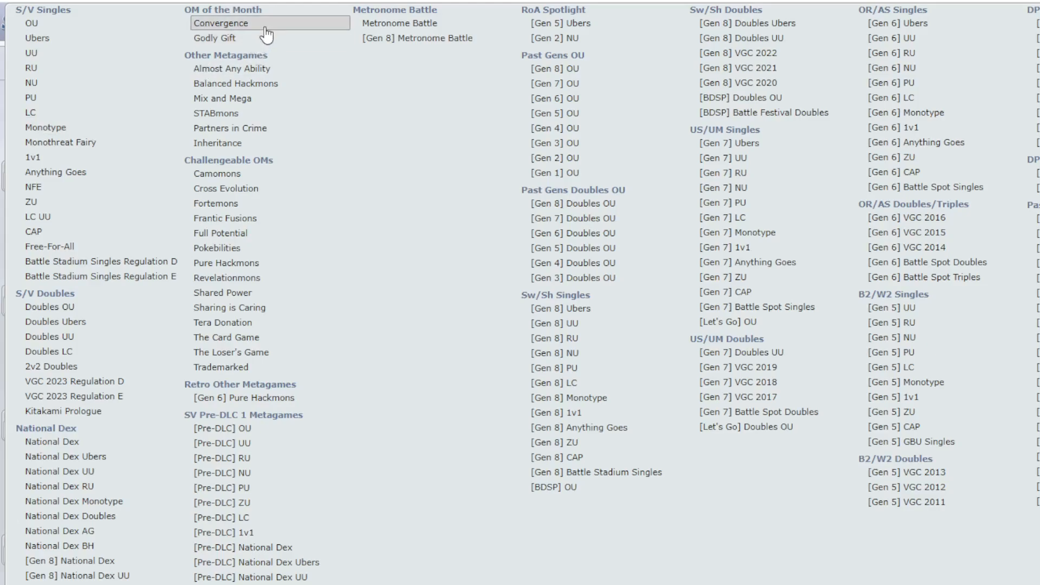
click(221, 24)
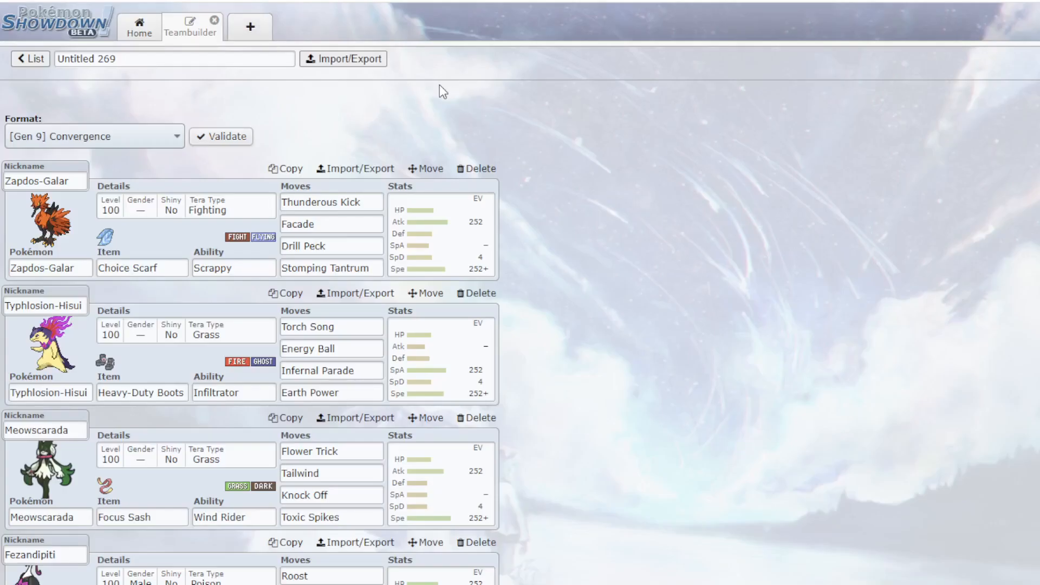
mouse_move(564, 142)
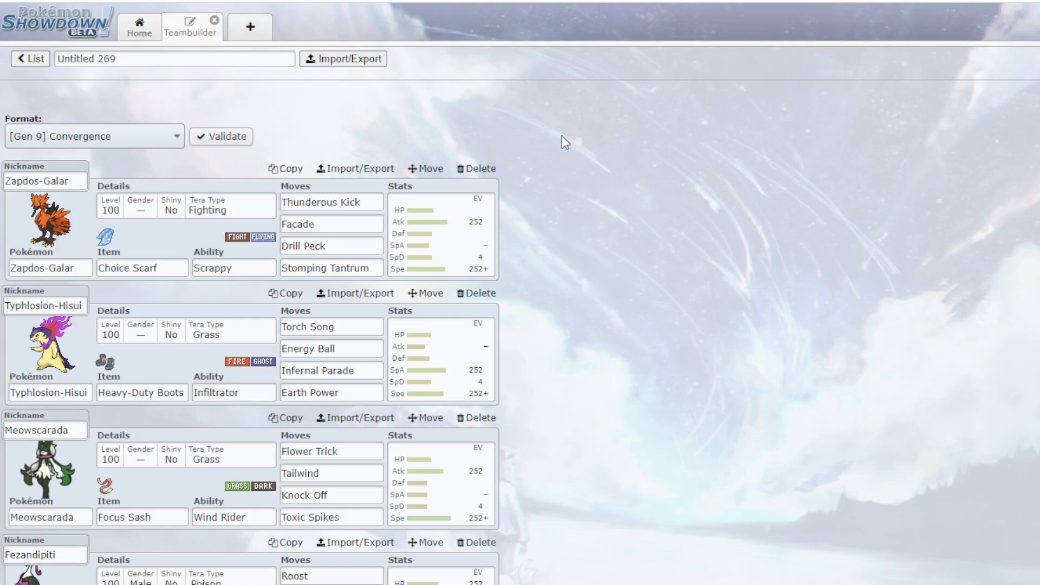
mouse_move(98, 237)
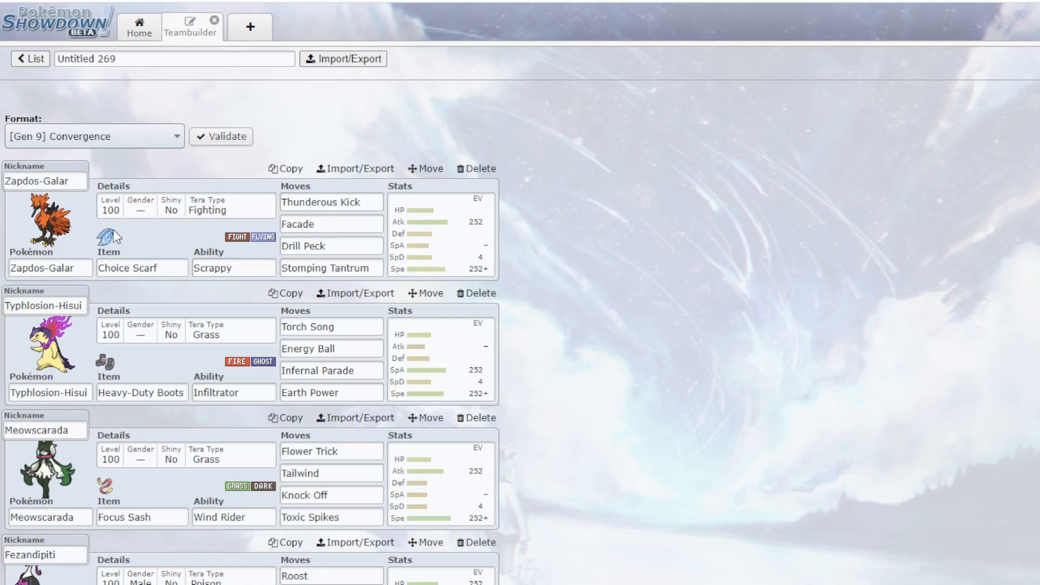
click(50, 268)
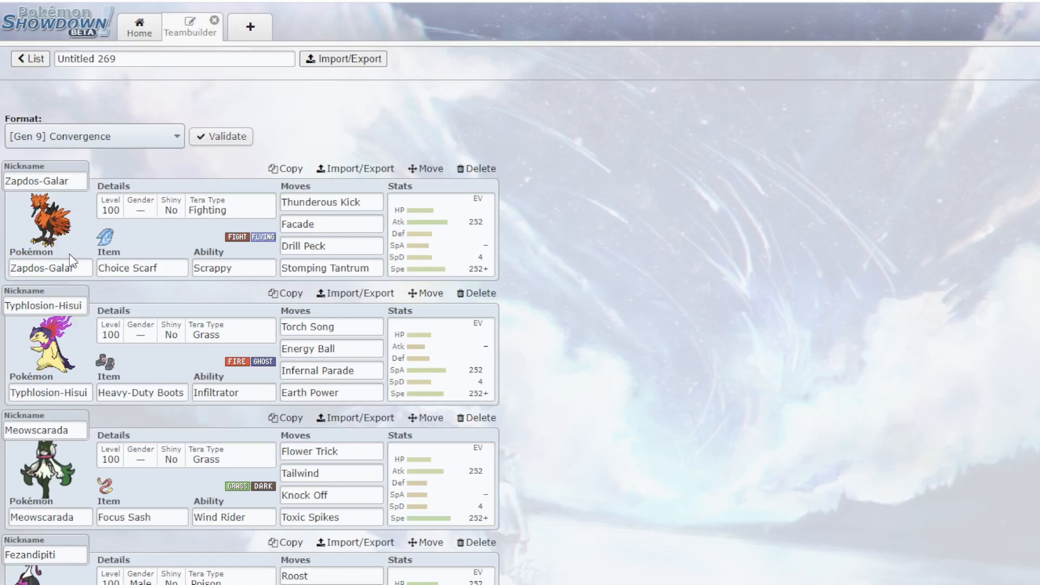
mouse_move(81, 240)
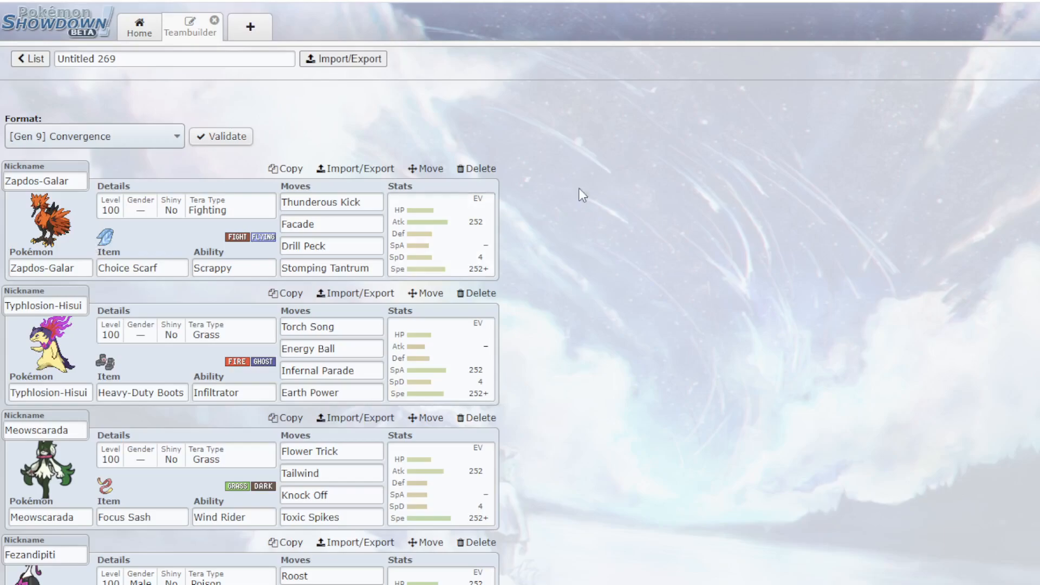
scroll(down, 3)
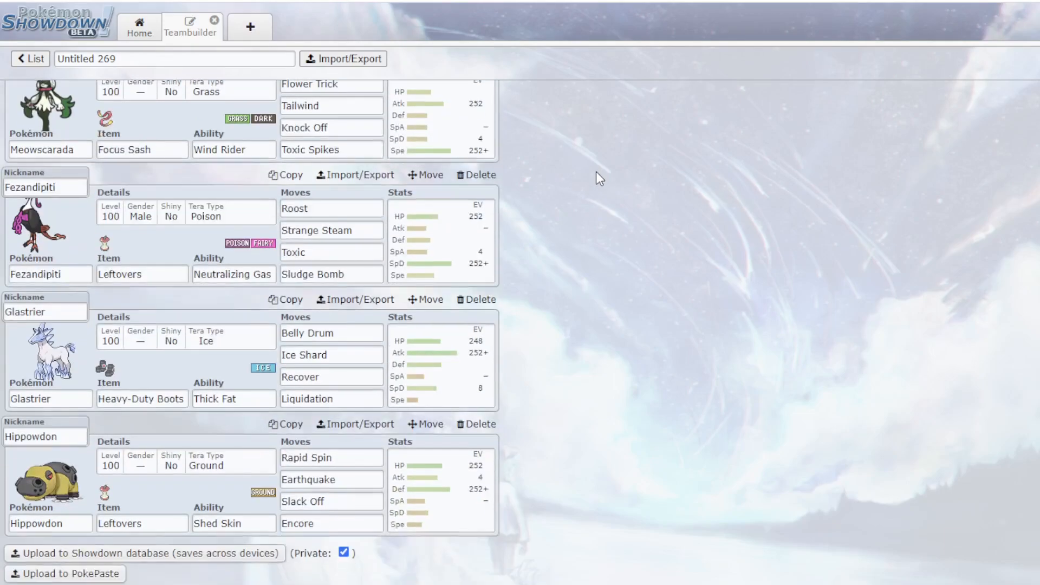
scroll(up, 3)
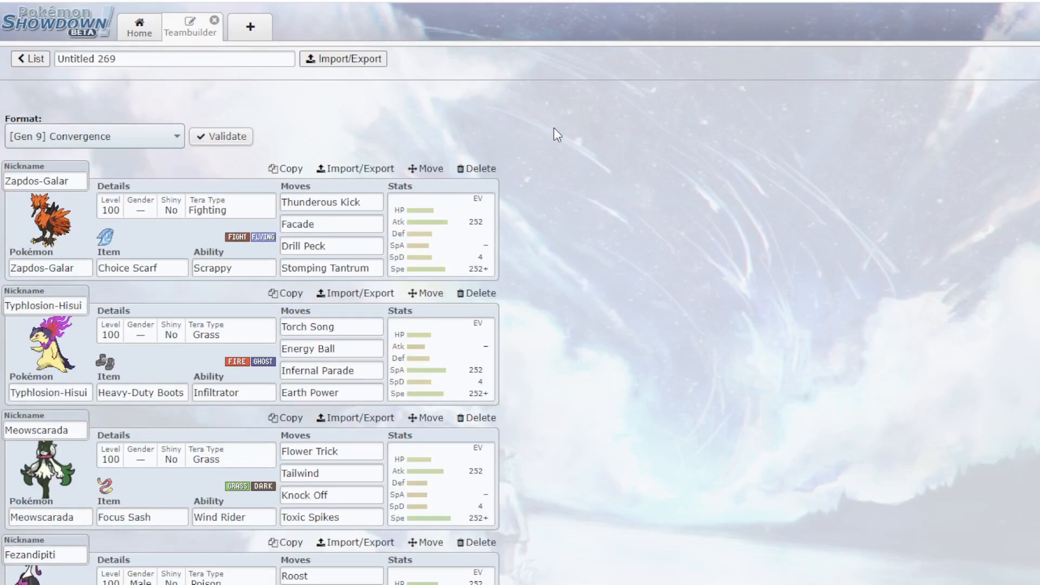
mouse_move(915, 259)
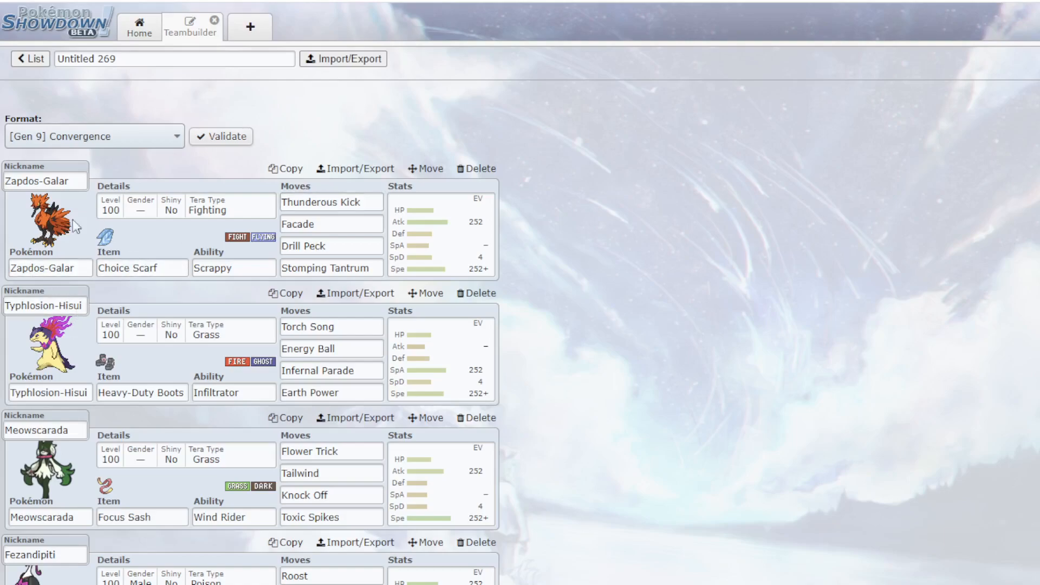
- Review Zapdos-Galar's moves and replace its fourth move with Liquidation
click(141, 268)
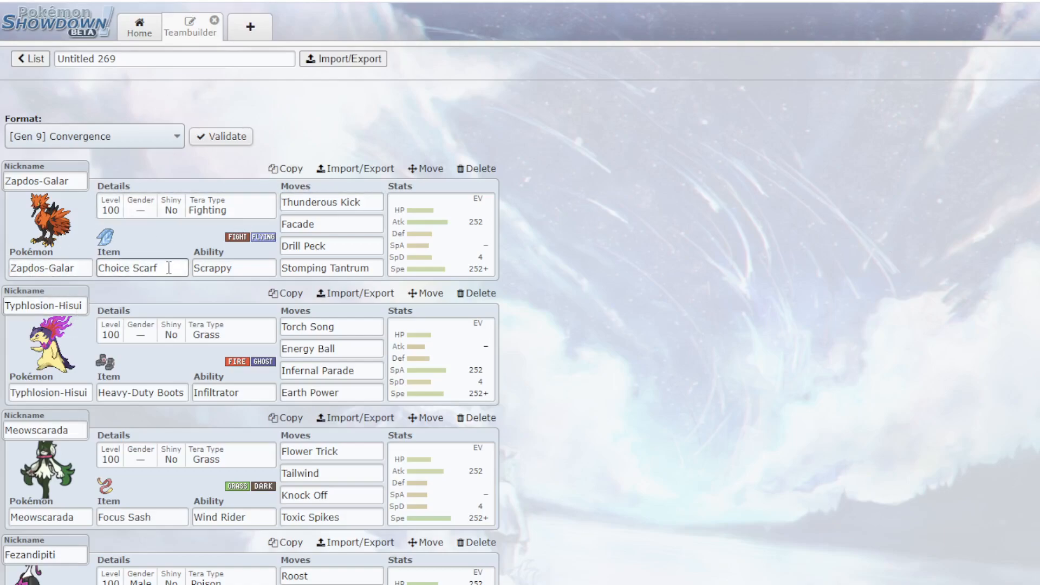
click(331, 202)
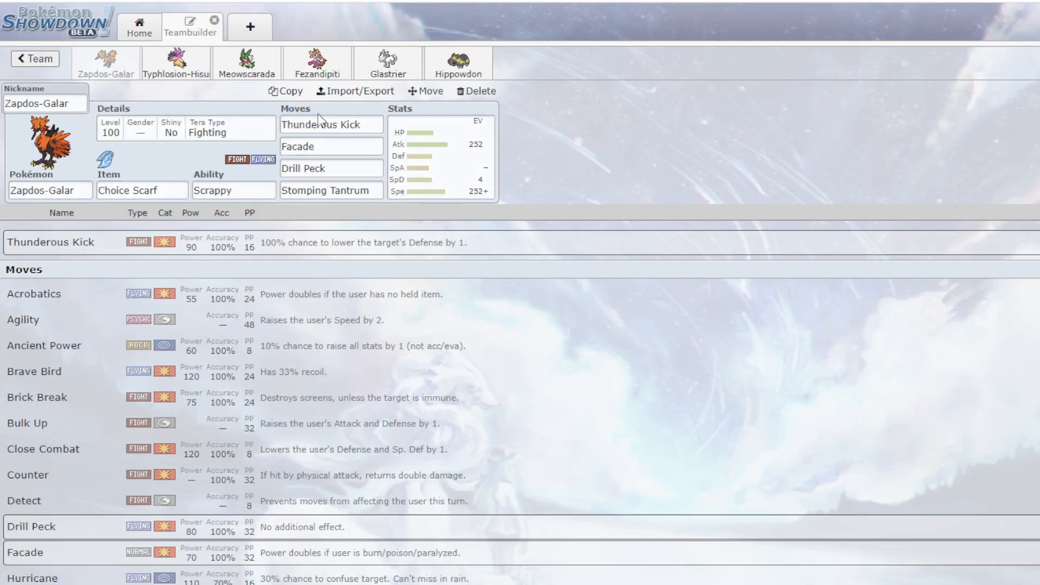
click(331, 125)
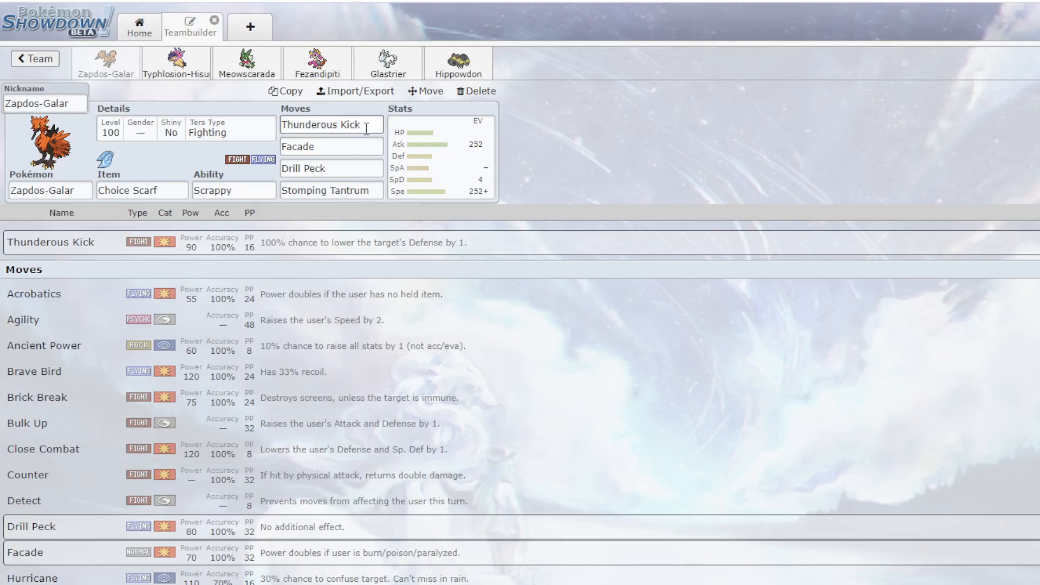
click(332, 125)
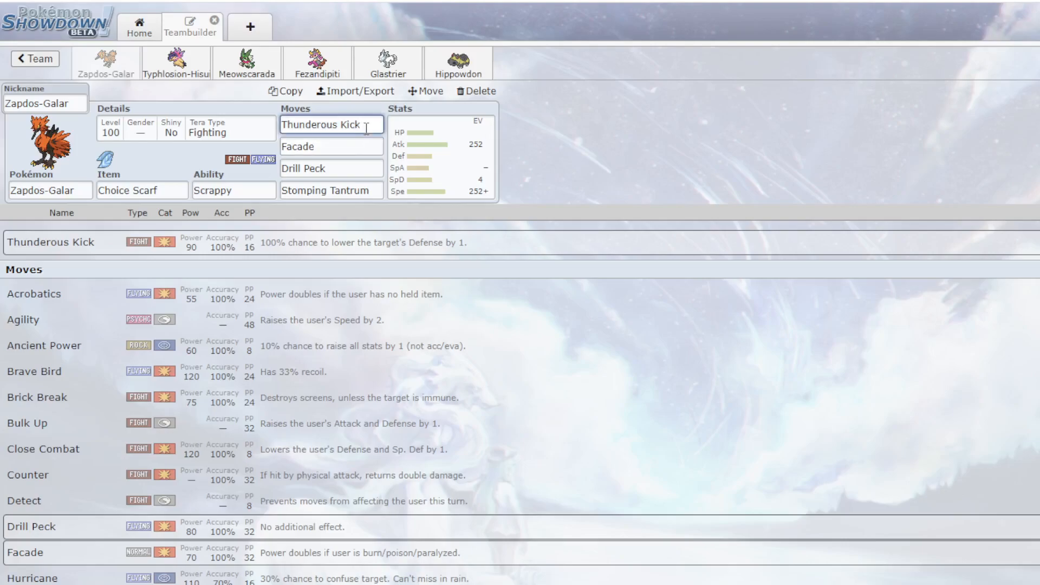
click(330, 146)
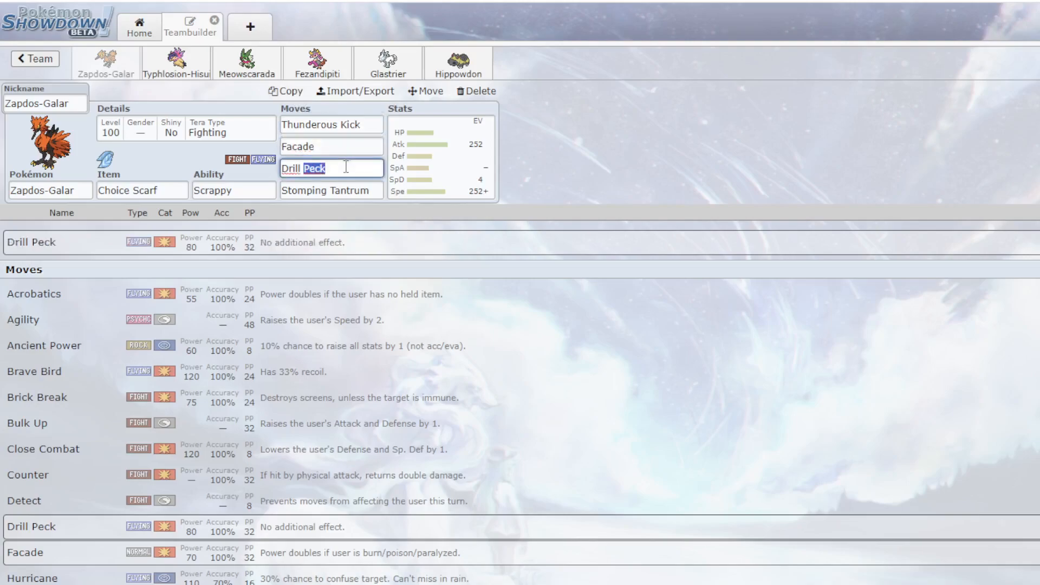
click(330, 191)
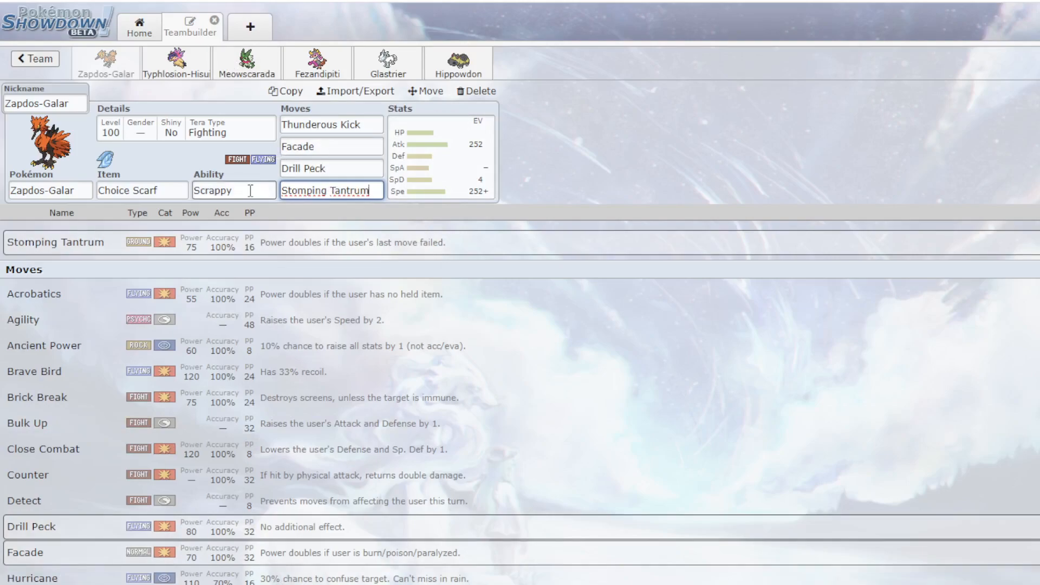
mouse_move(680, 164)
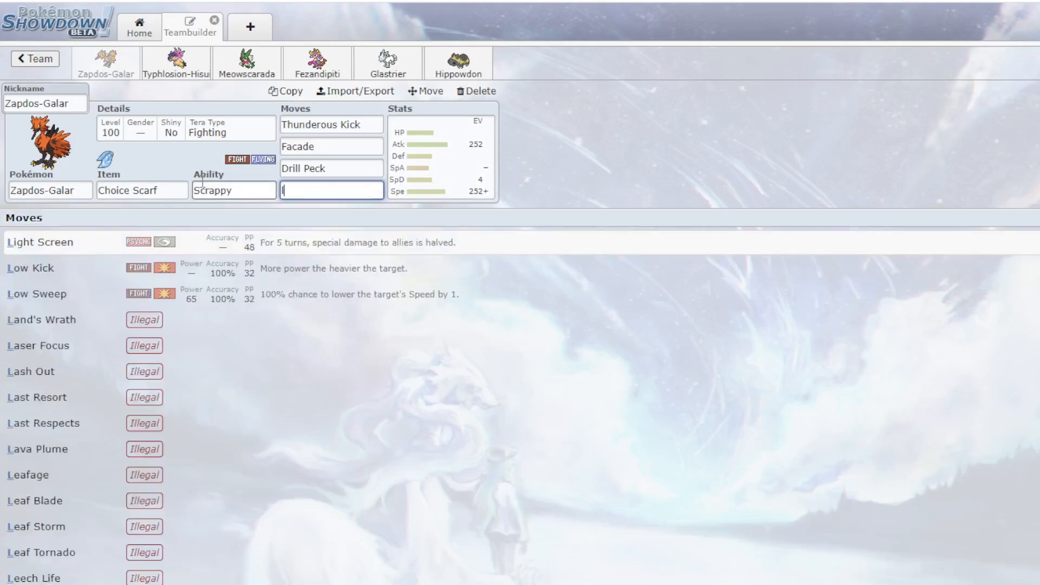
text(l)
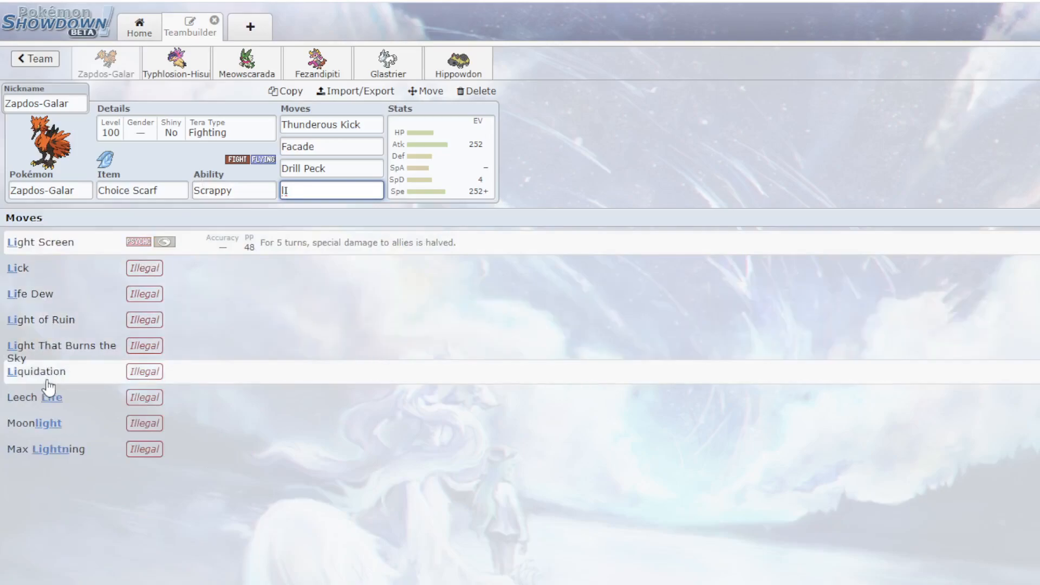
mouse_move(46, 332)
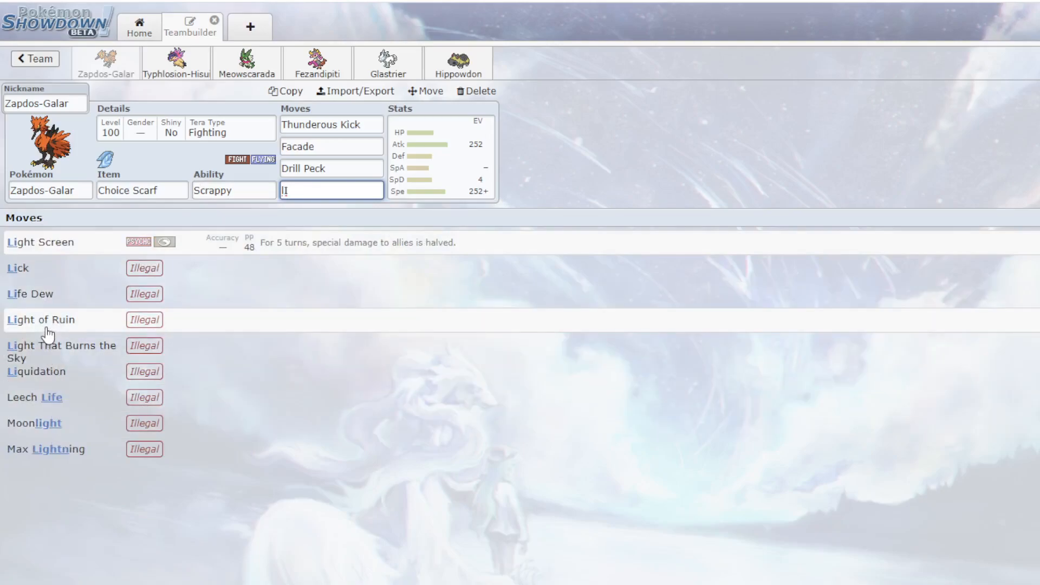
mouse_move(80, 367)
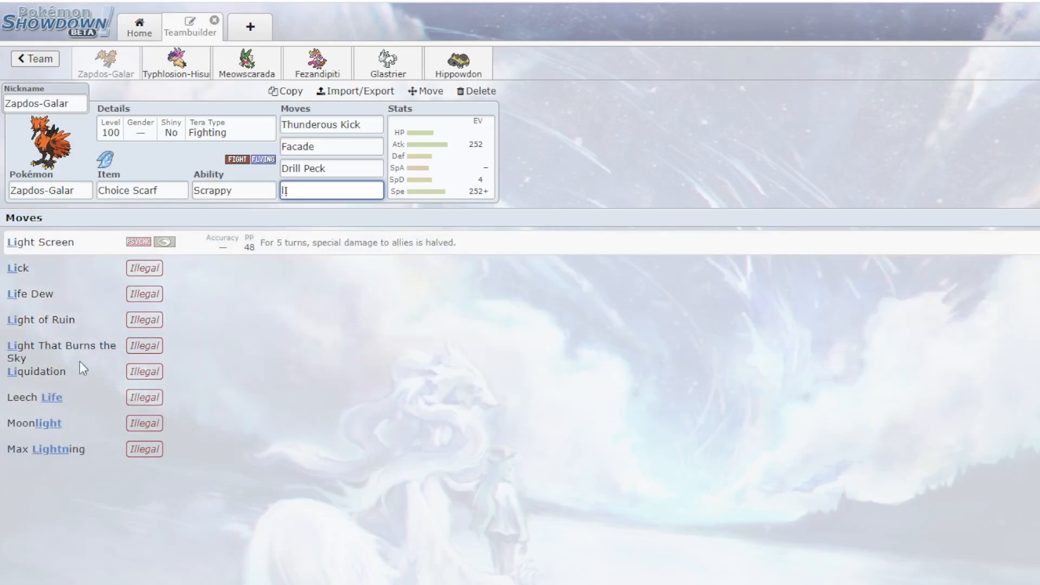
click(37, 371)
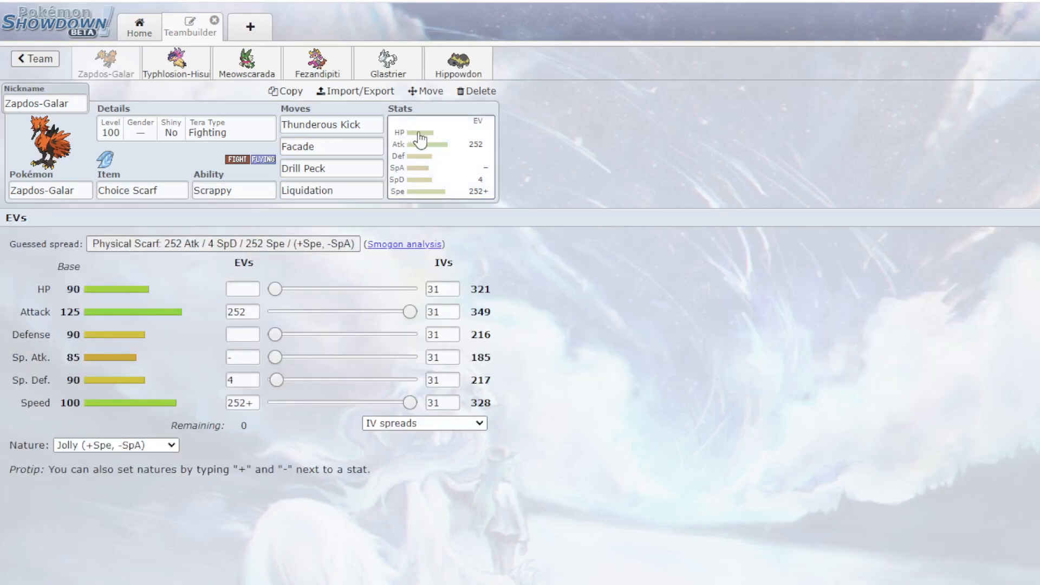
mouse_move(338, 418)
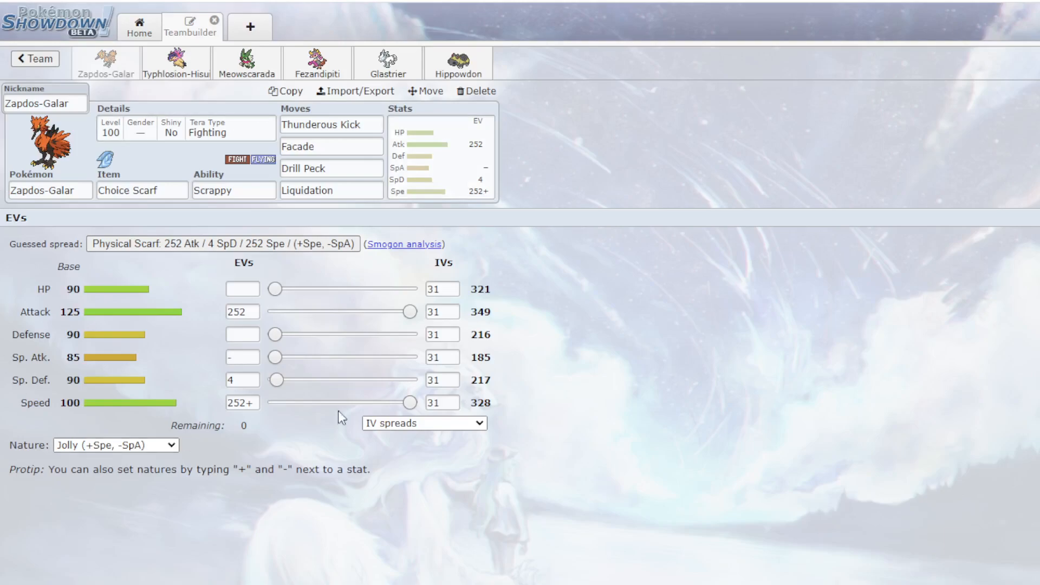
click(141, 190)
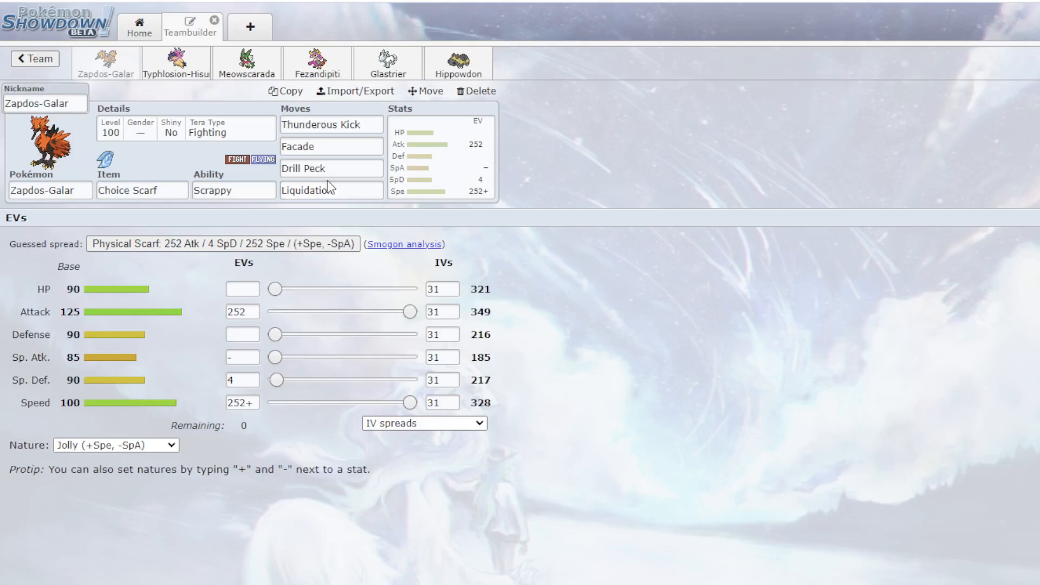
click(331, 145)
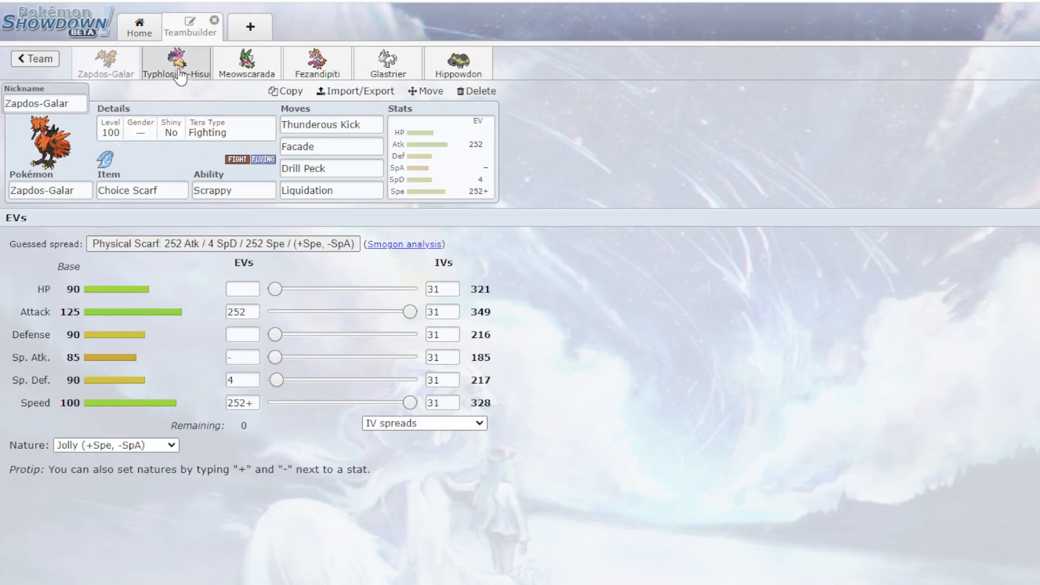
- Review Typhlosion-Hisui's Infiltrator ability, Earth Power move and EV spread, then move to Meowscarada
click(176, 63)
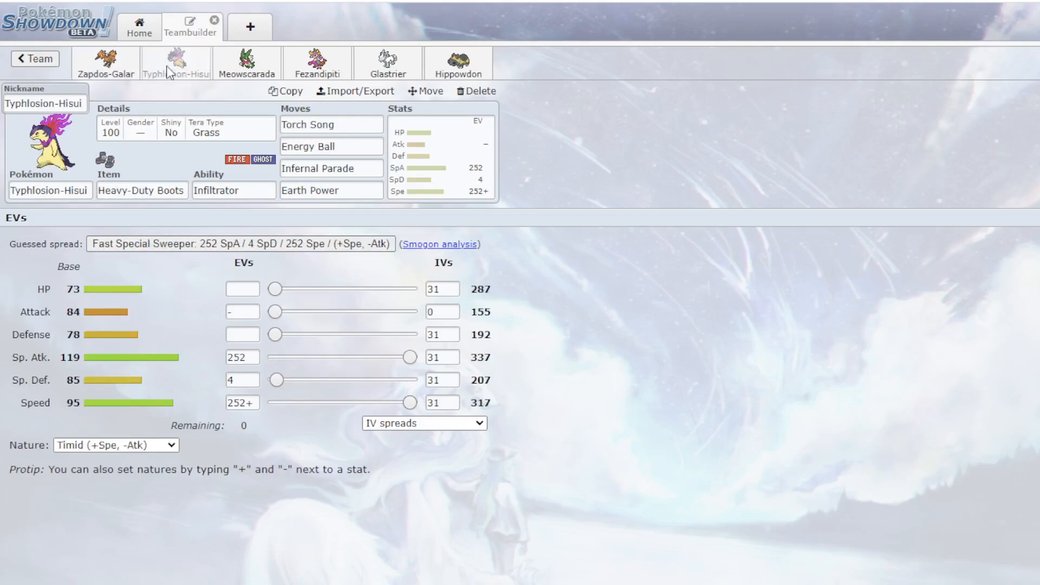
click(233, 190)
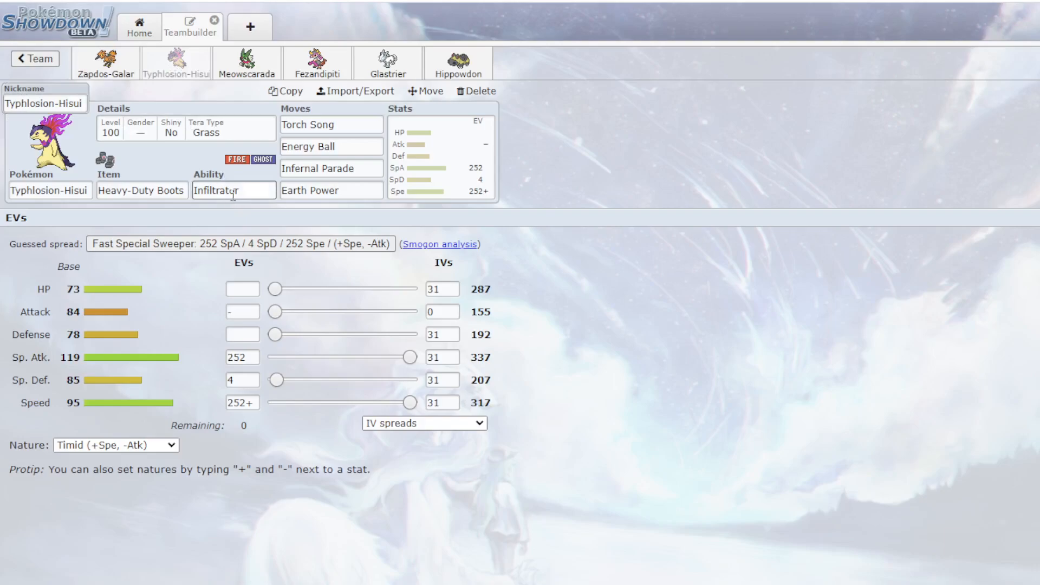
click(331, 147)
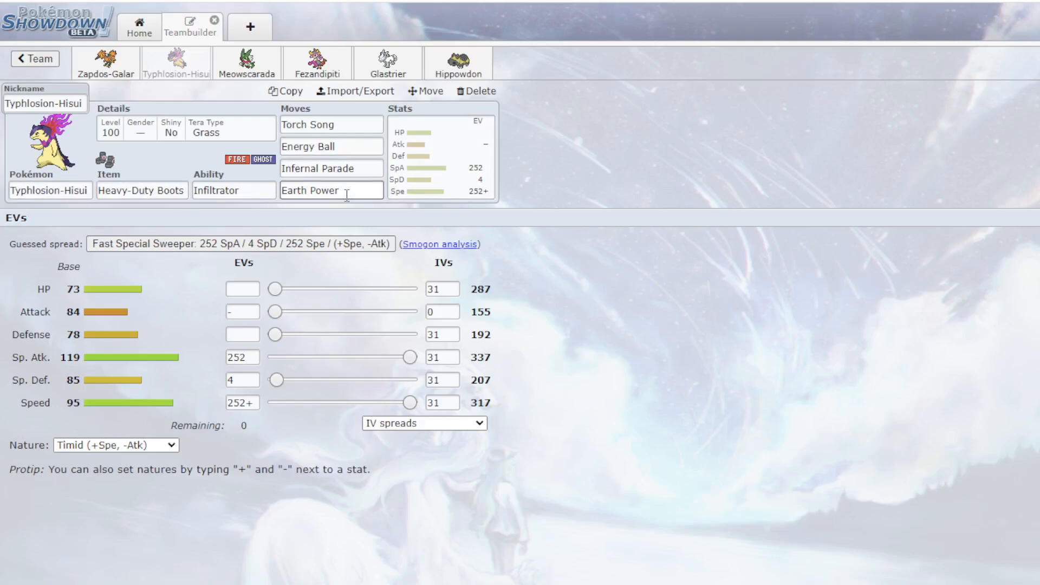
click(330, 168)
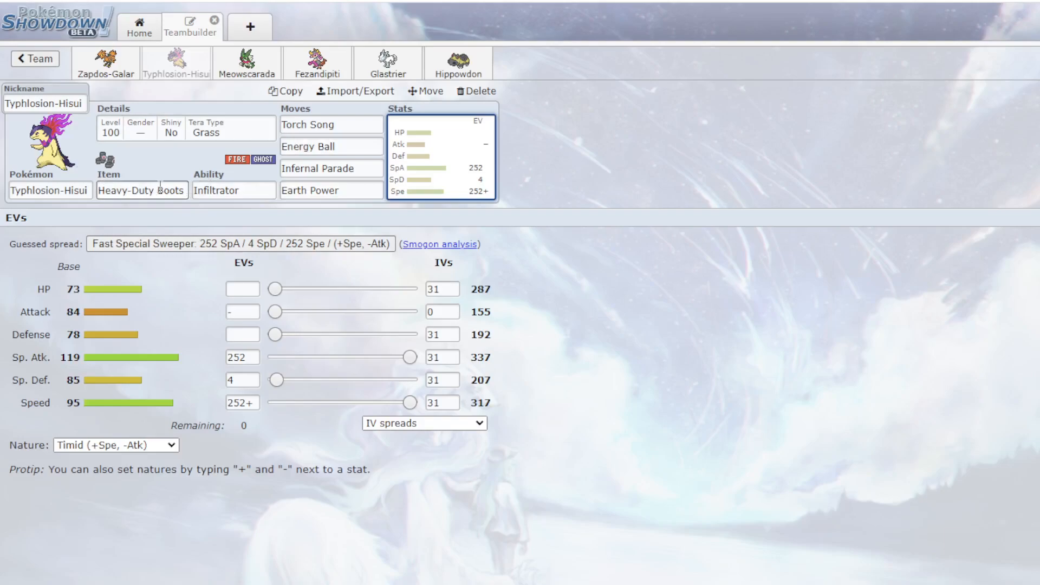
click(233, 190)
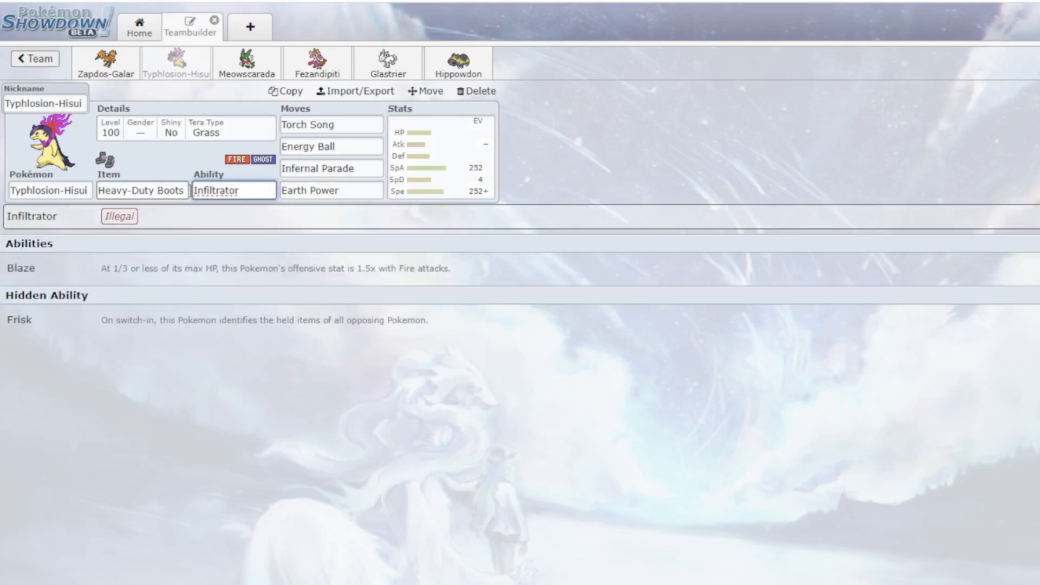
click(246, 63)
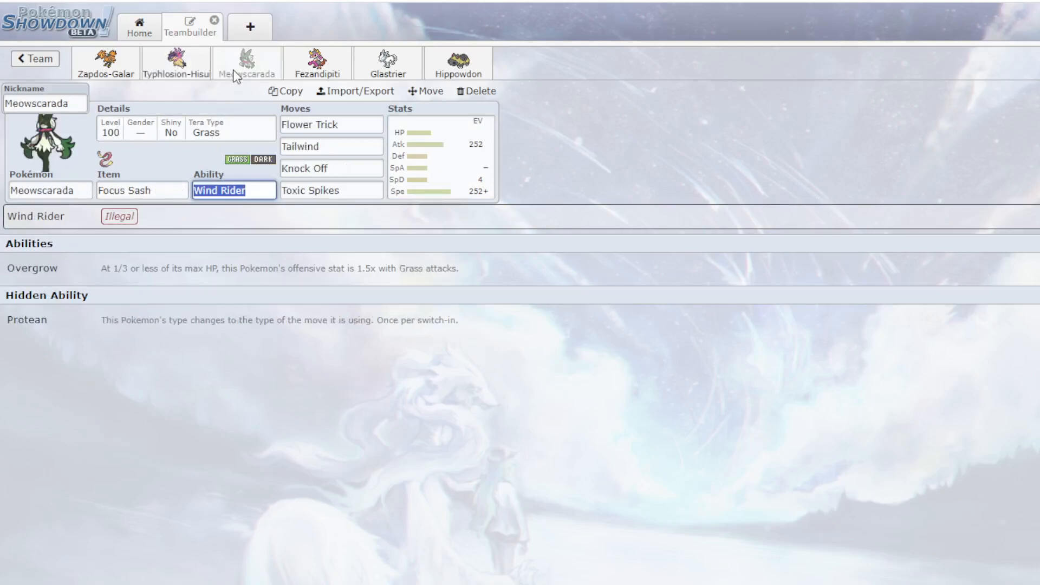
- Swap Meowscarada's Toxic Spikes for Spikes and recheck its moves, including Flower Trick
click(331, 190)
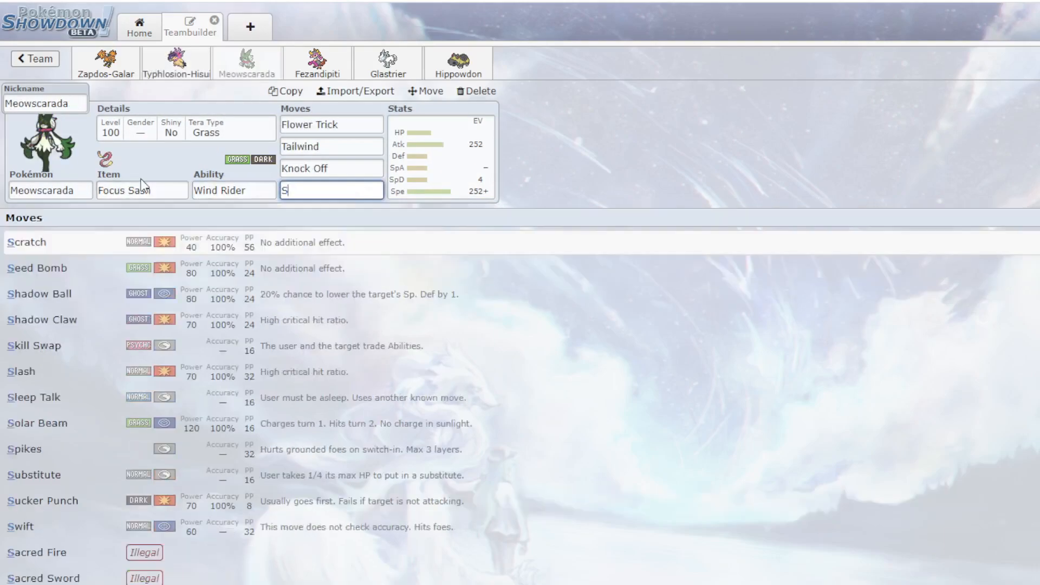
text(PI)
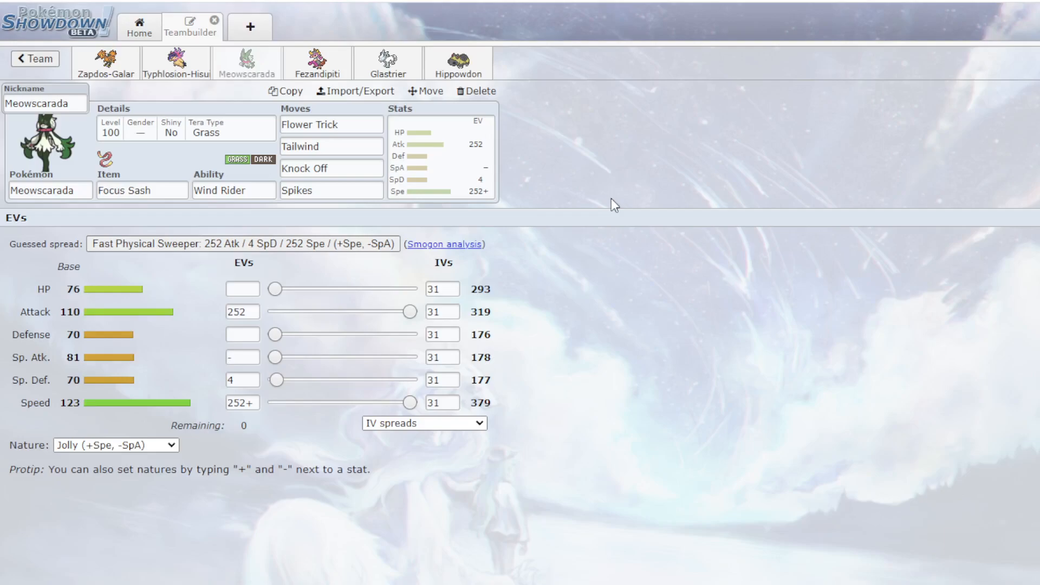
click(234, 190)
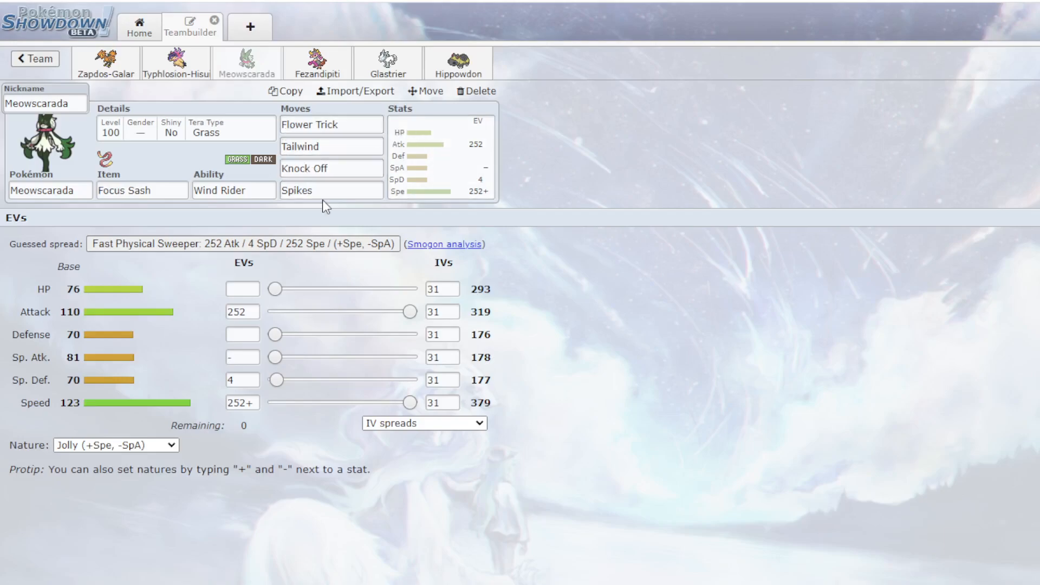
click(331, 190)
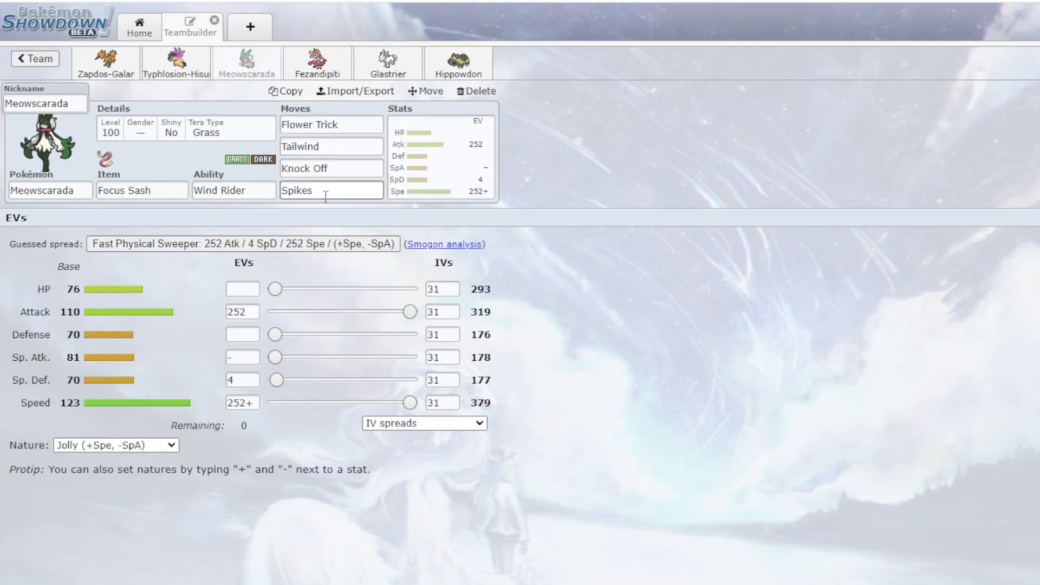
click(331, 124)
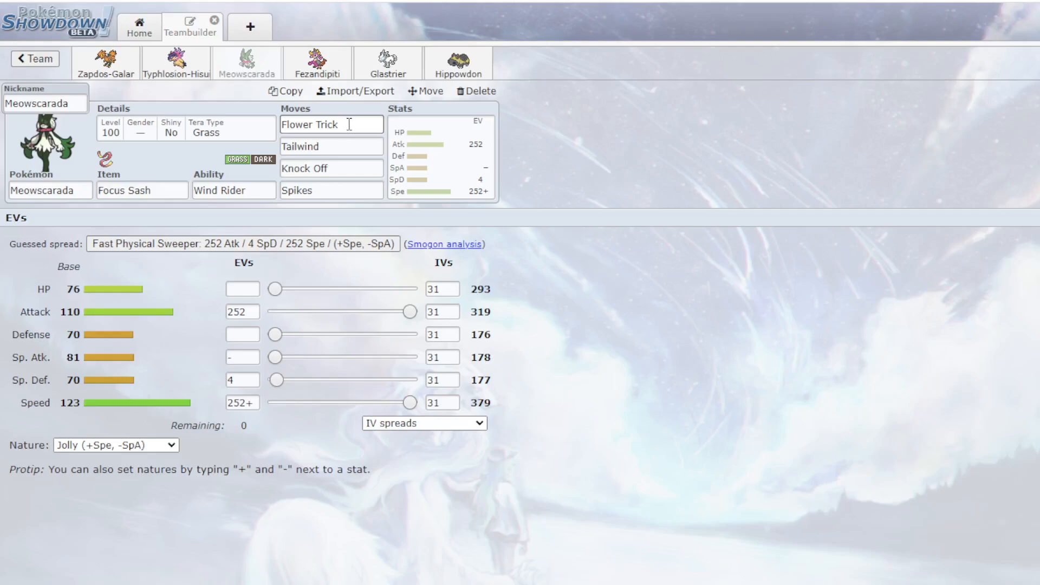
click(330, 125)
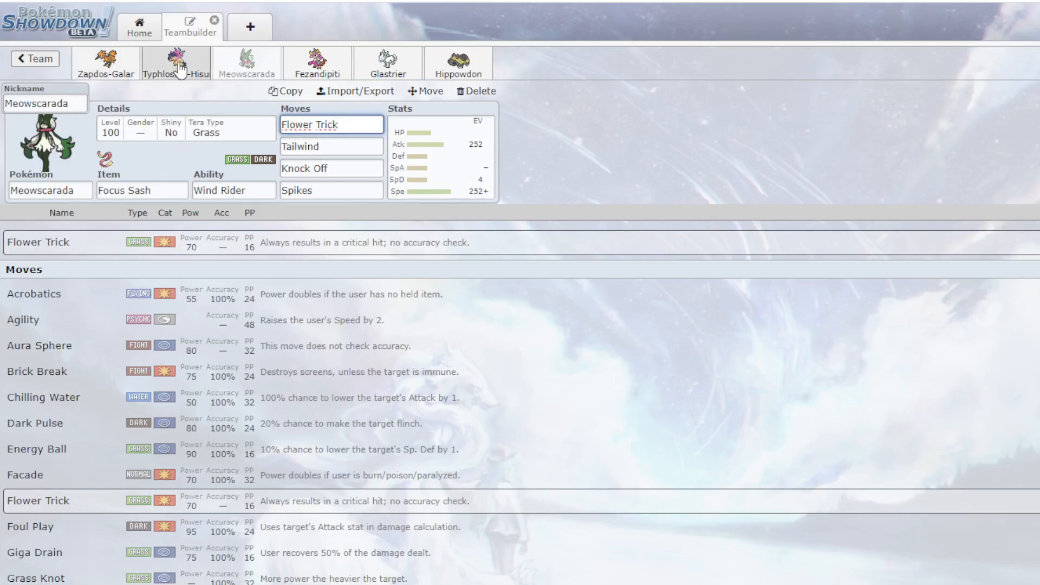
mouse_move(224, 108)
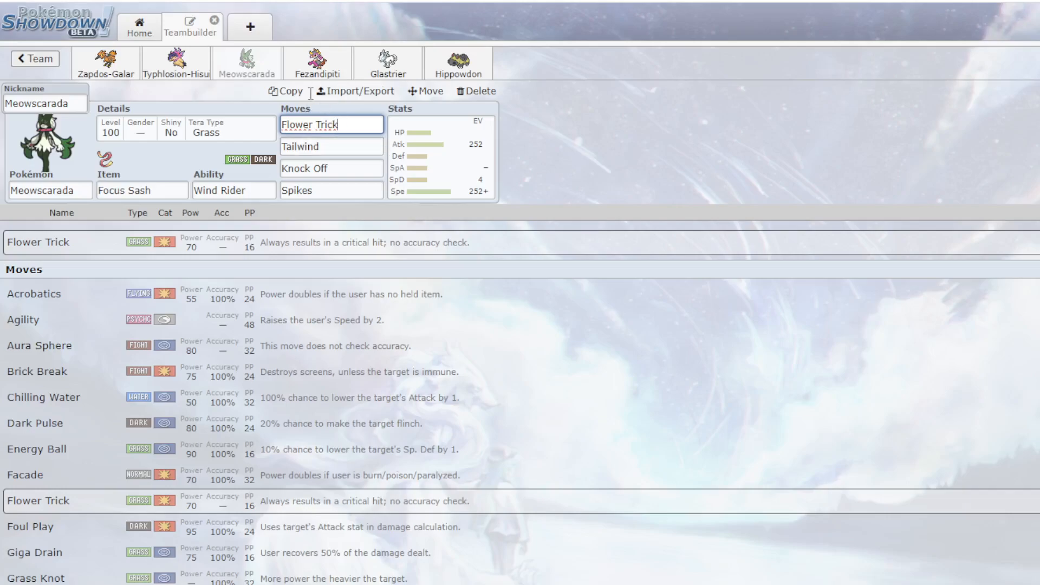
click(317, 61)
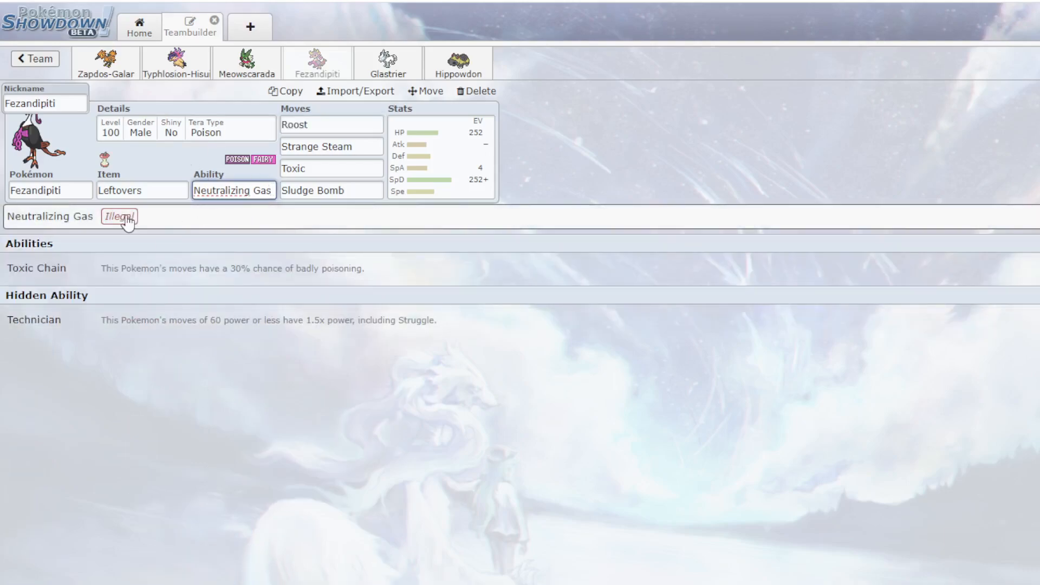
- Inspect Fezandipiti's Toxic and Strange Steam moves and scroll its learnable move list
click(176, 62)
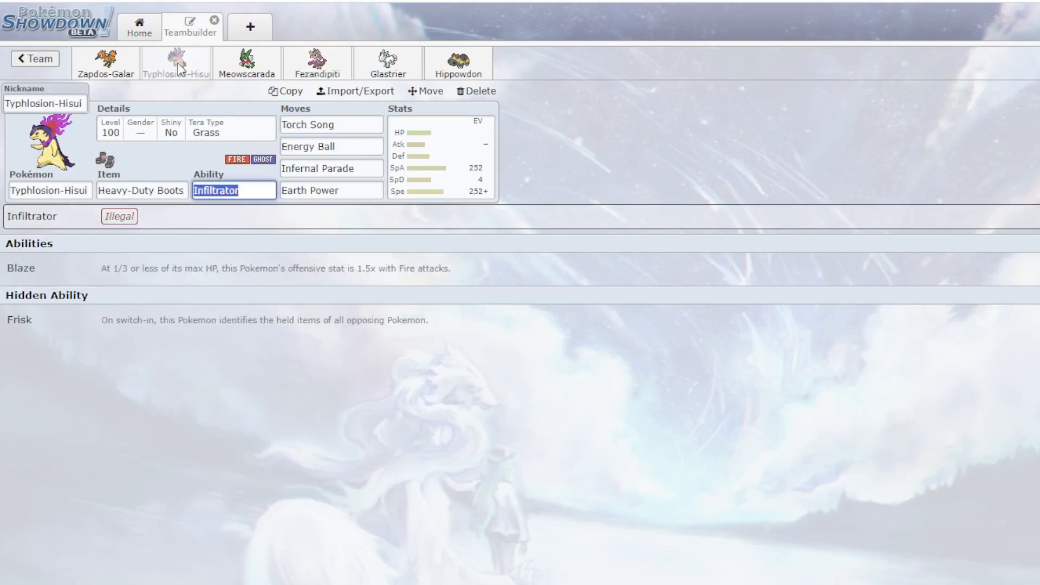
mouse_move(317, 63)
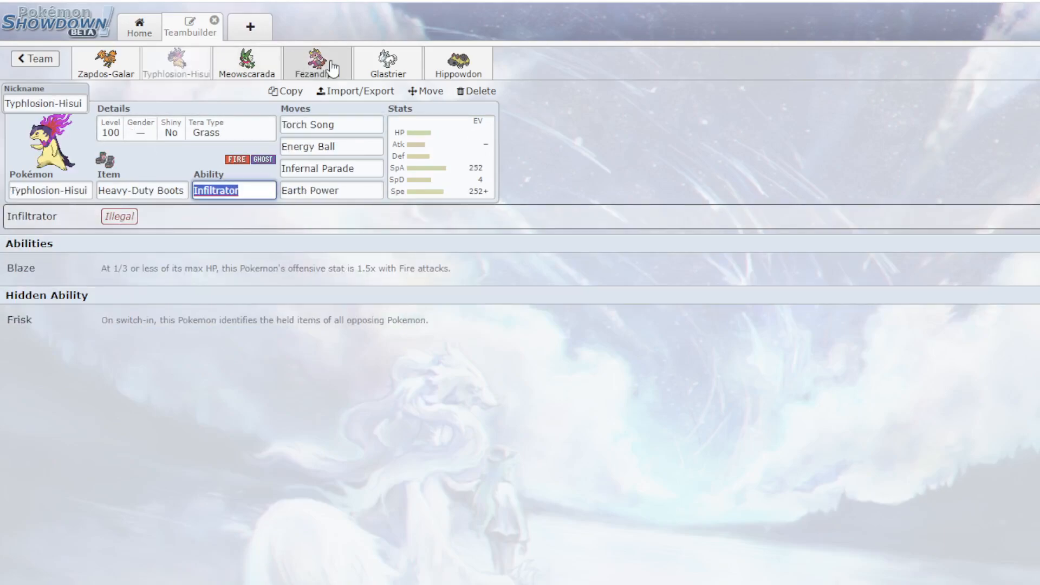
click(317, 63)
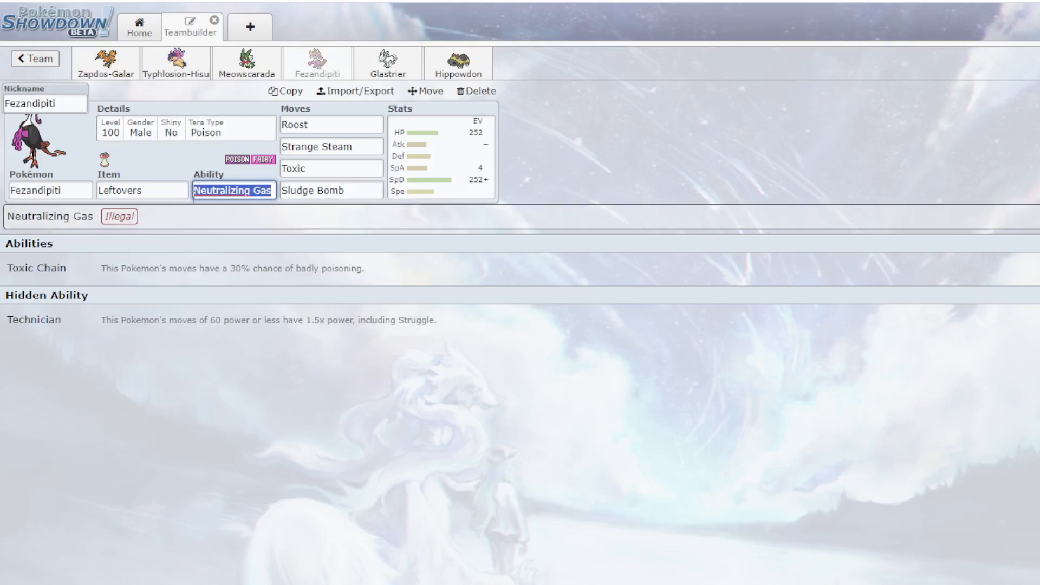
mouse_move(451, 165)
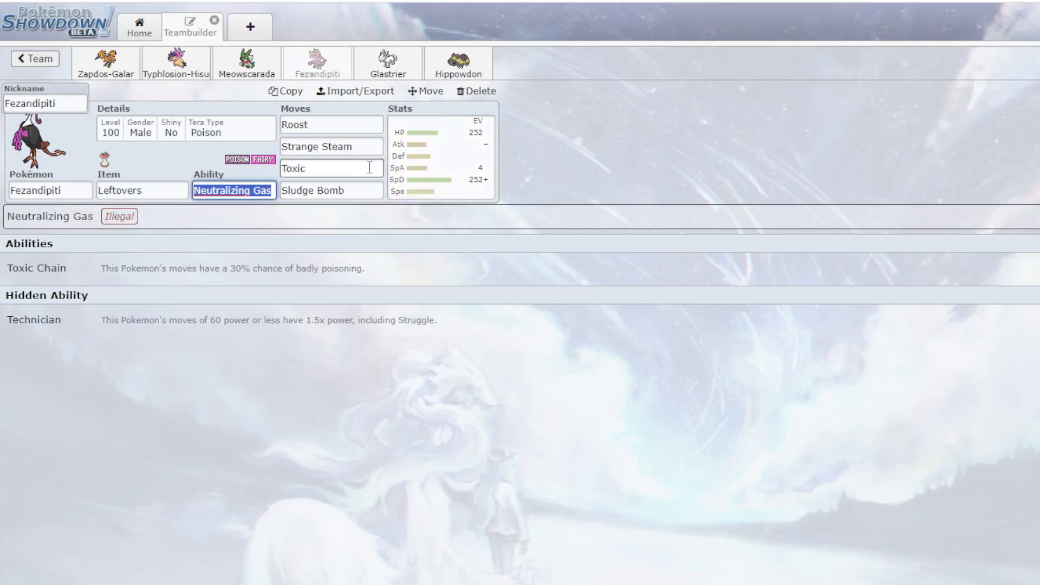
click(331, 167)
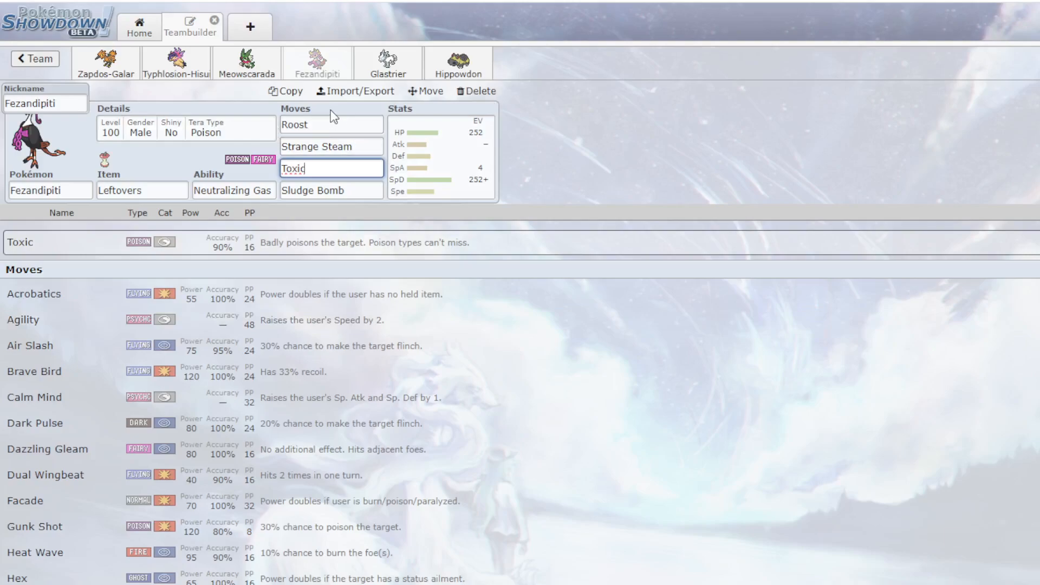
click(330, 191)
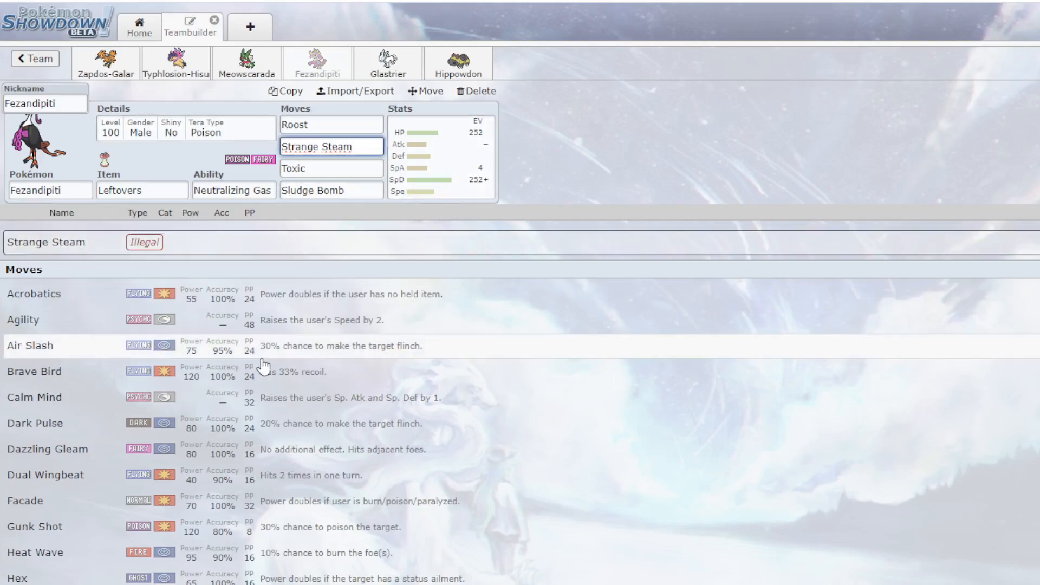
scroll(down, 3)
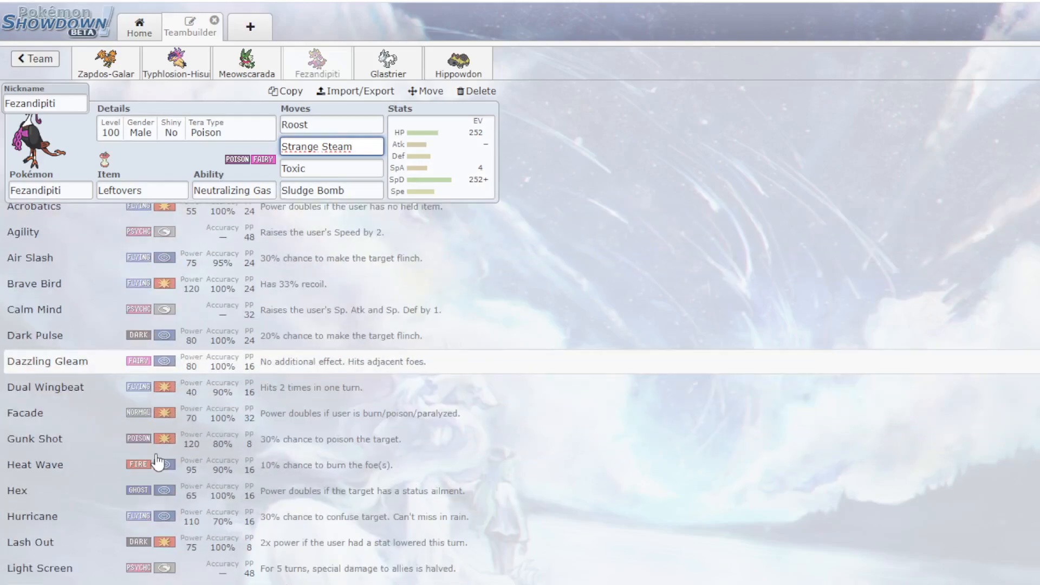
scroll(down, 3)
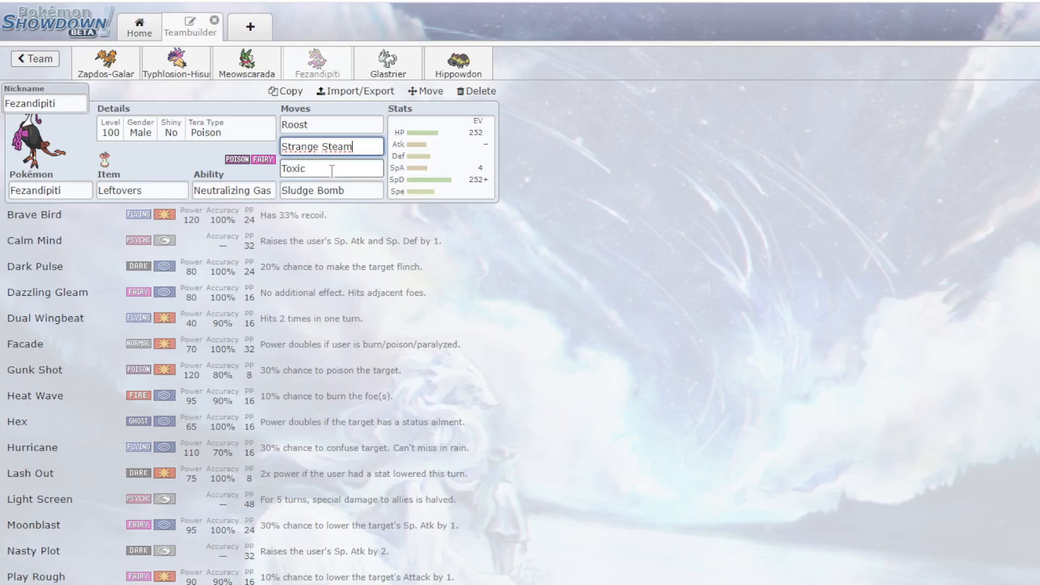
mouse_move(93, 159)
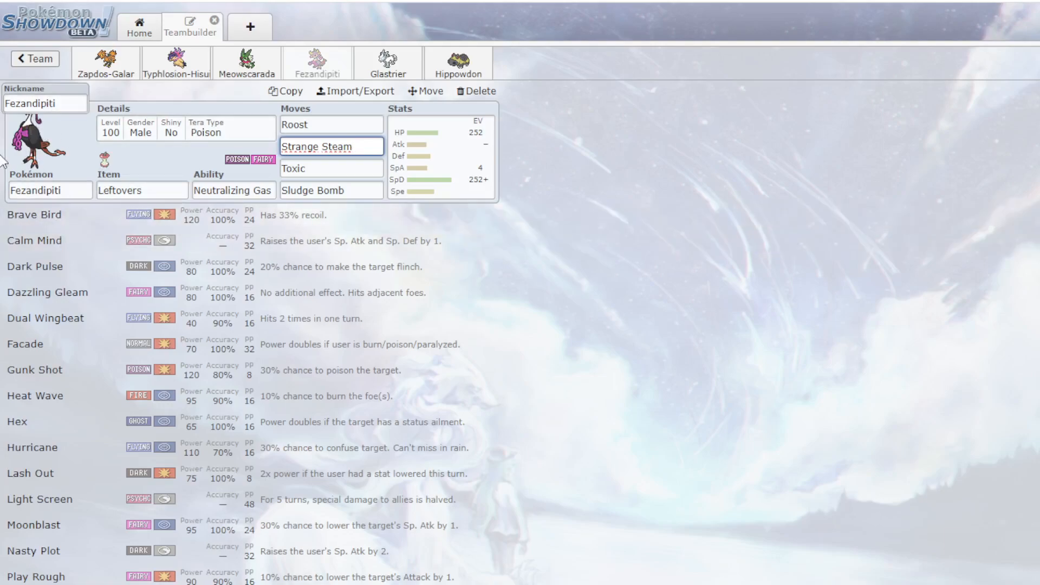
mouse_move(404, 72)
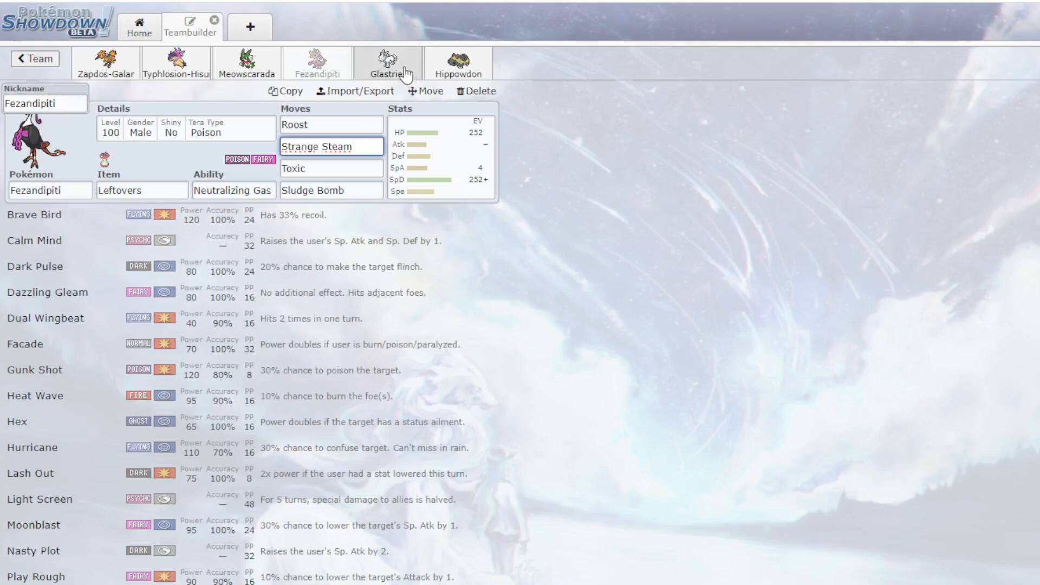
- Review Glastrier's Belly Drum, Ice Shard and Recover moves and its available abilities
click(387, 63)
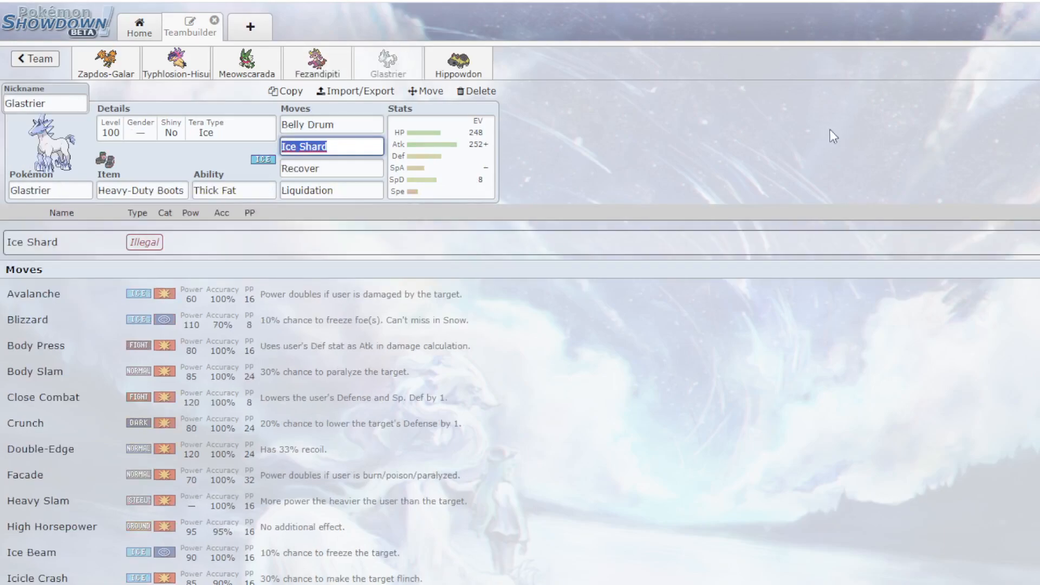
mouse_move(506, 237)
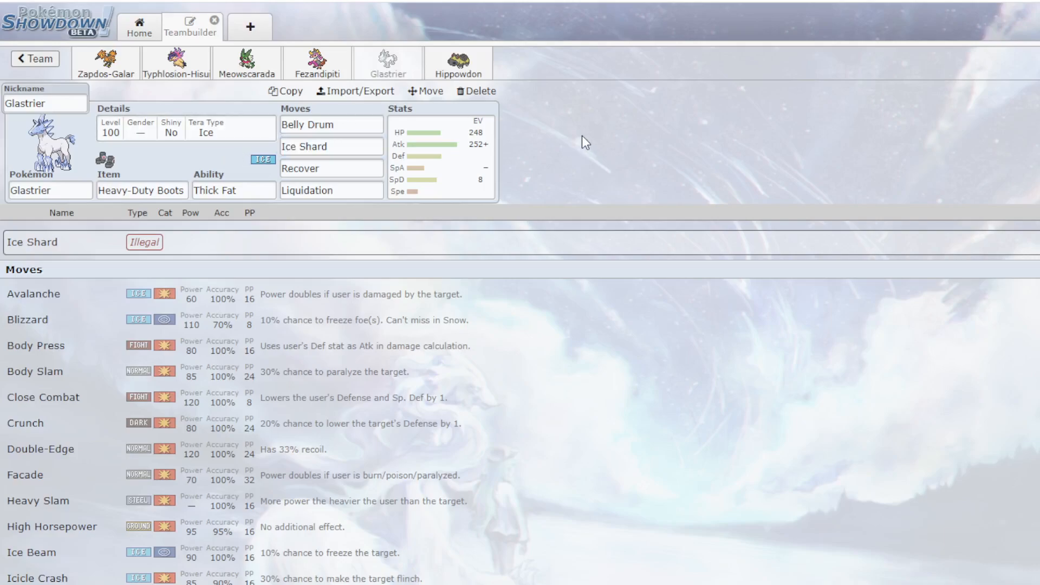
click(330, 124)
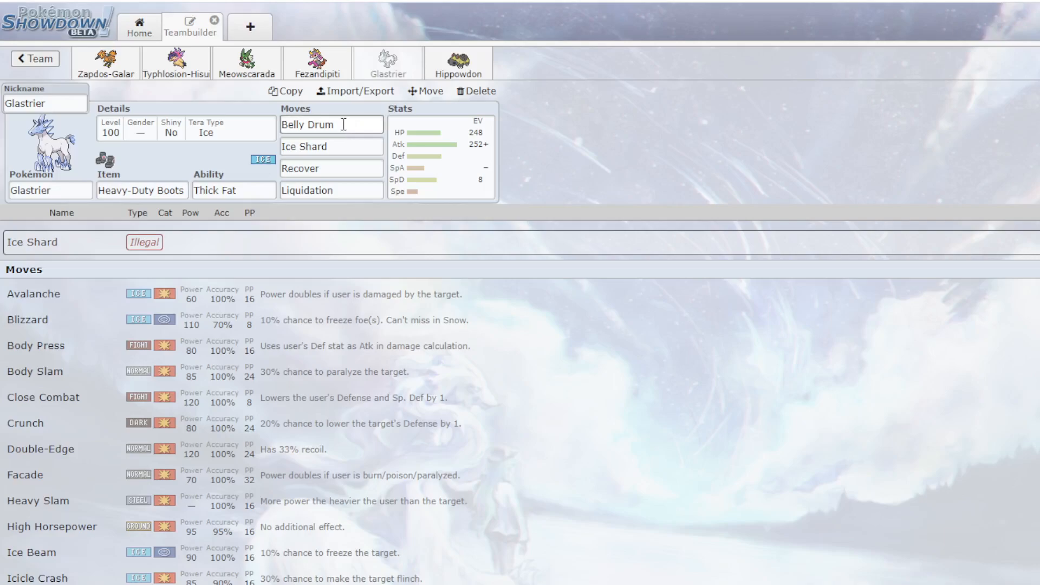
click(331, 147)
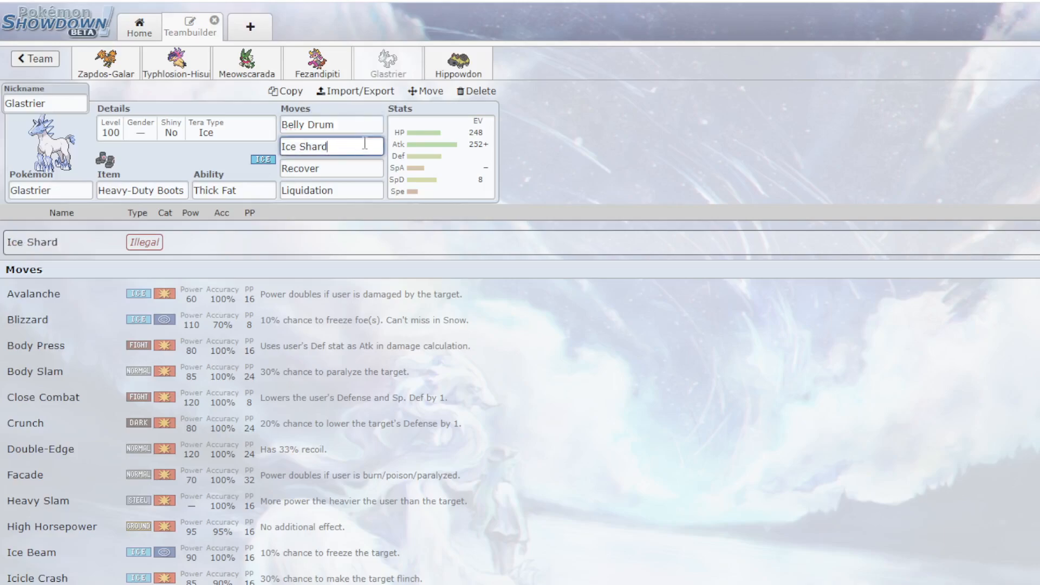
click(234, 190)
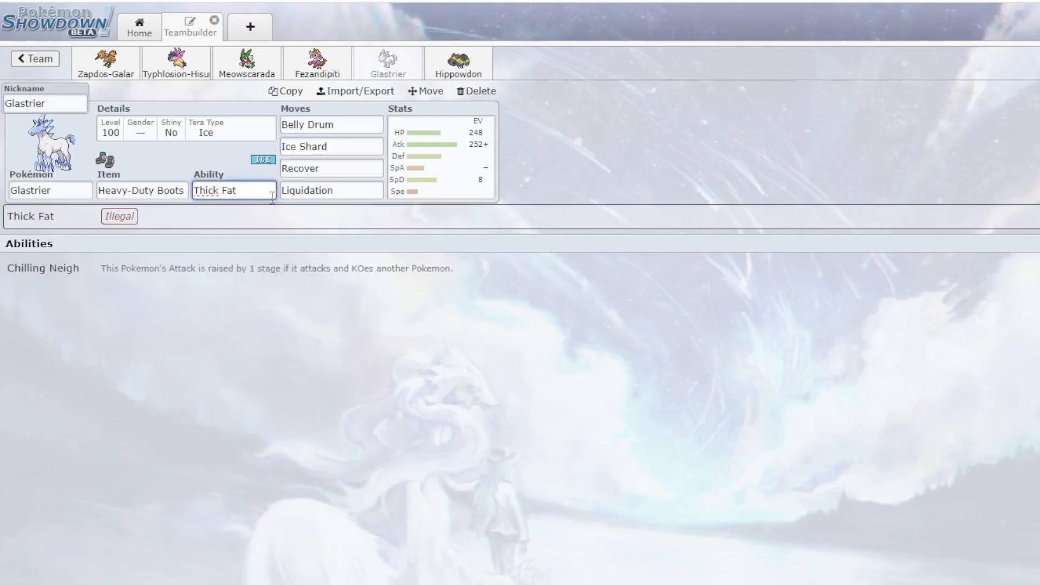
click(331, 168)
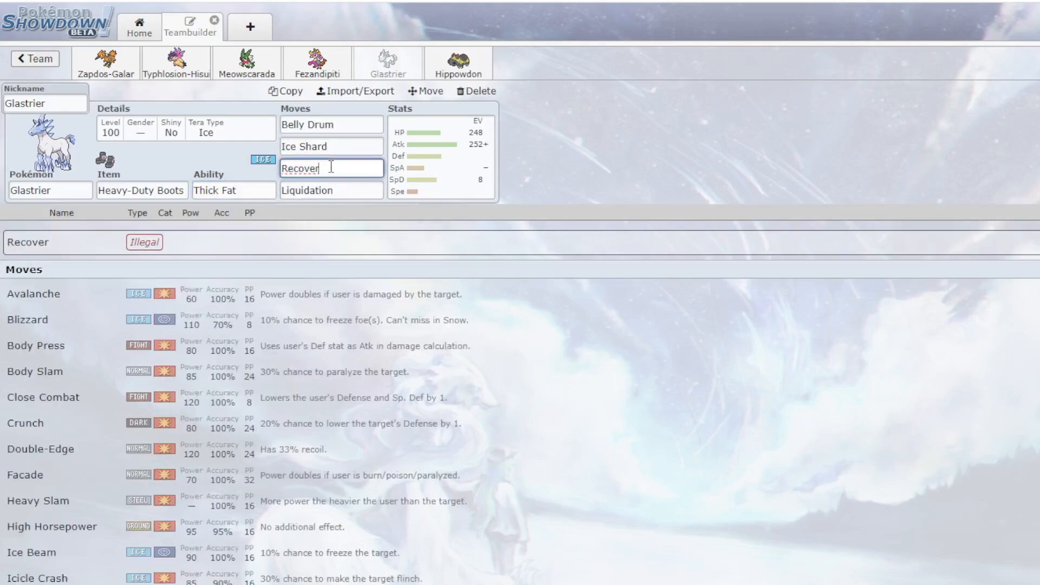
- Check Liquidation's legality and give Glastrier a Sitrus Berry
click(331, 190)
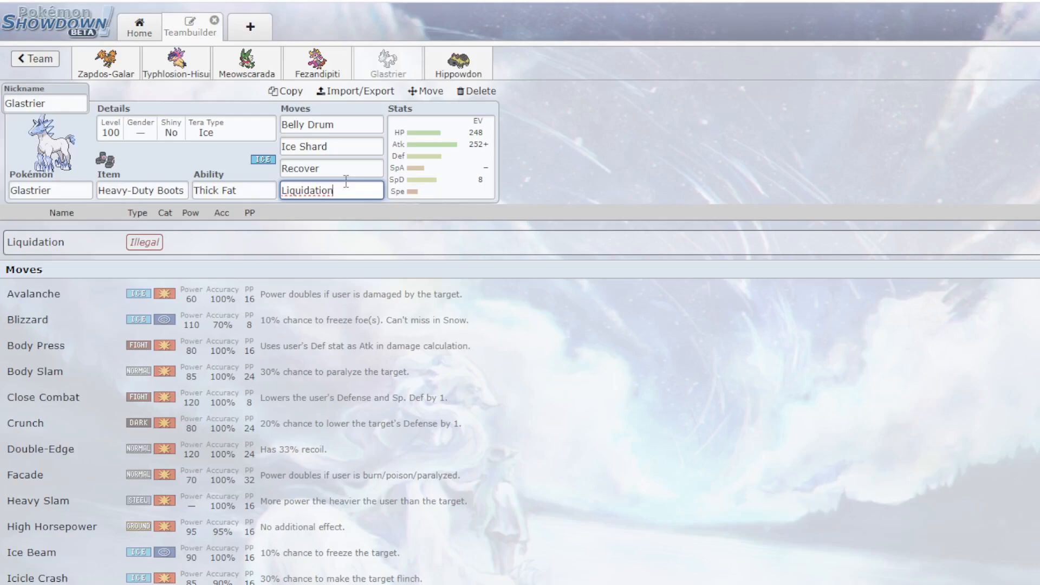
click(233, 190)
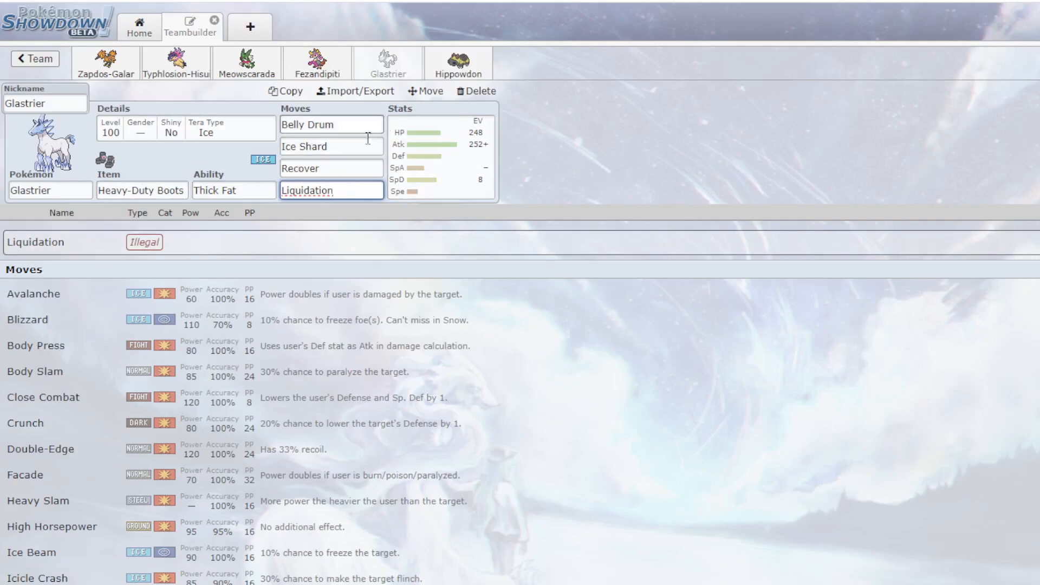
mouse_move(418, 163)
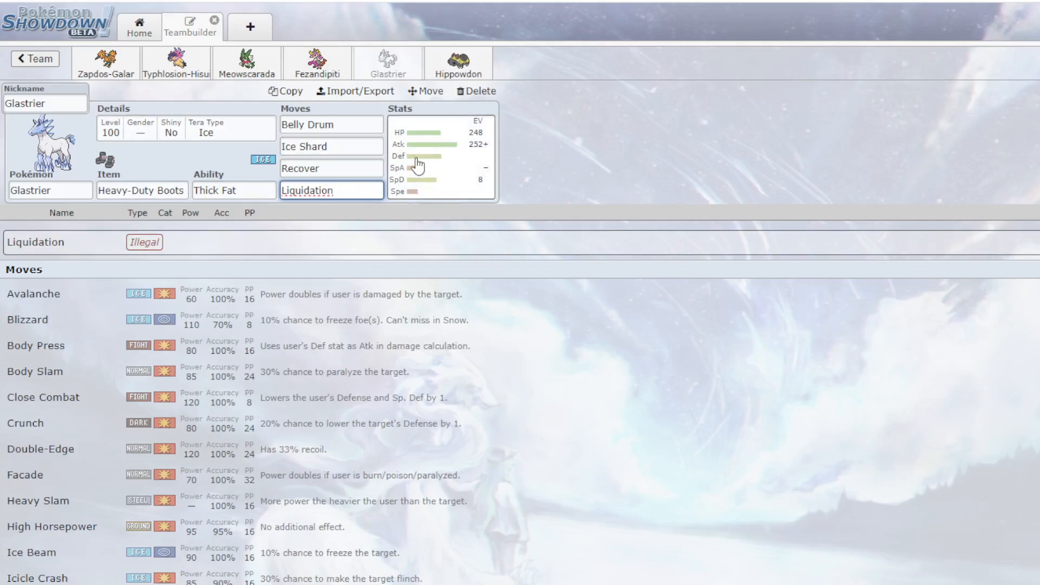
click(331, 146)
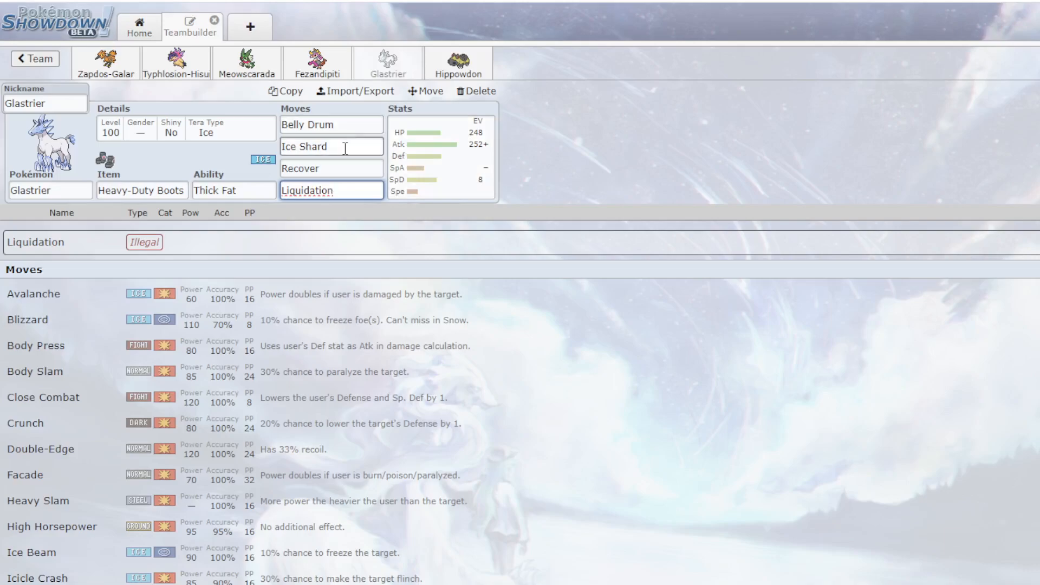
click(142, 190)
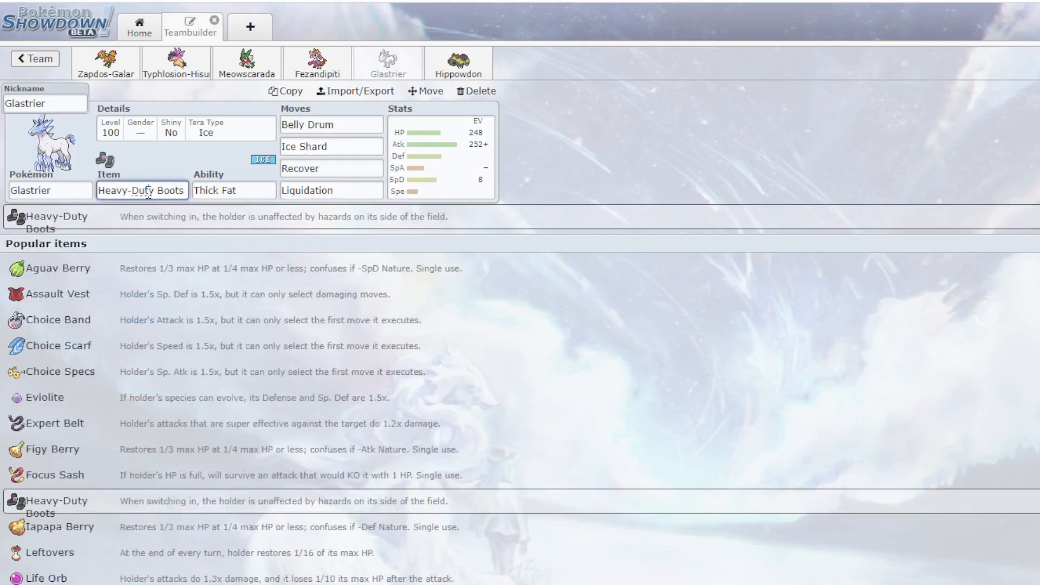
text(Sitrus Berry)
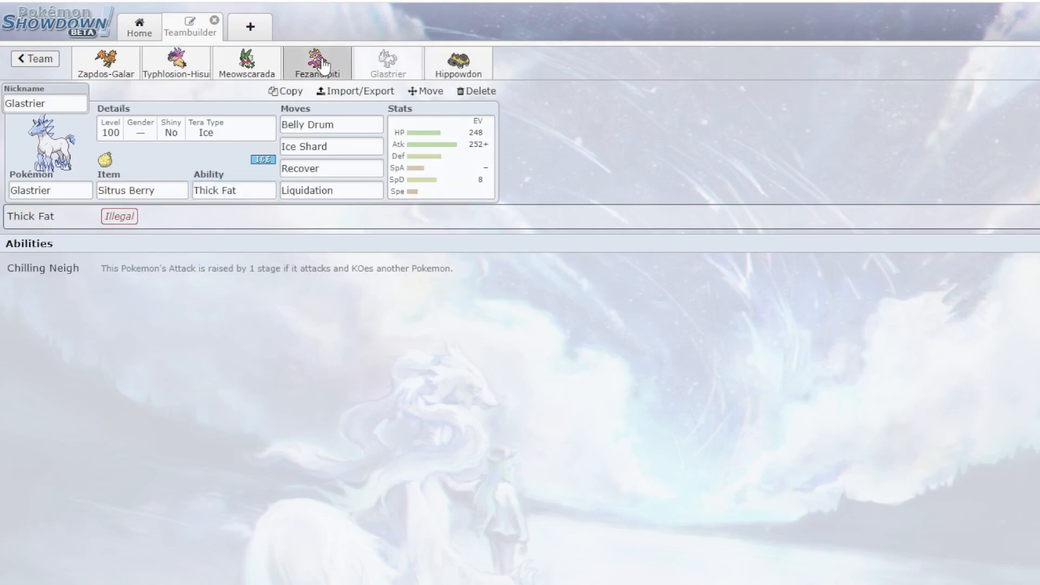
- Inspect Hippowdon's Earthquake, fourth move and abilities, briefly peeking at Meowscarada's set
click(457, 63)
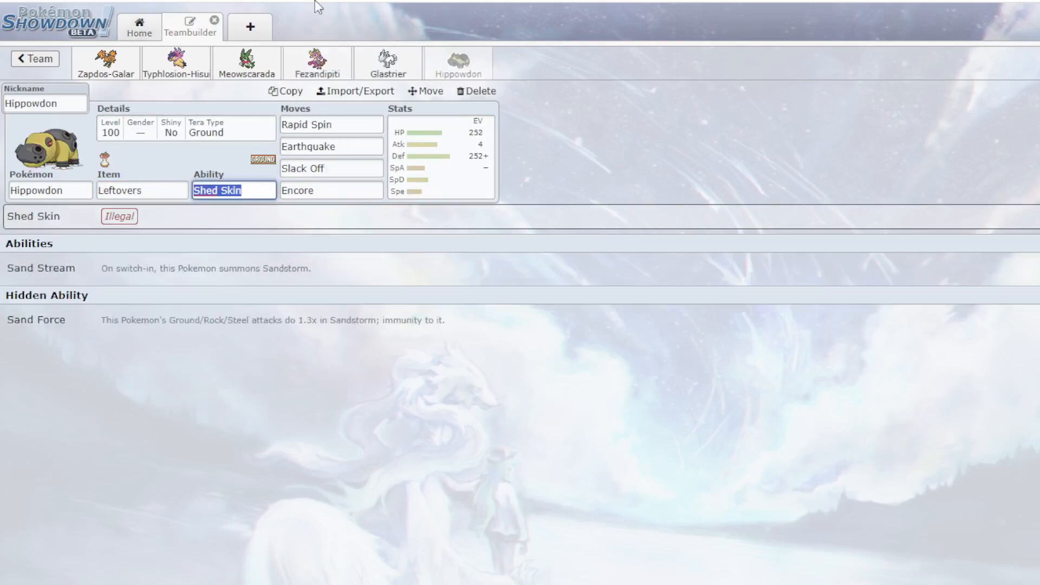
mouse_move(156, 163)
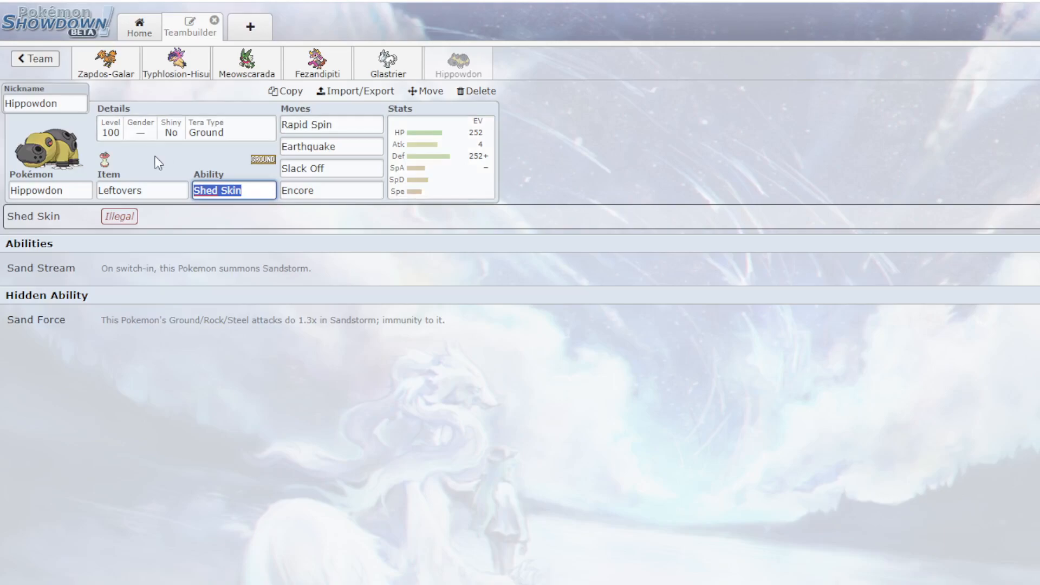
click(331, 124)
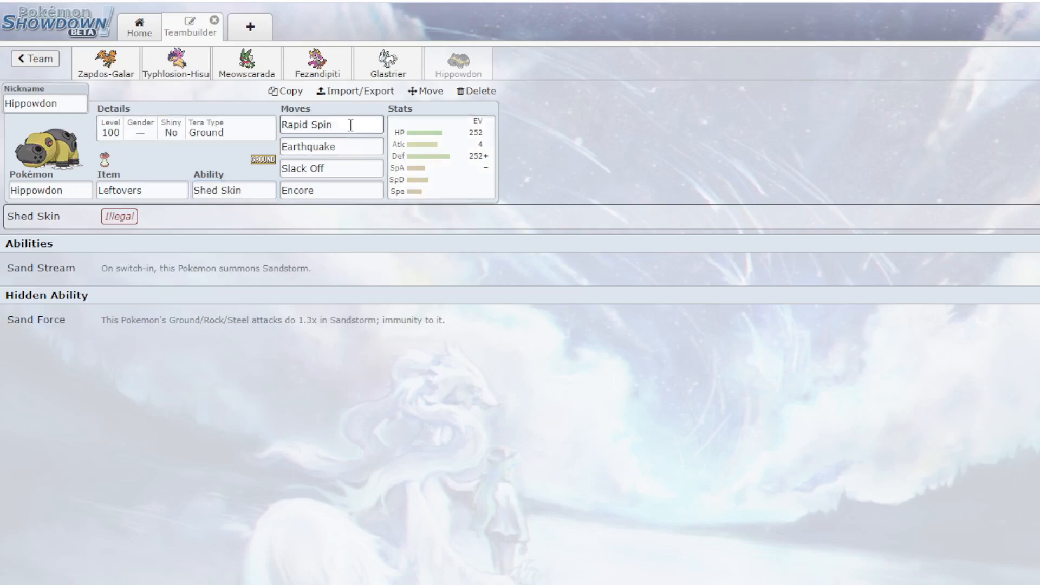
click(330, 147)
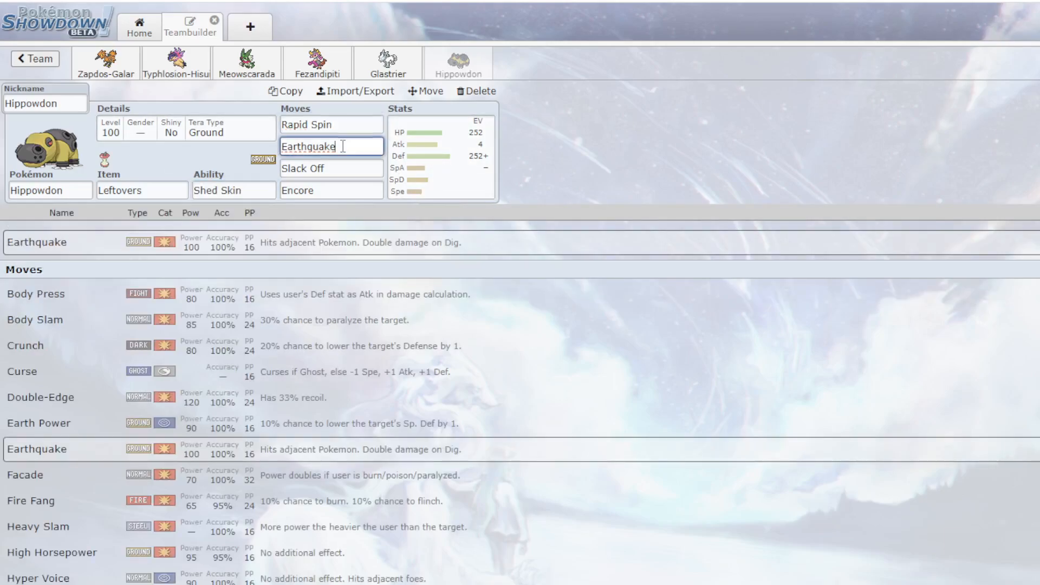
click(331, 190)
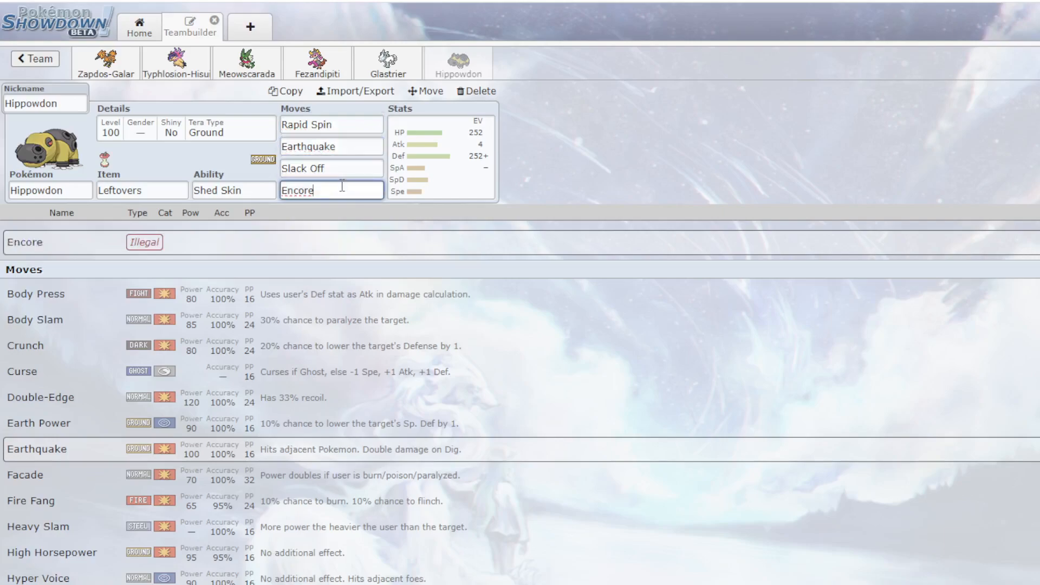
mouse_move(228, 178)
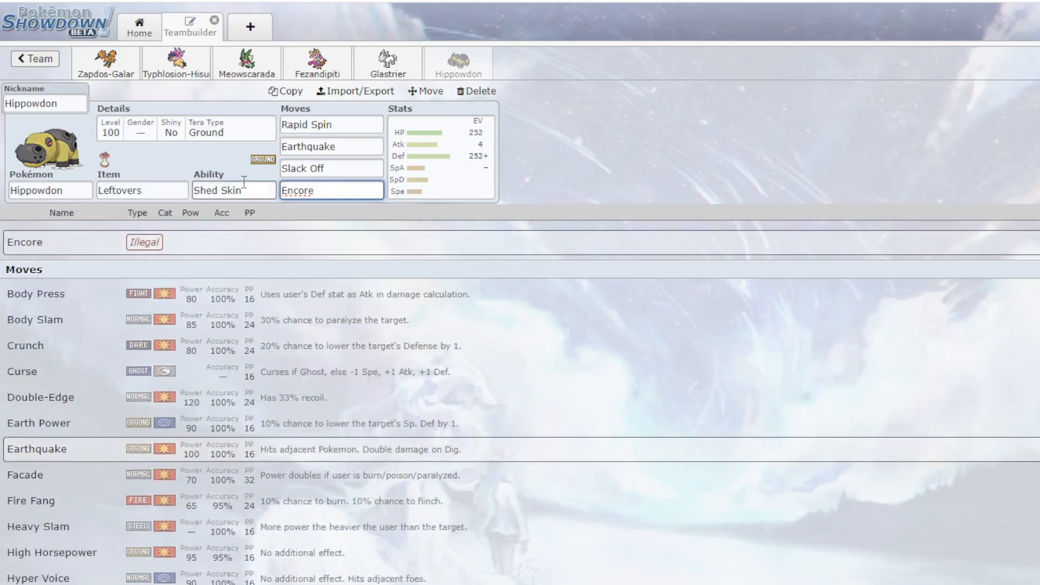
click(233, 190)
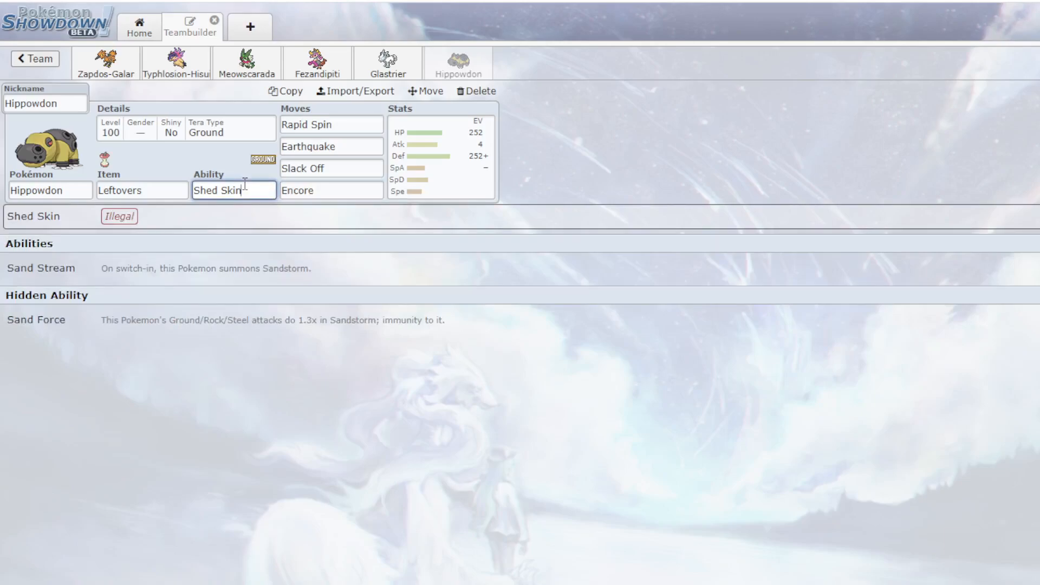
mouse_move(378, 319)
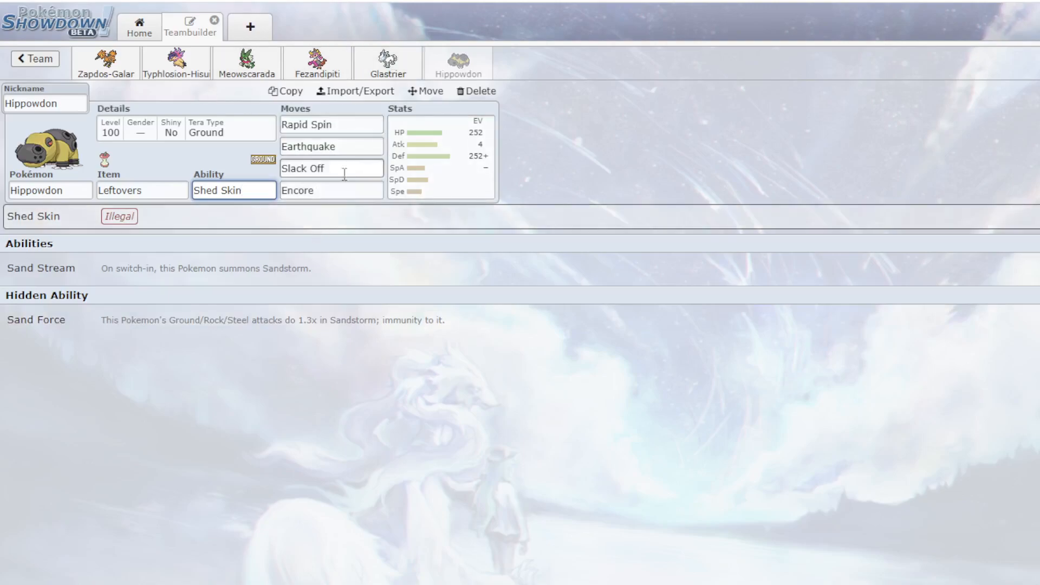
click(331, 191)
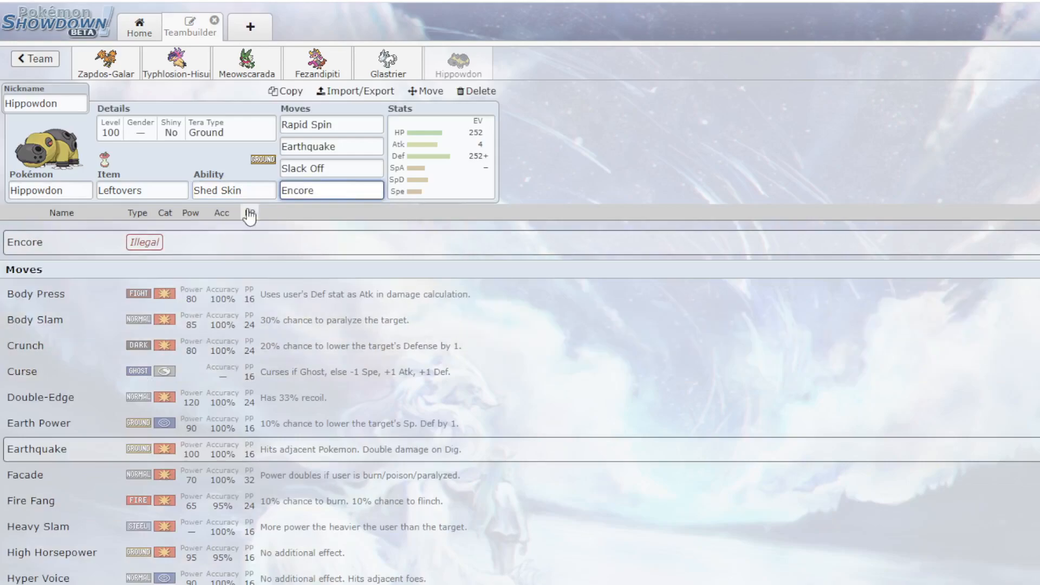
mouse_move(297, 237)
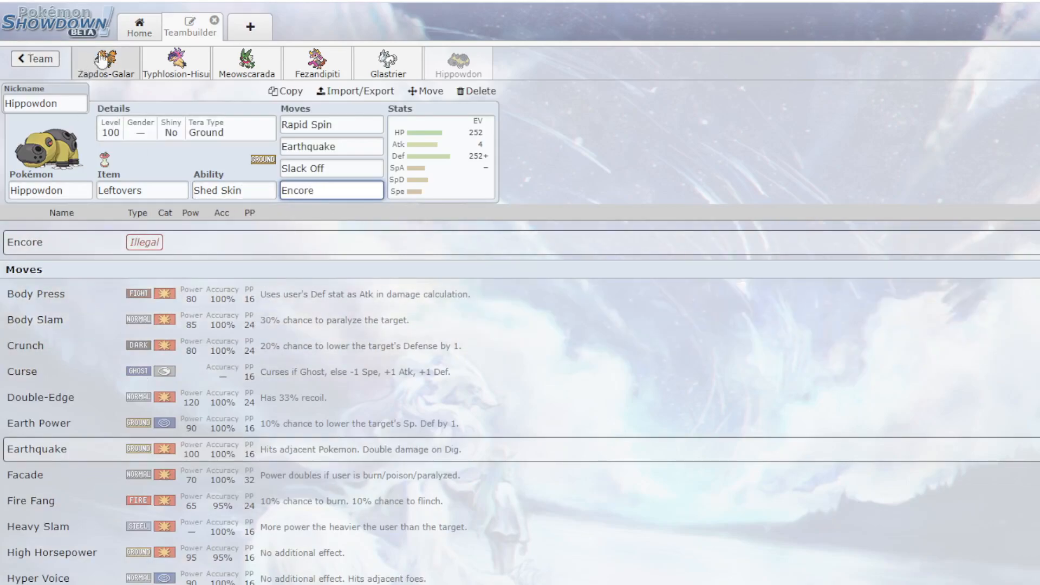
click(247, 61)
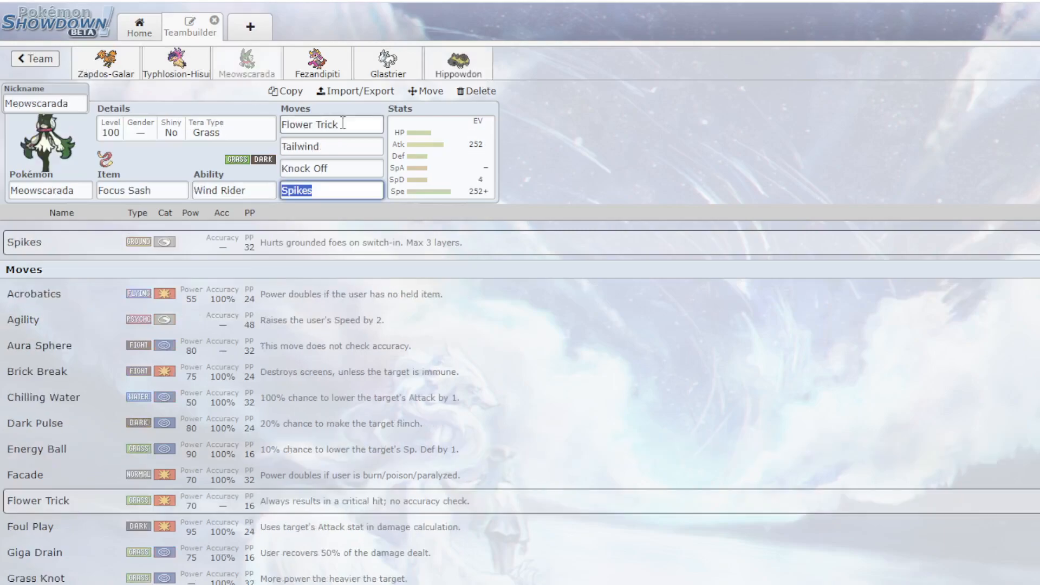
click(456, 62)
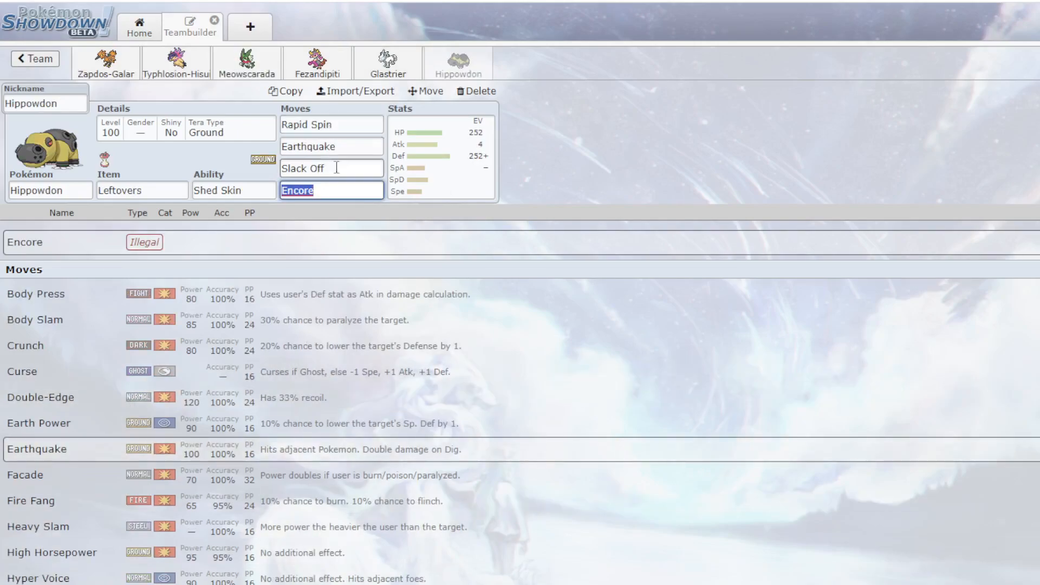
mouse_move(657, 144)
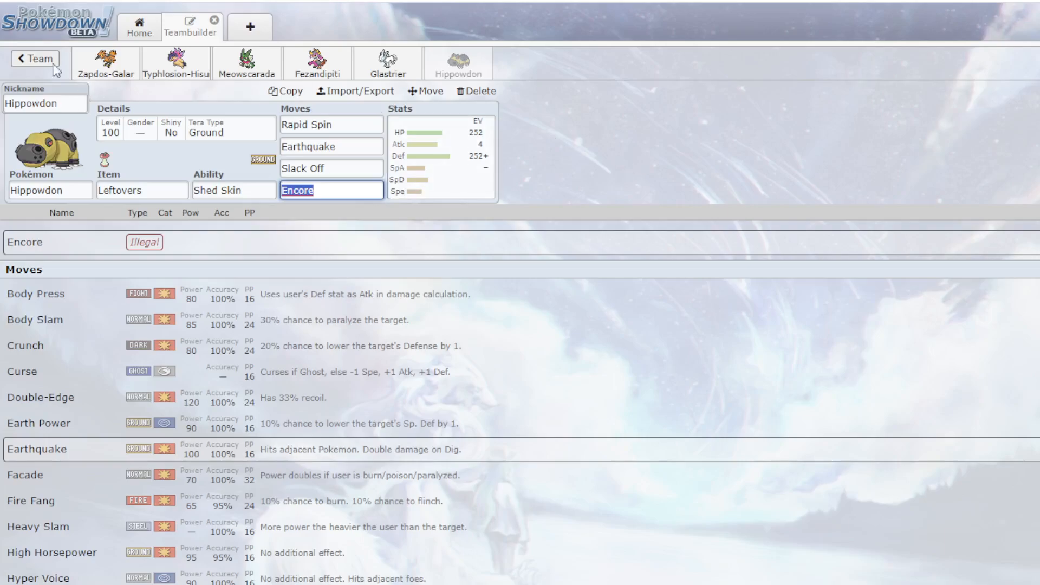
- Go back to the six-member team overview and scroll through it
click(32, 58)
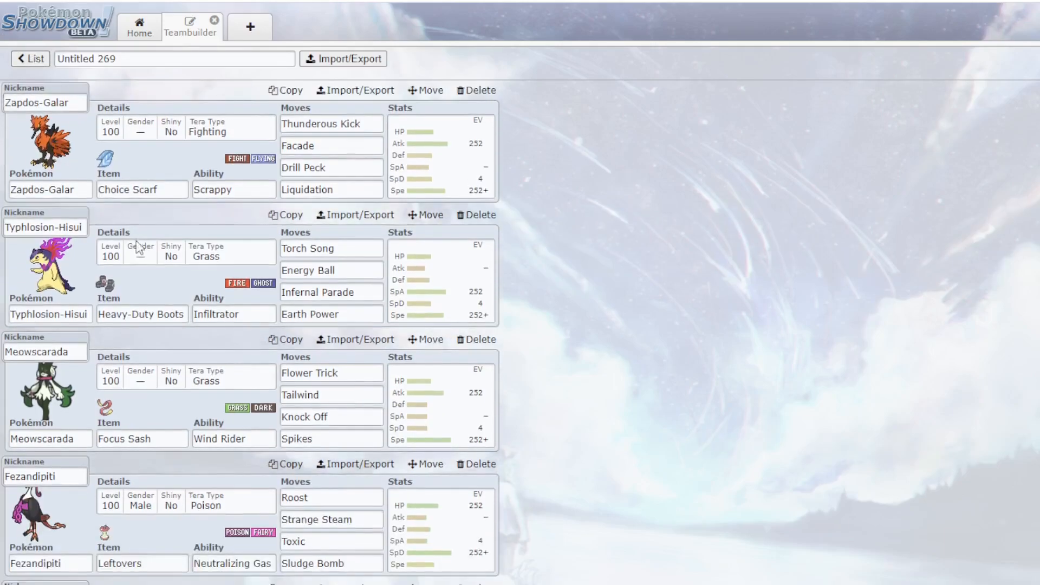
scroll(down, 3)
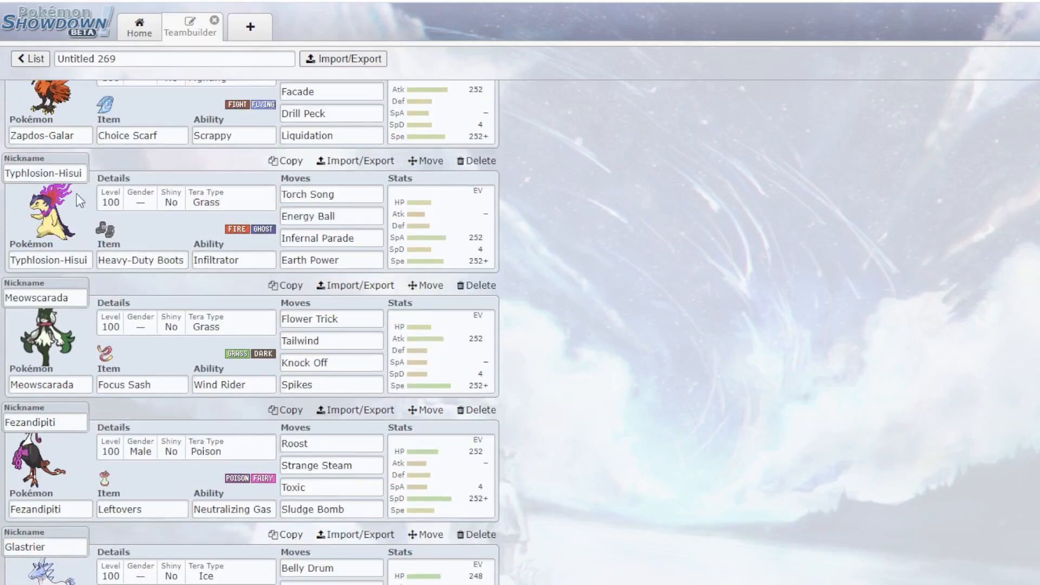
scroll(down, 3)
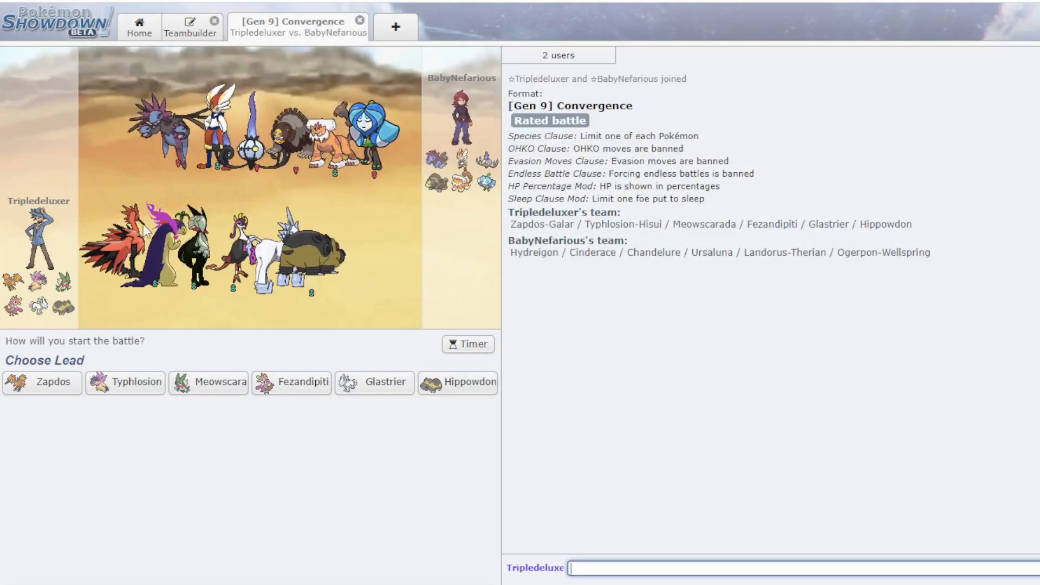
mouse_move(375, 382)
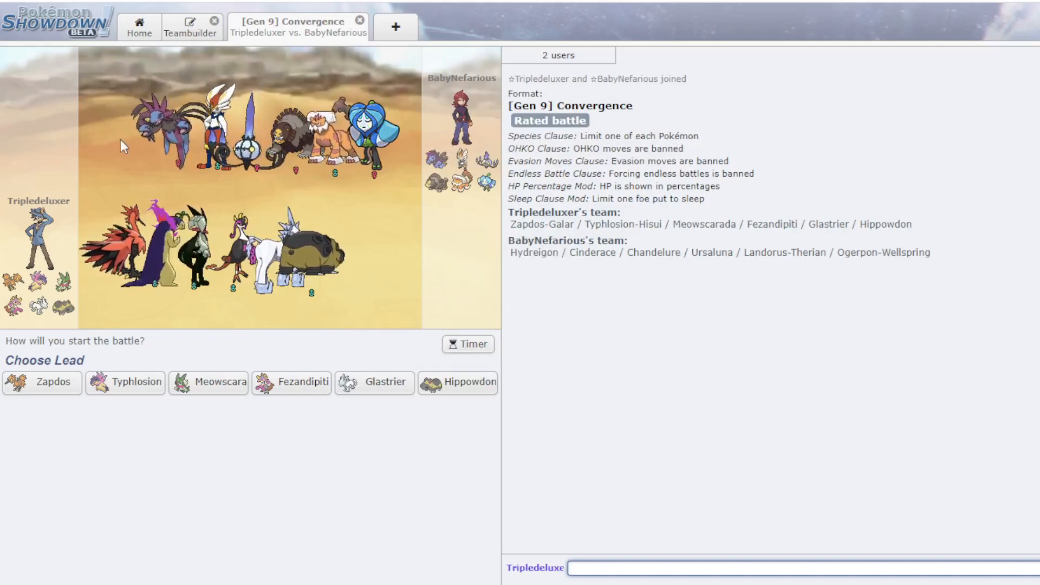
mouse_move(43, 382)
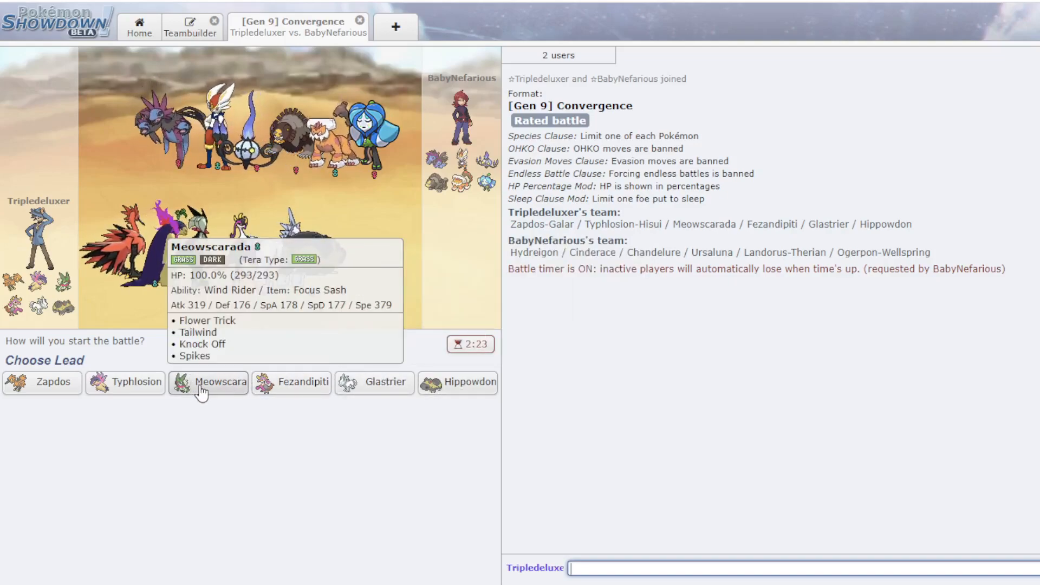
mouse_move(136, 381)
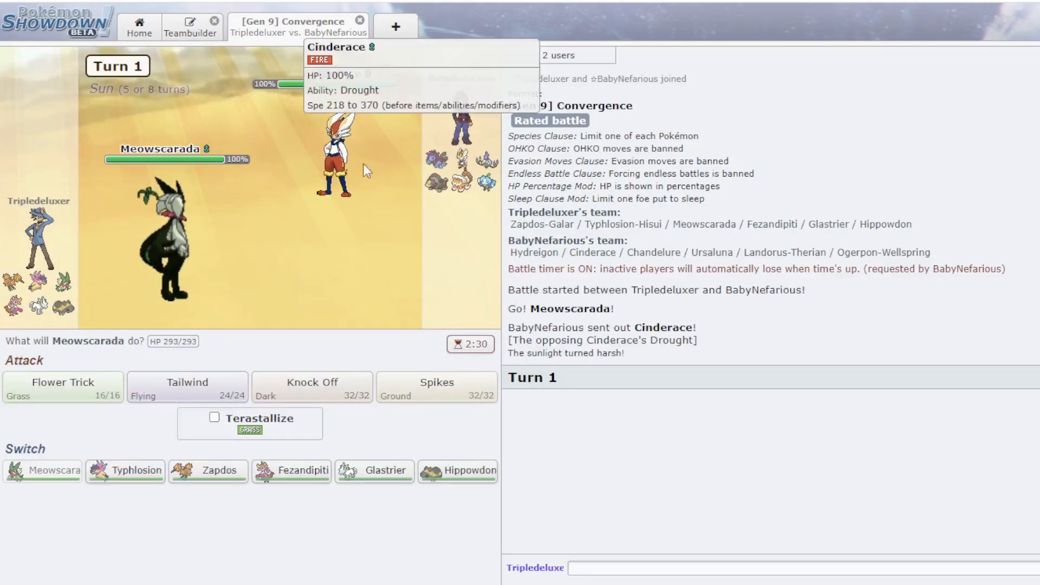
mouse_move(154, 278)
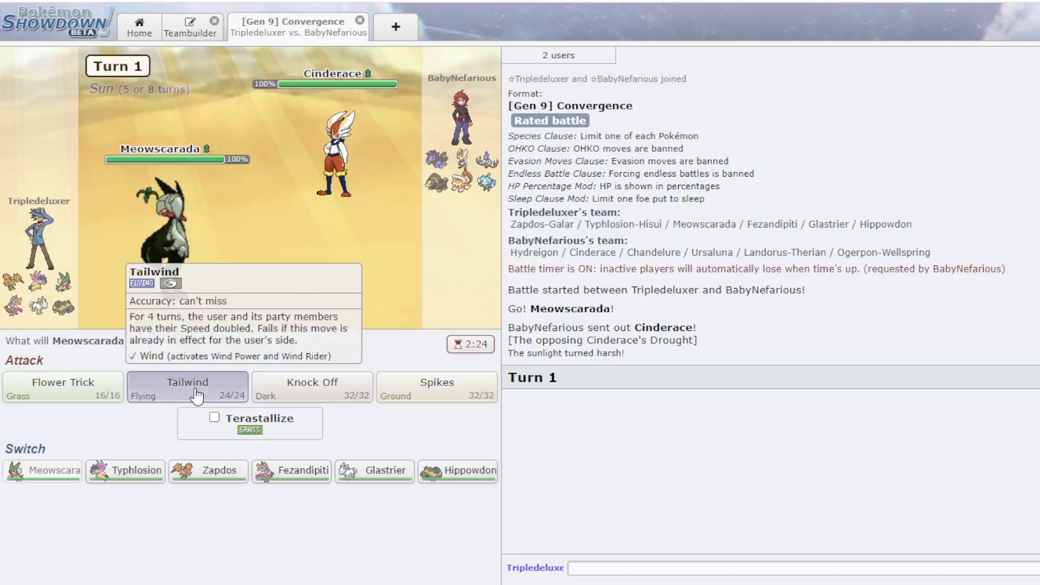
- Set up Tailwind, Knock Off Cinderace, then switch to Fezandipiti for Strange Steam
click(188, 387)
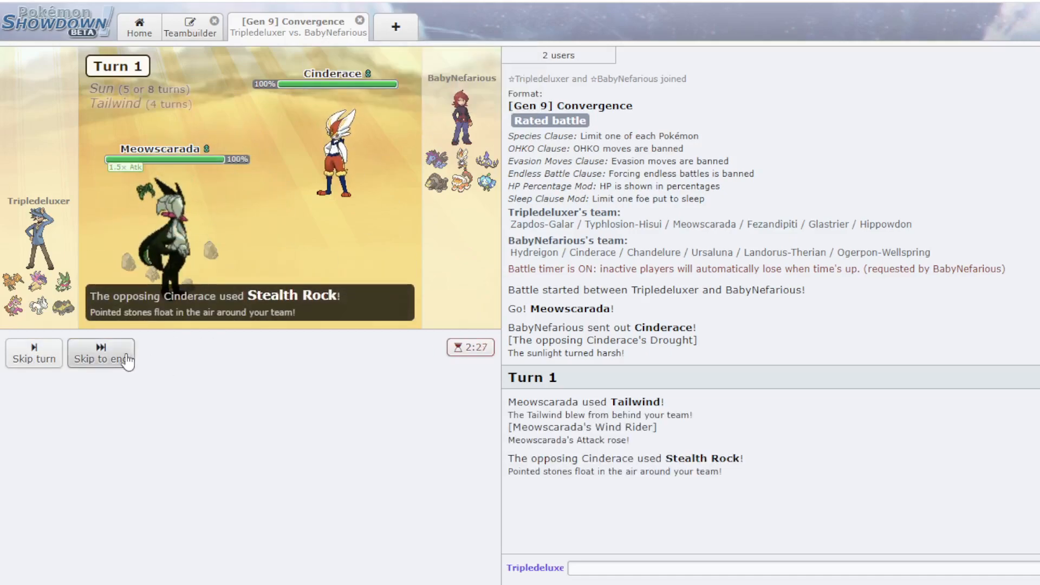
click(101, 353)
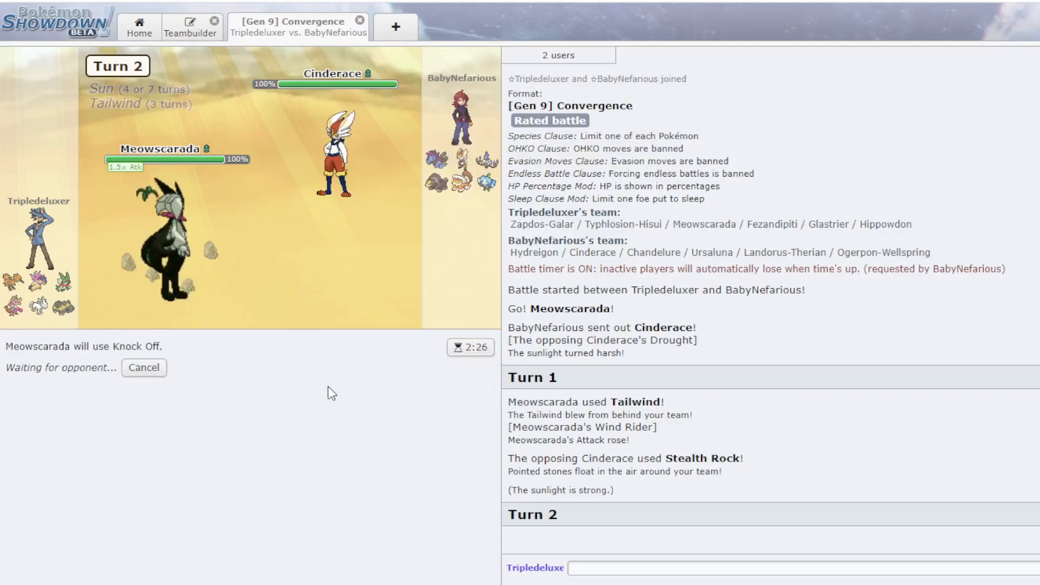
mouse_move(330, 146)
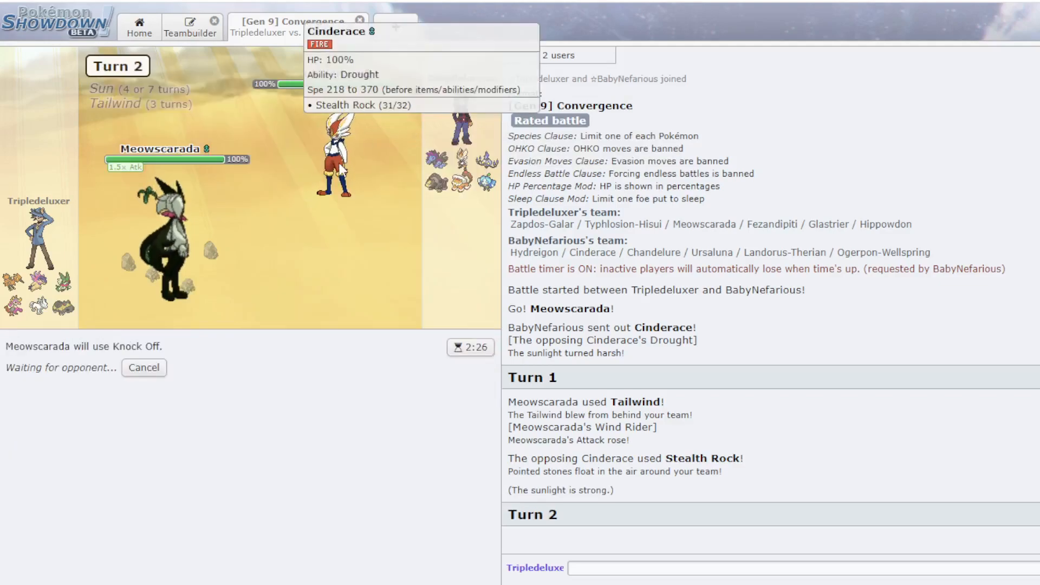
mouse_move(363, 174)
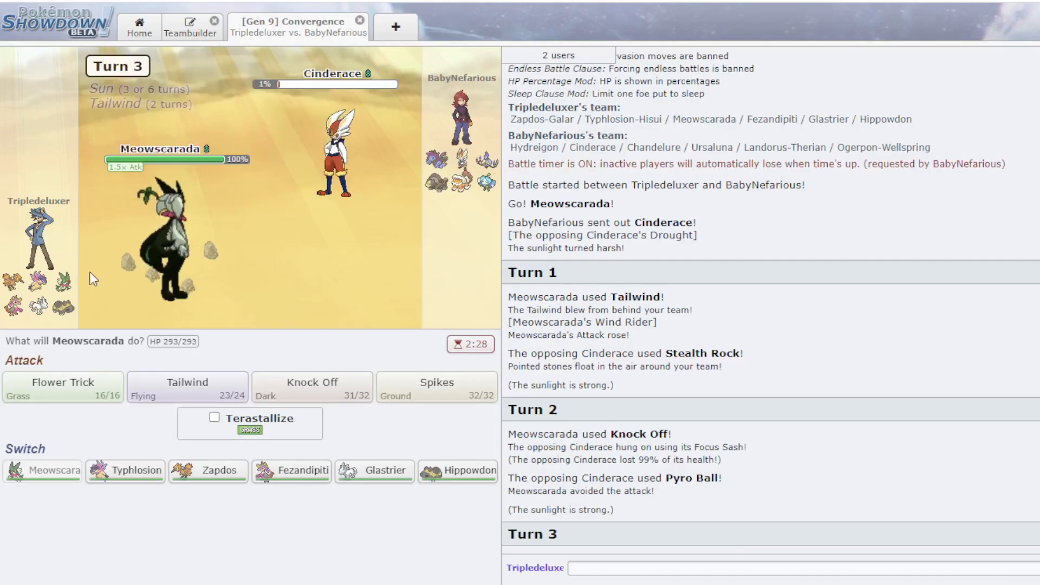
click(312, 387)
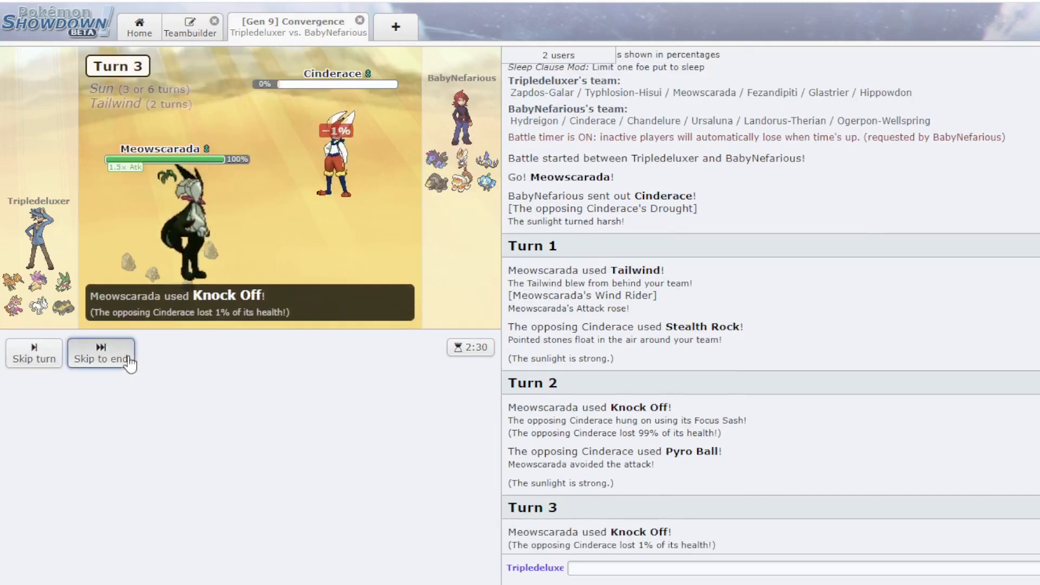
click(101, 353)
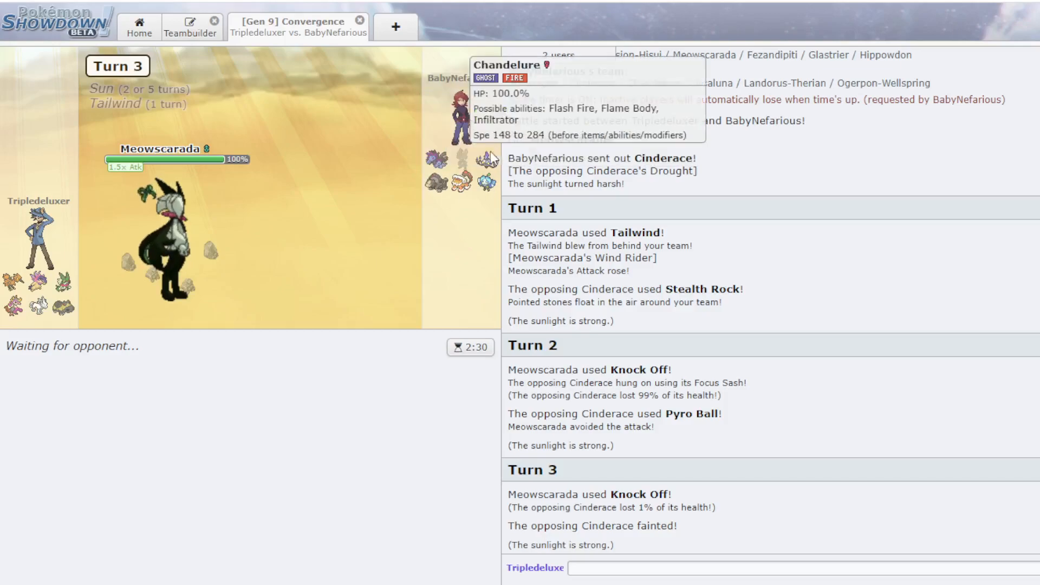
mouse_move(462, 159)
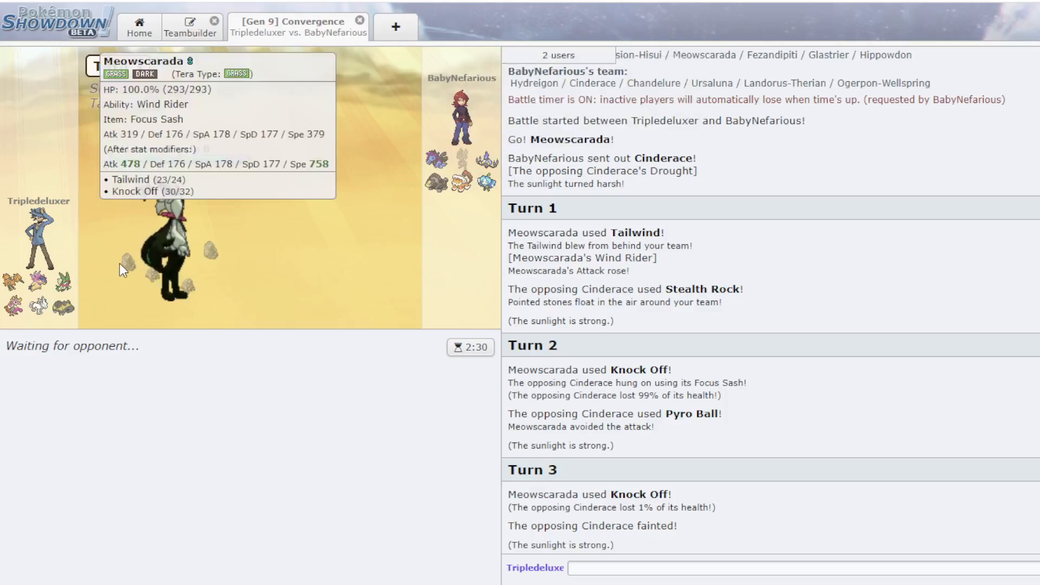
mouse_move(151, 275)
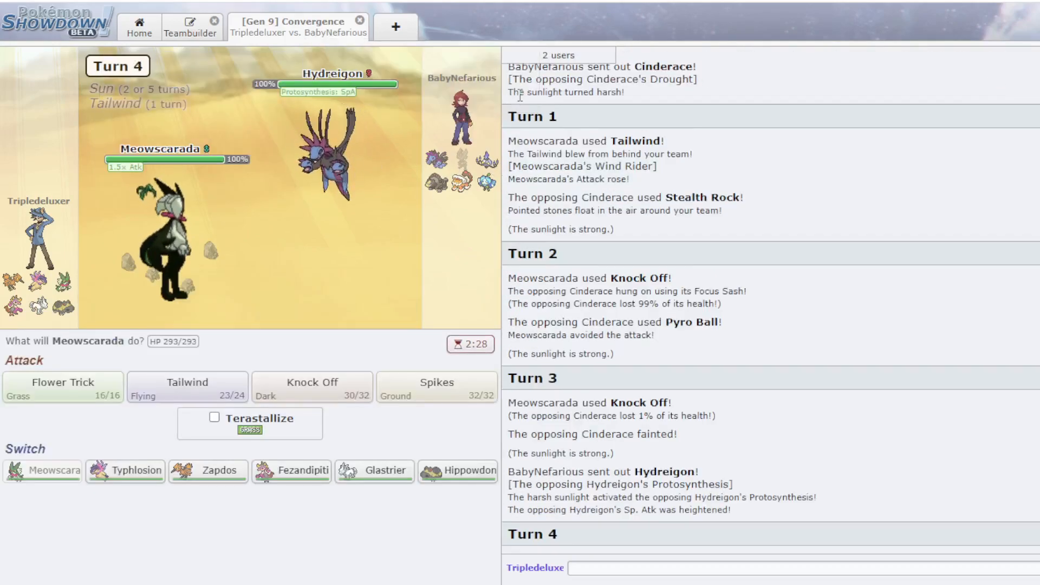
mouse_move(292, 470)
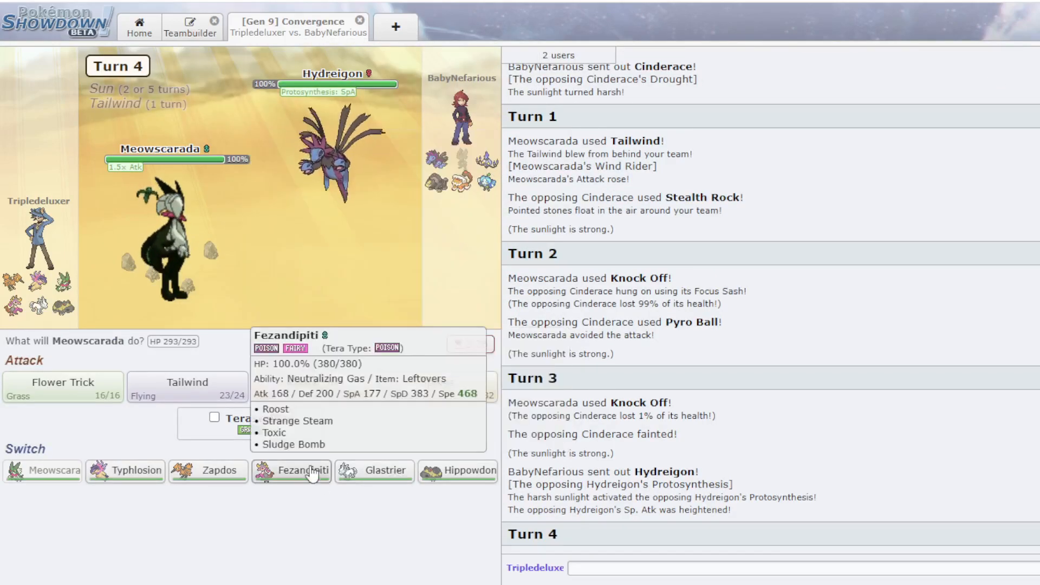
click(292, 470)
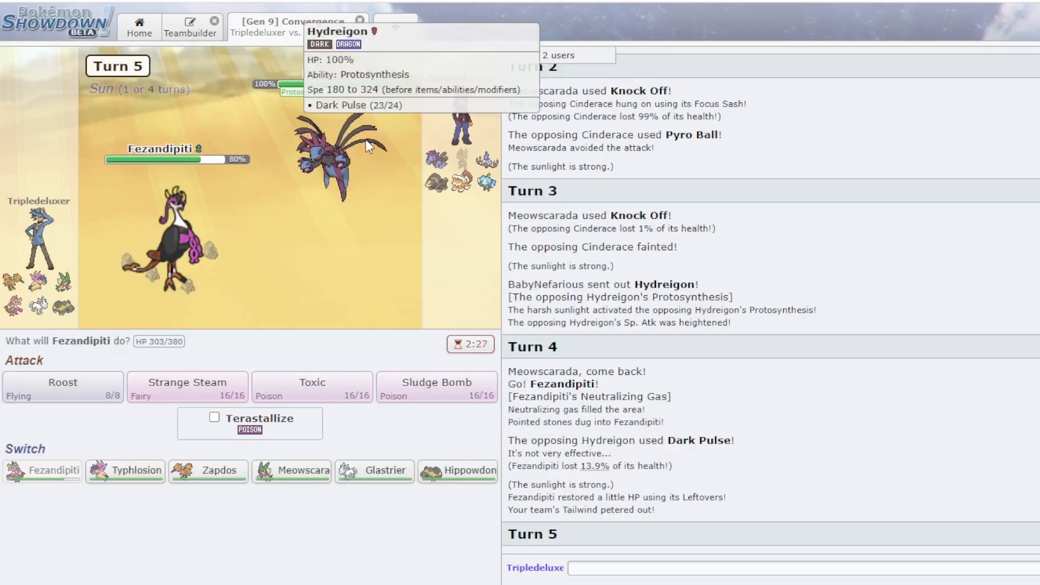
click(186, 387)
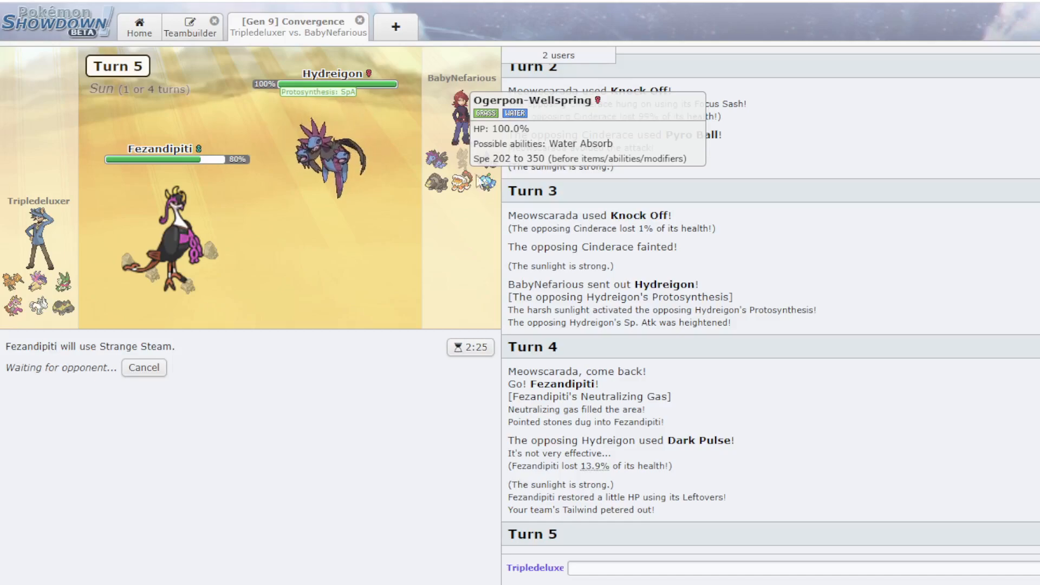
mouse_move(474, 175)
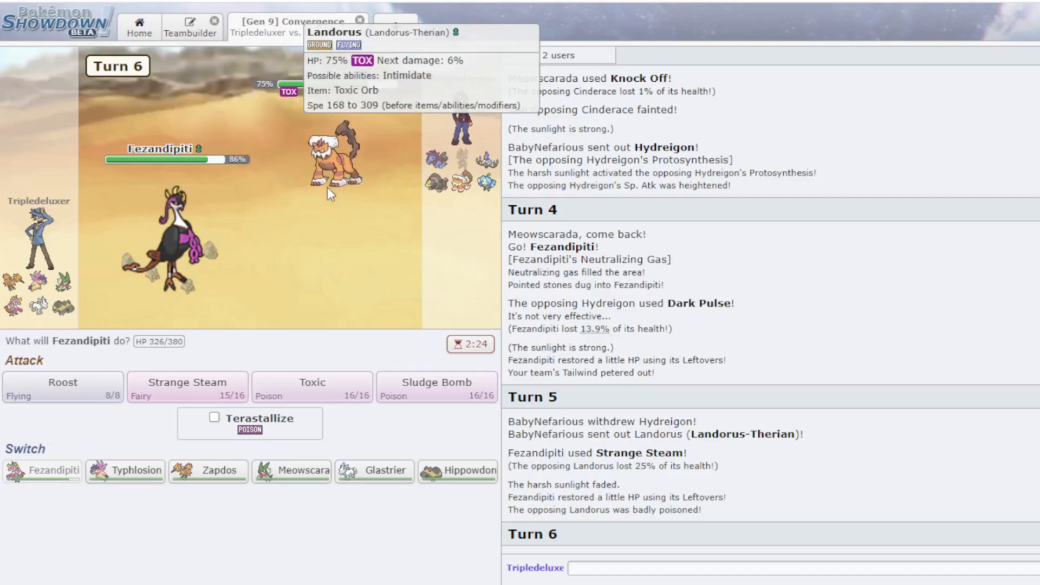
mouse_move(461, 487)
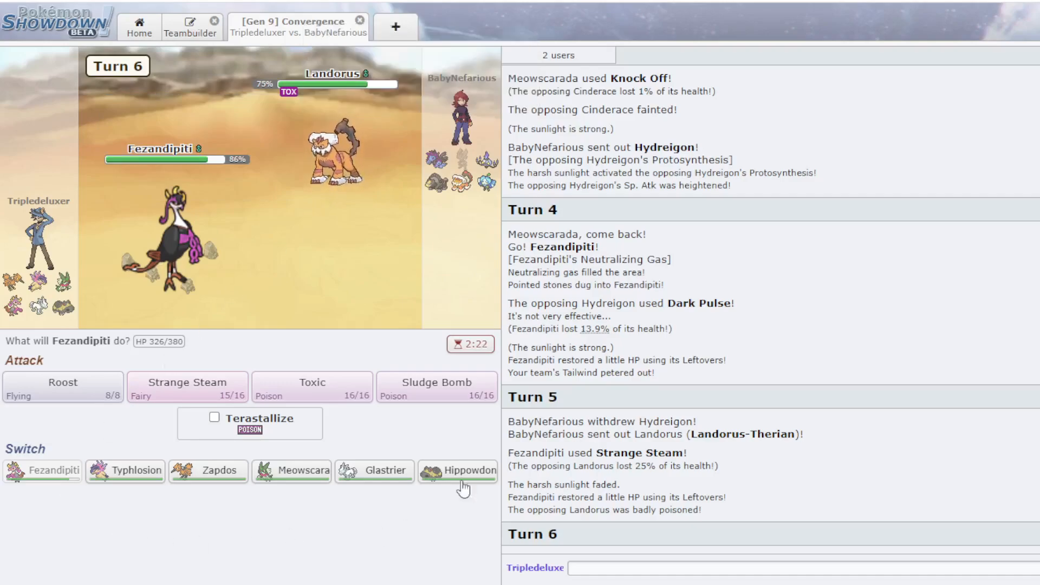
mouse_move(208, 470)
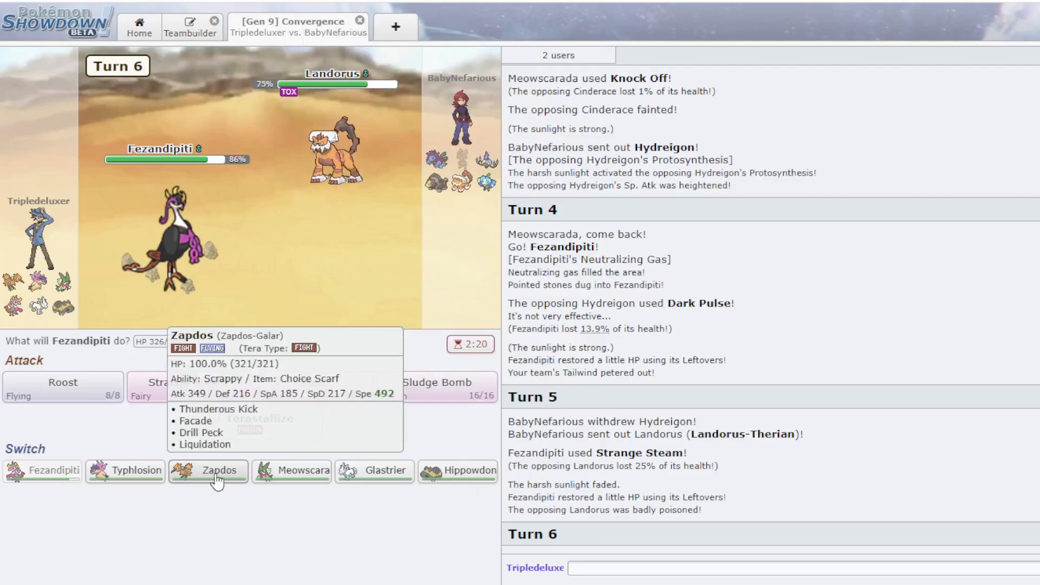
- Switch Fezandipiti out for Hippowdon, use Rapid Spin, then Encore next turn
click(456, 470)
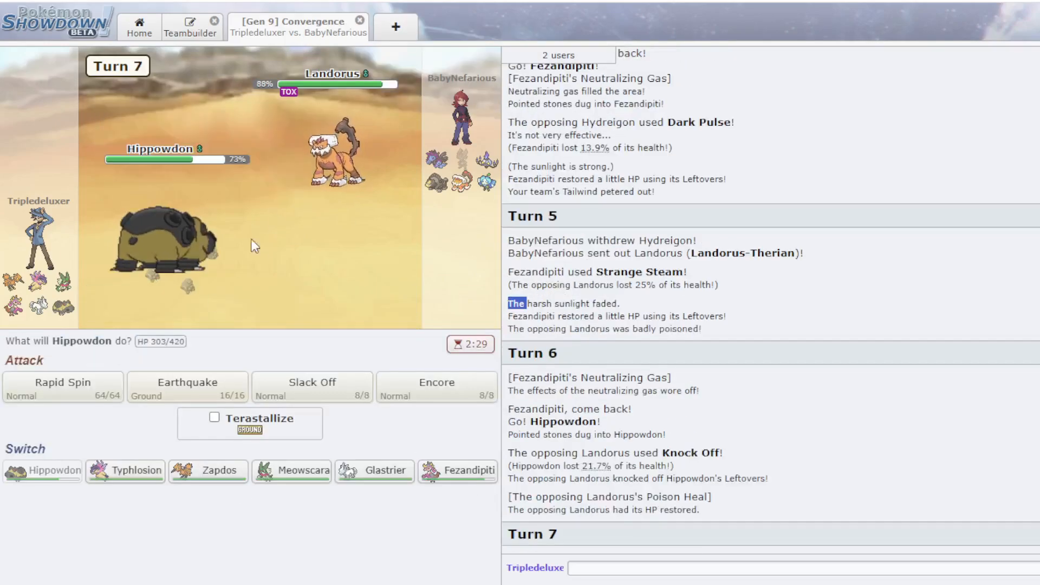
click(62, 387)
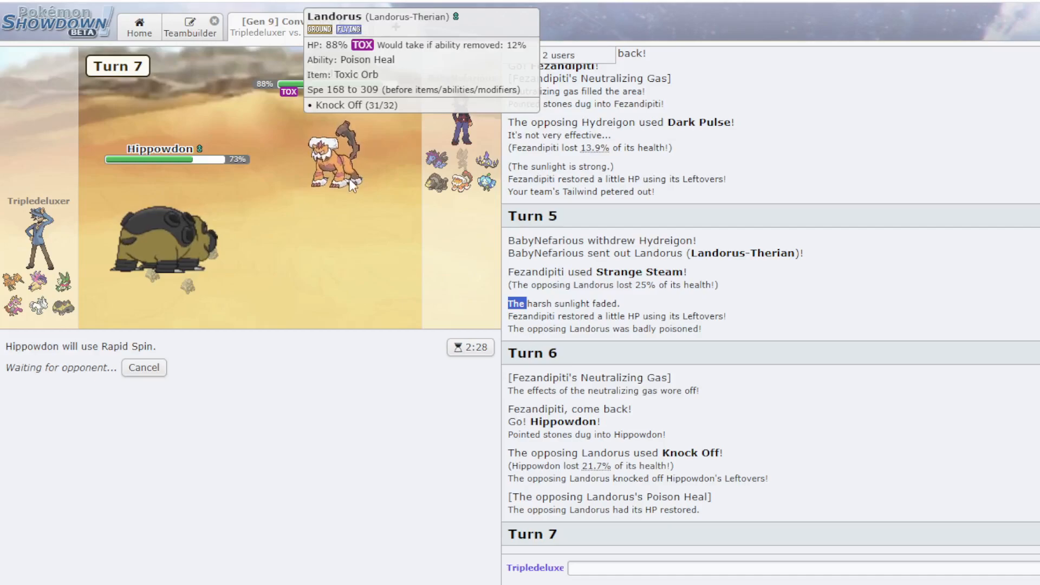
mouse_move(279, 219)
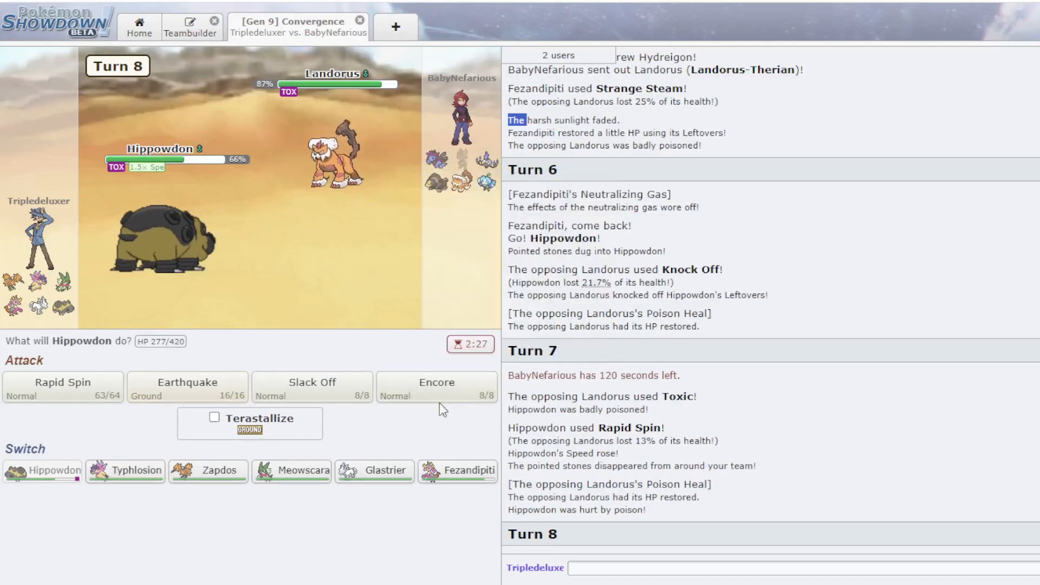
click(435, 386)
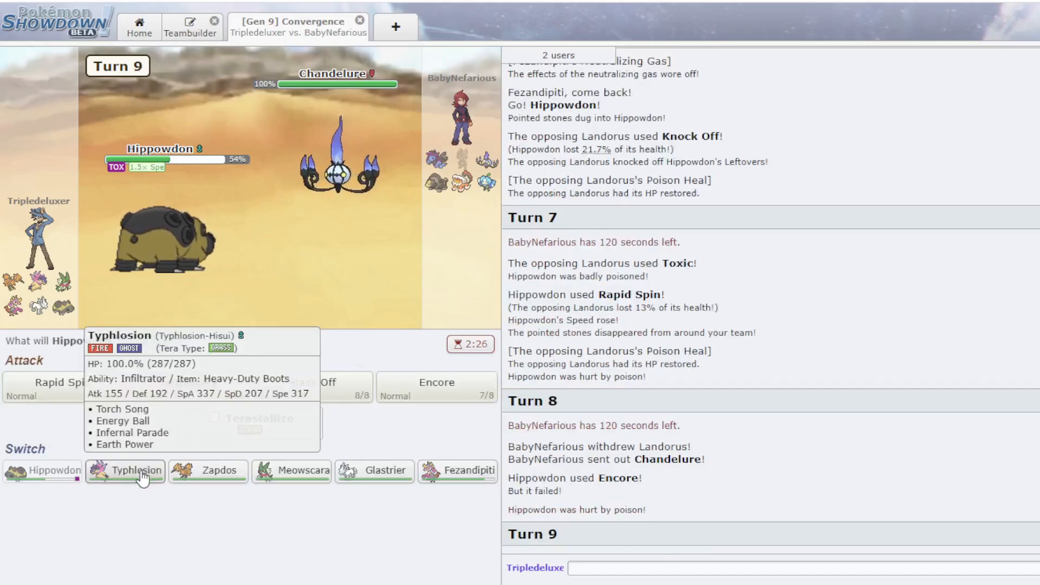
- Switch to Typhlosion-Hisui, burn Ogerpon with Infernal Parade, and lock in a turn-11 move
click(125, 471)
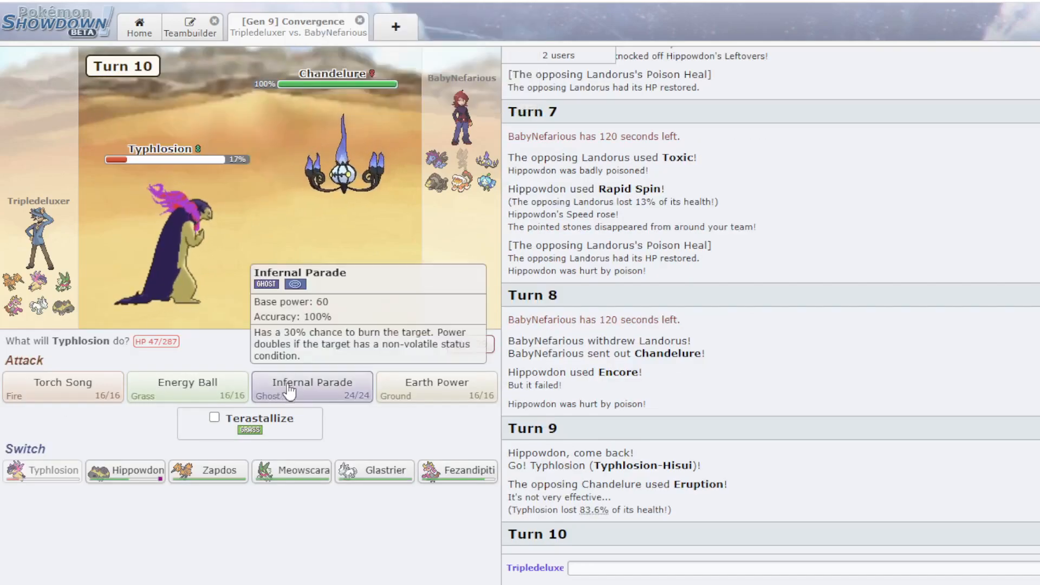
click(312, 387)
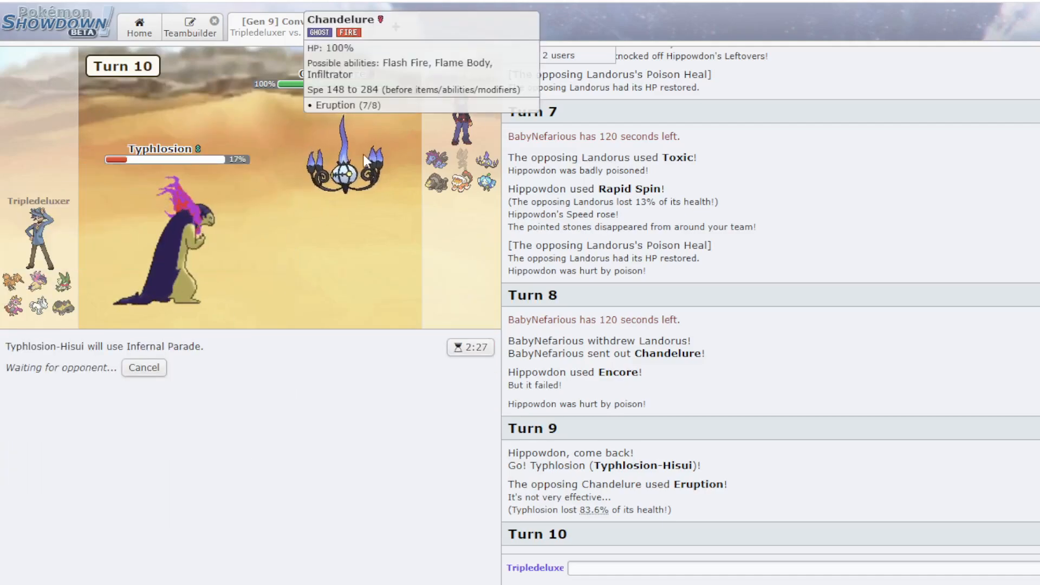
mouse_move(166, 265)
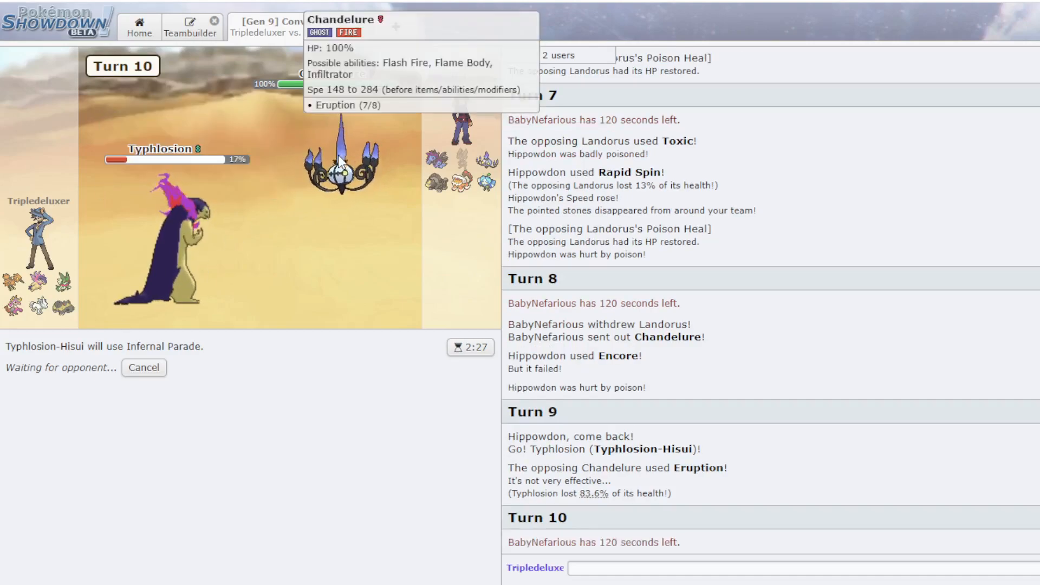
mouse_move(296, 191)
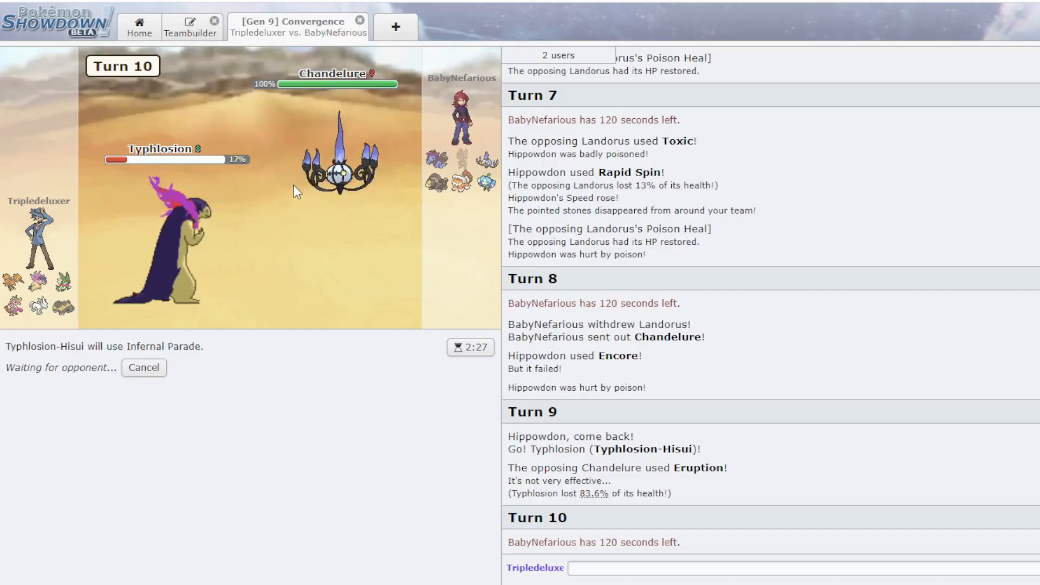
mouse_move(342, 159)
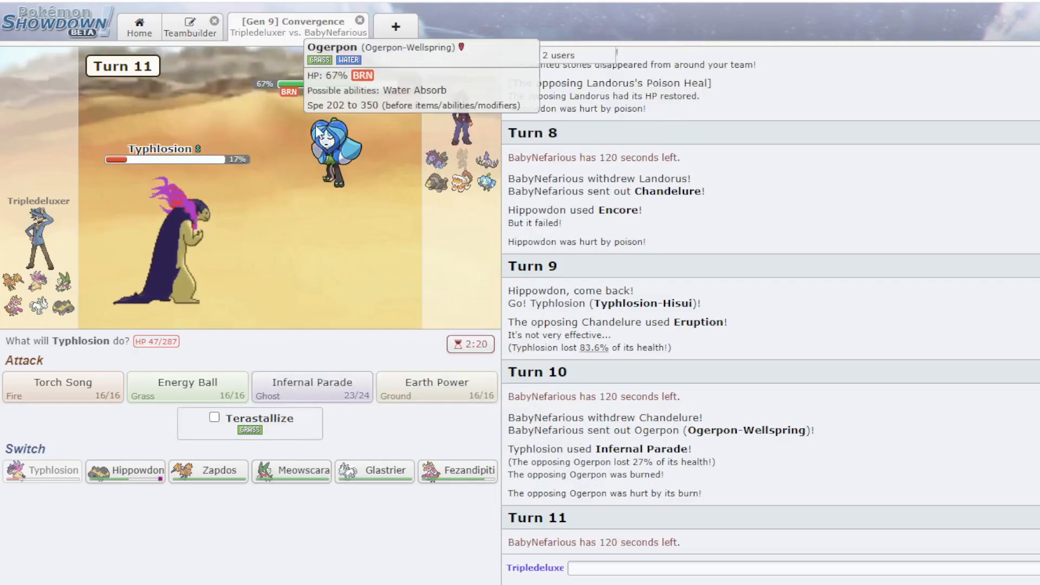
click(188, 387)
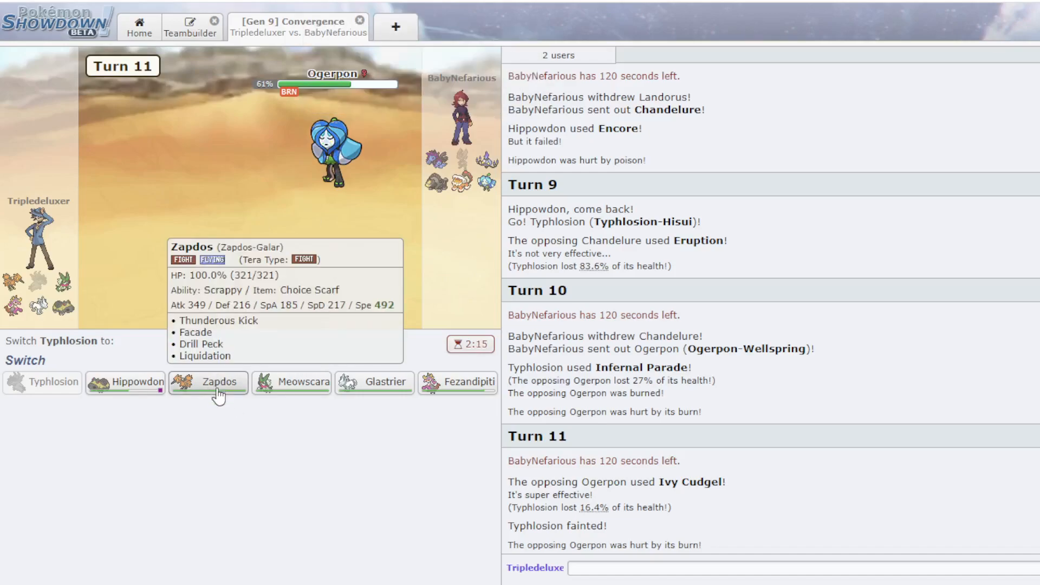
- Replace fainted Typhlosion with Zapdos, Drill Peck Ogerpon, then switch to Fezandipiti on turn 13
click(208, 382)
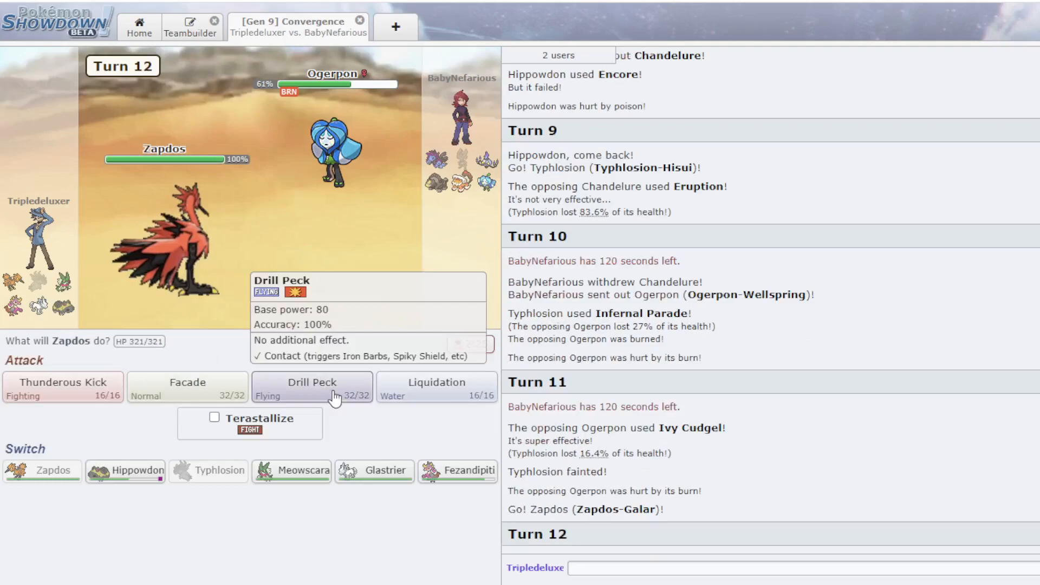
click(312, 386)
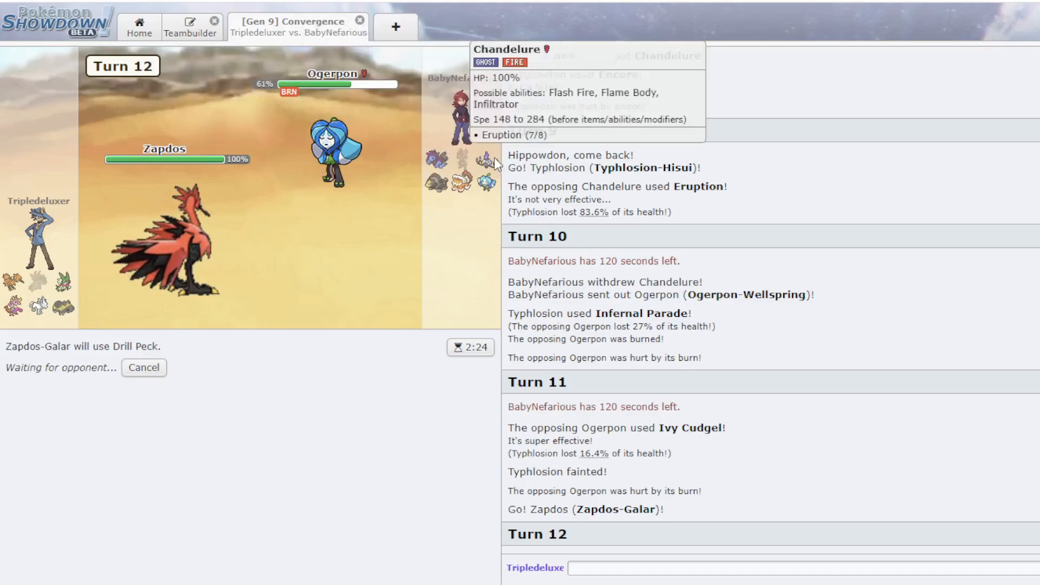
mouse_move(229, 236)
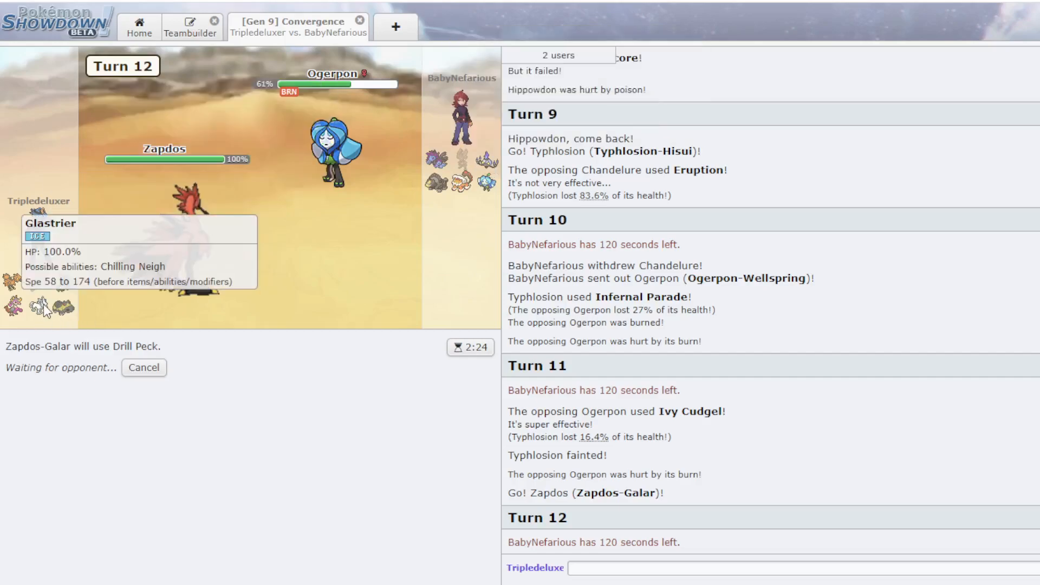
mouse_move(490, 166)
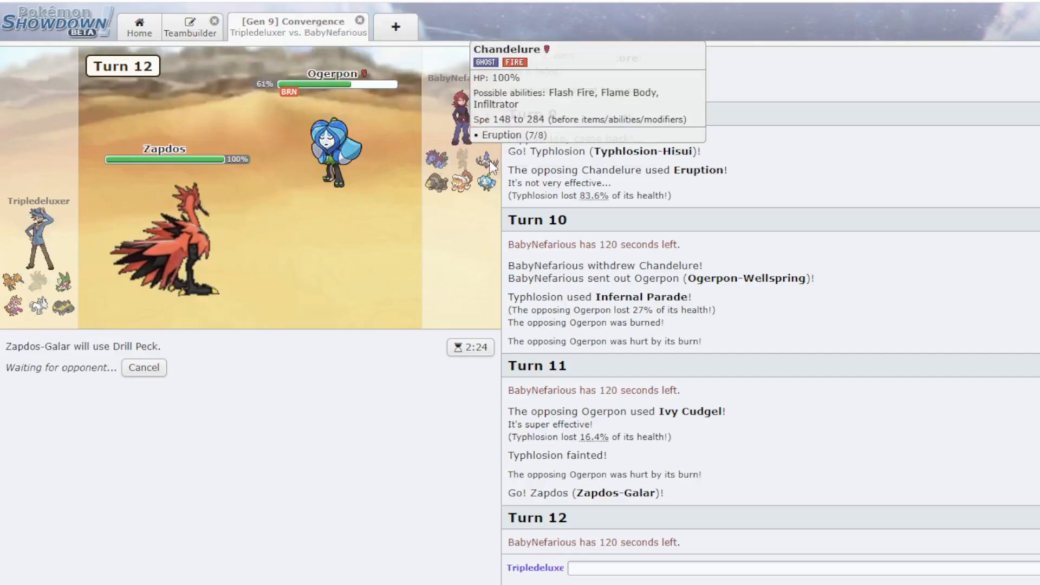
mouse_move(404, 184)
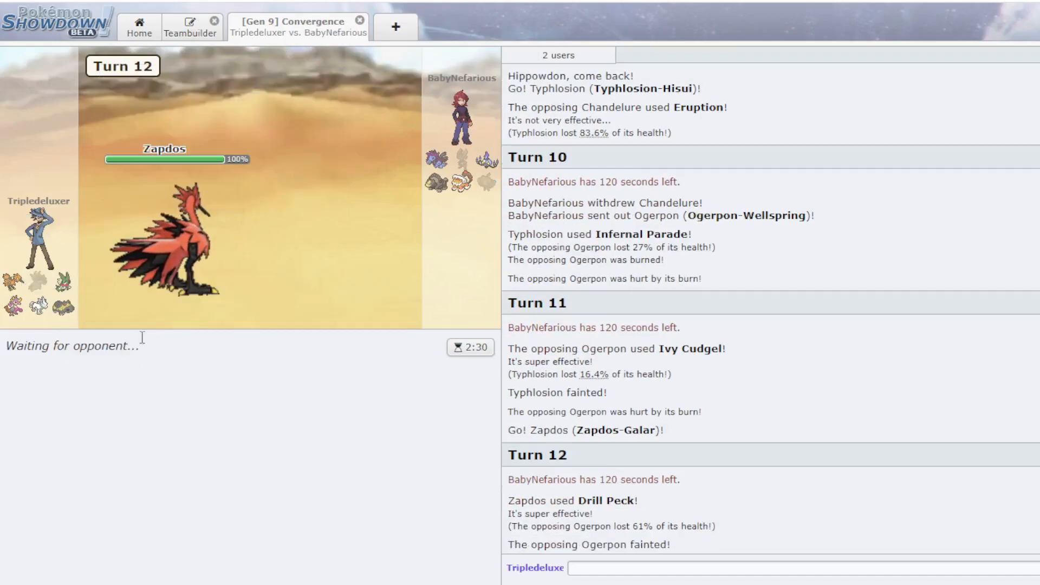
mouse_move(166, 252)
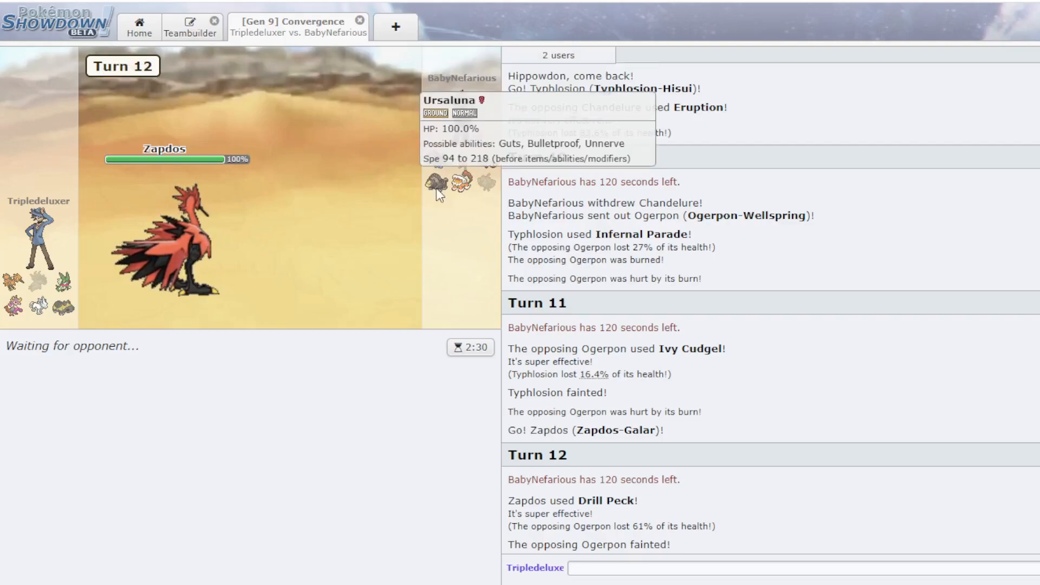
mouse_move(375, 186)
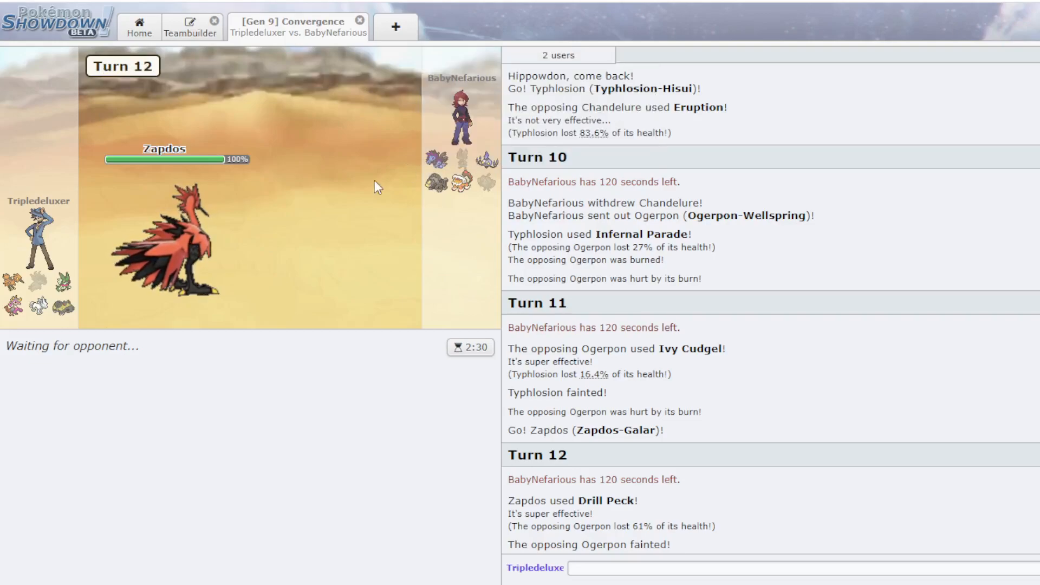
mouse_move(160, 245)
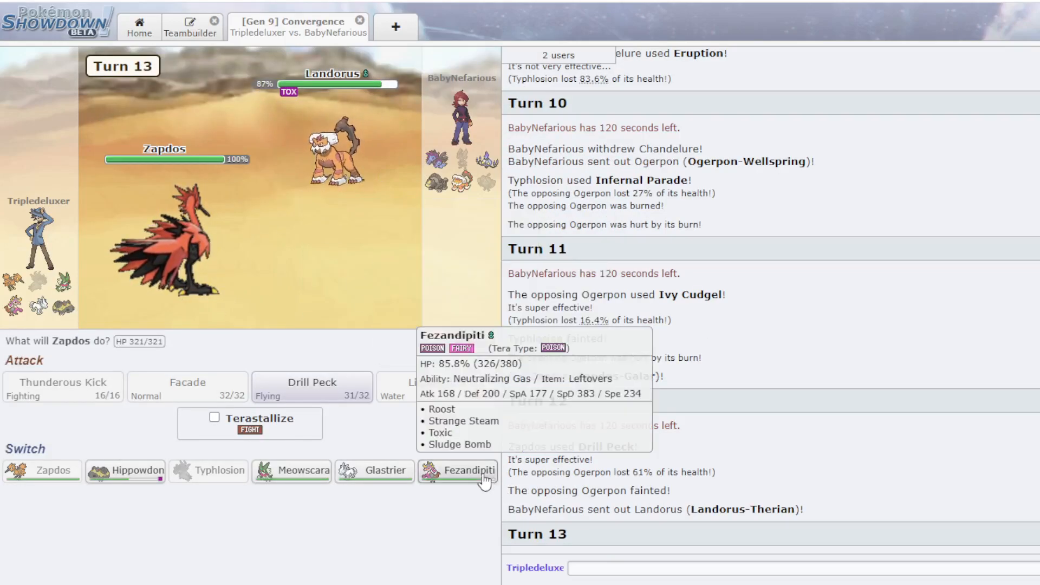
click(466, 470)
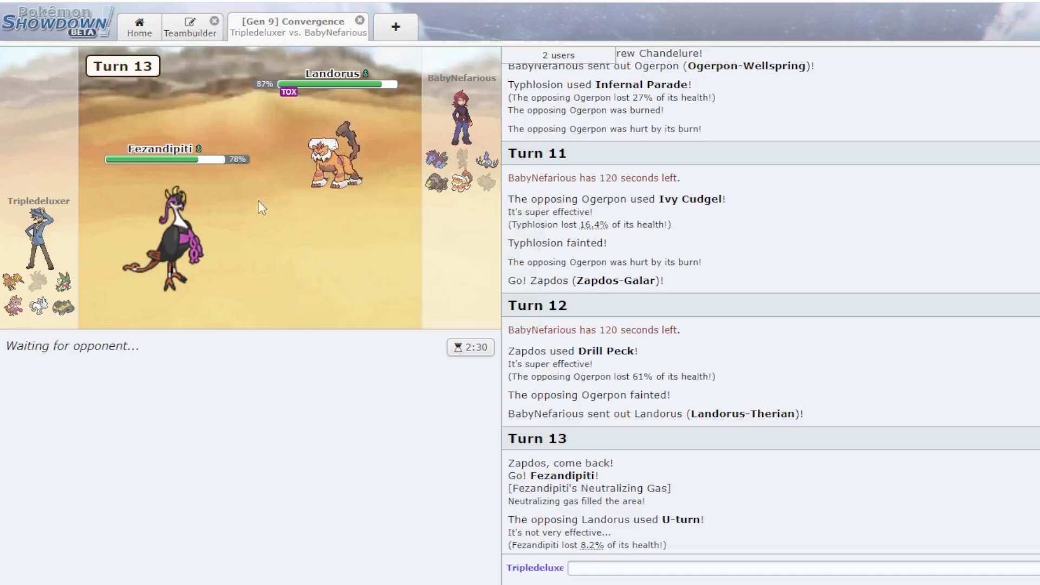
mouse_move(252, 245)
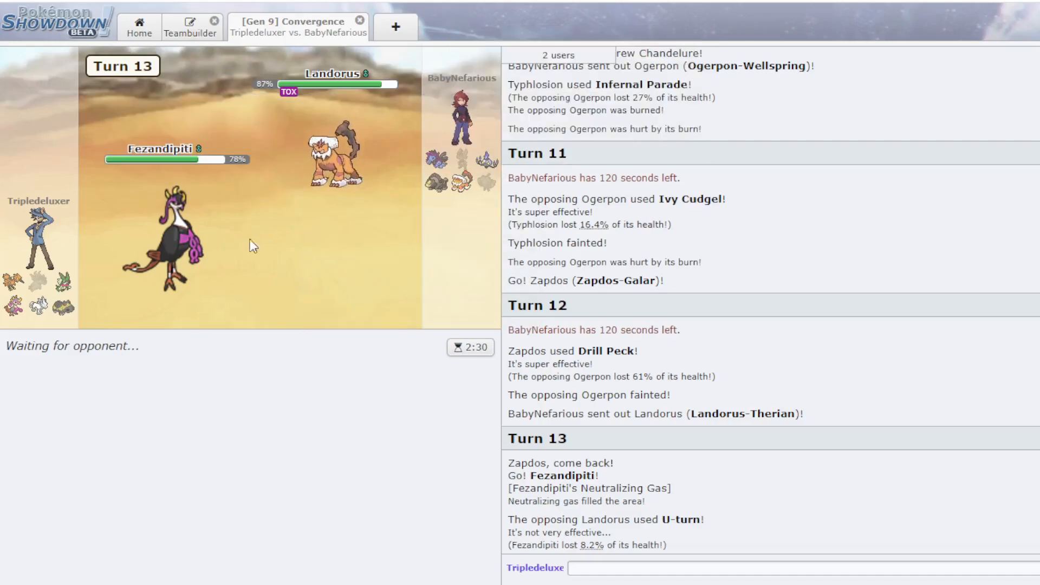
mouse_move(491, 161)
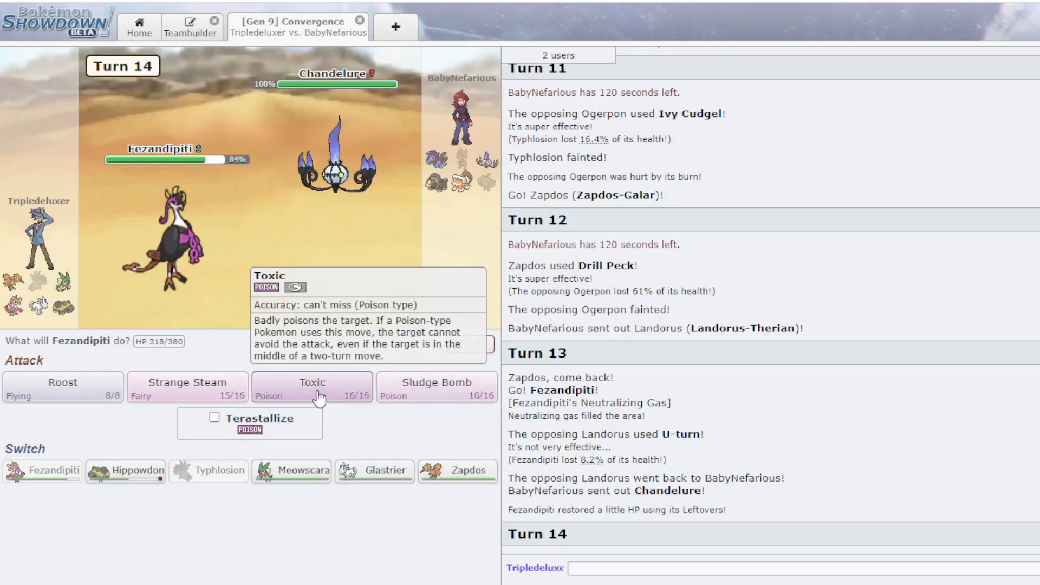
- Use Fezandipiti's Toxic and Roost, then Zapdos's Liquidation on Chandelure, then switch in Hippowdon
click(311, 387)
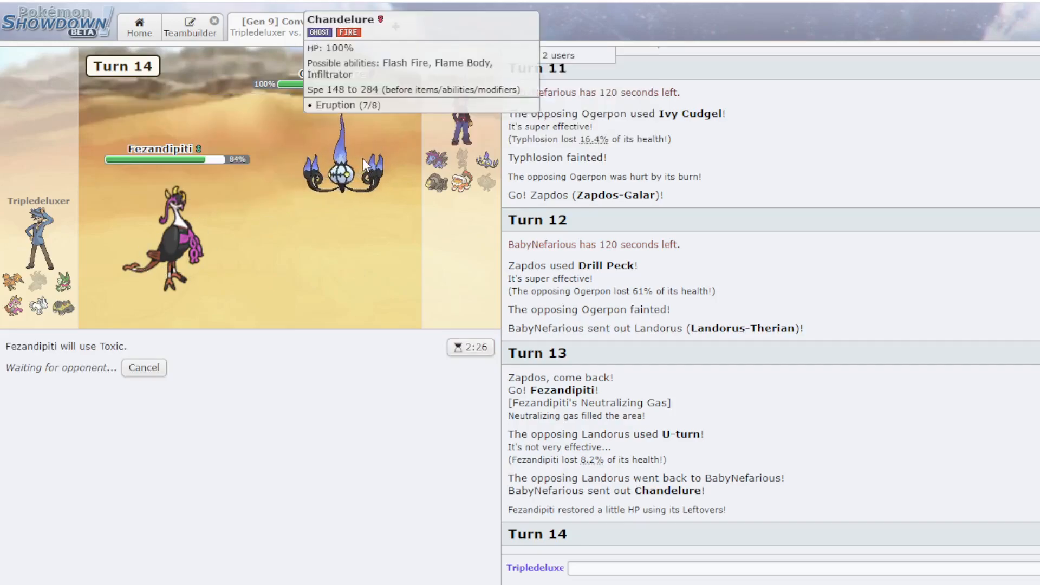
mouse_move(11, 284)
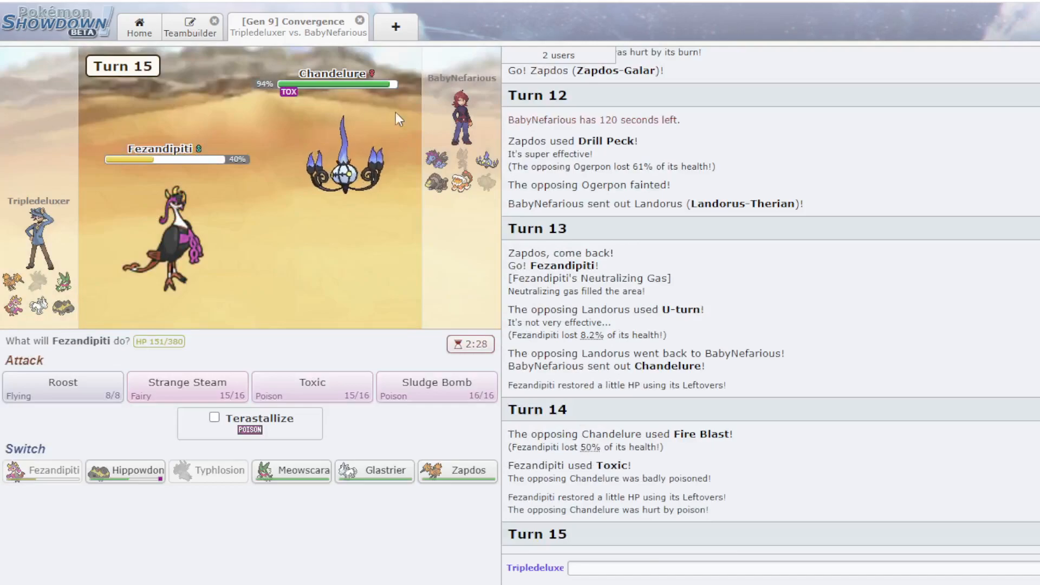
mouse_move(62, 386)
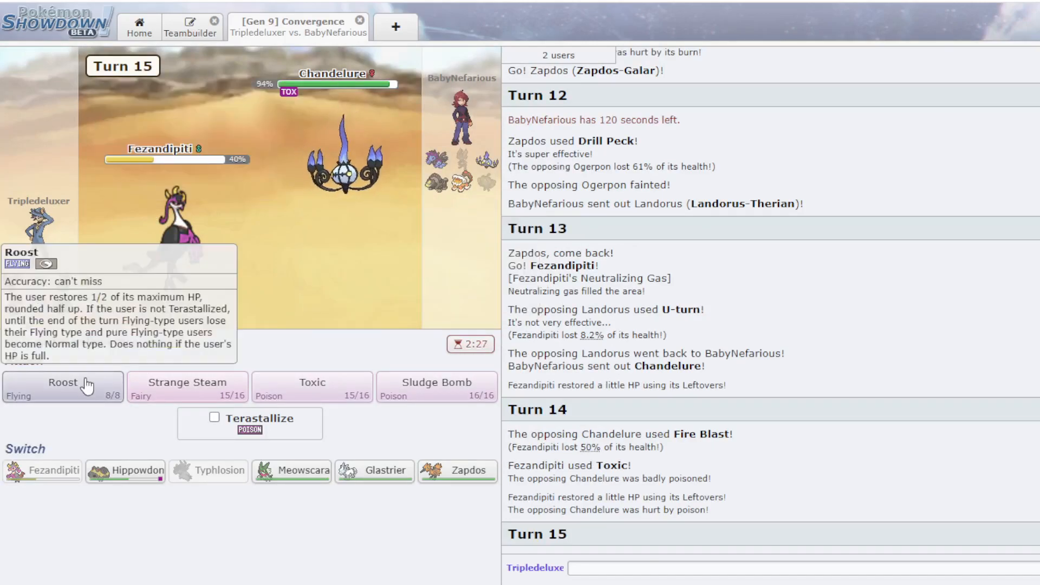
click(63, 386)
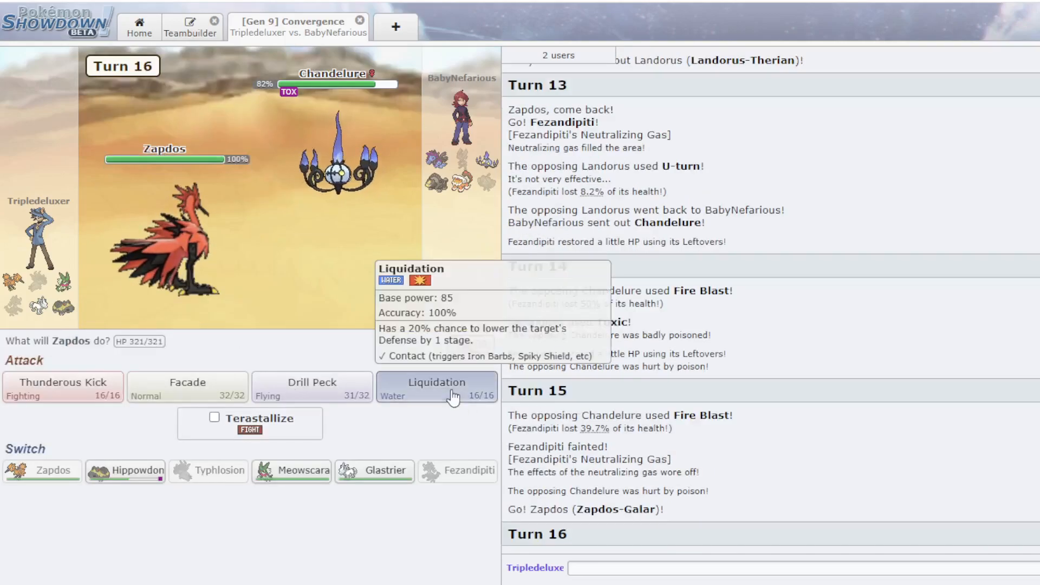
click(436, 386)
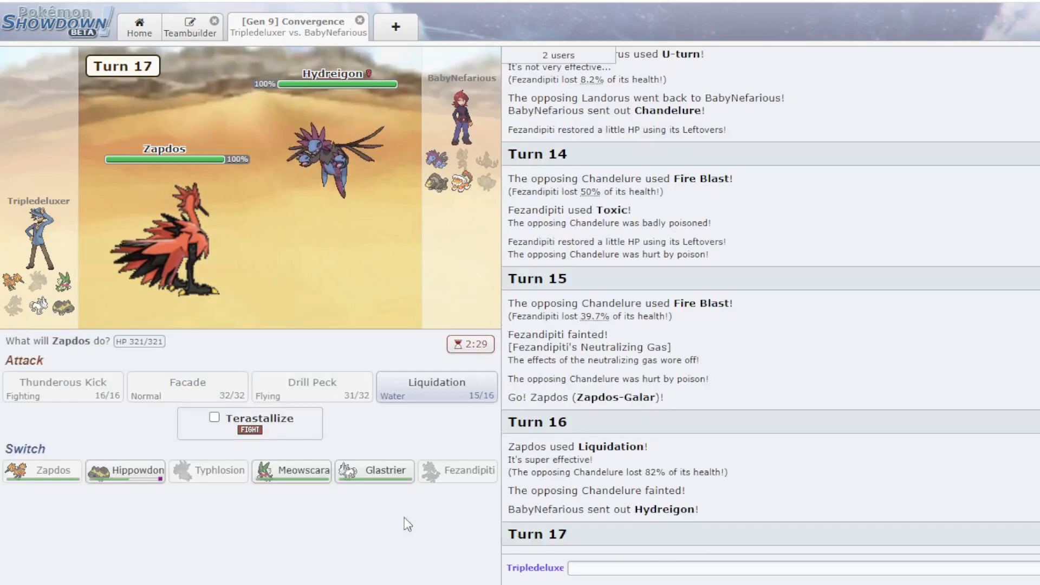
click(125, 469)
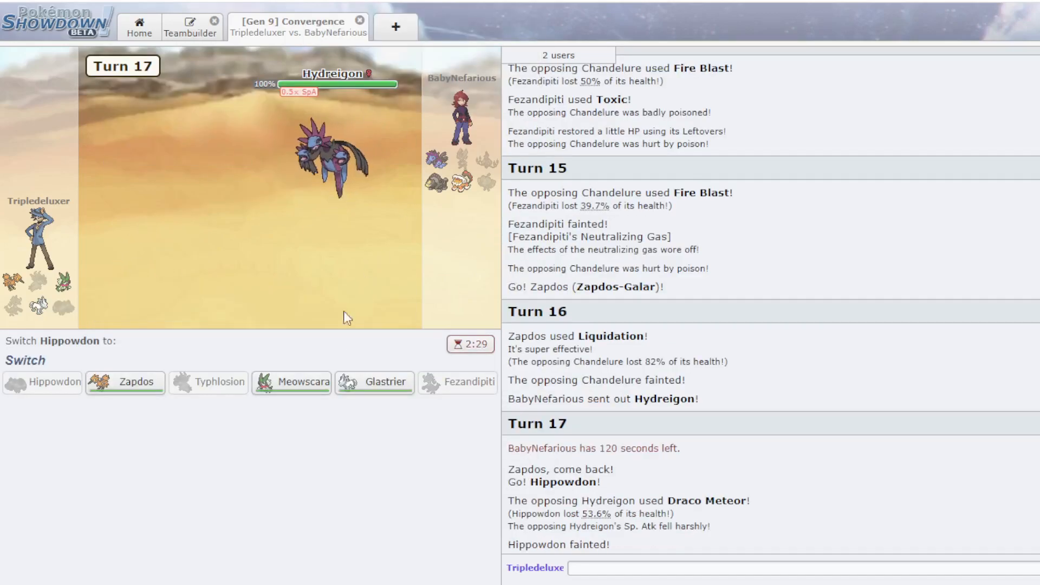
- Send Glastrier in for Hippowdon, use Belly Drum, then Ice-Terastallize and use Ice Shard
click(375, 381)
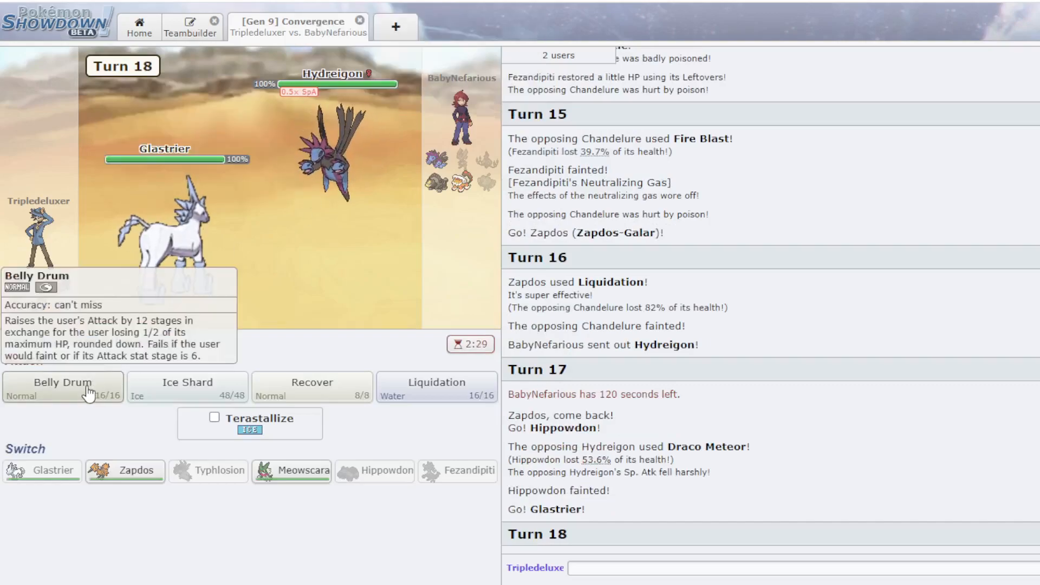
click(62, 387)
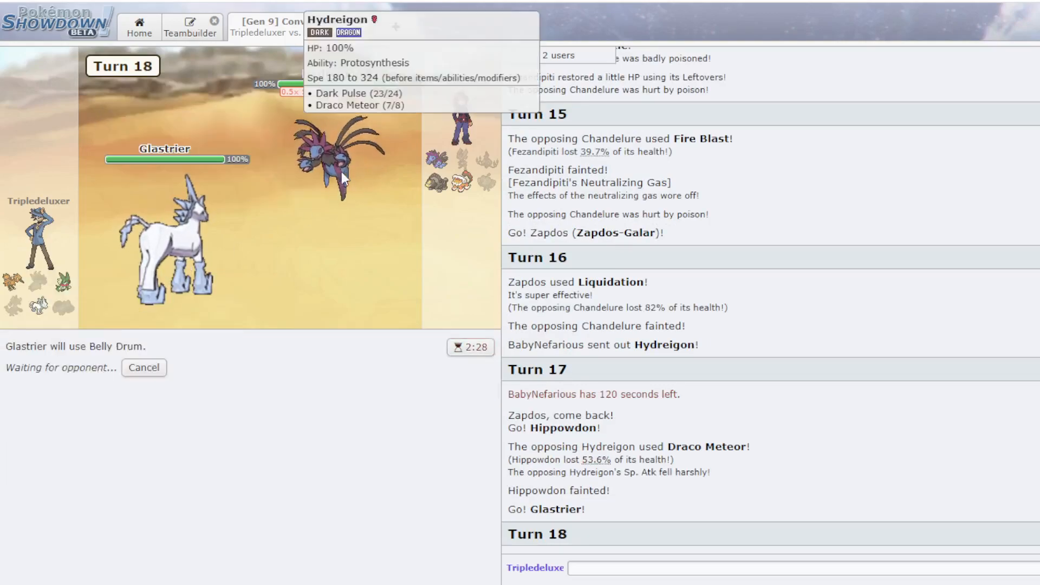
mouse_move(307, 207)
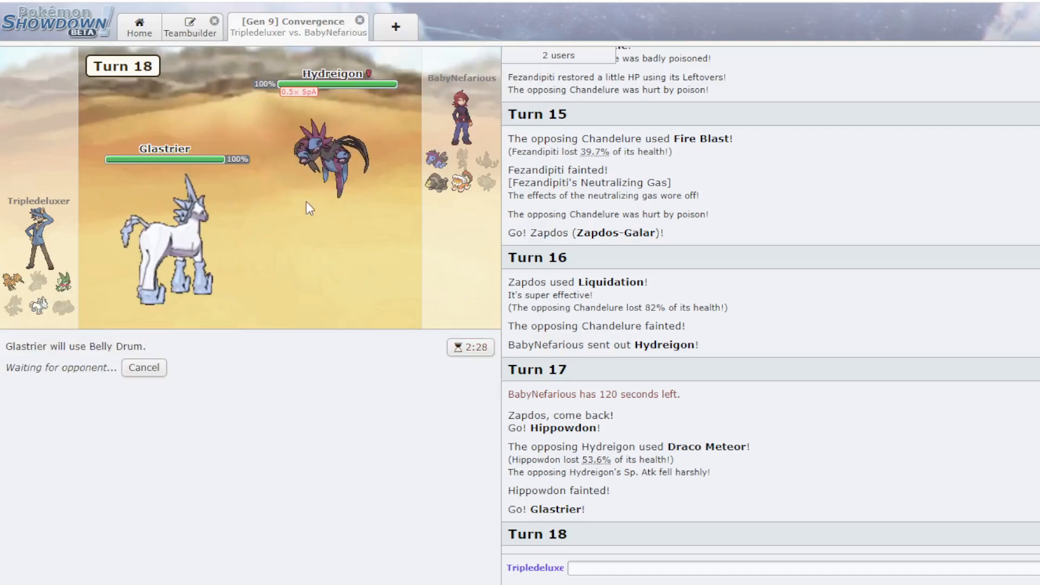
mouse_move(405, 153)
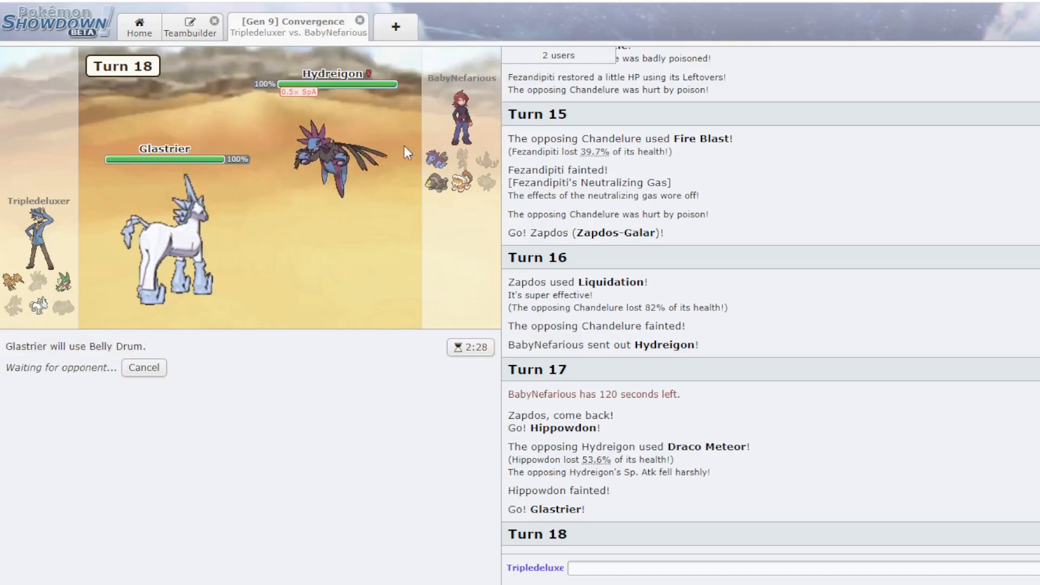
mouse_move(322, 153)
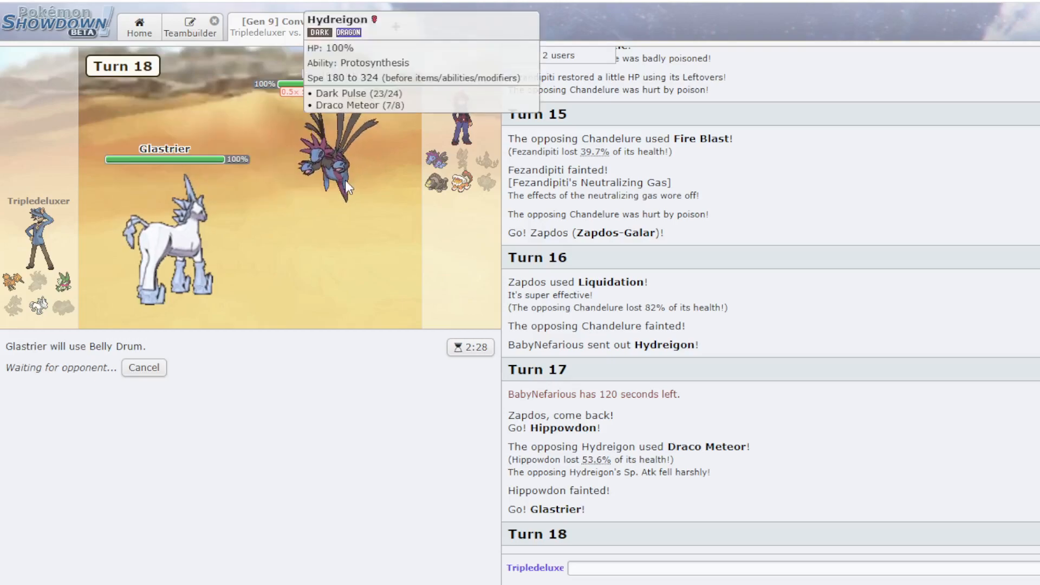
mouse_move(183, 255)
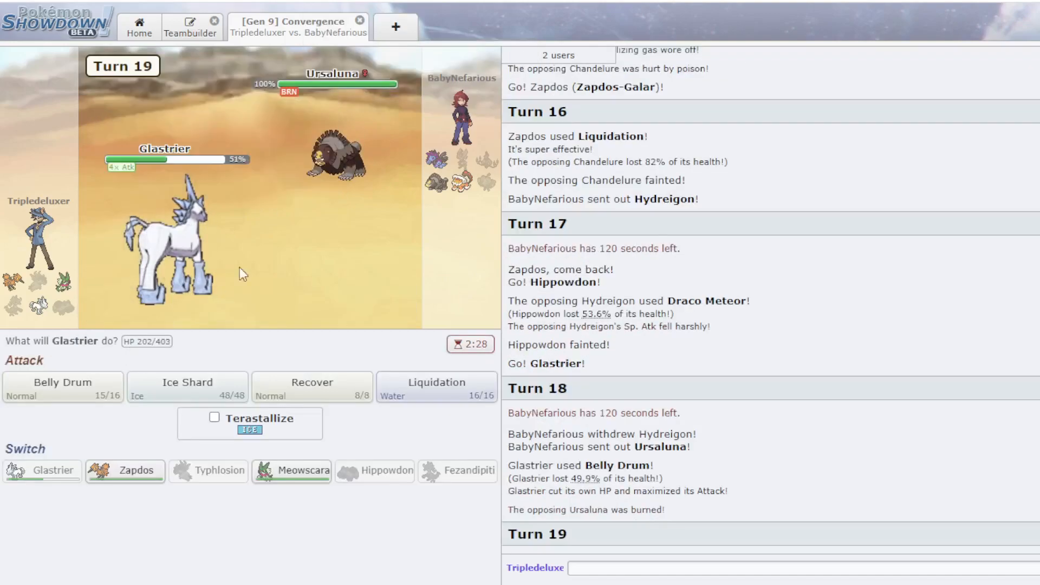
mouse_move(187, 388)
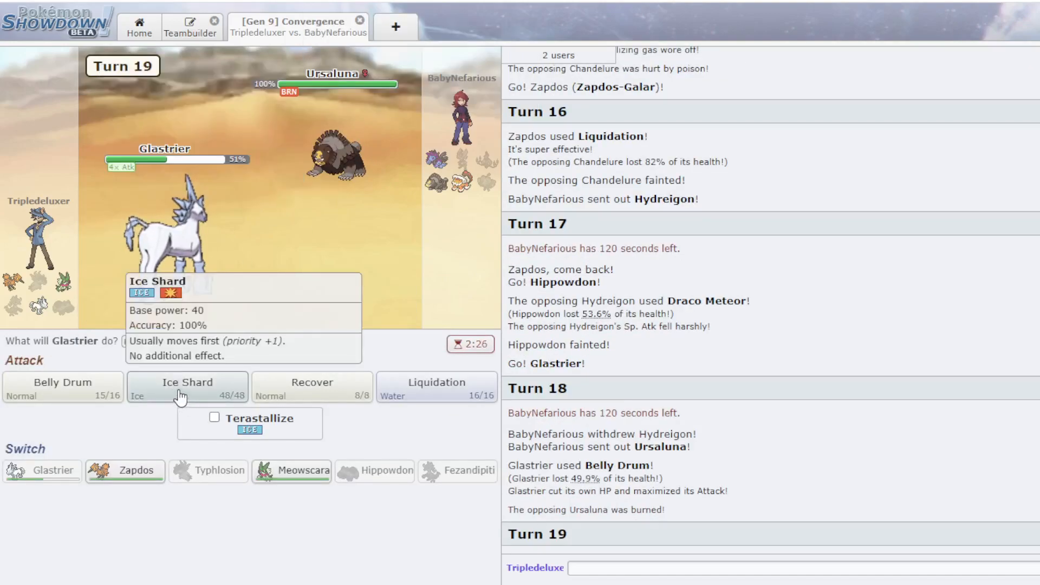
mouse_move(363, 153)
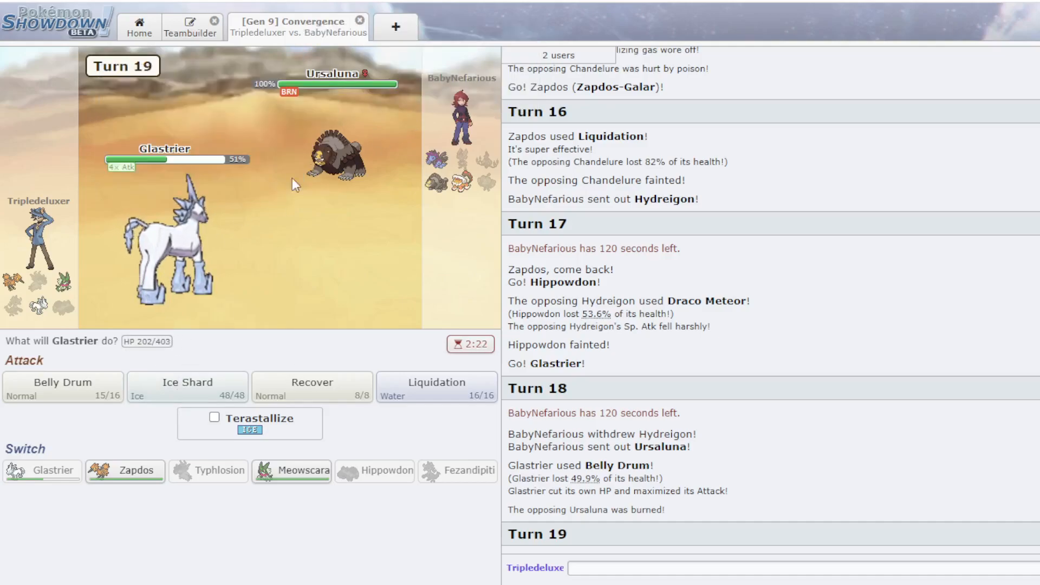
mouse_move(187, 388)
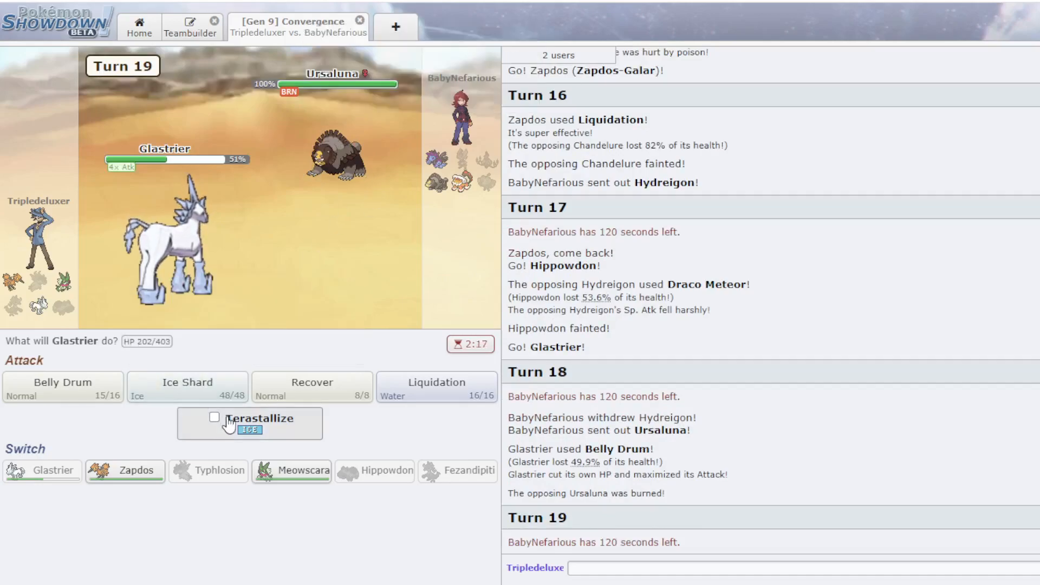
click(186, 387)
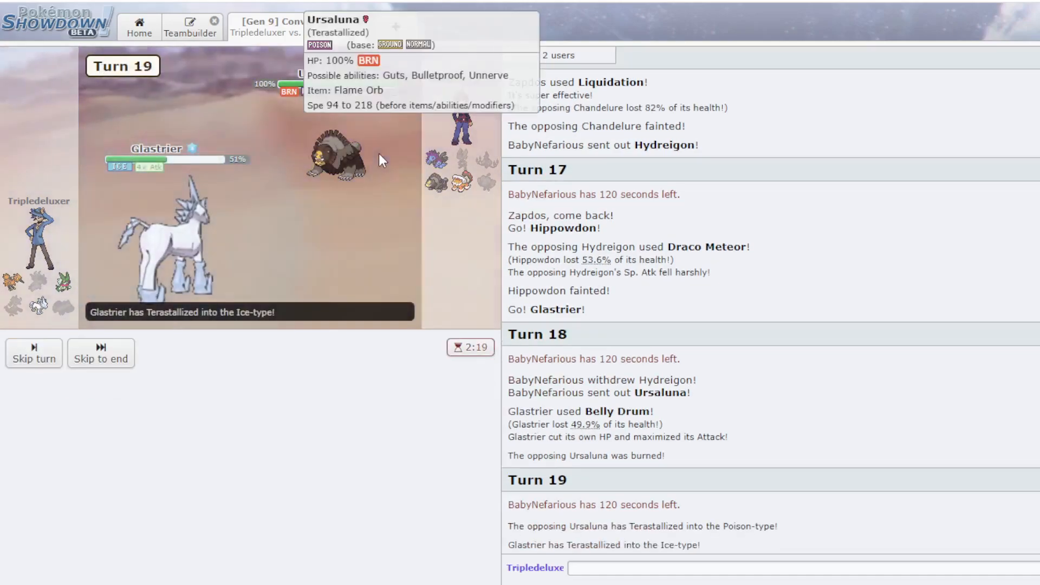
click(100, 353)
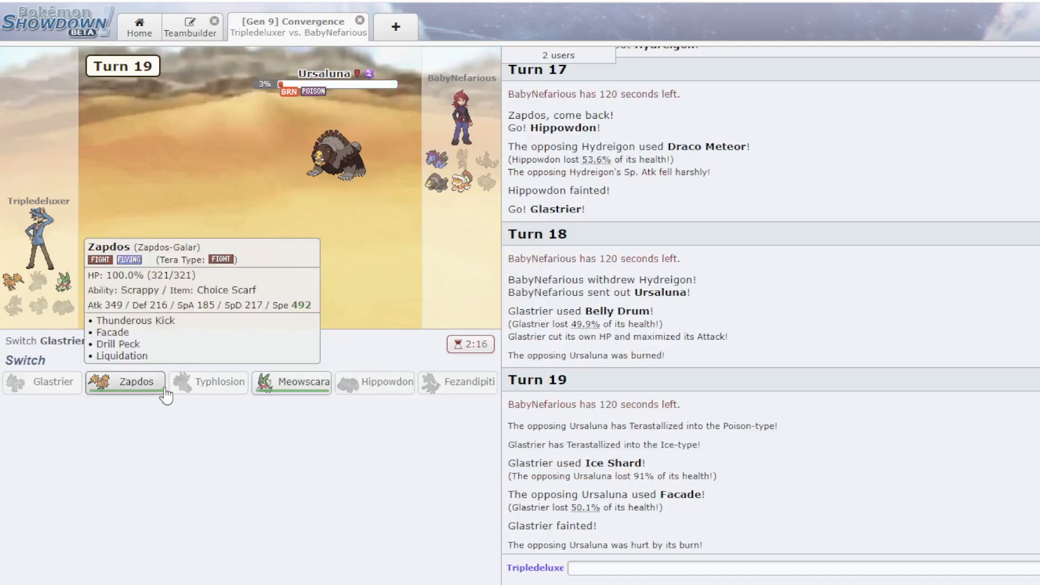
mouse_move(292, 381)
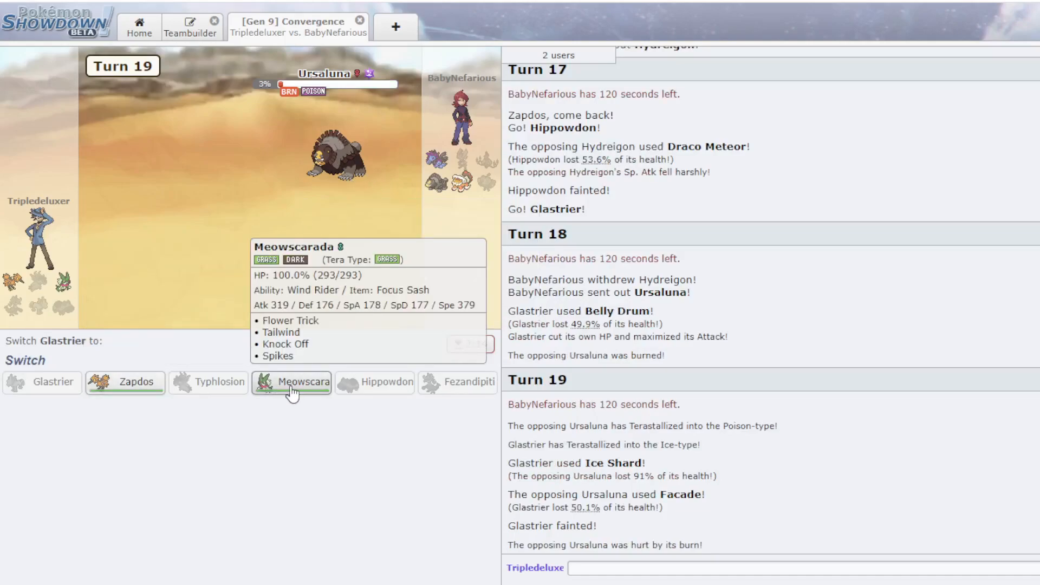
- Send in Meowscarada after Glastrier faints and choose Tailwind
click(291, 381)
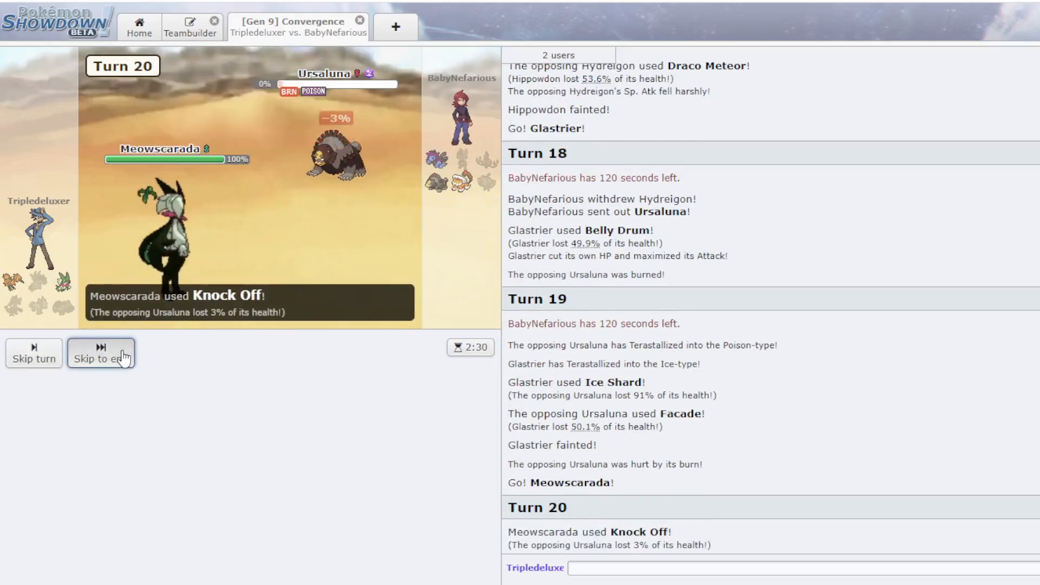
click(101, 354)
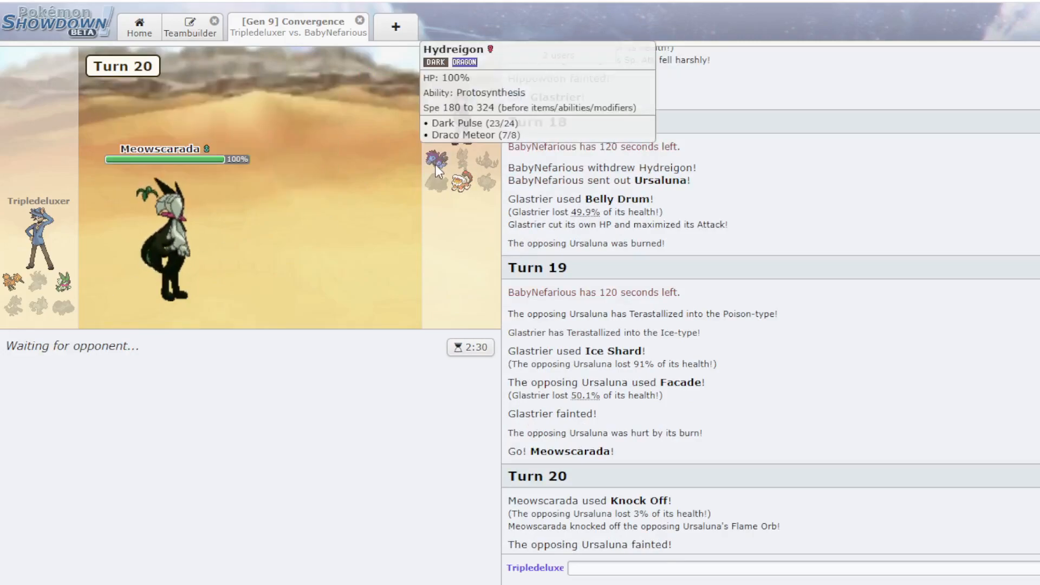
mouse_move(460, 182)
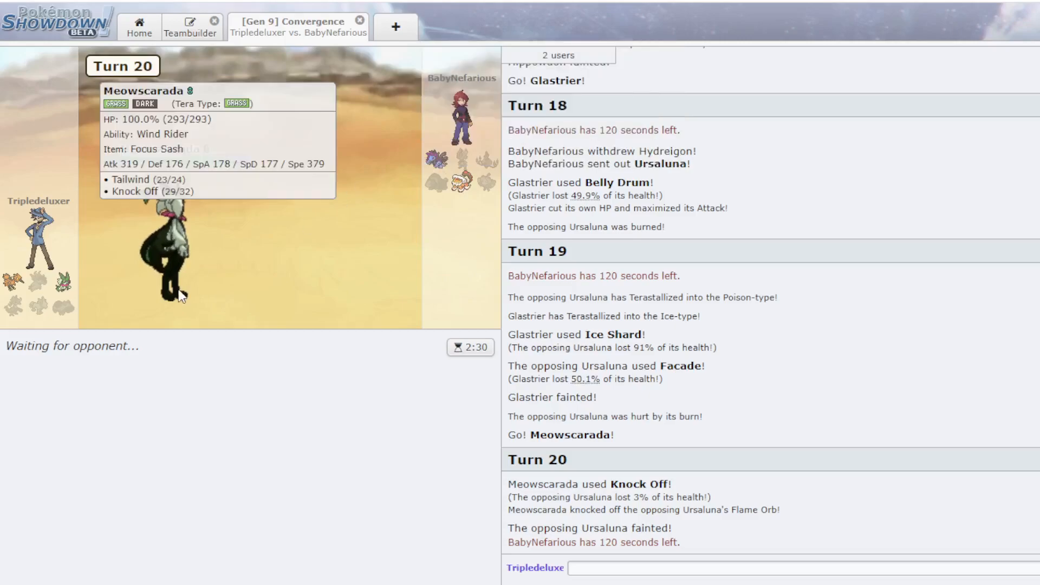
mouse_move(465, 185)
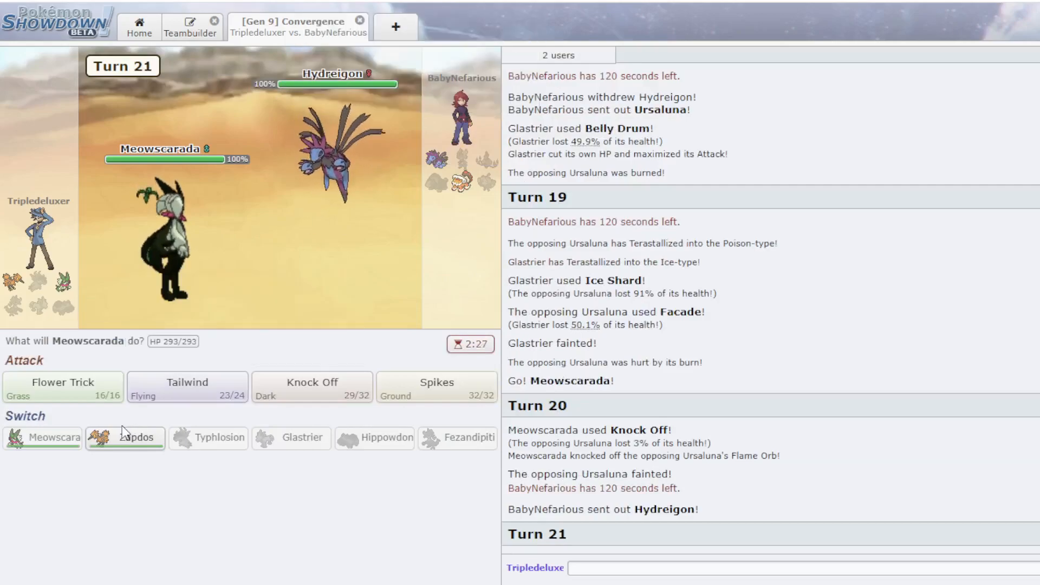
mouse_move(187, 388)
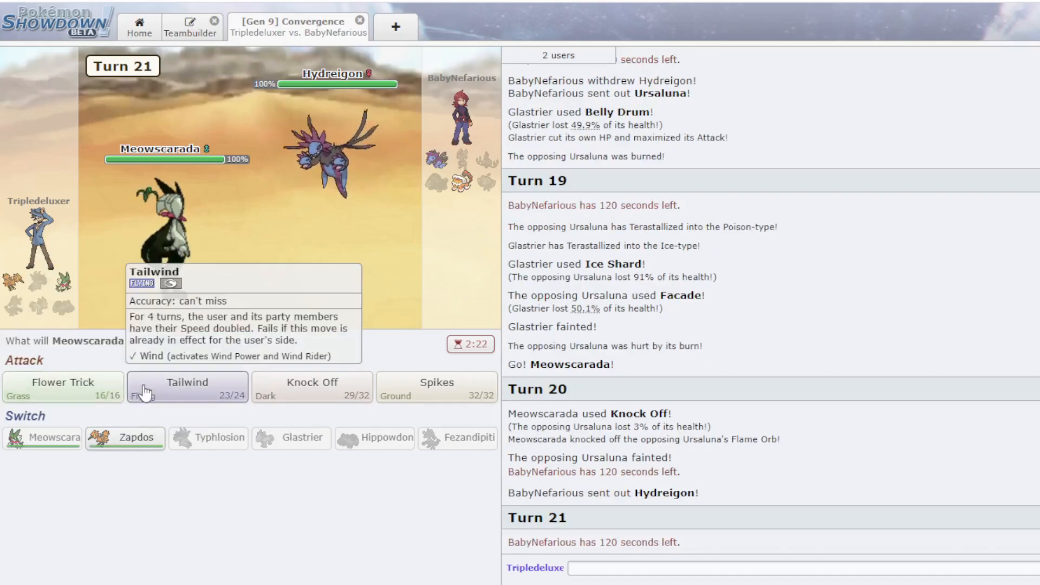
mouse_move(62, 386)
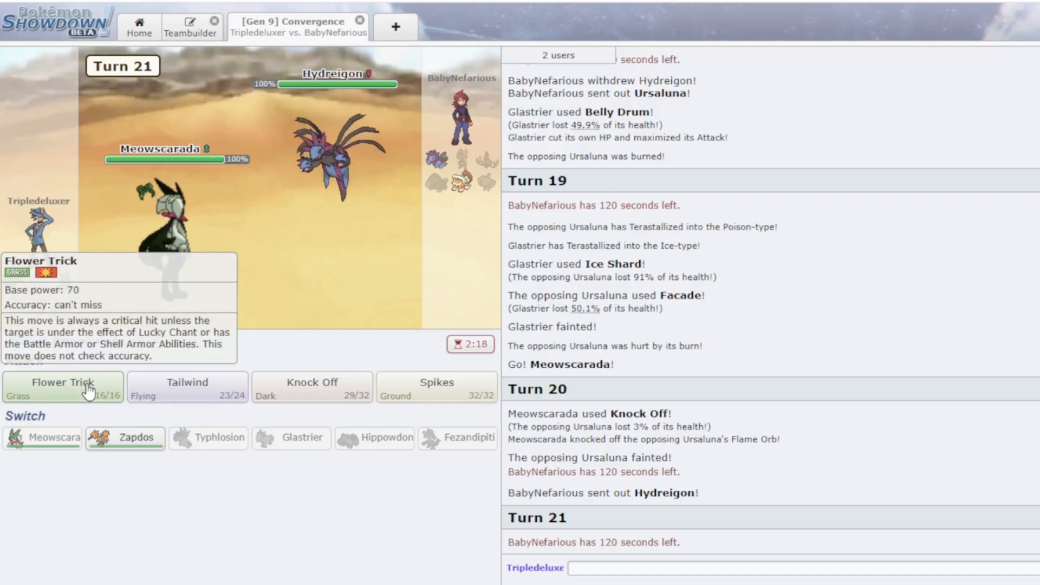
mouse_move(187, 387)
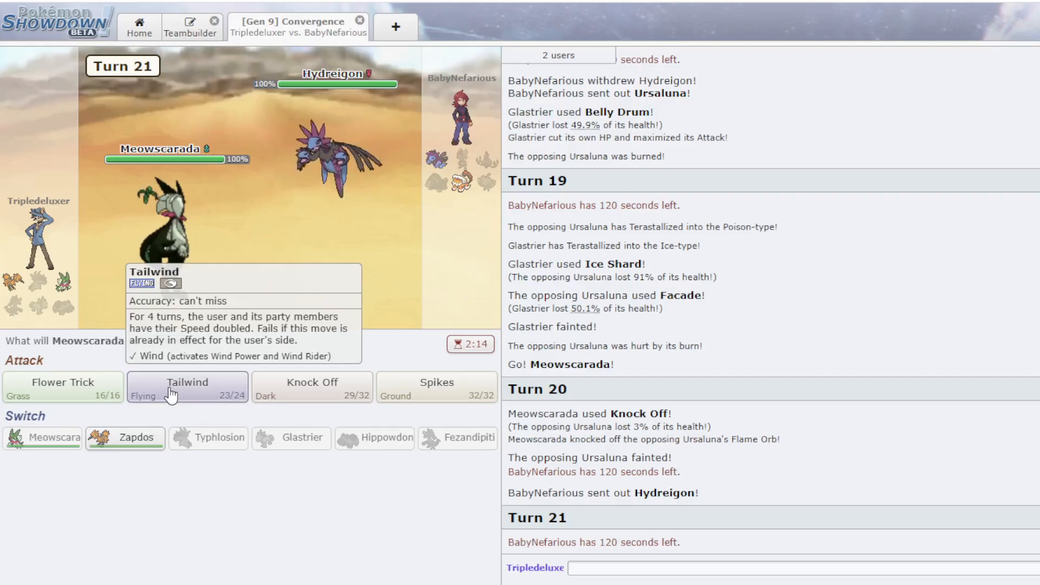
click(187, 387)
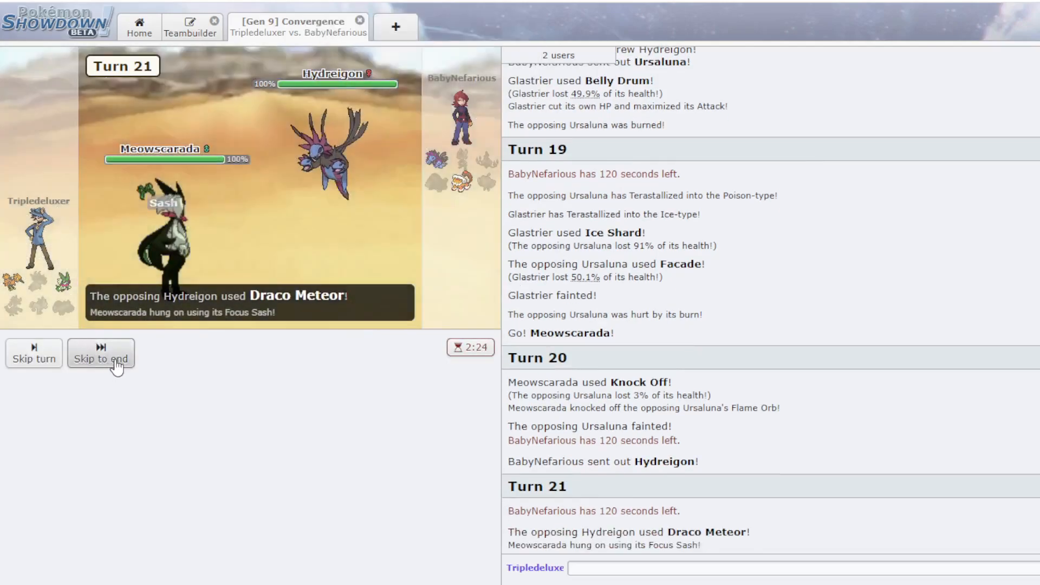
- Fast-forward Meowscarada's turns against Landorus and Hydreigon, then choose Zapdos's first attack
click(100, 352)
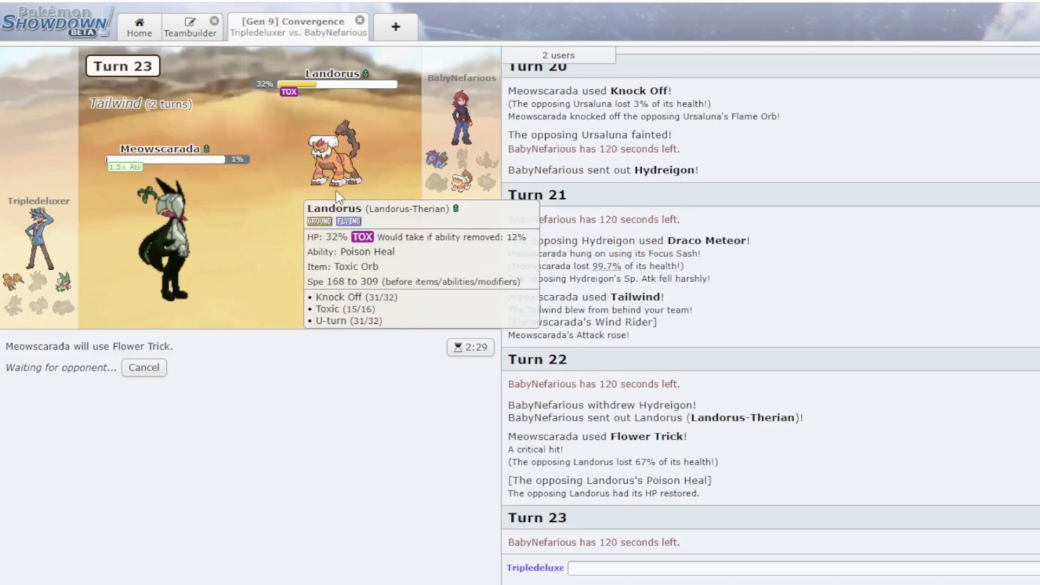
mouse_move(402, 110)
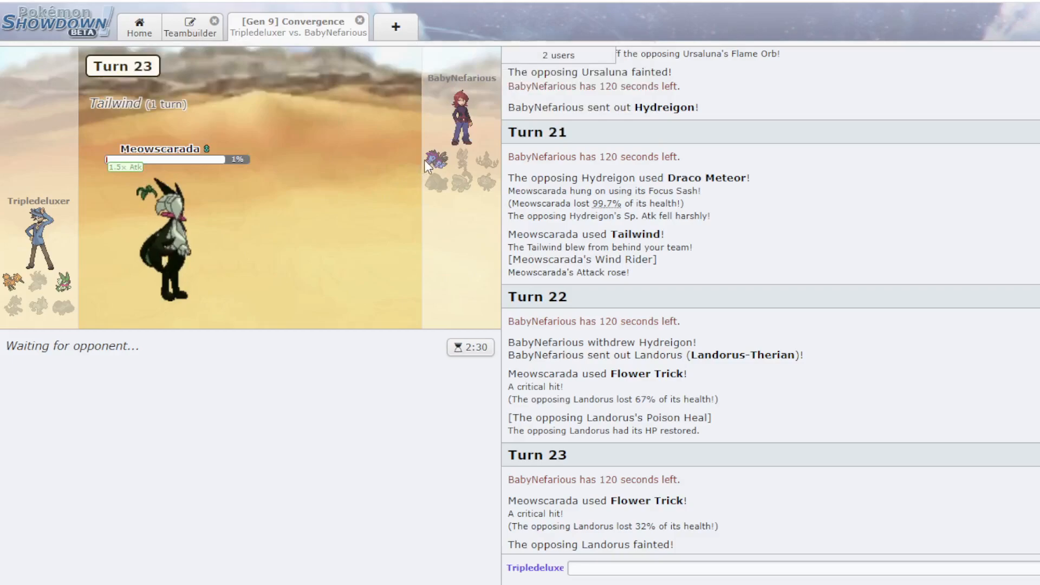
click(101, 352)
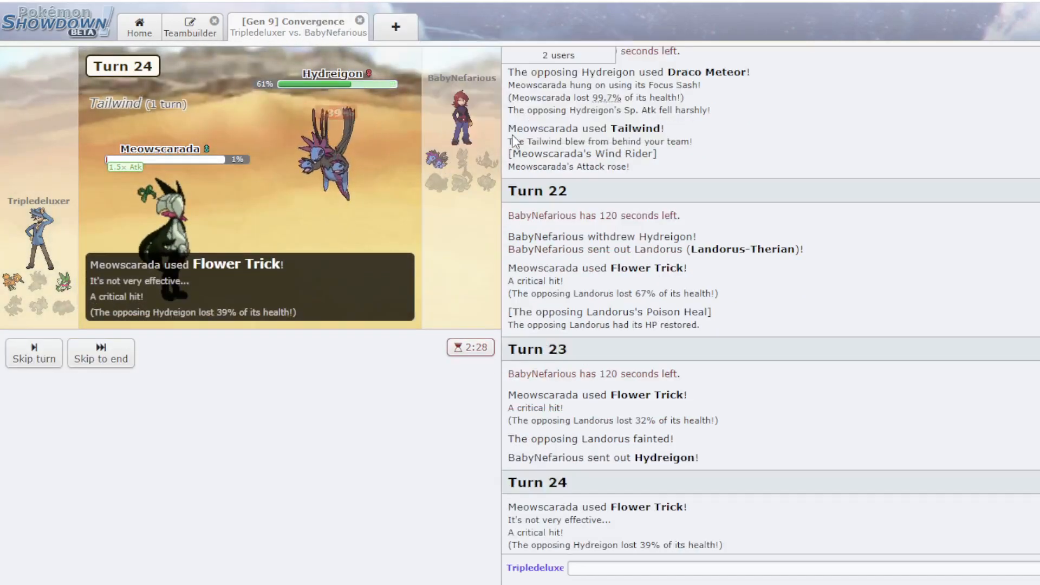
click(100, 358)
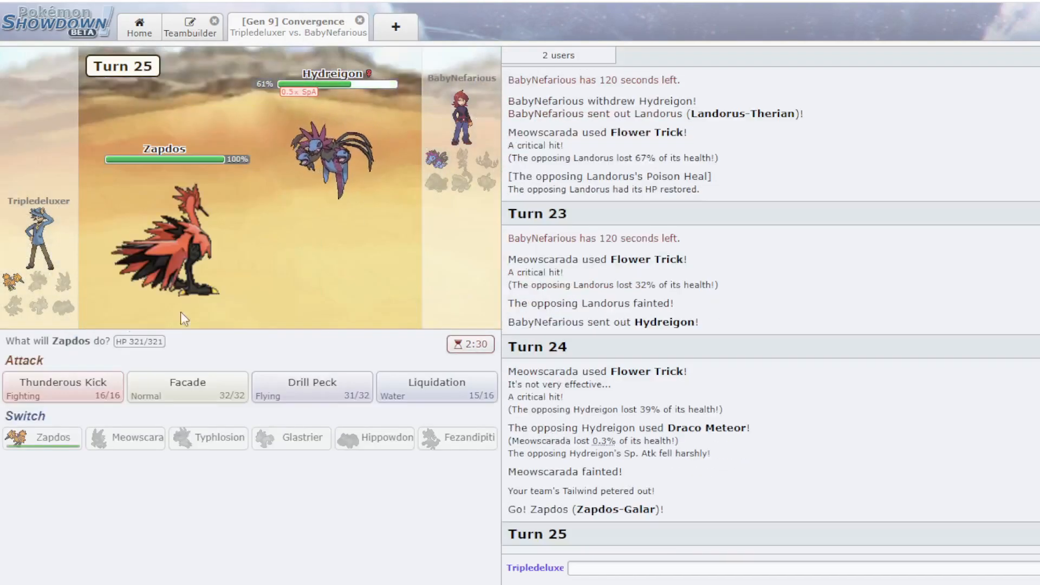
click(63, 387)
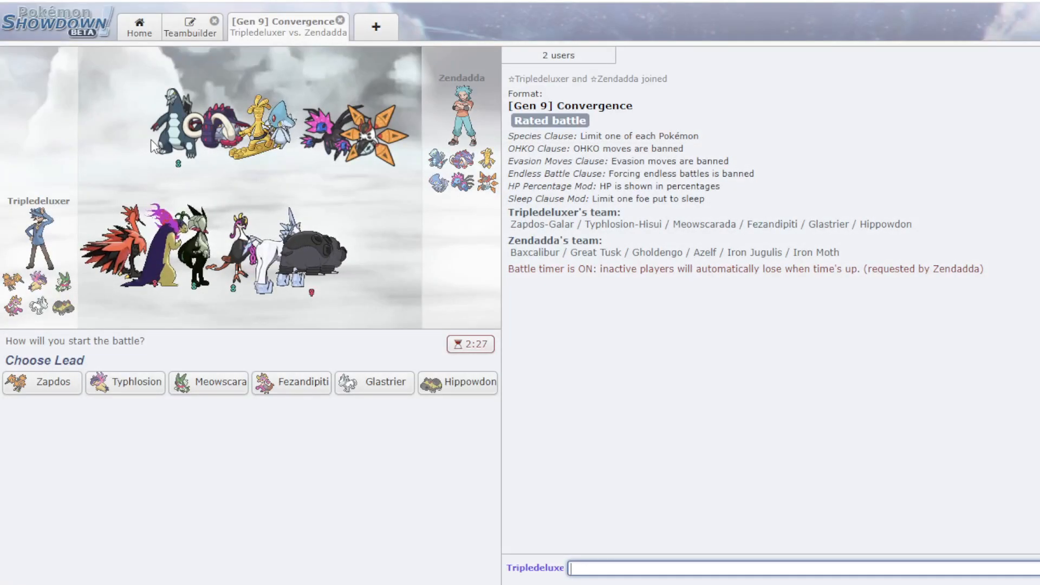
mouse_move(449, 156)
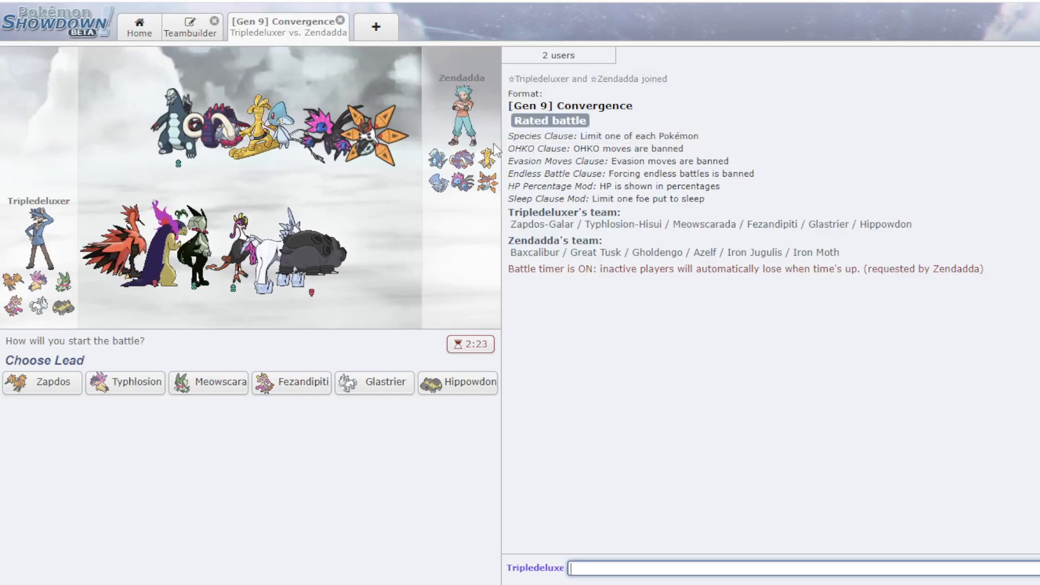
mouse_move(450, 154)
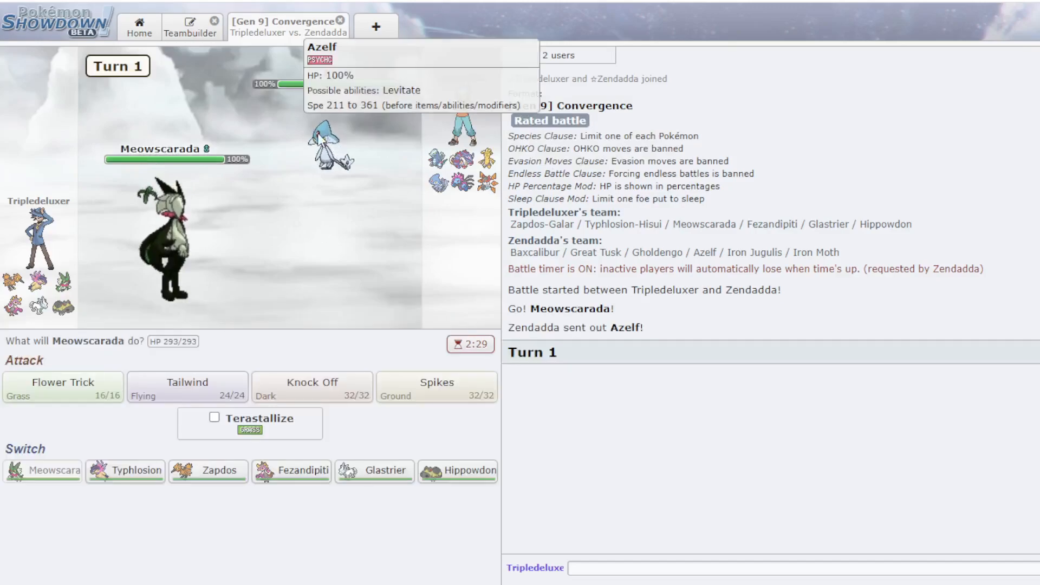
mouse_move(181, 373)
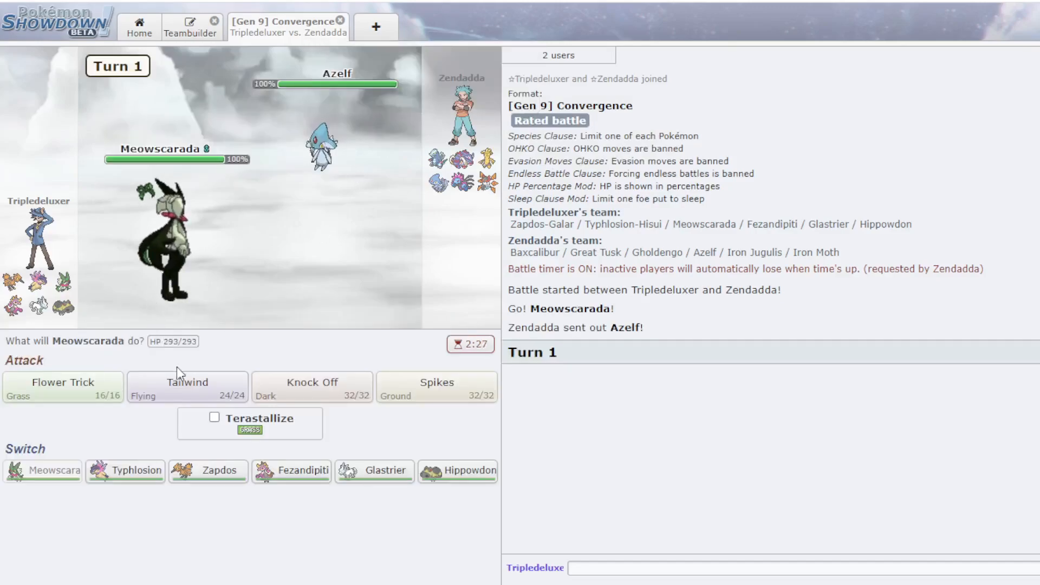
mouse_move(312, 387)
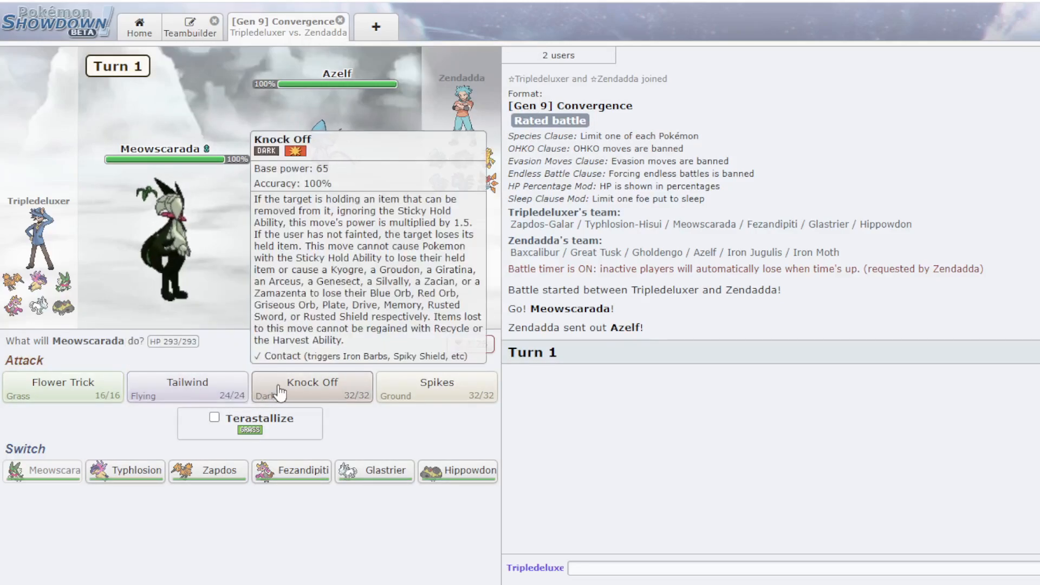
- Use Meowscarada's Knock Off on Azelf, then on Iron Moth, skipping the animations
click(313, 387)
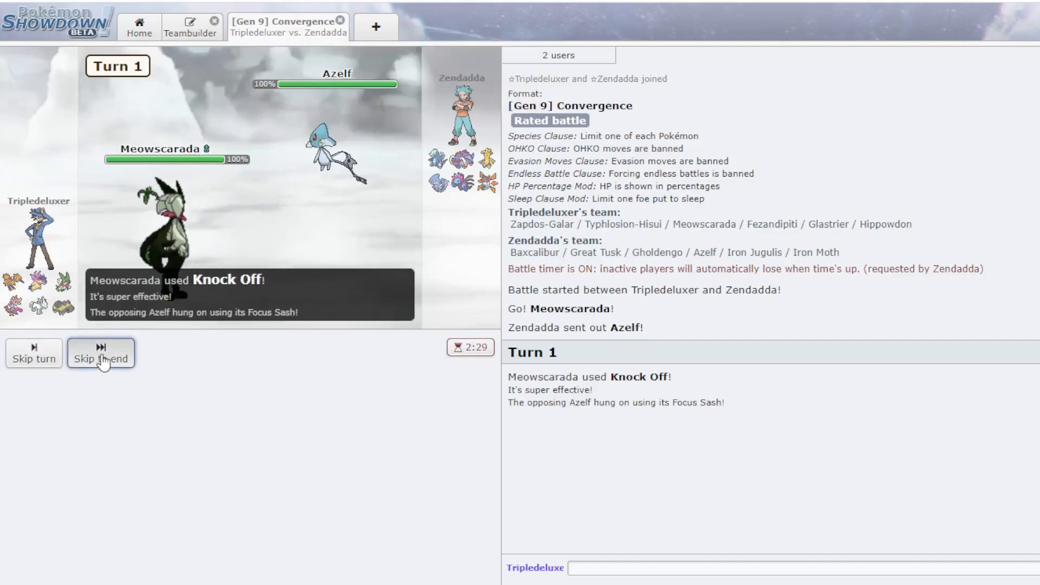
click(101, 353)
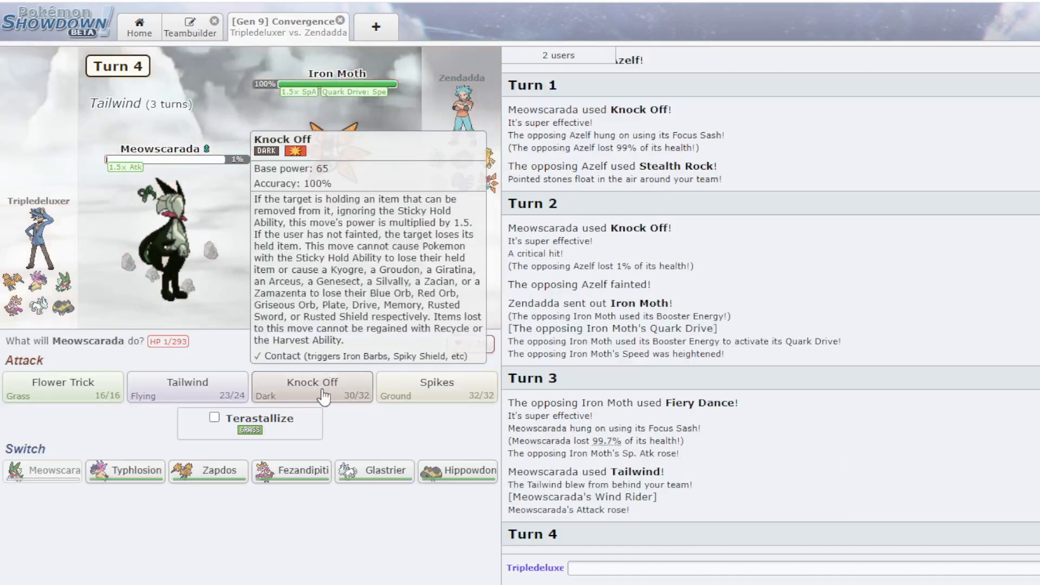
click(311, 387)
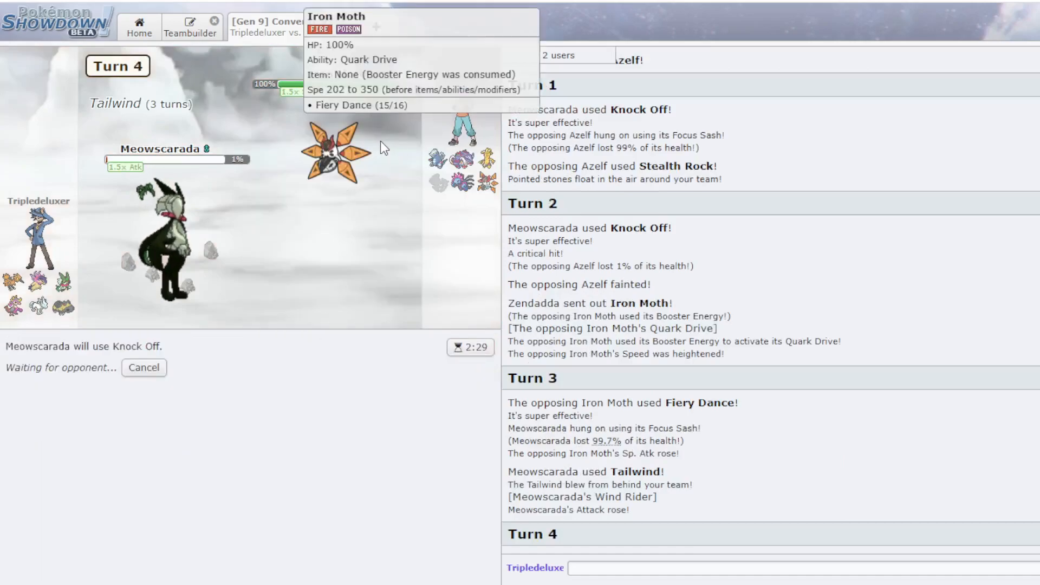
mouse_move(387, 130)
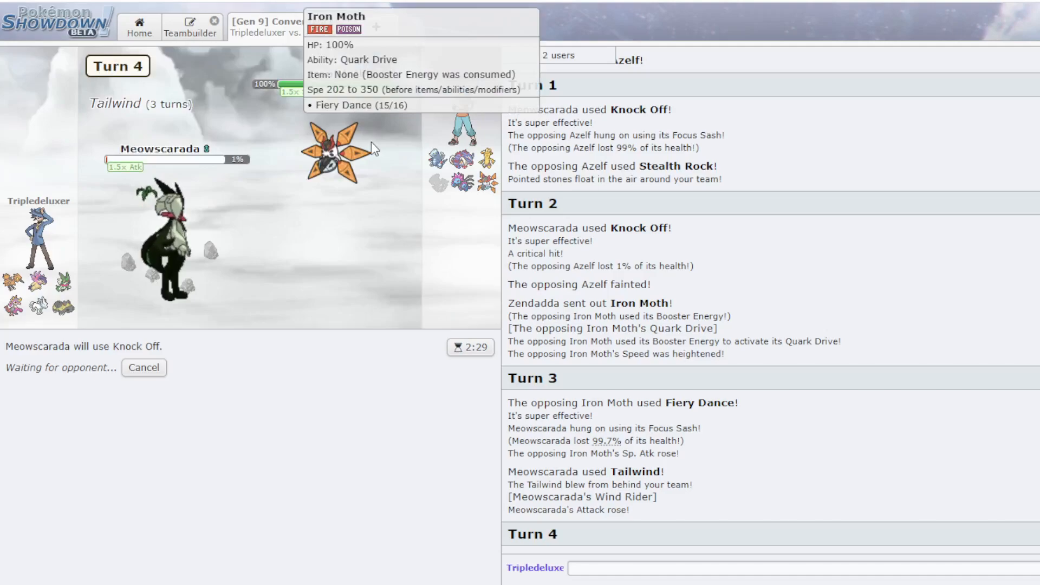
mouse_move(259, 213)
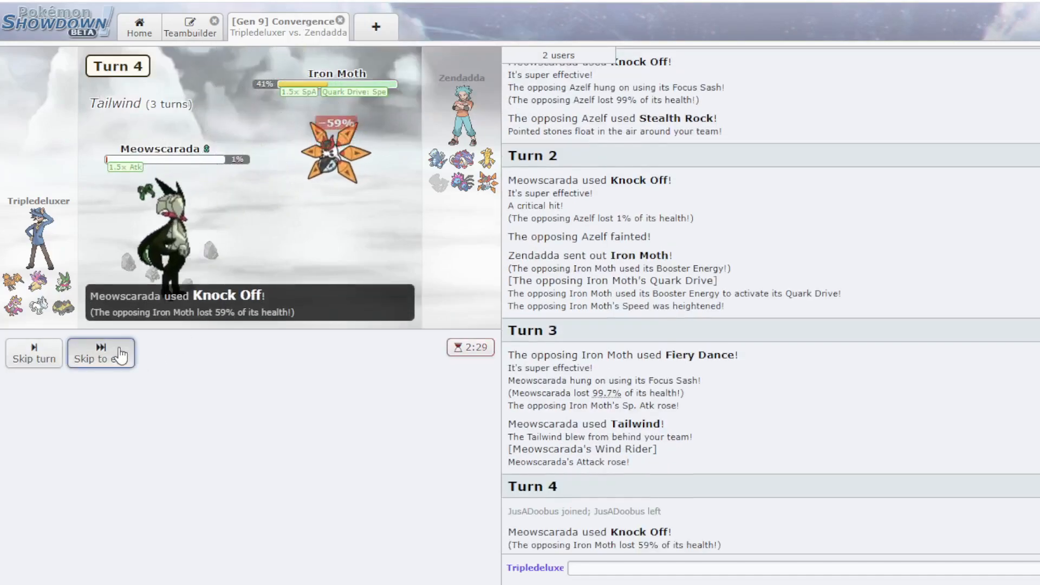
click(100, 352)
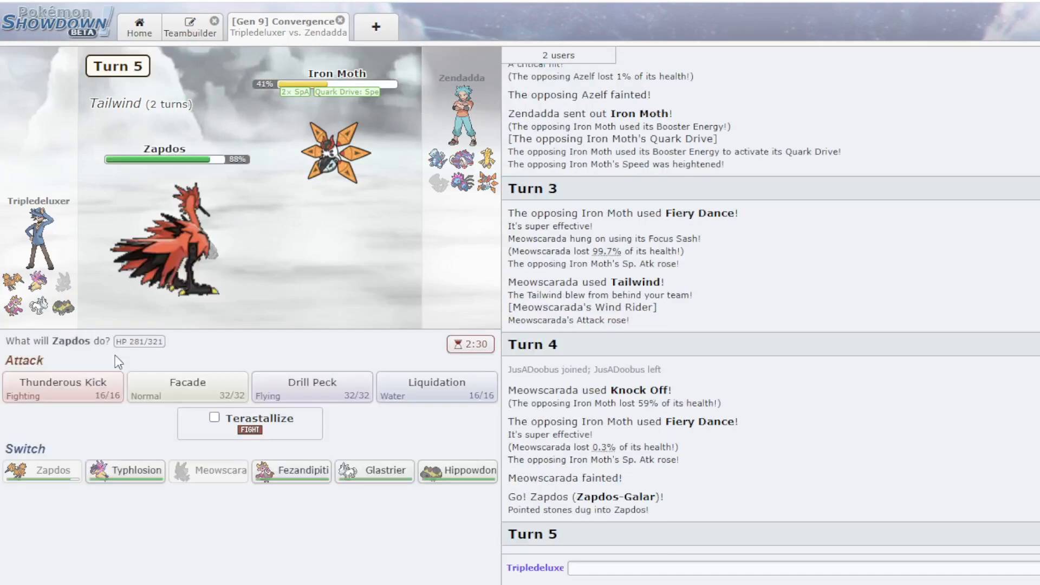
- Liquidation Iron Moth, switch to Fezandipiti, then choose Rapid Spin and an attack for Hippowdon
click(437, 387)
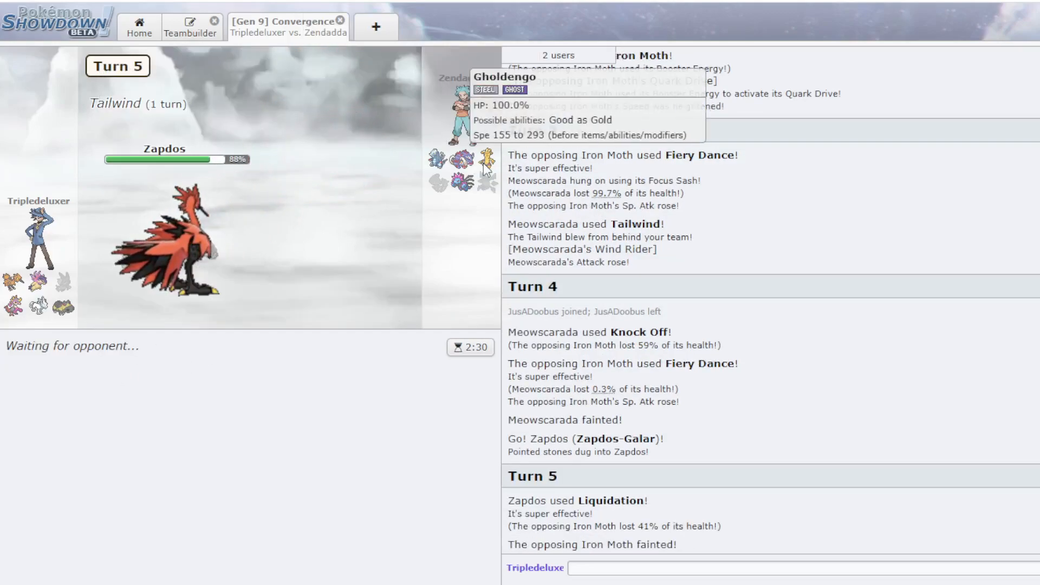
mouse_move(160, 246)
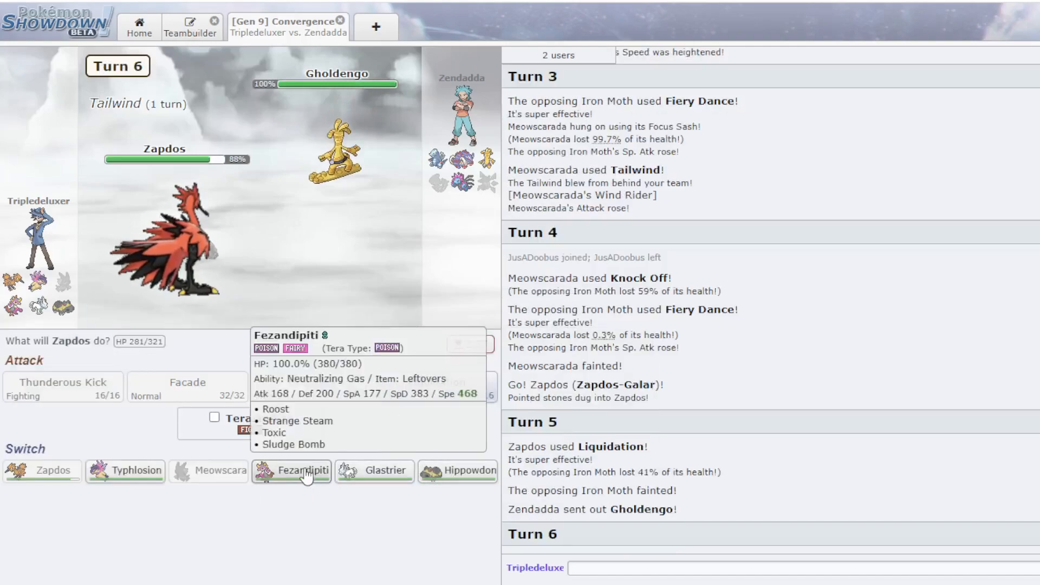
click(301, 469)
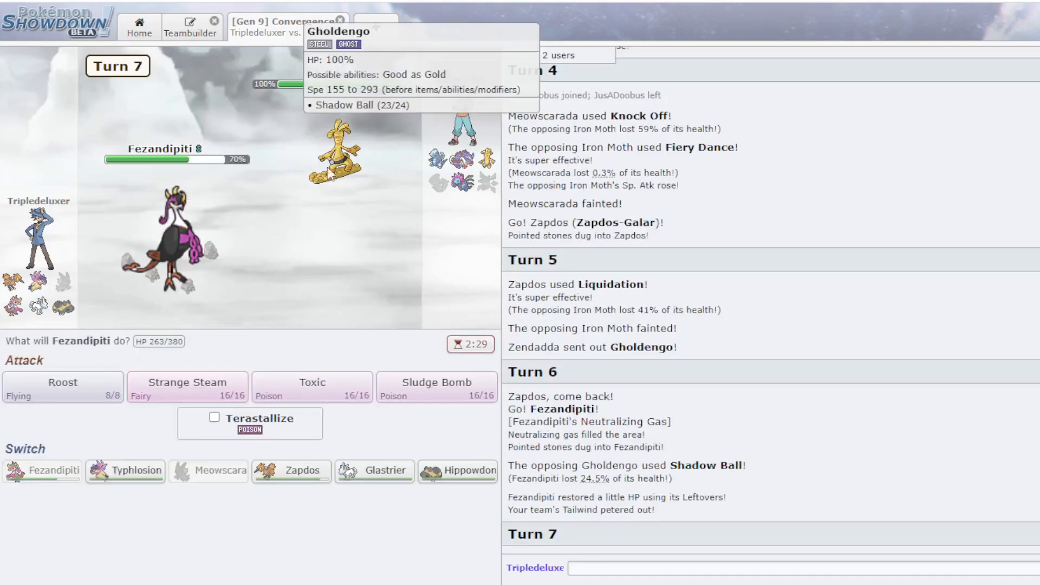
mouse_move(335, 350)
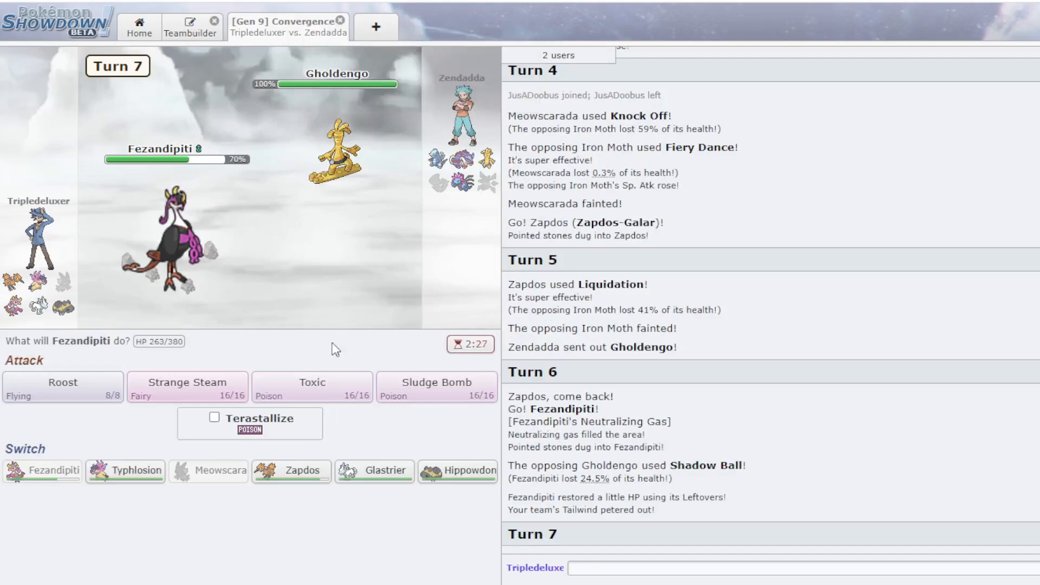
mouse_move(311, 389)
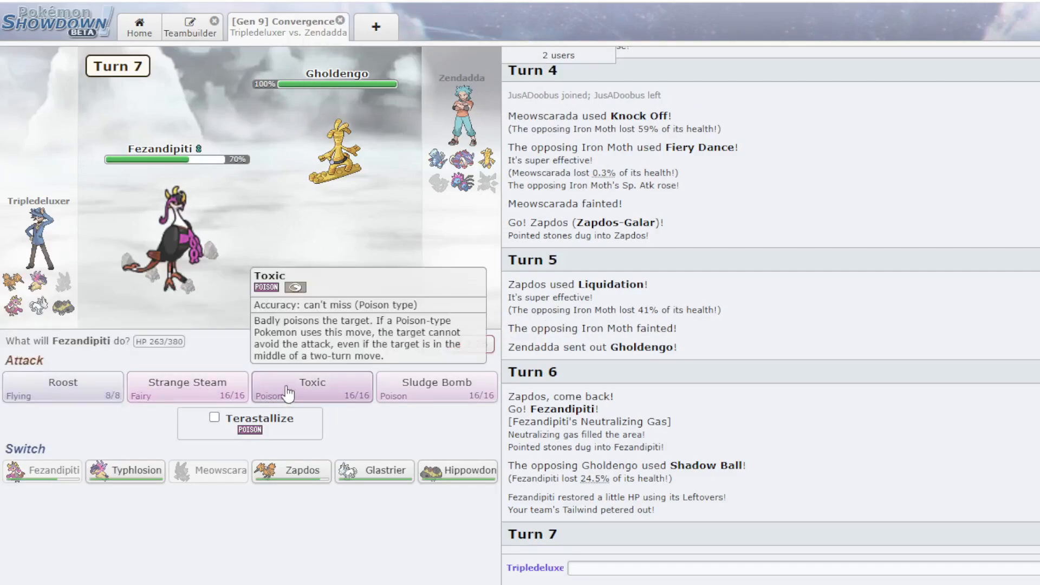
mouse_move(125, 470)
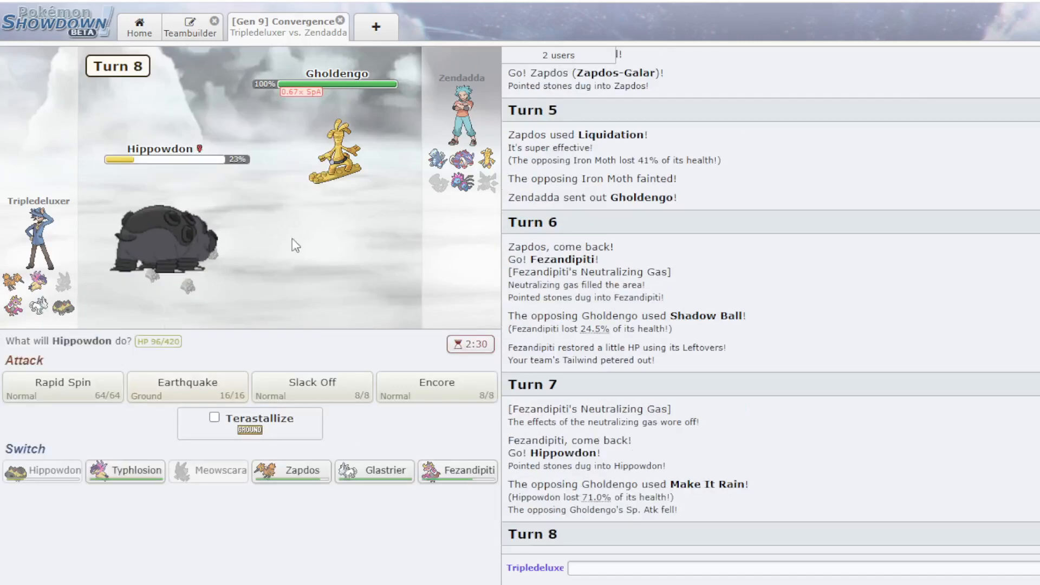
mouse_move(188, 387)
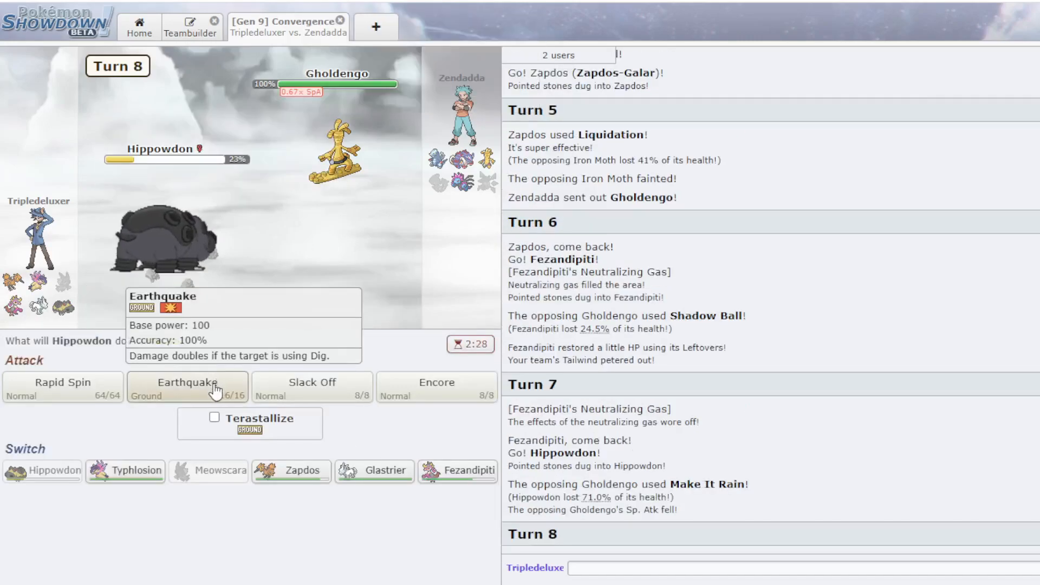
click(63, 387)
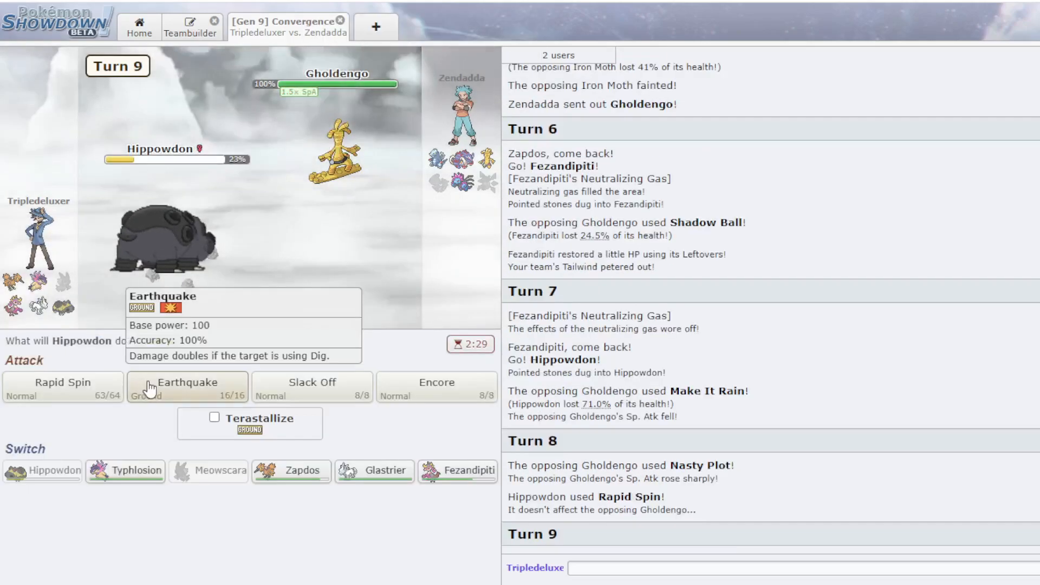
click(187, 386)
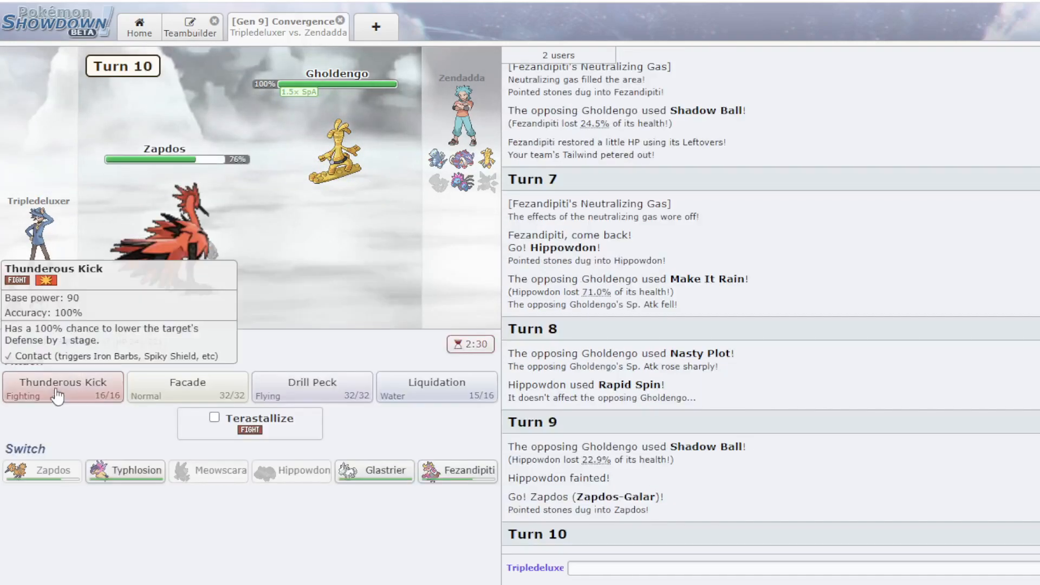
- Tera Zapdos for Thunderous Kick on Gholdengo, Toxic Great Tusk with Fezandipiti, then Typhlosion's Energy Ball
click(62, 387)
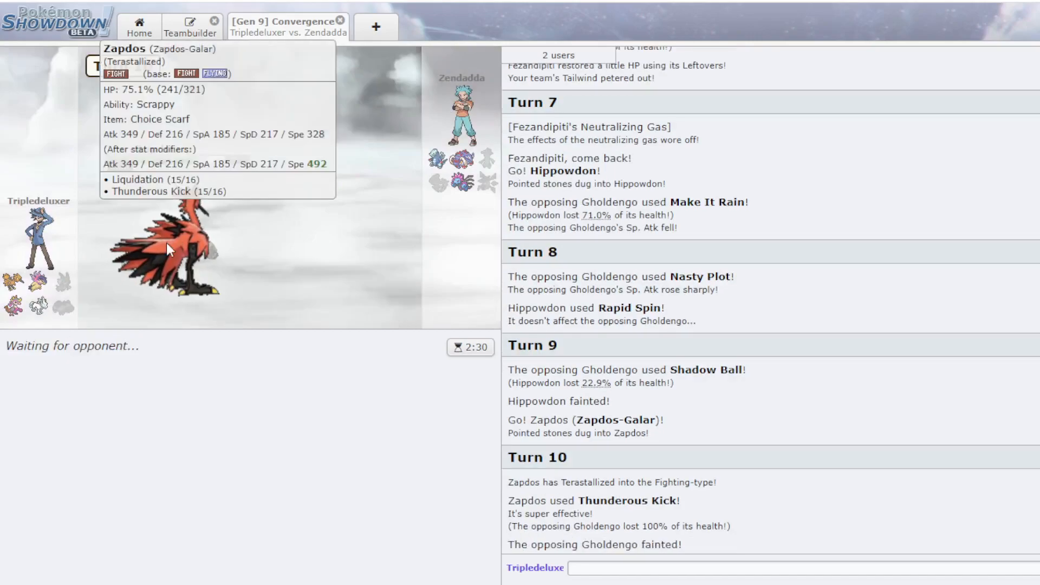
mouse_move(315, 147)
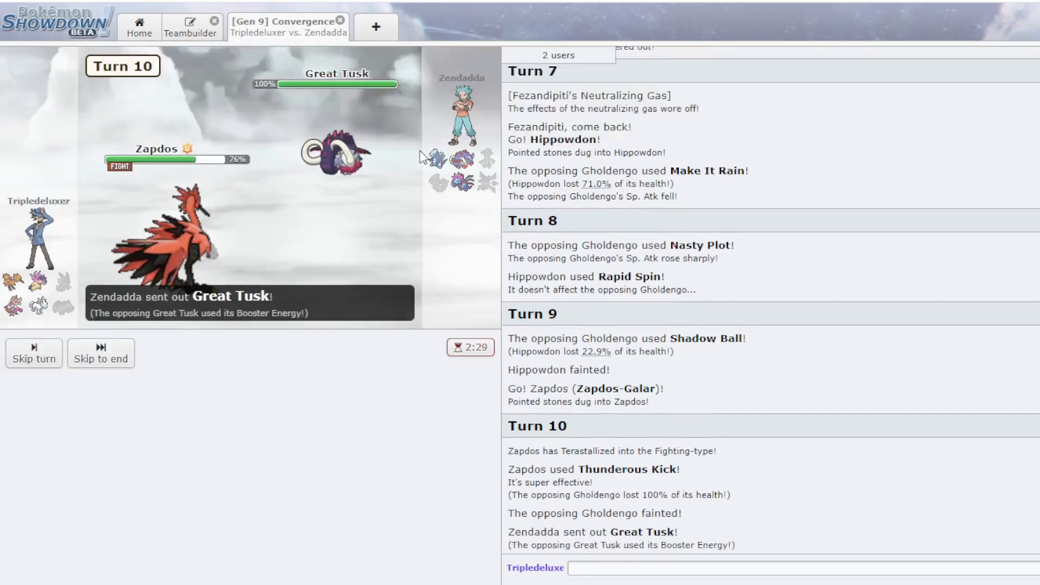
click(100, 352)
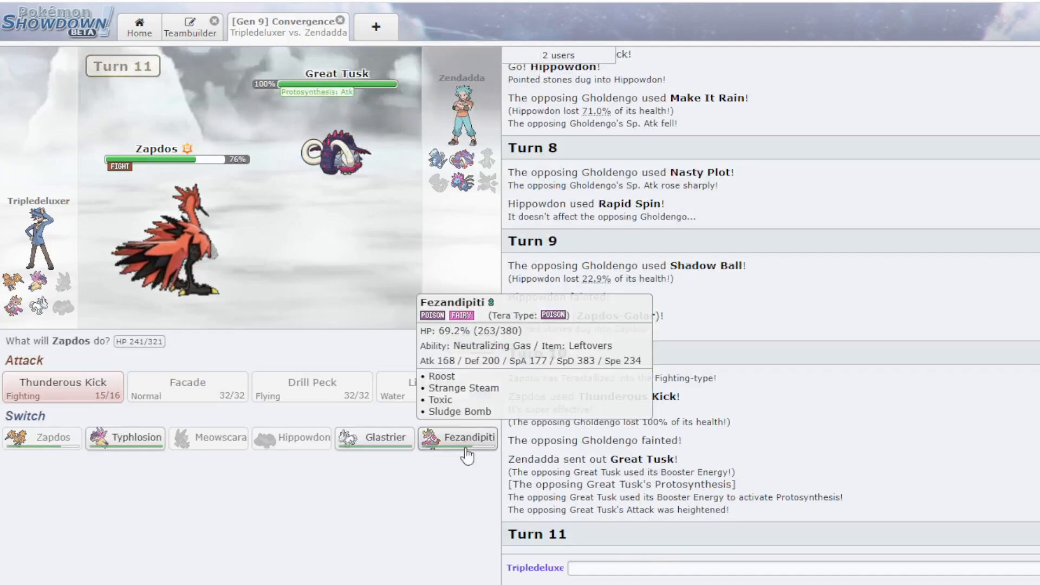
click(457, 437)
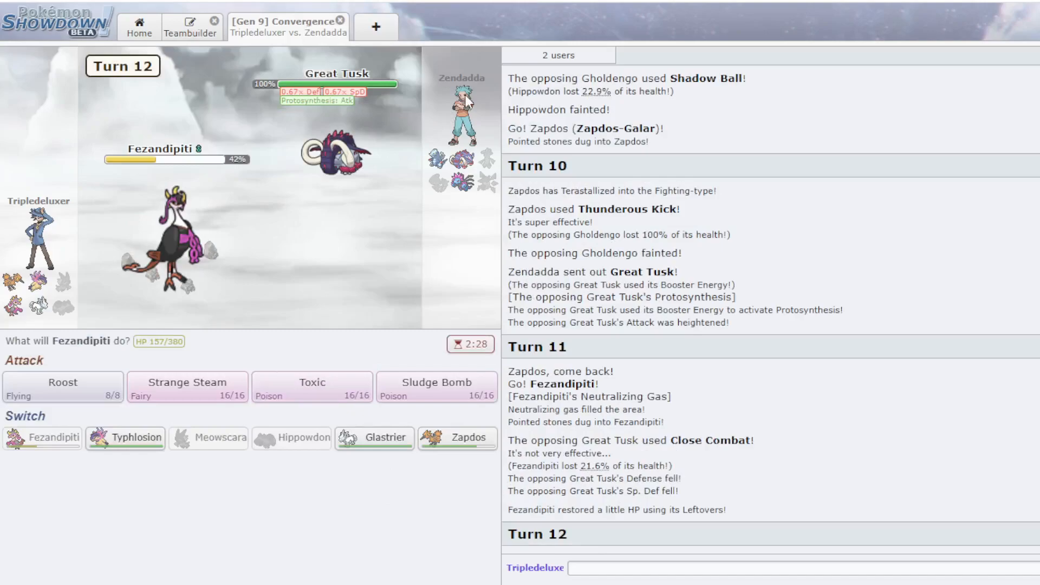
click(311, 387)
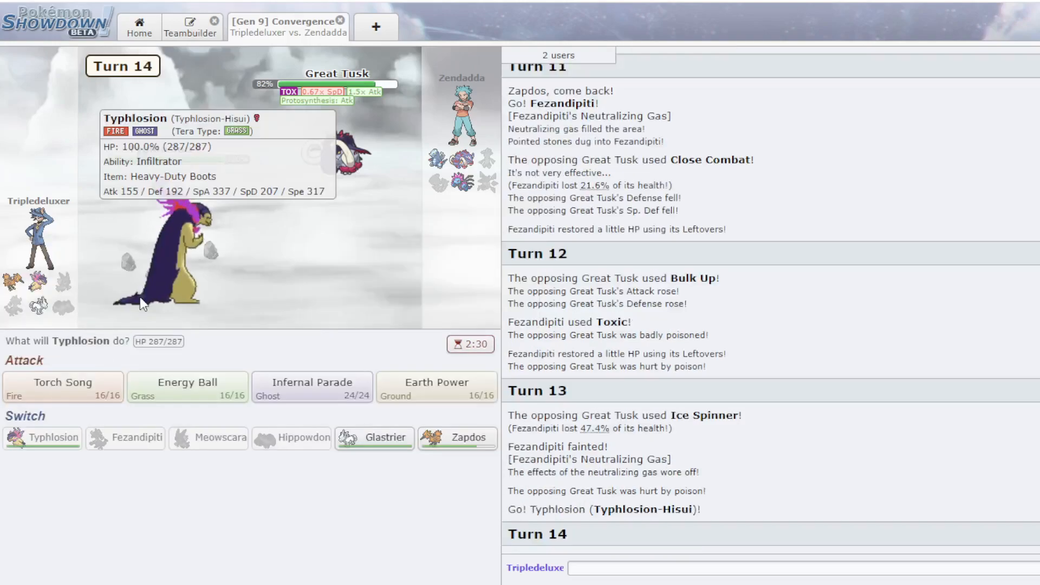
click(187, 386)
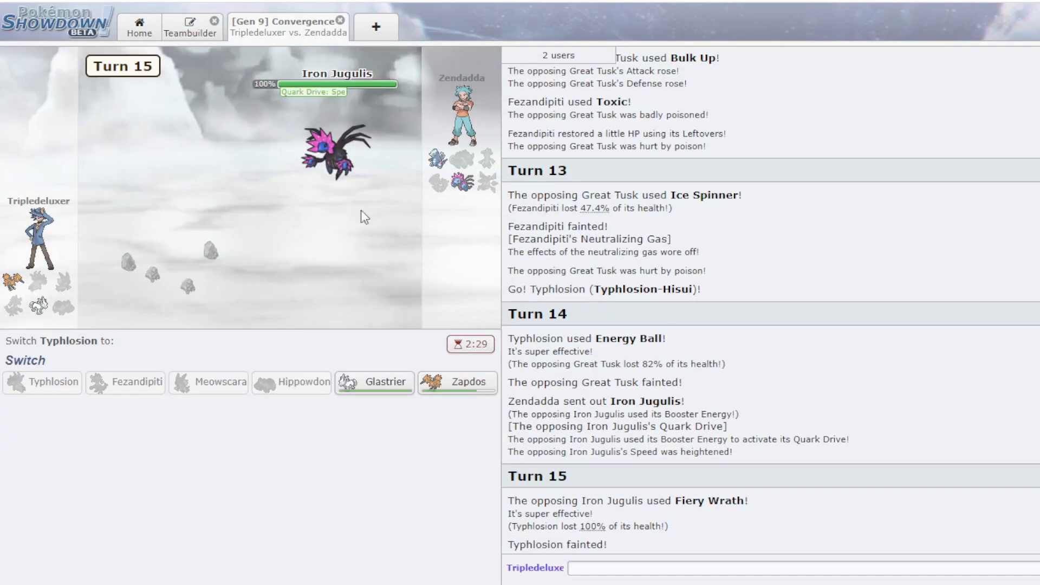
- Send in Glastrier to Recover, Belly Drum and Ice Shard Iron Jugulis, then pick Zapdos's attack
click(375, 381)
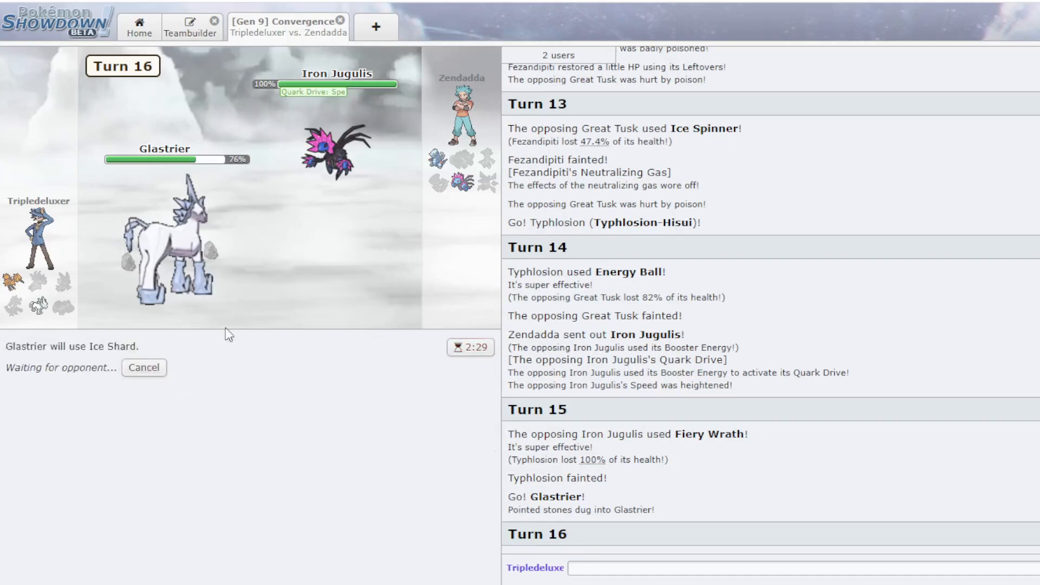
mouse_move(169, 252)
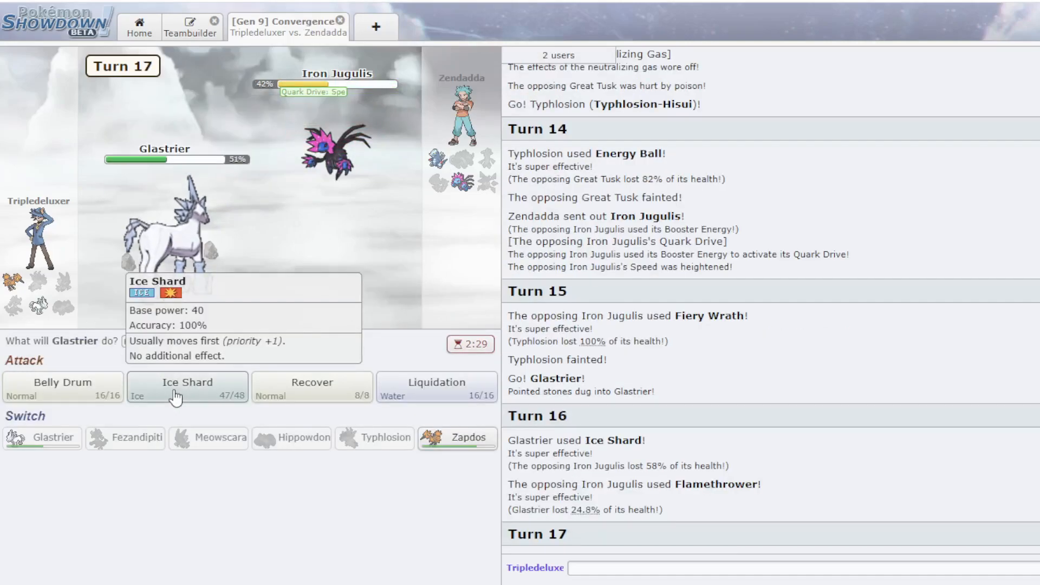
mouse_move(312, 388)
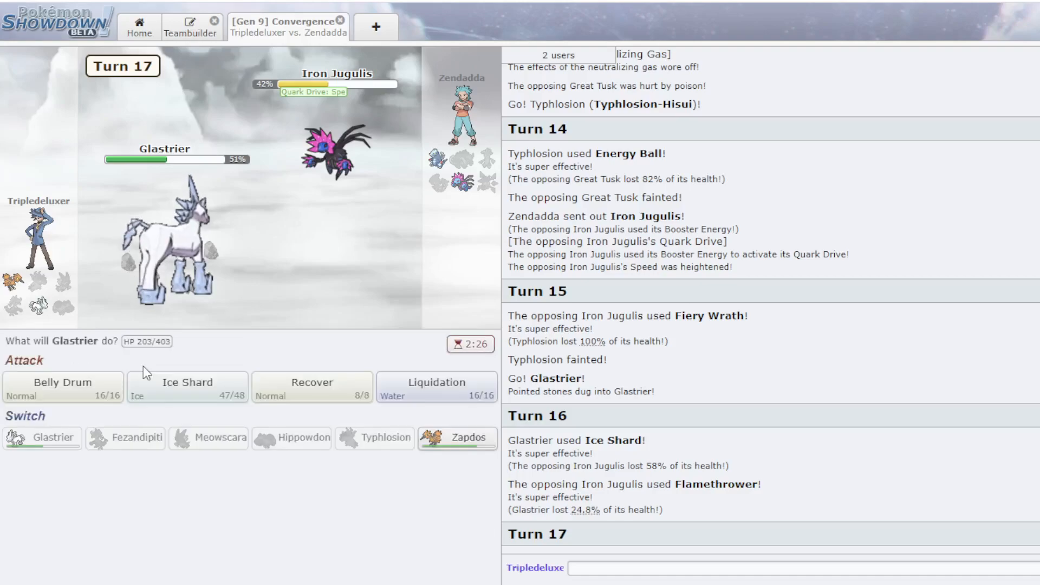
mouse_move(311, 387)
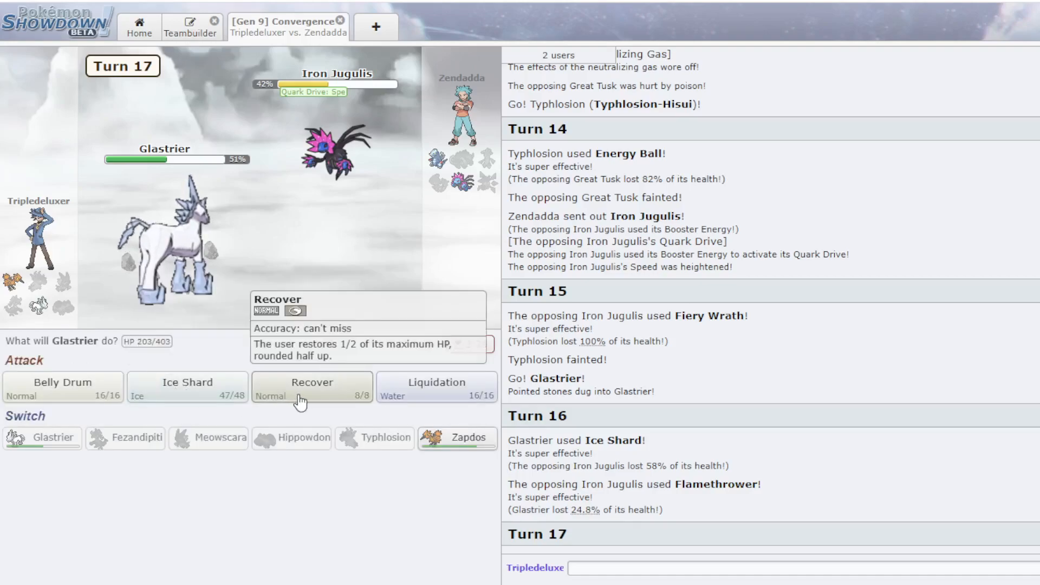
click(312, 386)
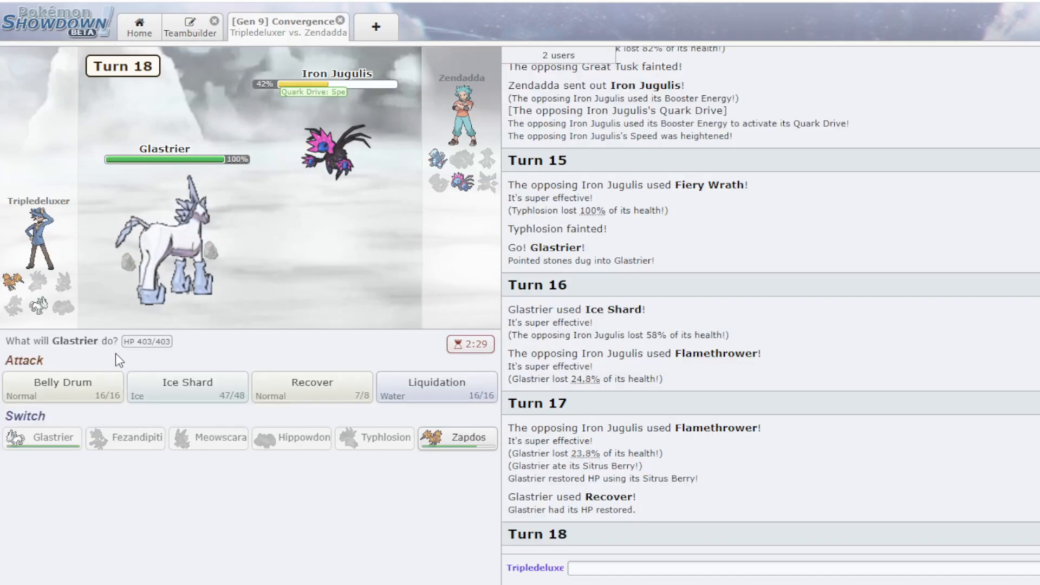
click(62, 387)
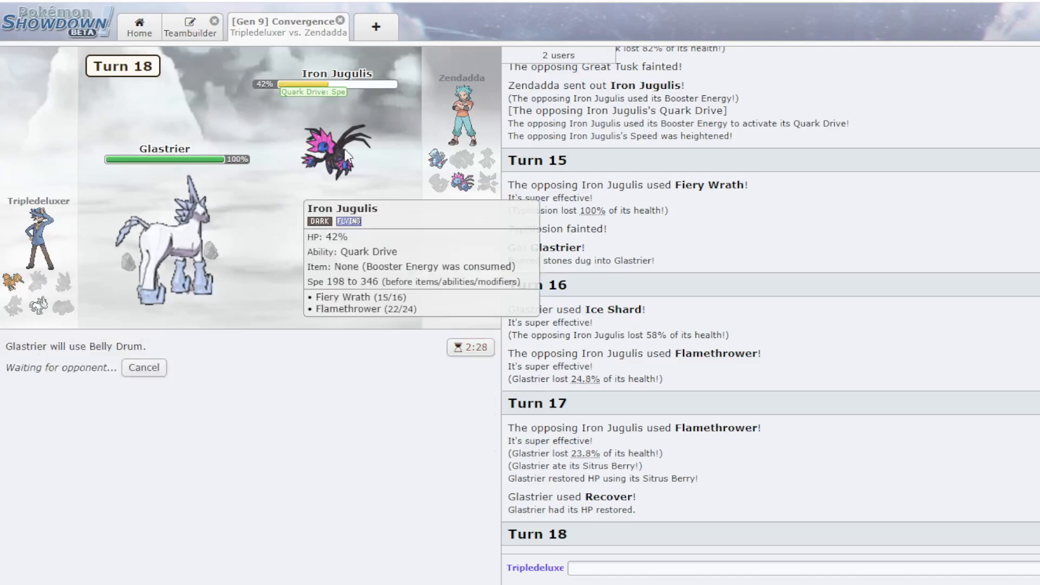
mouse_move(412, 184)
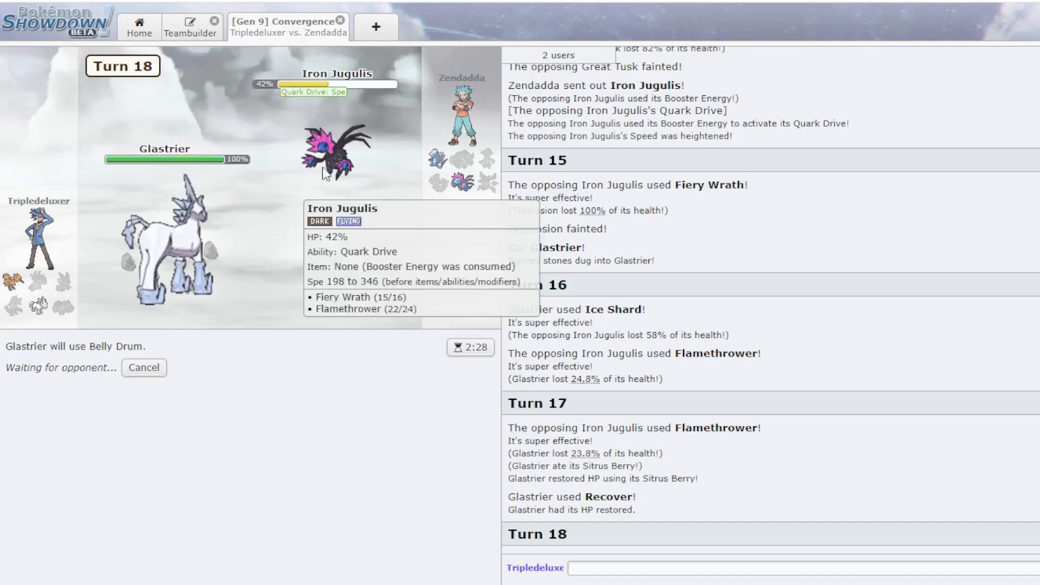
mouse_move(301, 192)
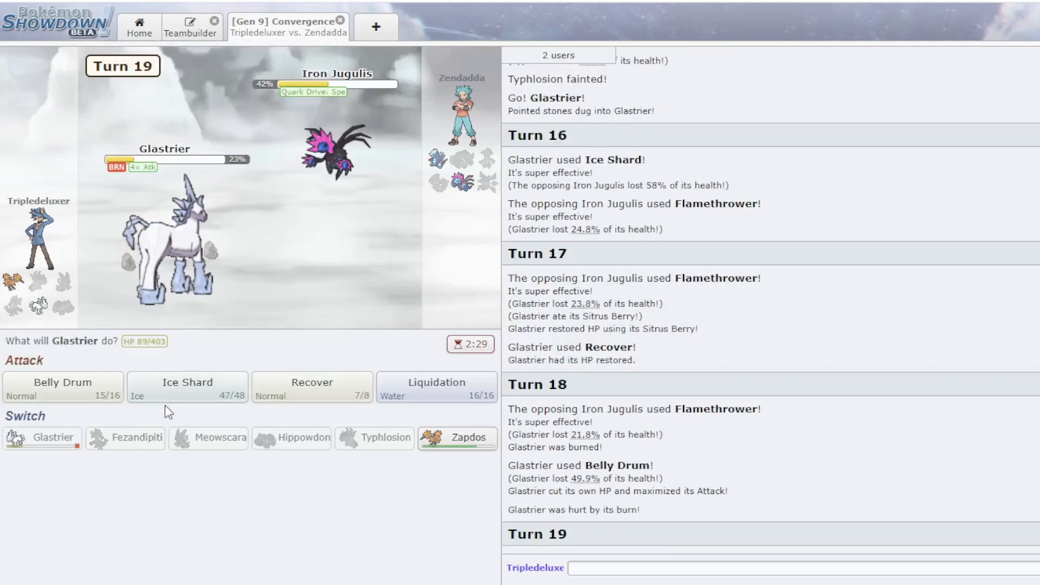
click(187, 386)
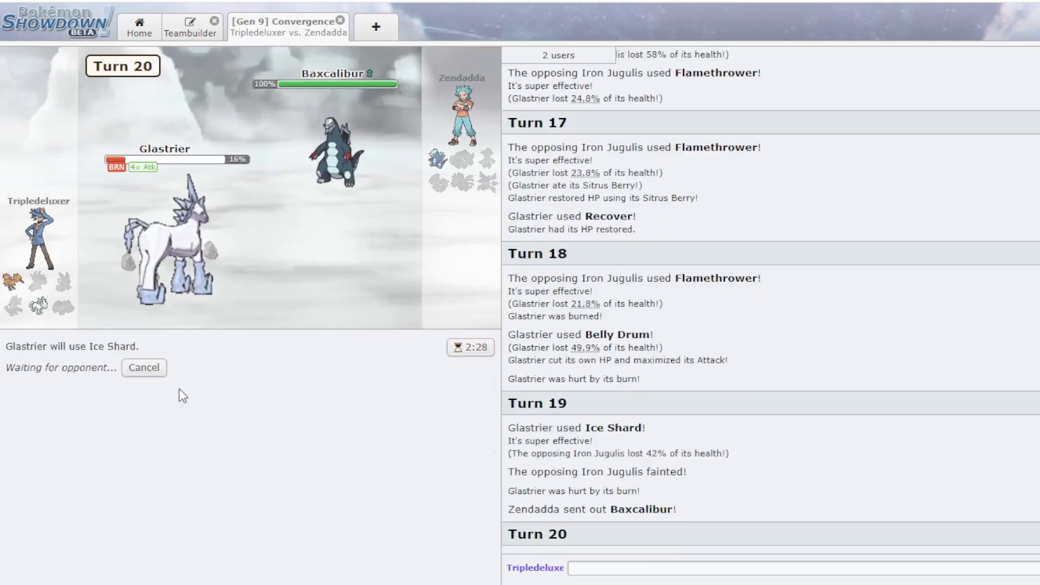
mouse_move(338, 156)
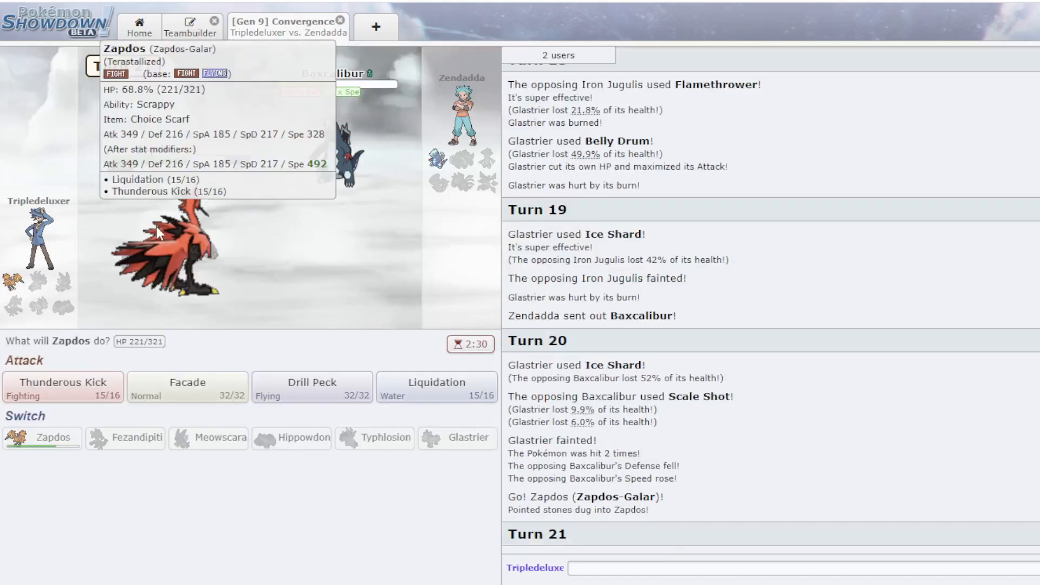
click(62, 387)
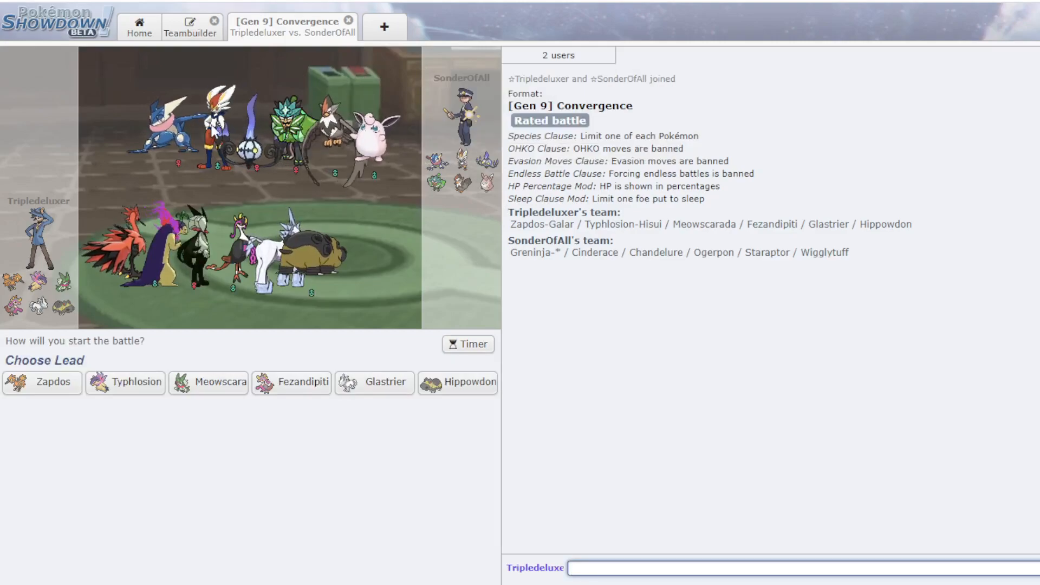
mouse_move(295, 382)
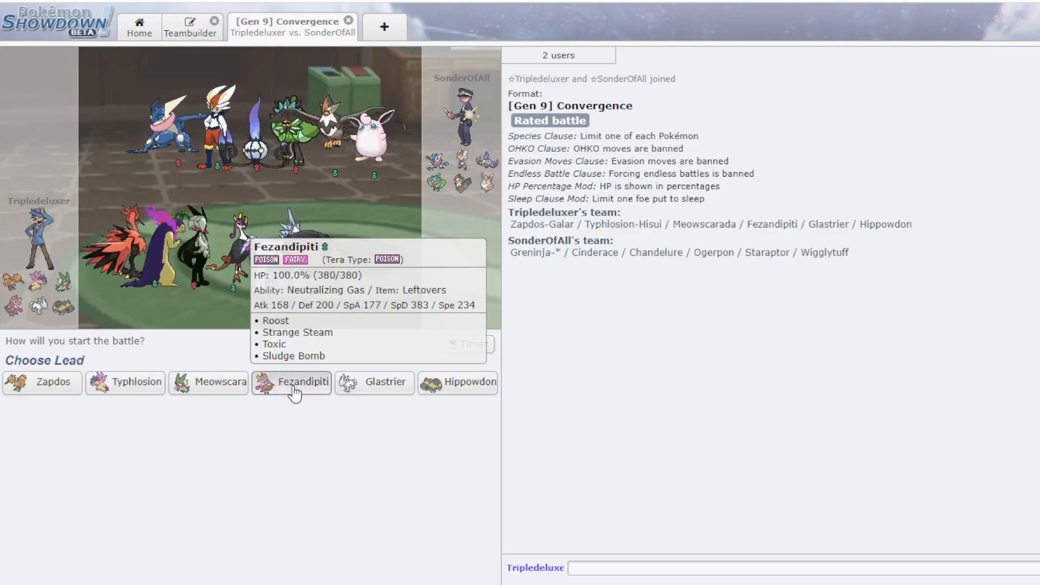
- Lead the new battle against SonderOfAll with Fezandipiti
click(302, 382)
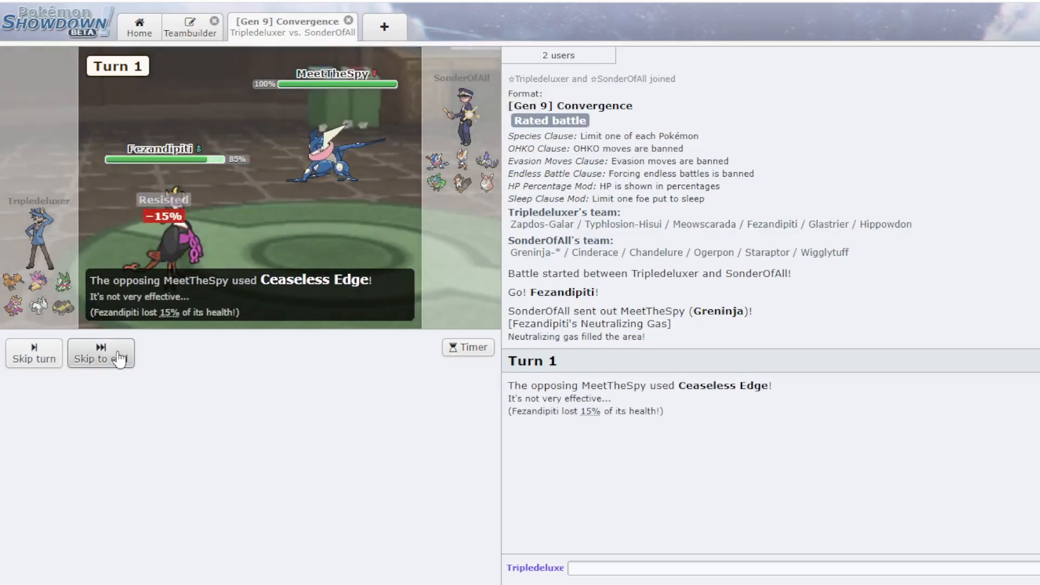
- Skip the turn animations, bring in Meowscarada, and use Knock Off on Cinderace
click(101, 354)
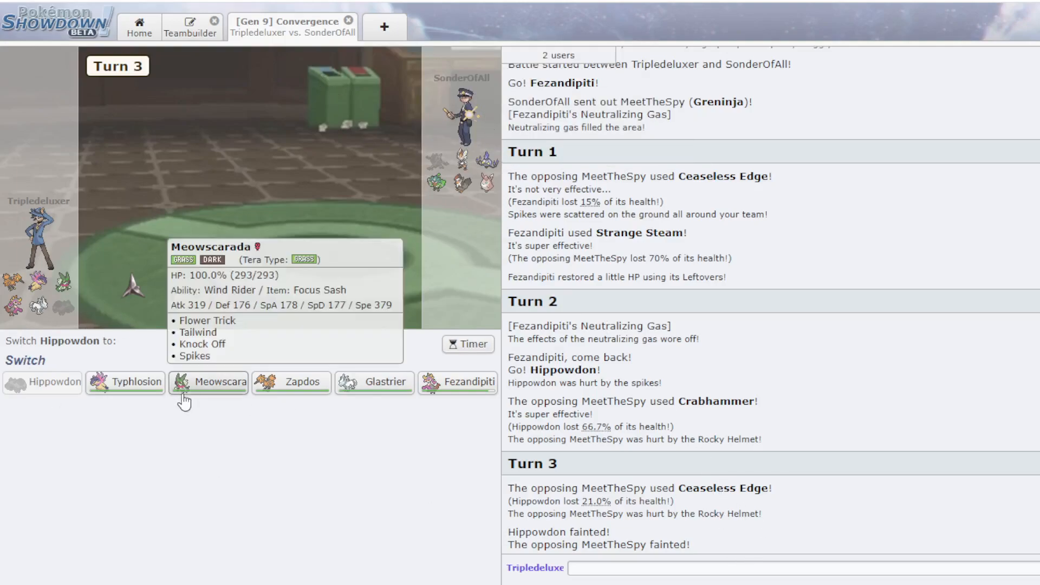
click(208, 381)
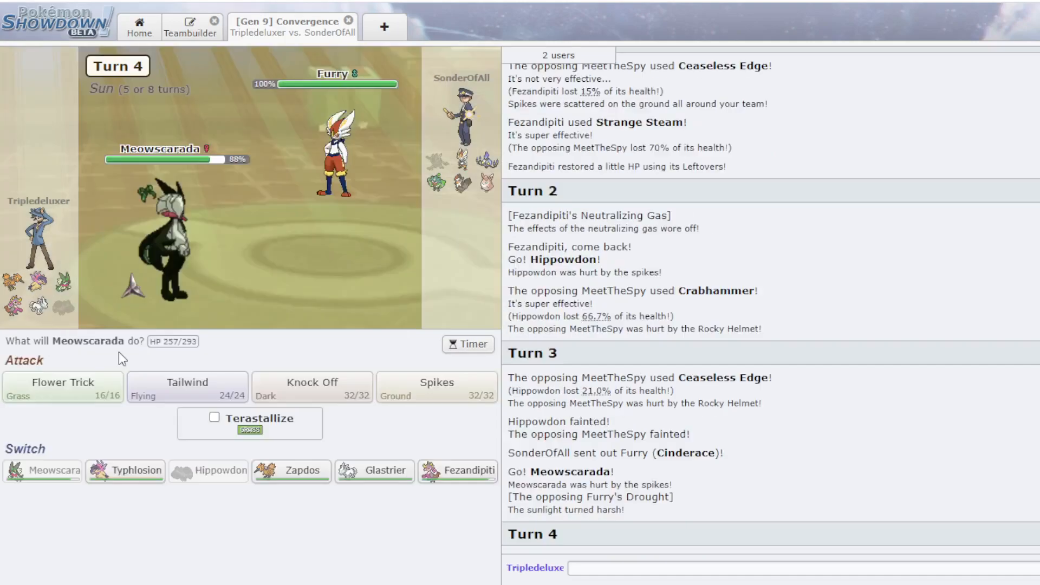
click(186, 387)
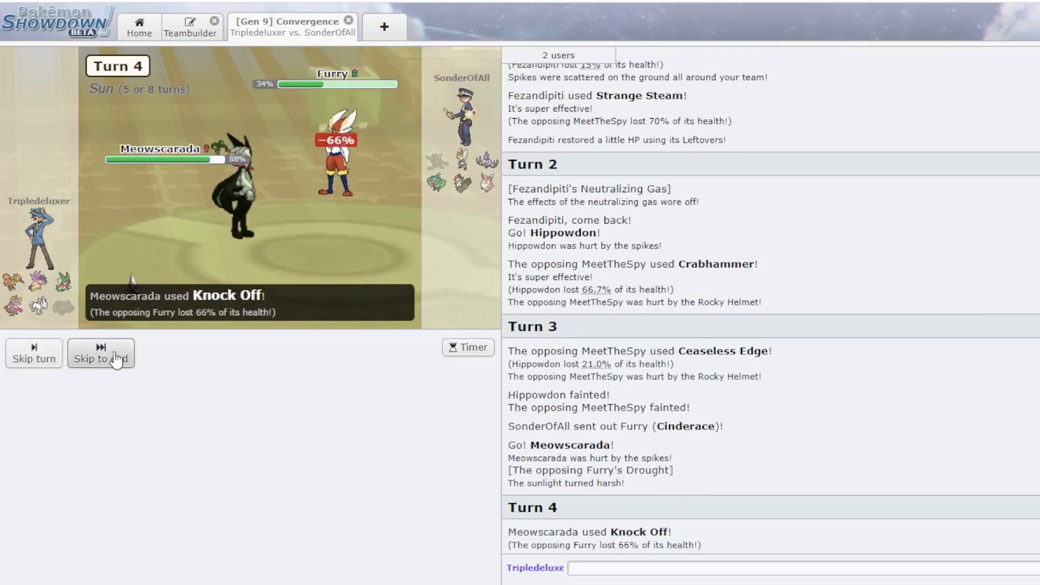
click(101, 352)
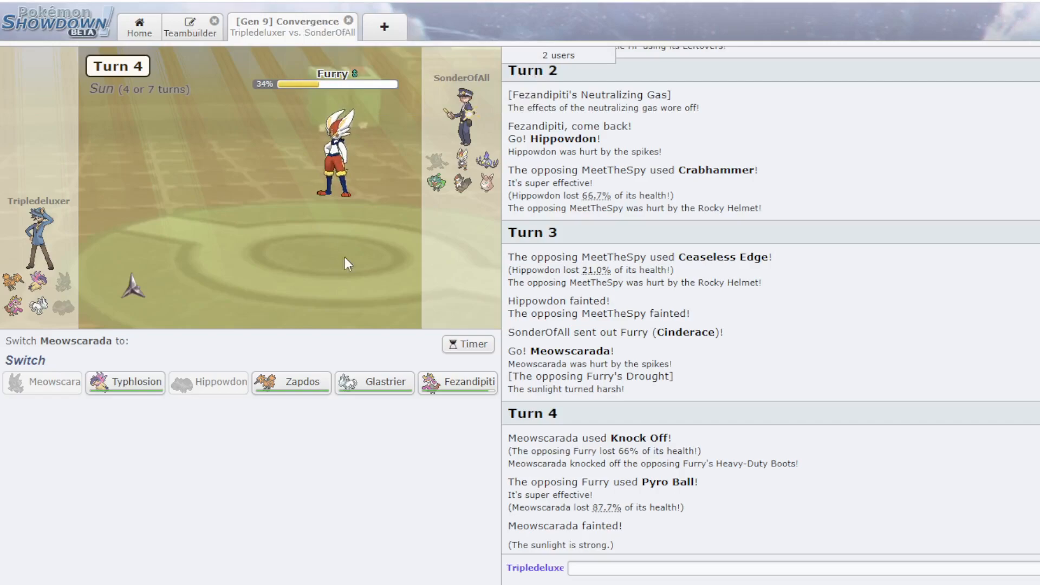
mouse_move(291, 382)
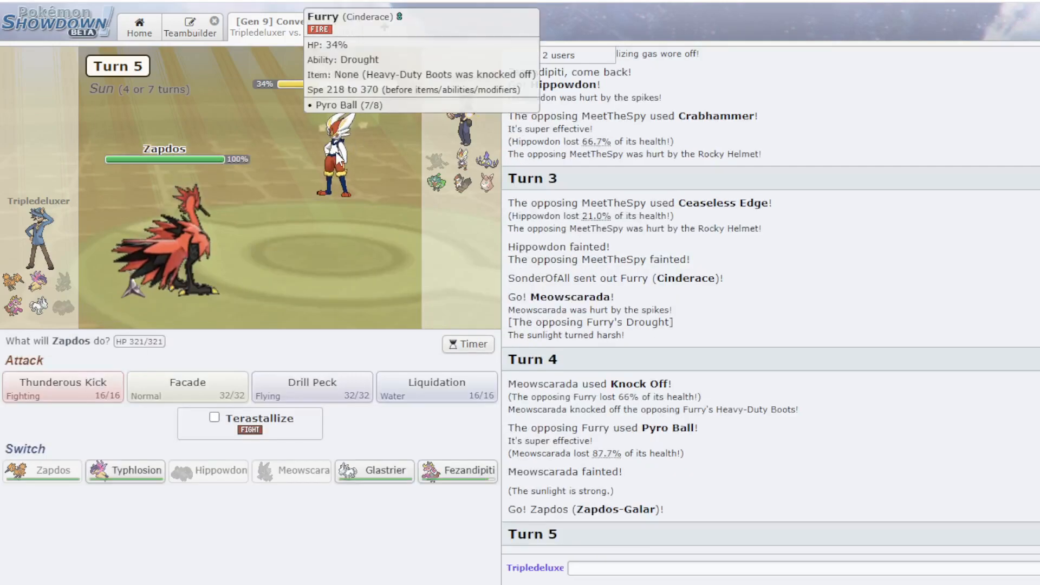
- Thunderous Kick Cinderace out, then wear Ogerpon to 12%, briefly toggling Terastallize
click(62, 387)
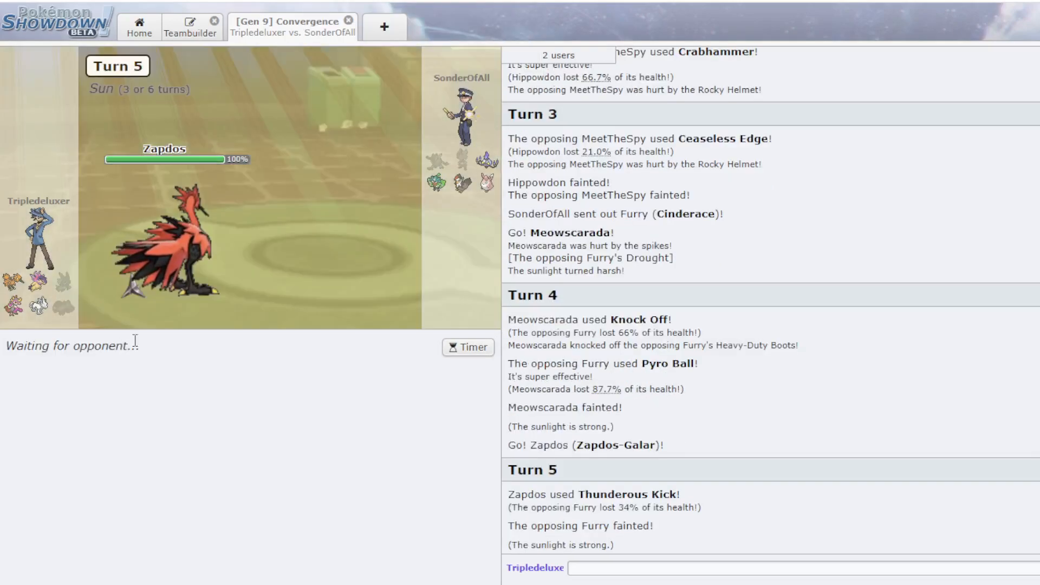
mouse_move(432, 182)
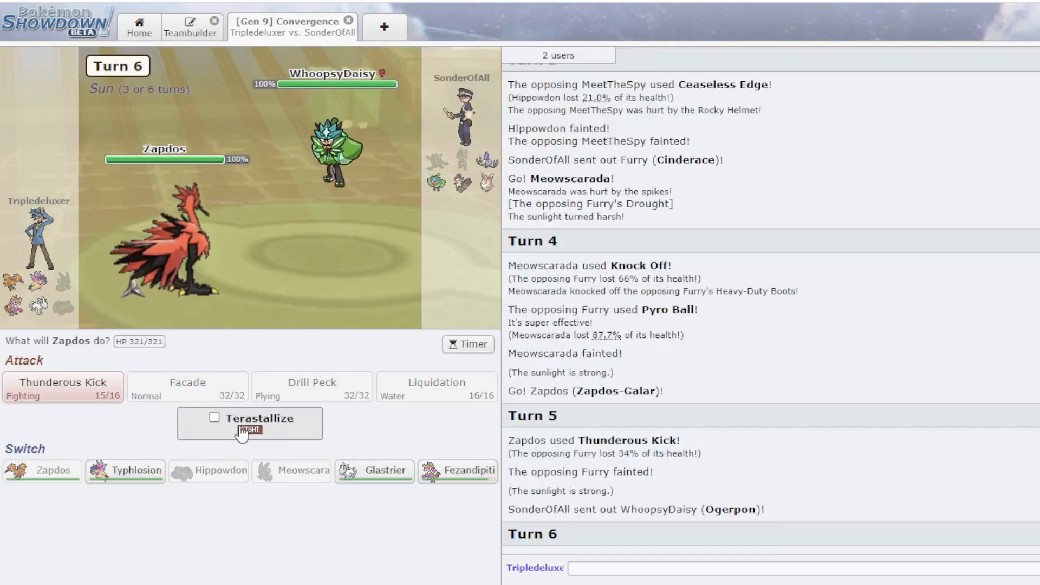
click(213, 418)
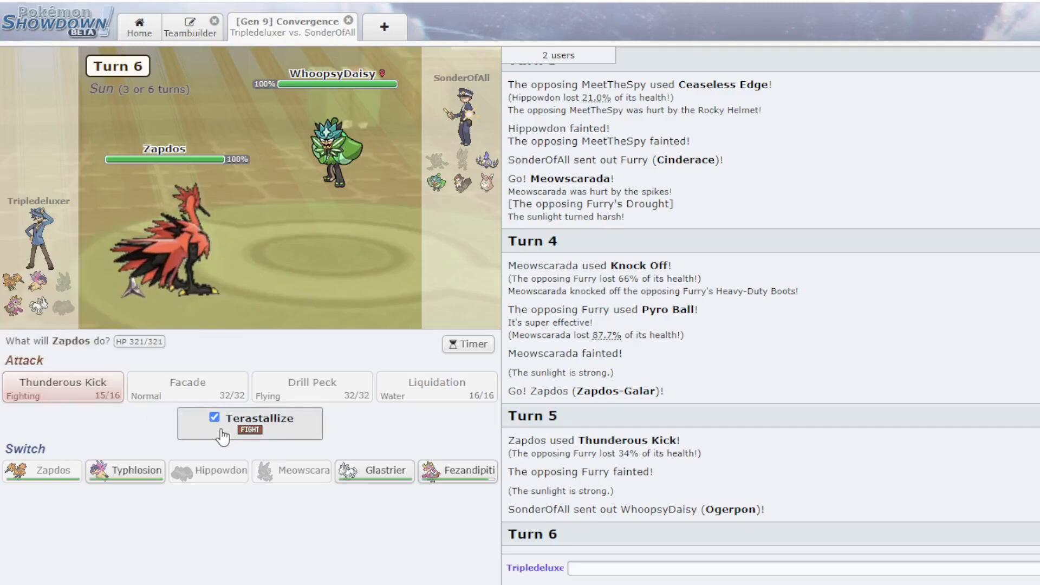
click(63, 387)
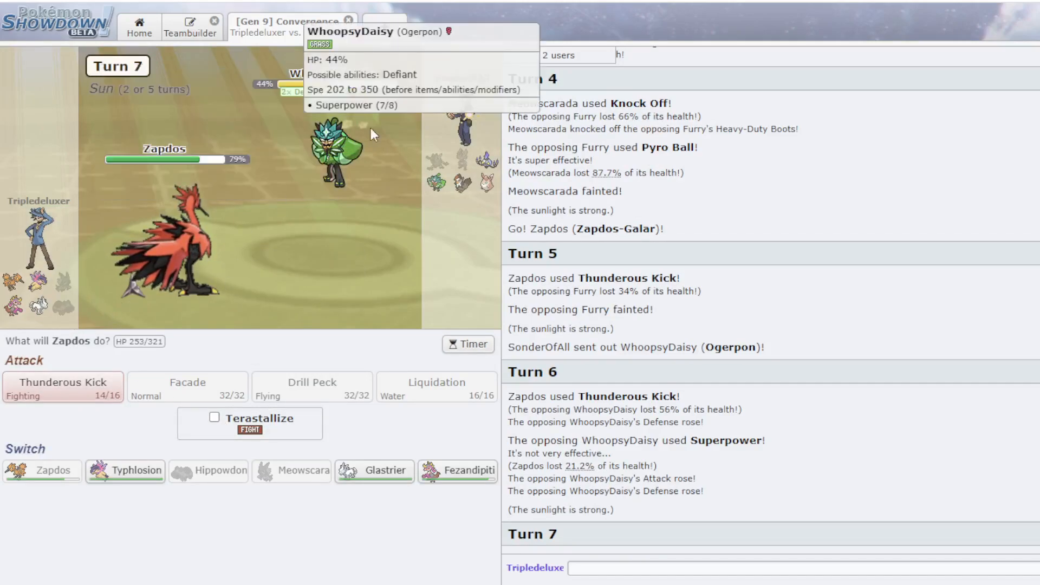
mouse_move(79, 399)
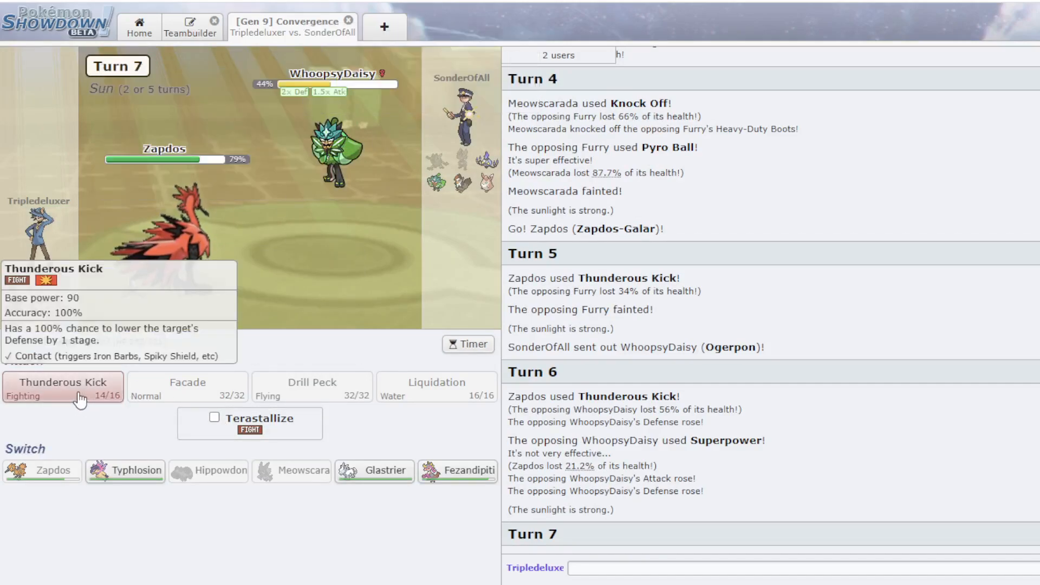
click(62, 387)
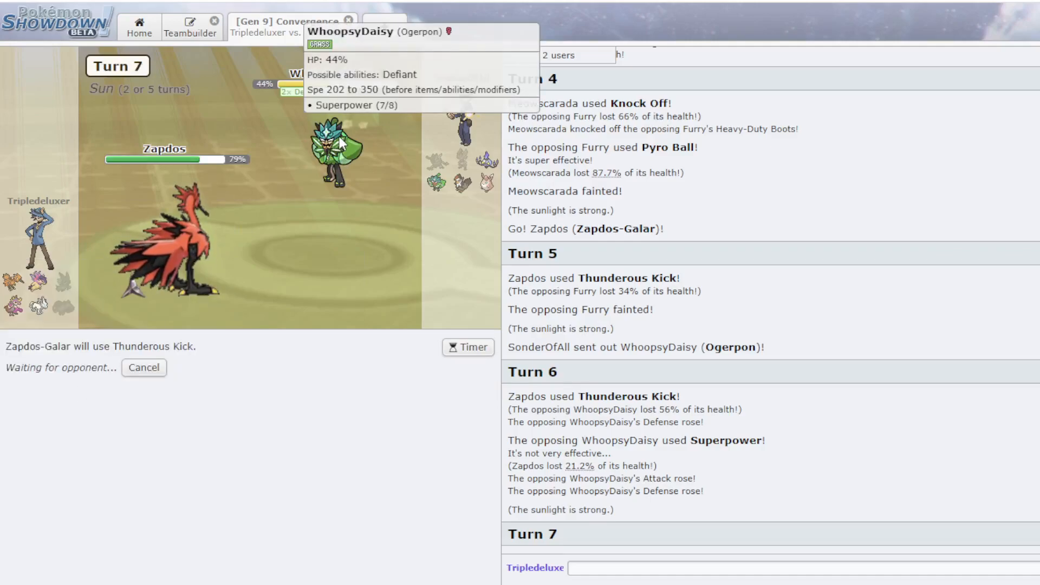
mouse_move(431, 112)
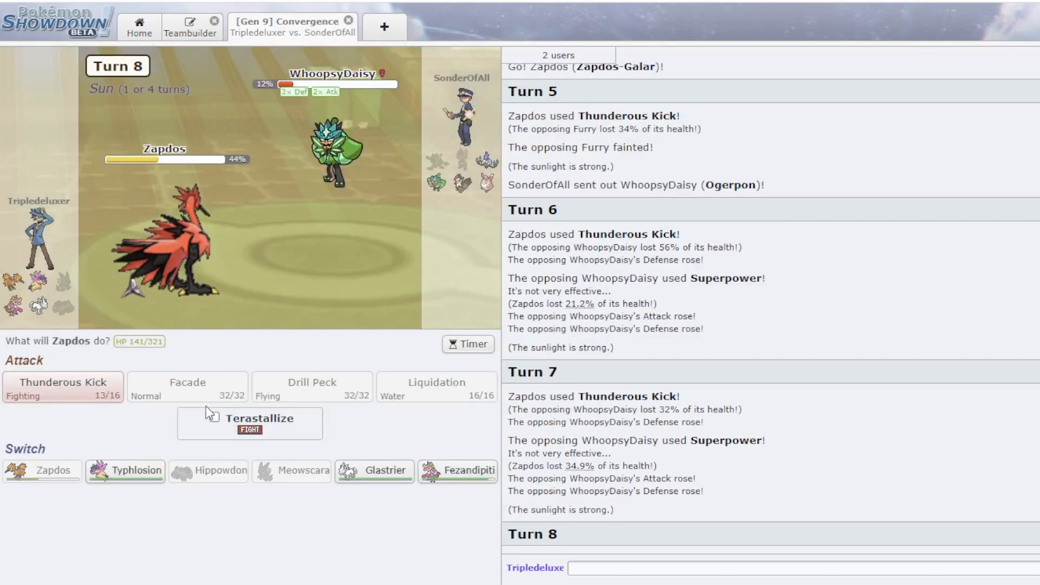
click(62, 386)
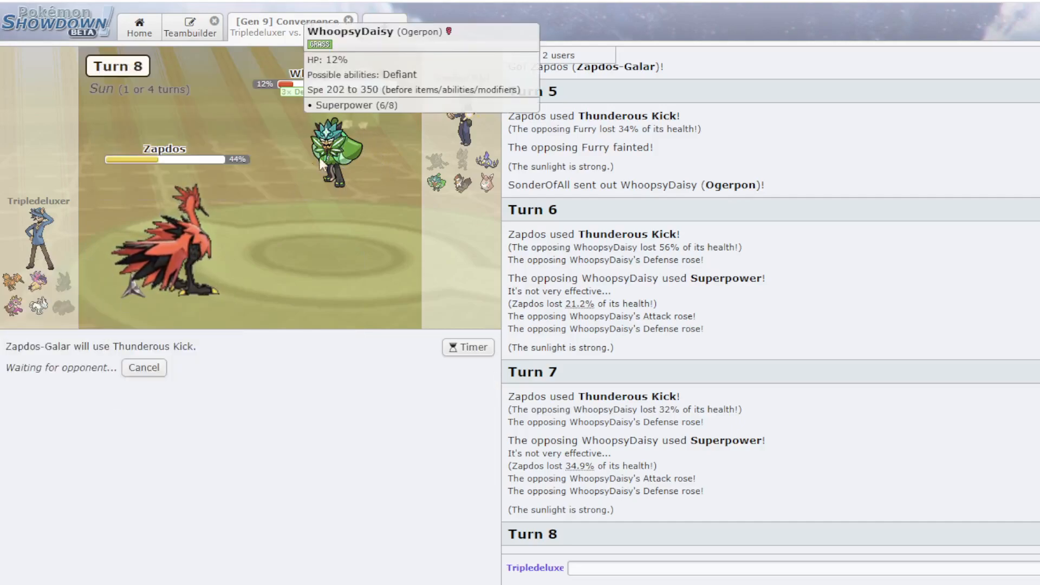
mouse_move(405, 150)
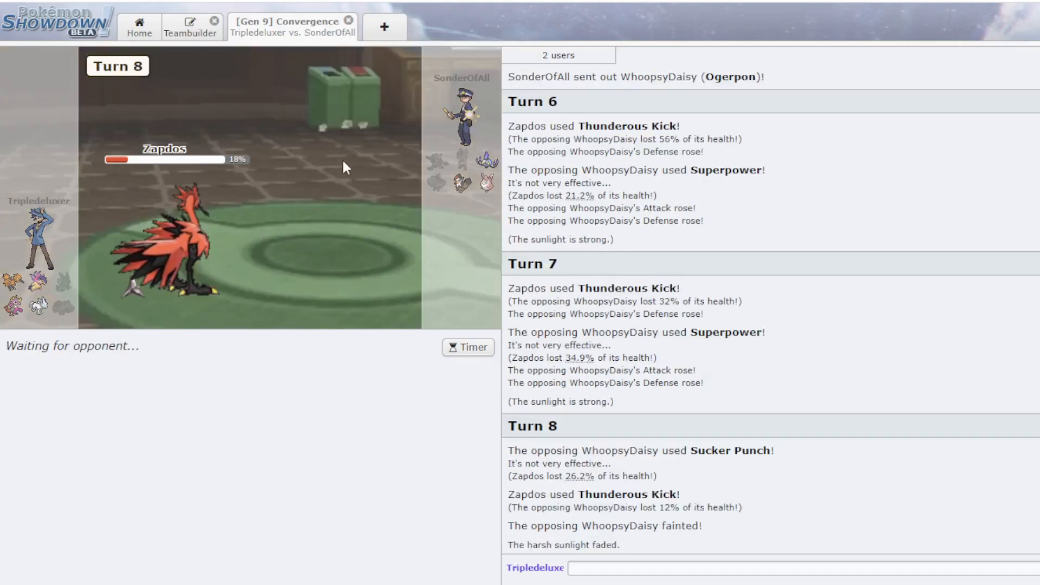
mouse_move(166, 265)
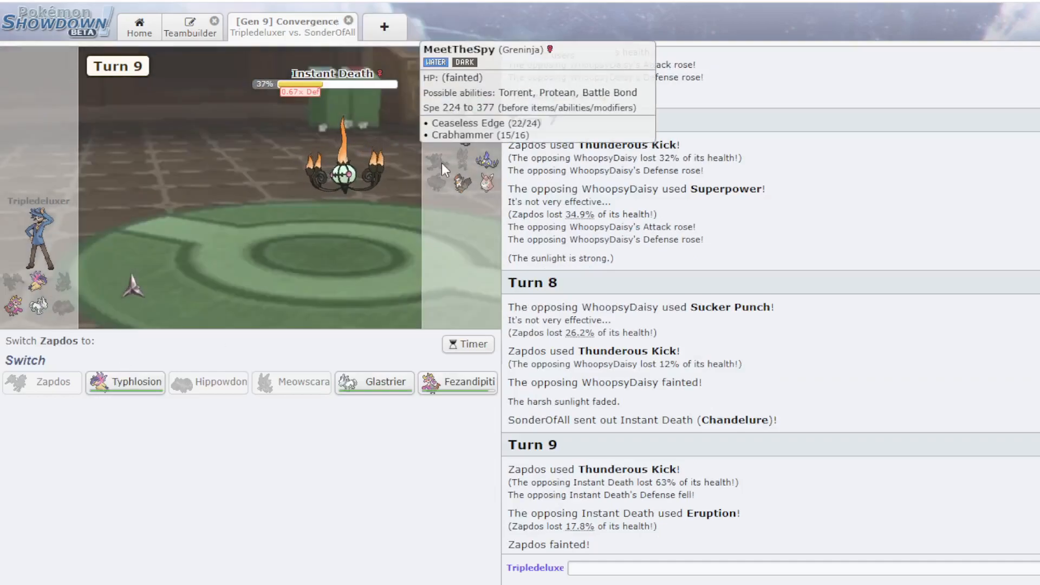
- Switch in Typhlosion to Torch Song Wigglytuff, then Infernal Parade Chandelure
click(125, 382)
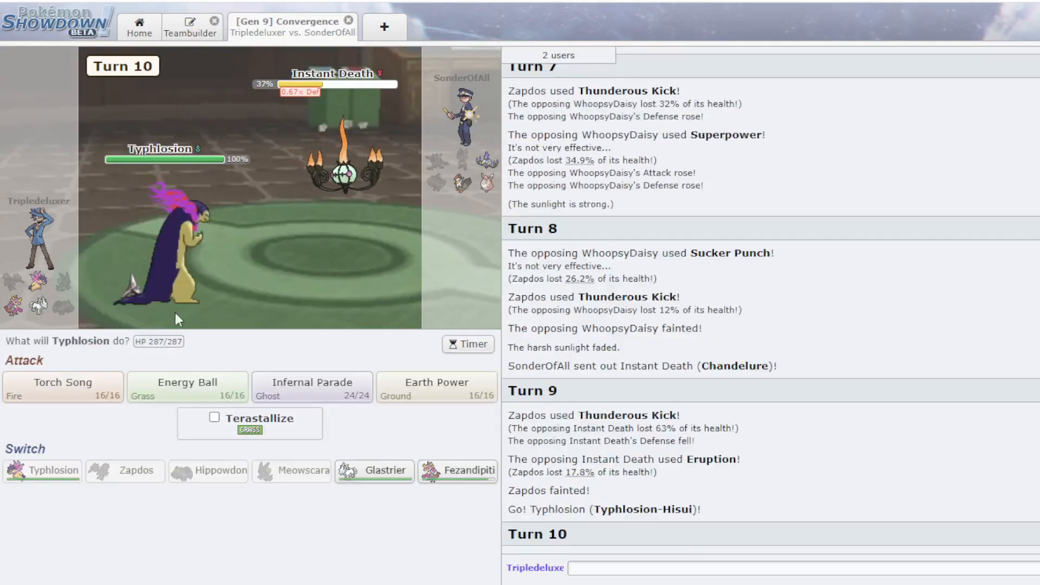
mouse_move(63, 387)
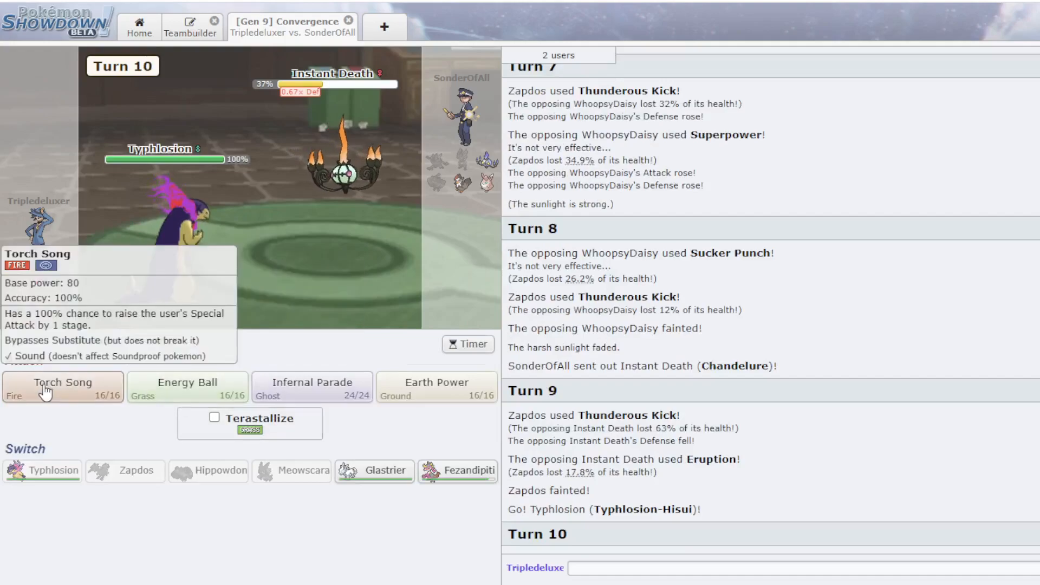
click(62, 387)
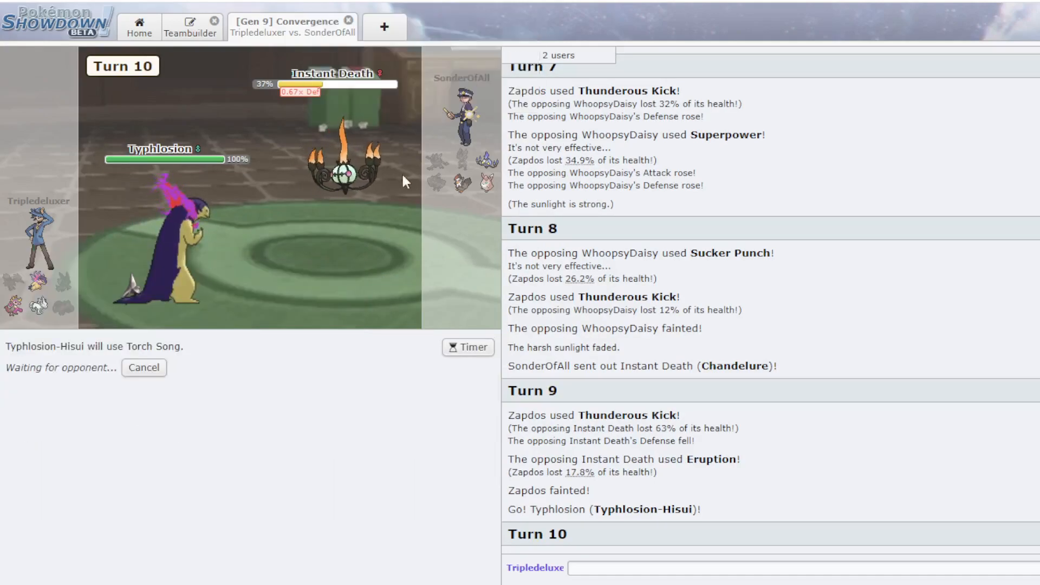
mouse_move(472, 184)
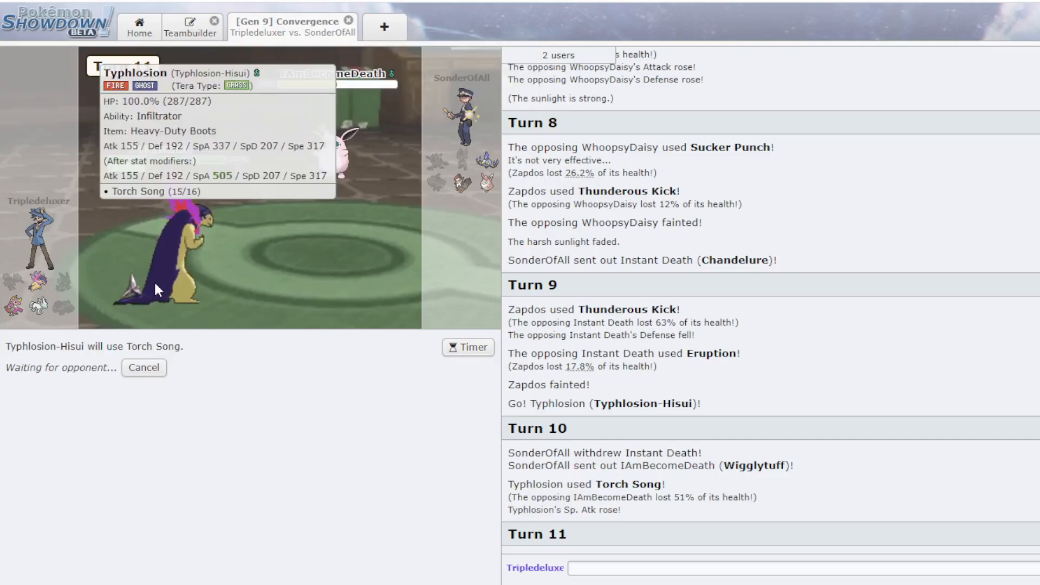
mouse_move(388, 161)
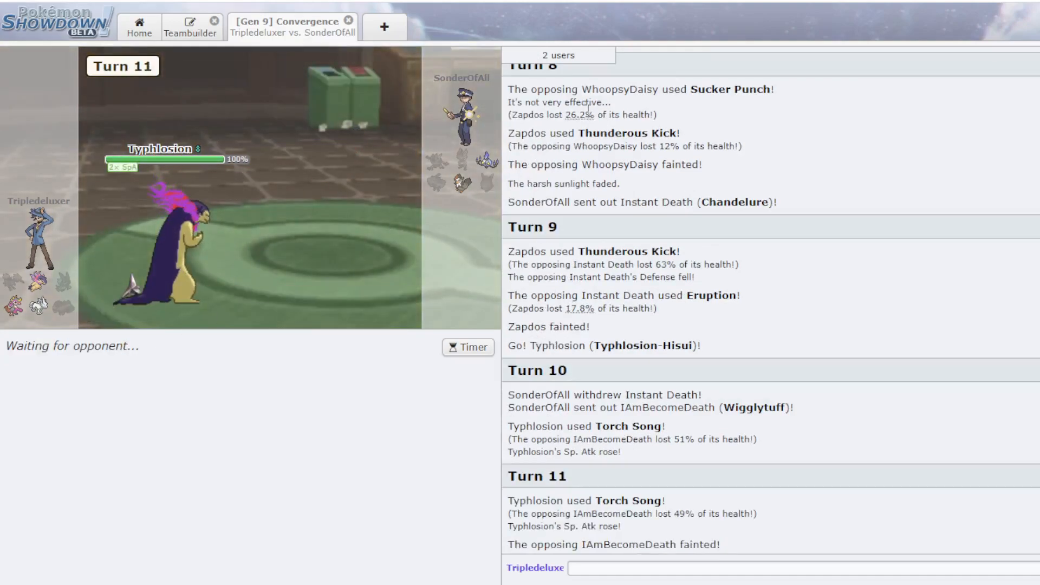
mouse_move(484, 163)
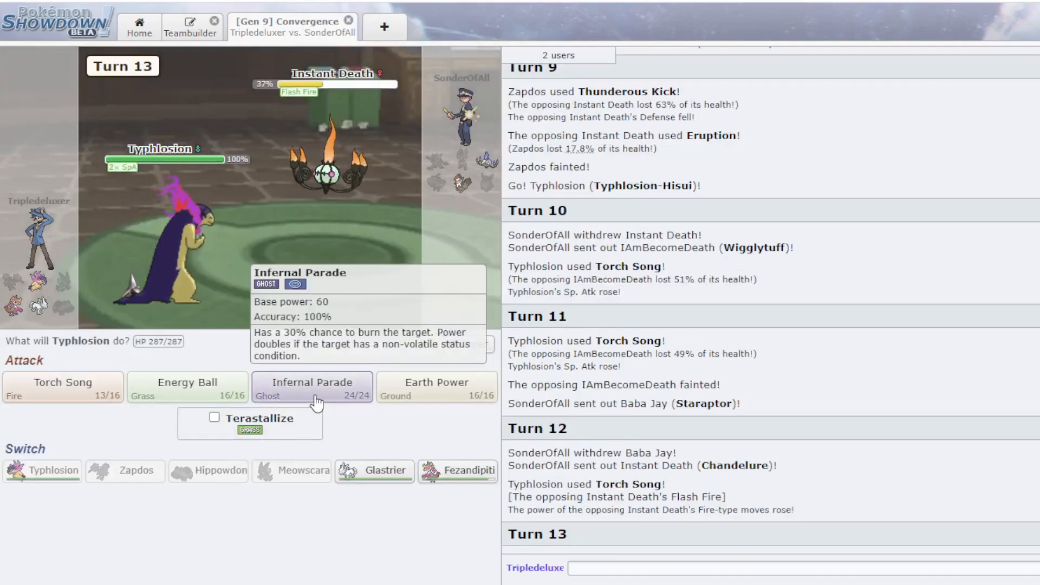
click(313, 387)
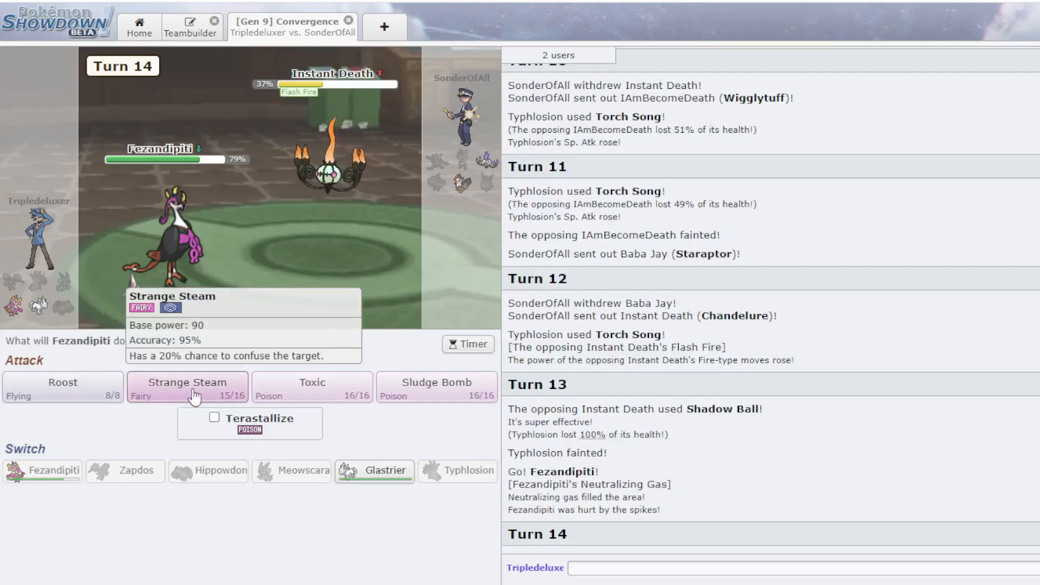
- Toxic Chandelure, Roost twice with Fezandipiti, and skip through the turn's animations
click(312, 387)
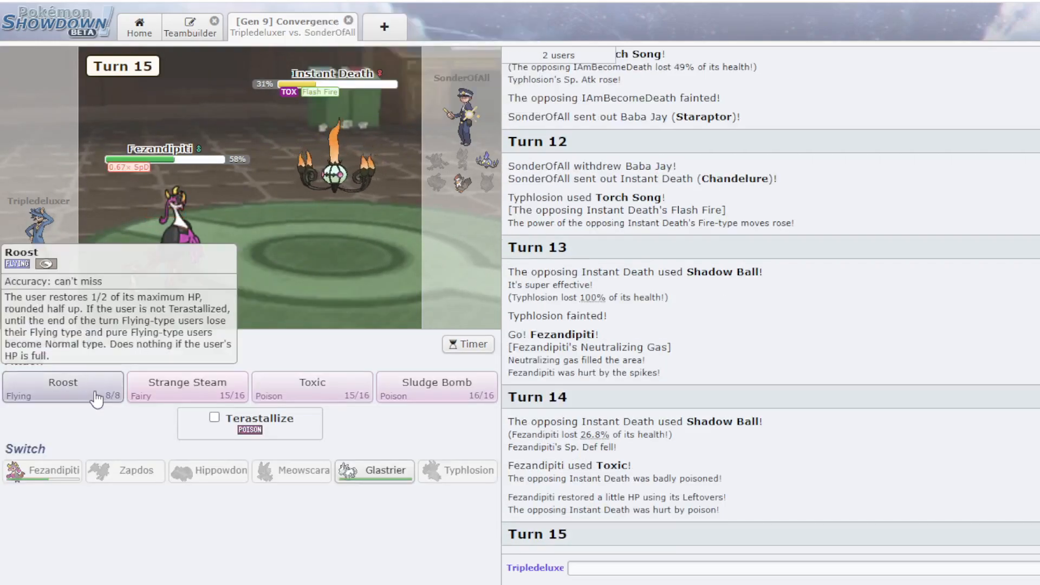
click(62, 387)
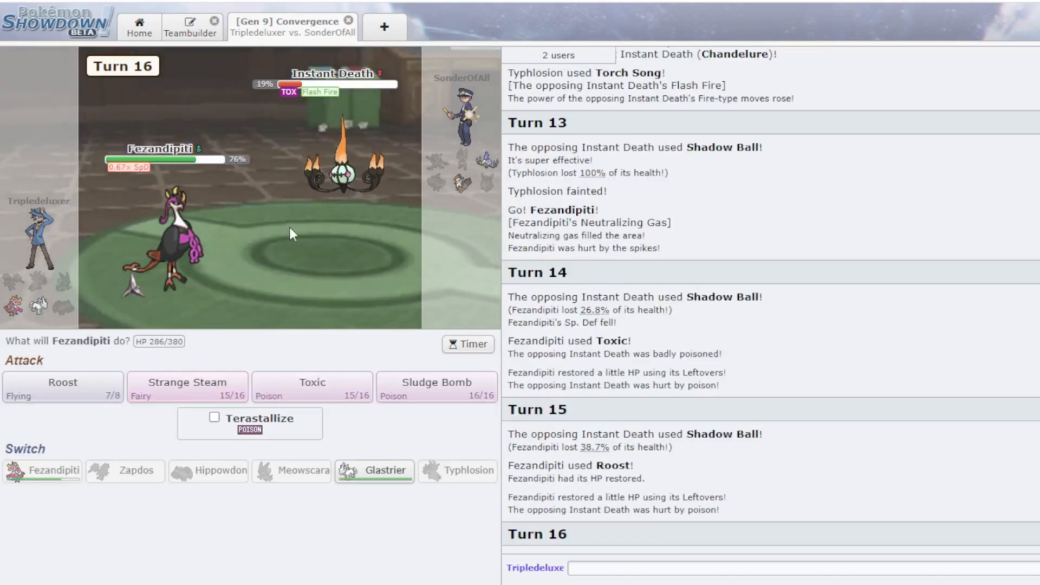
click(61, 387)
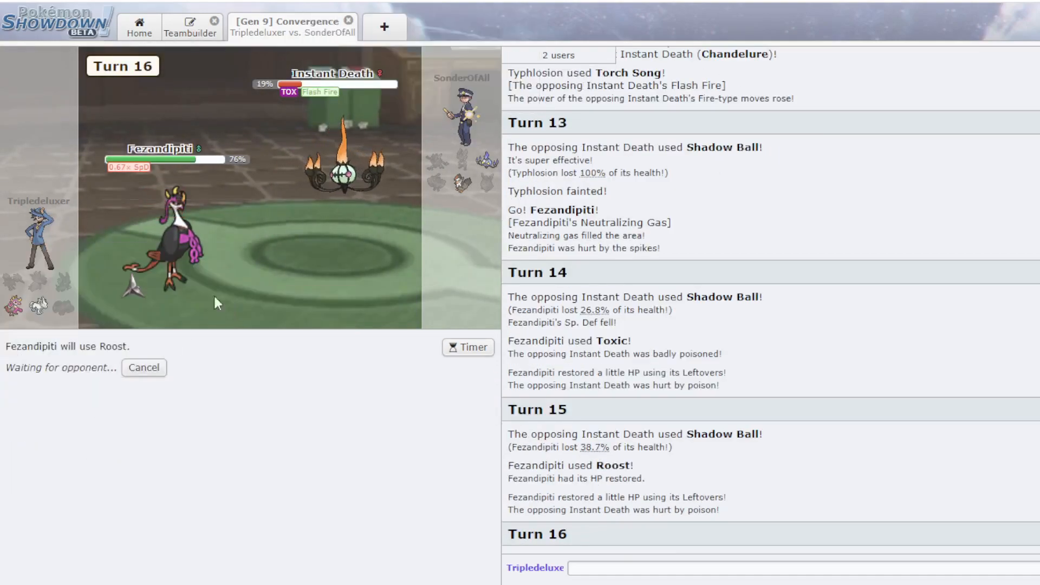
mouse_move(134, 335)
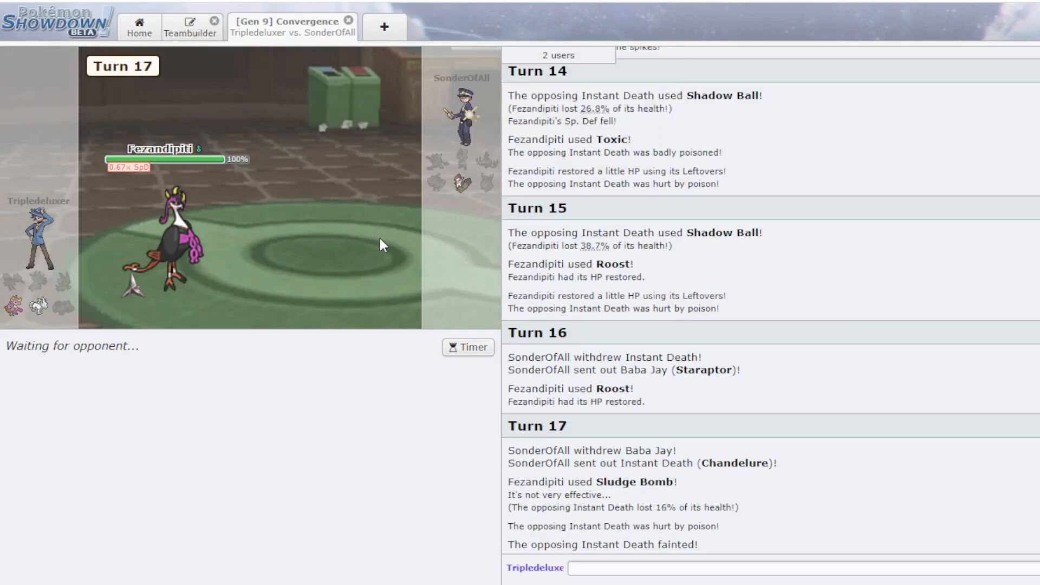
click(101, 353)
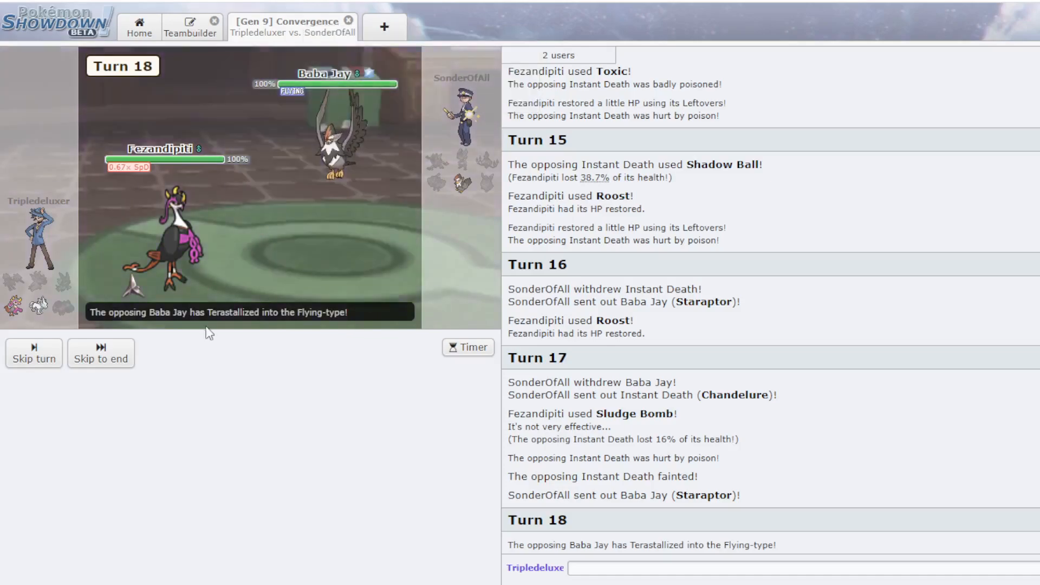
click(101, 354)
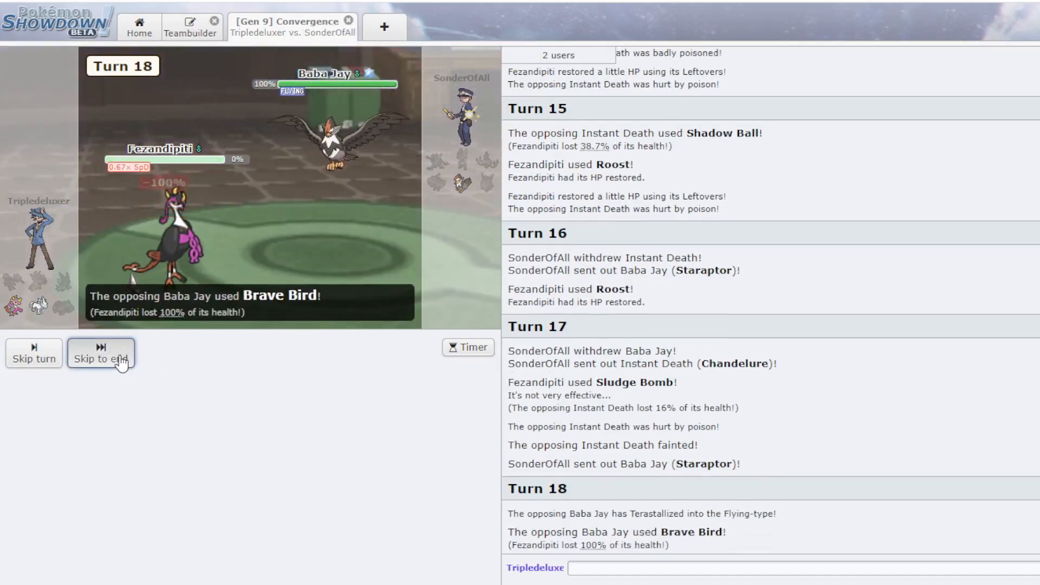
- Finish Staraptor with Glastrier's Ice Shard and send GG in chat
click(100, 354)
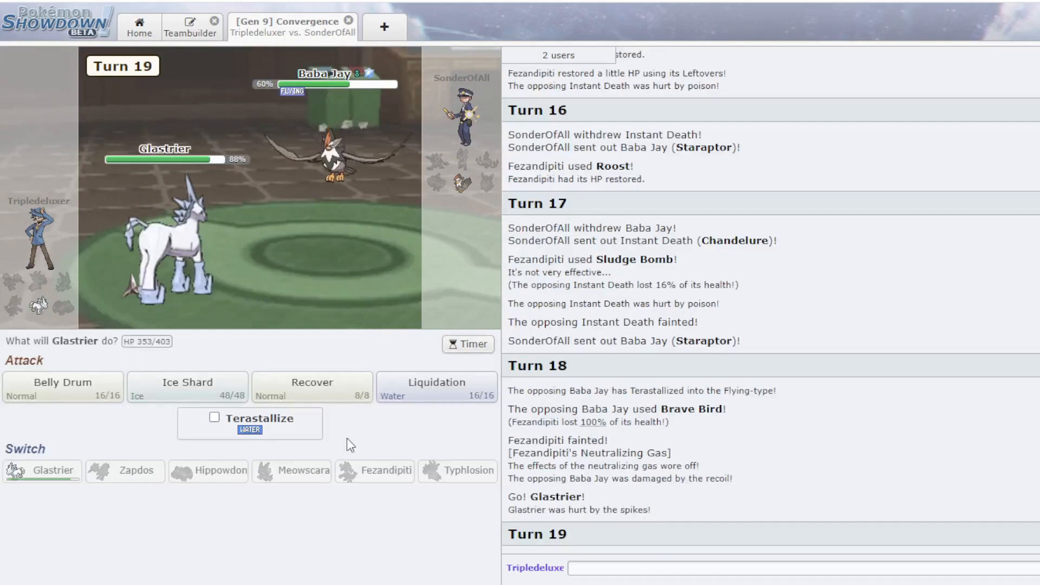
mouse_move(188, 387)
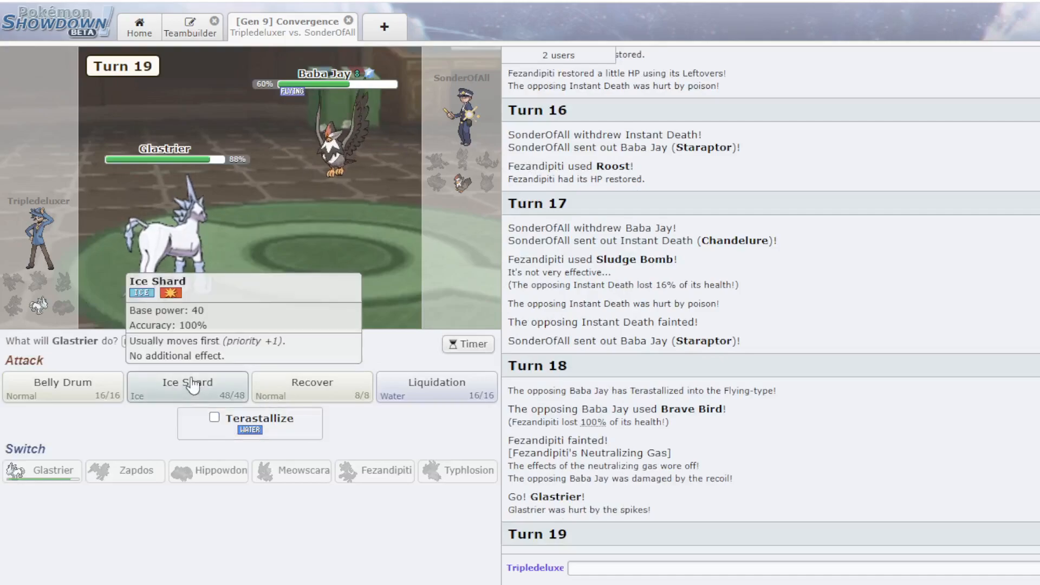
click(188, 383)
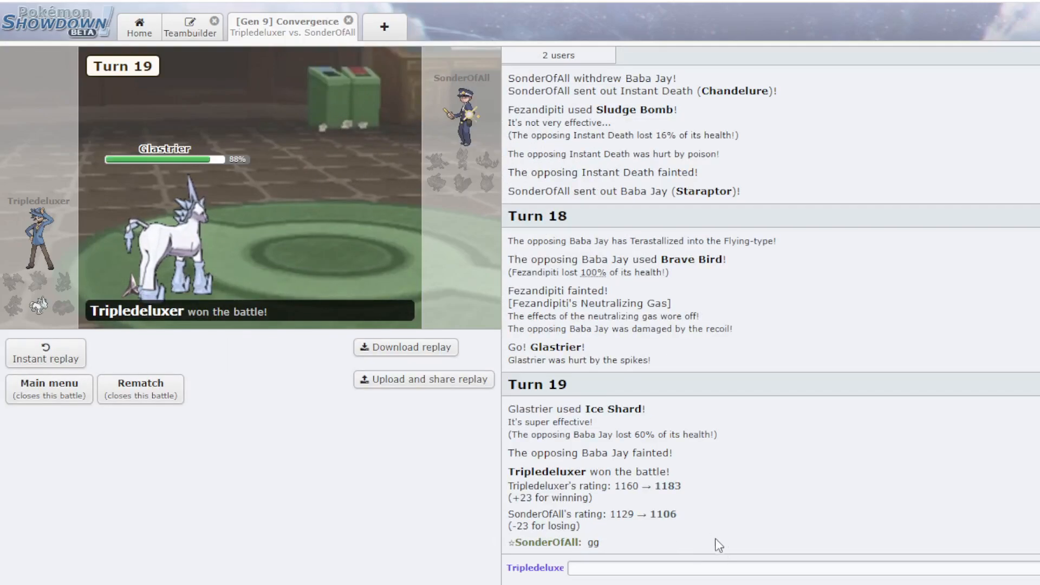
text(GG)
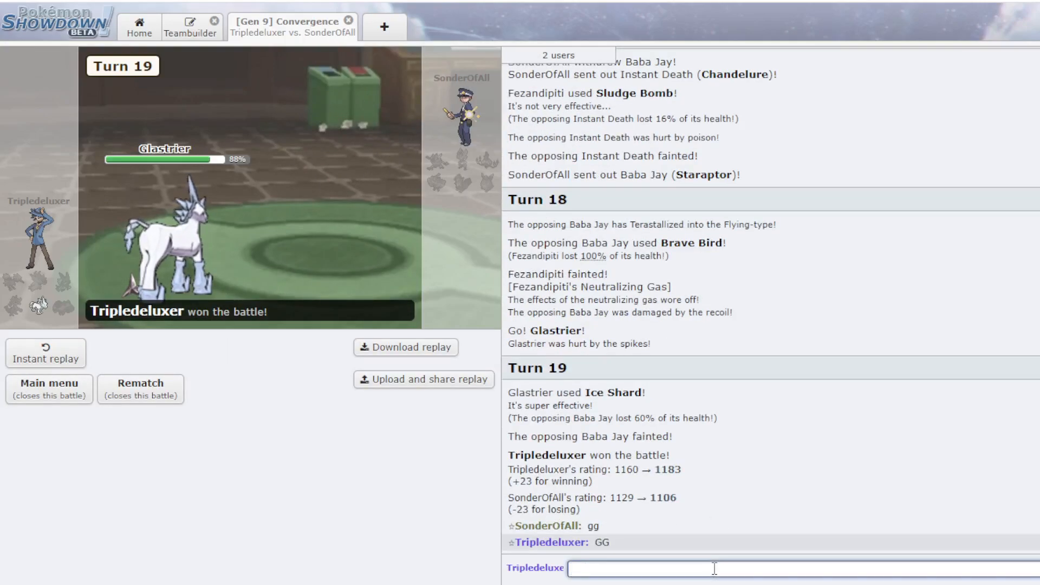
mouse_move(461, 192)
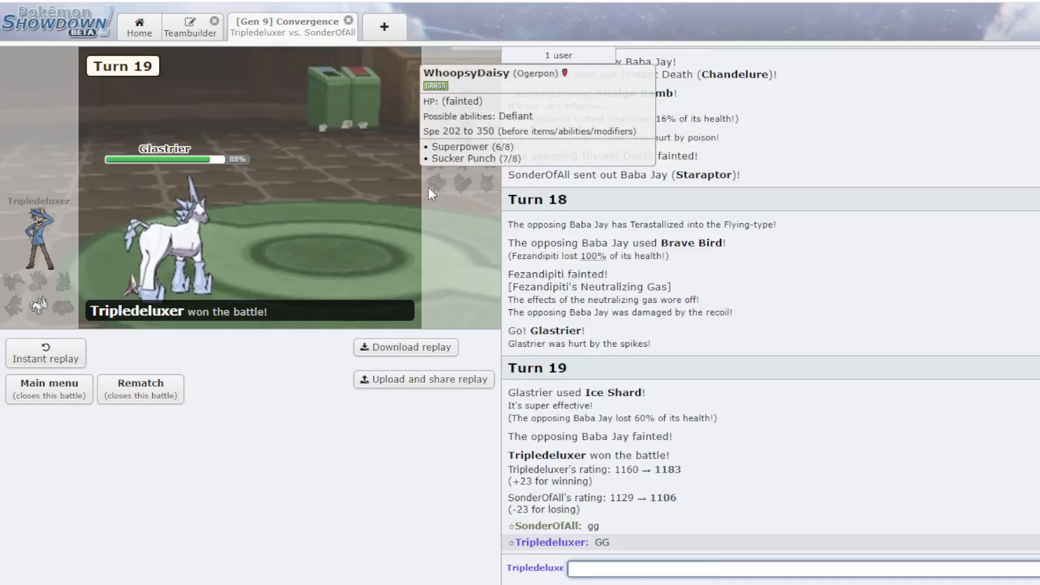
mouse_move(442, 192)
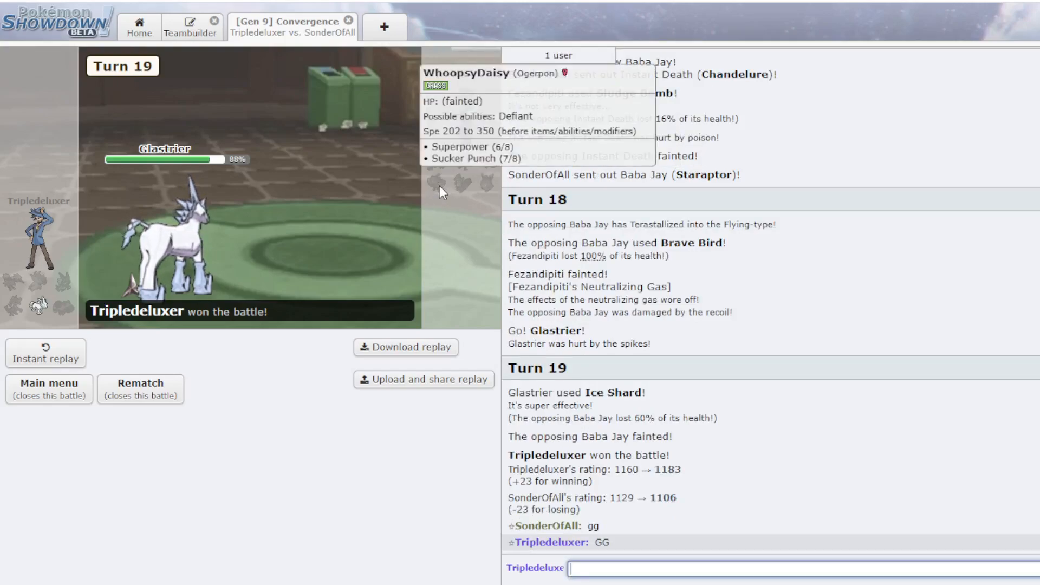
mouse_move(656, 417)
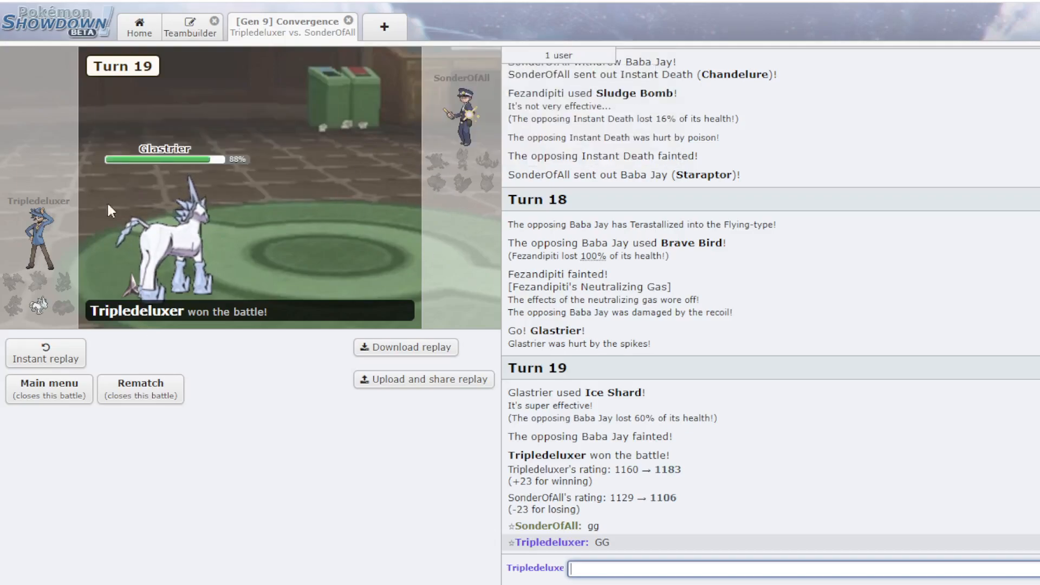
- Enter a new rated battle leading Glastrier, Ice Shard, then Water-Tera Liquidation
click(140, 383)
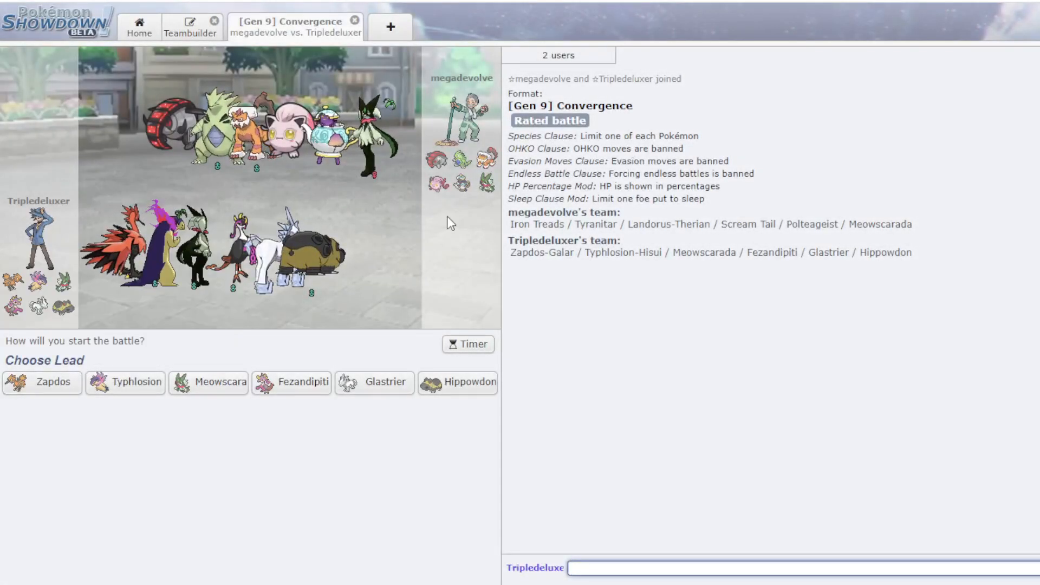
mouse_move(458, 184)
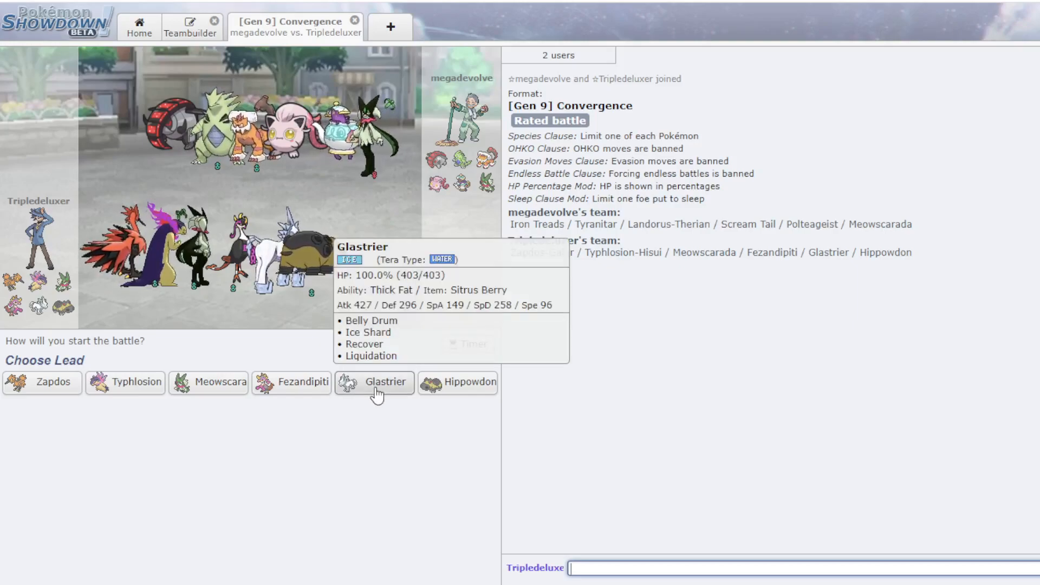
click(373, 381)
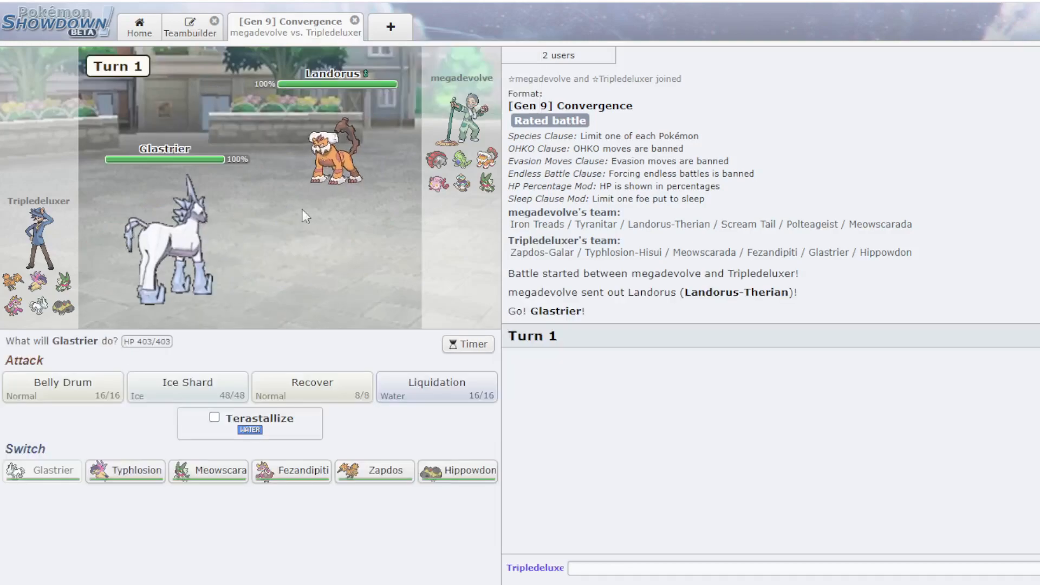
mouse_move(188, 387)
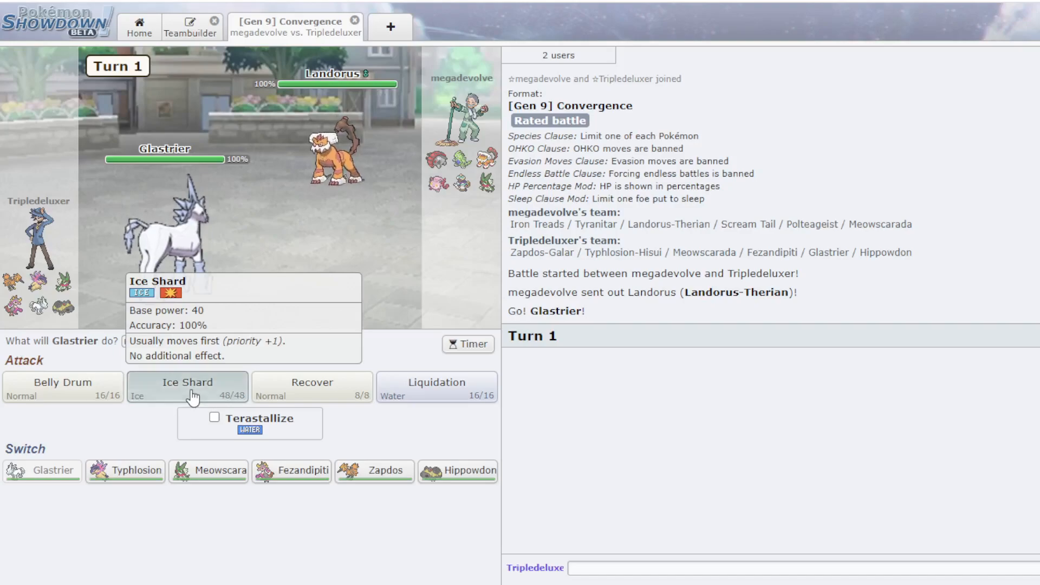
click(187, 387)
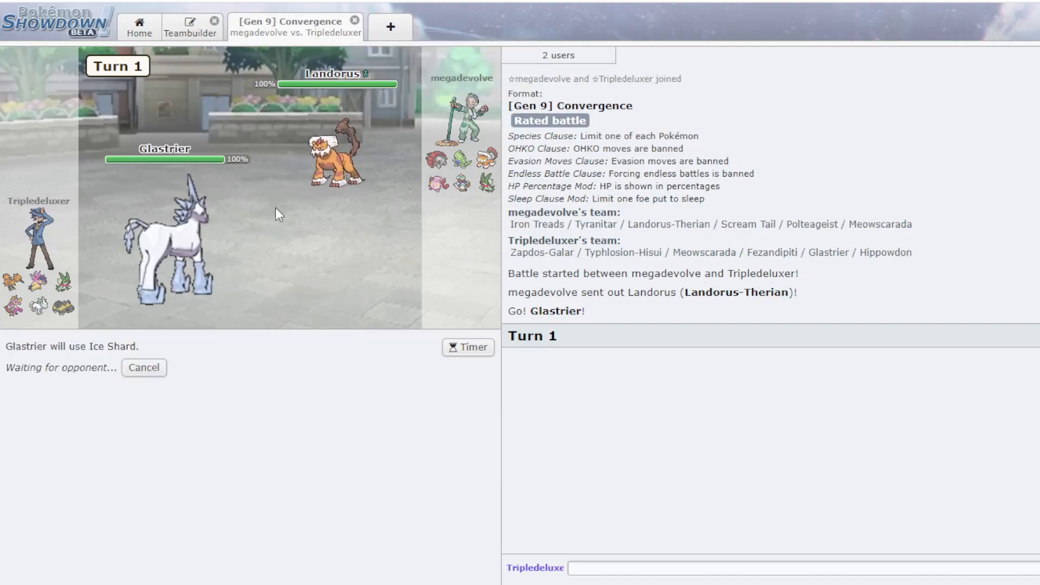
mouse_move(335, 160)
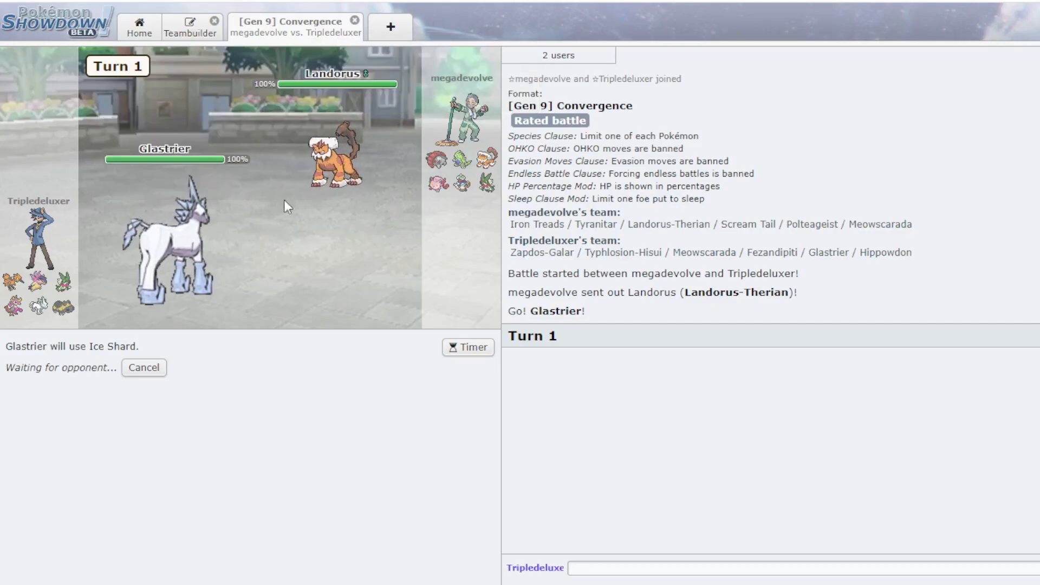
mouse_move(362, 150)
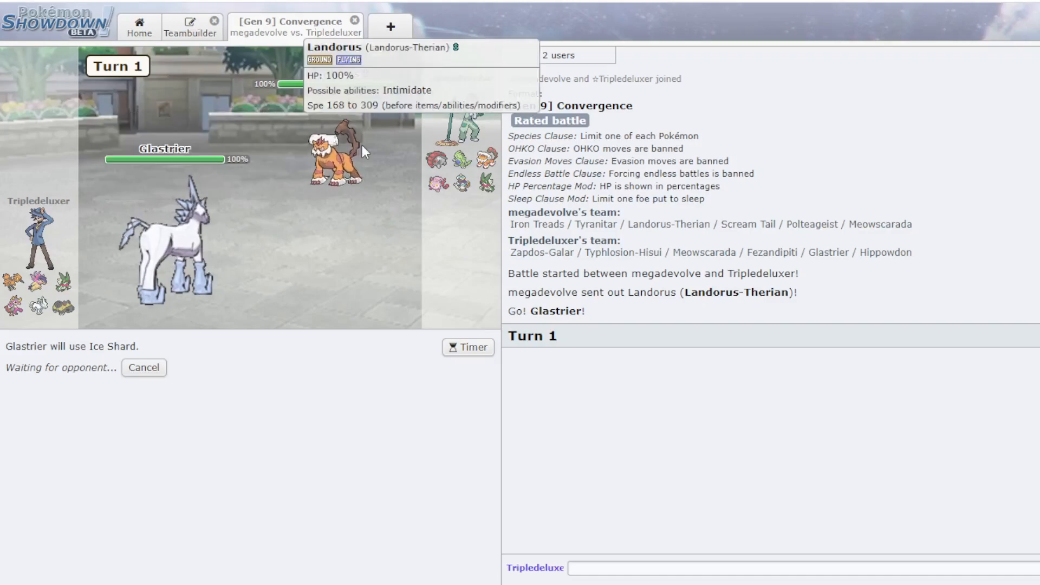
mouse_move(174, 302)
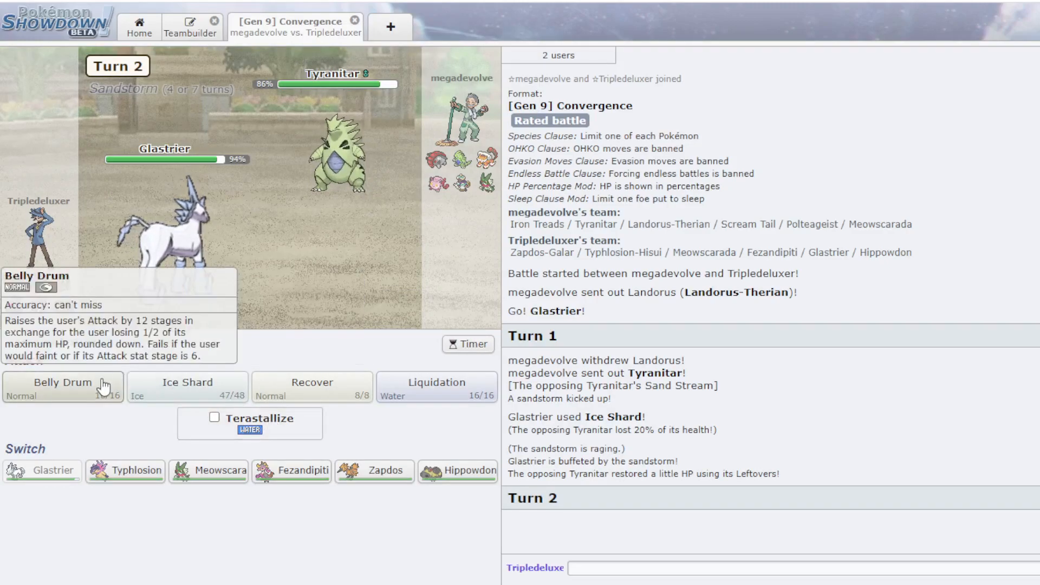
mouse_move(122, 437)
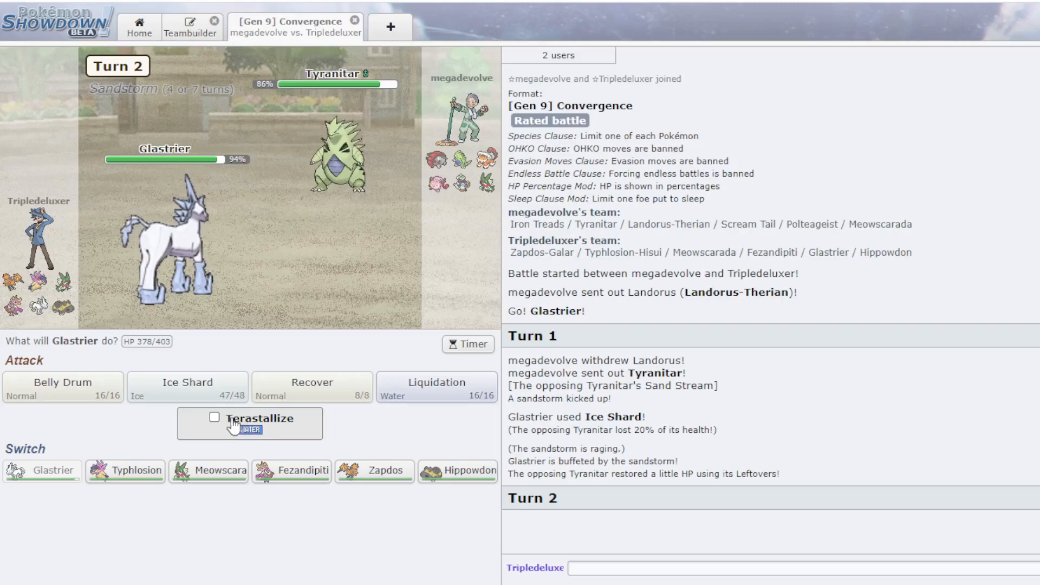
mouse_move(62, 388)
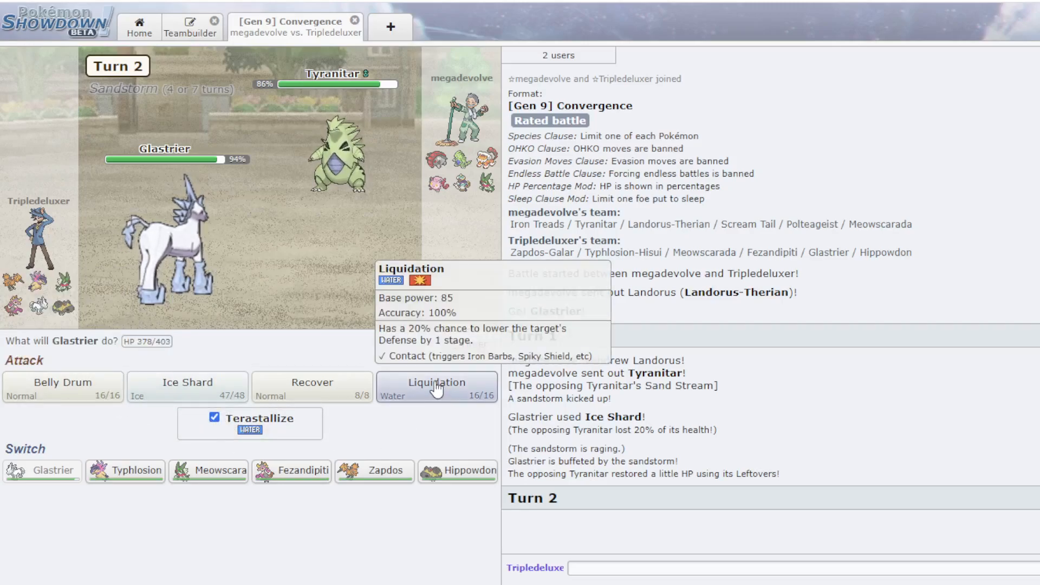
click(437, 387)
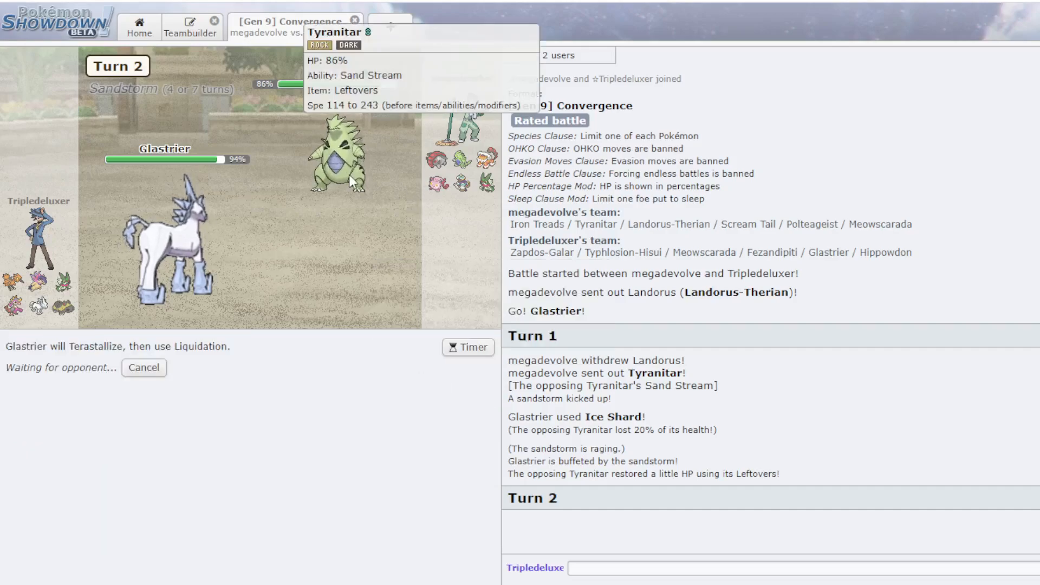
mouse_move(387, 212)
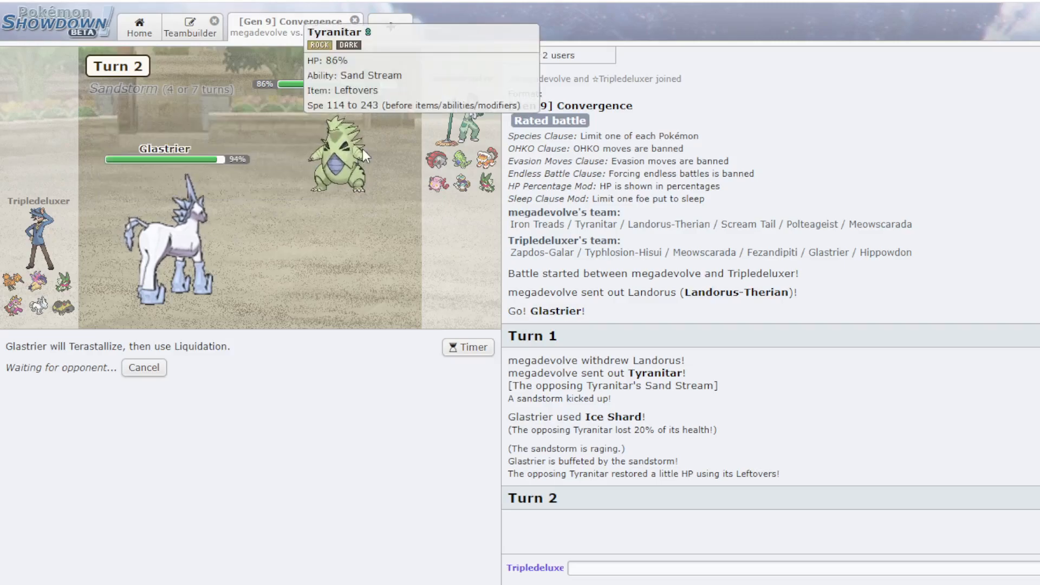
mouse_move(383, 157)
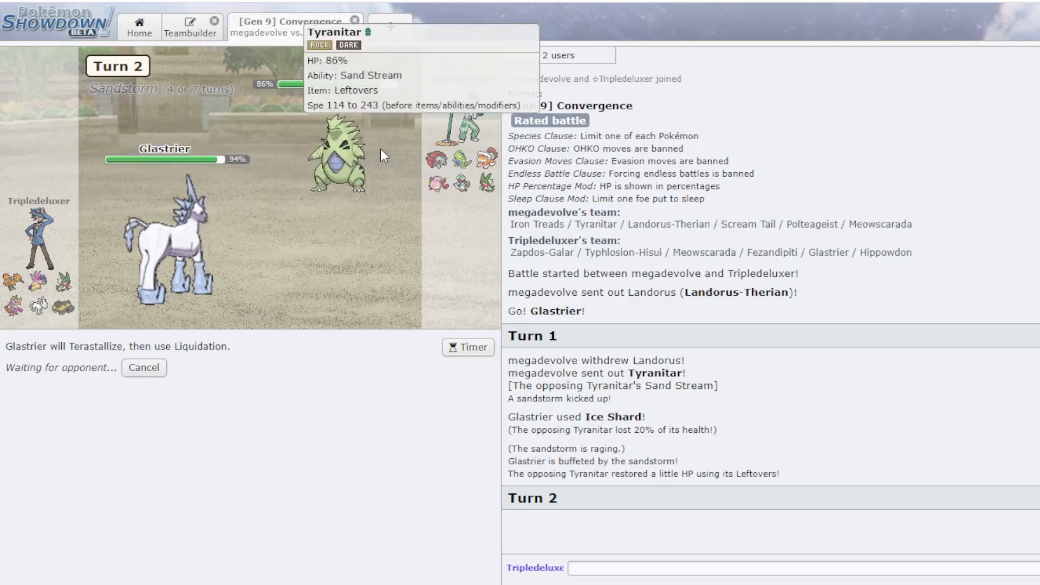
mouse_move(295, 193)
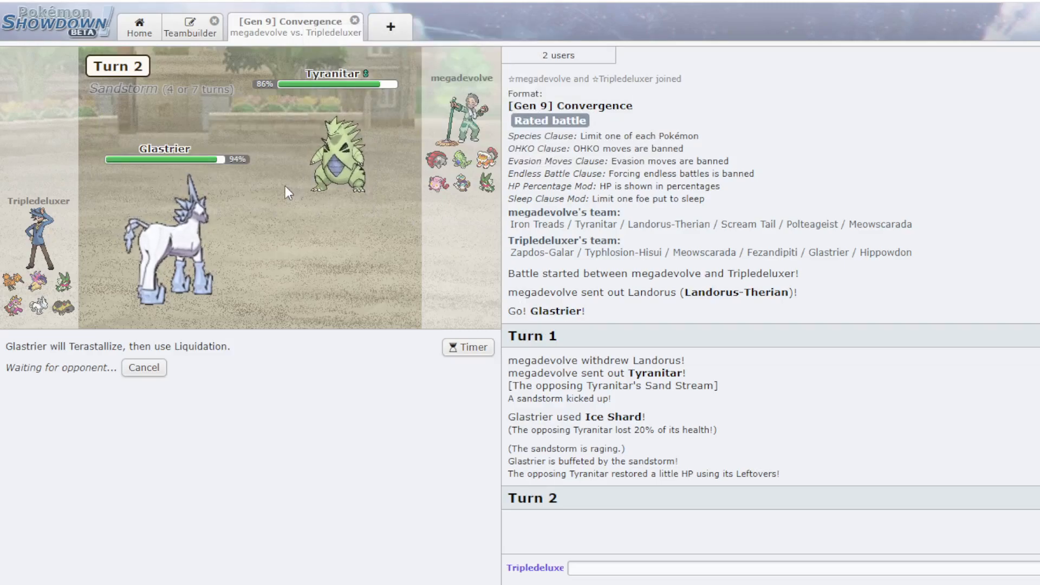
mouse_move(307, 202)
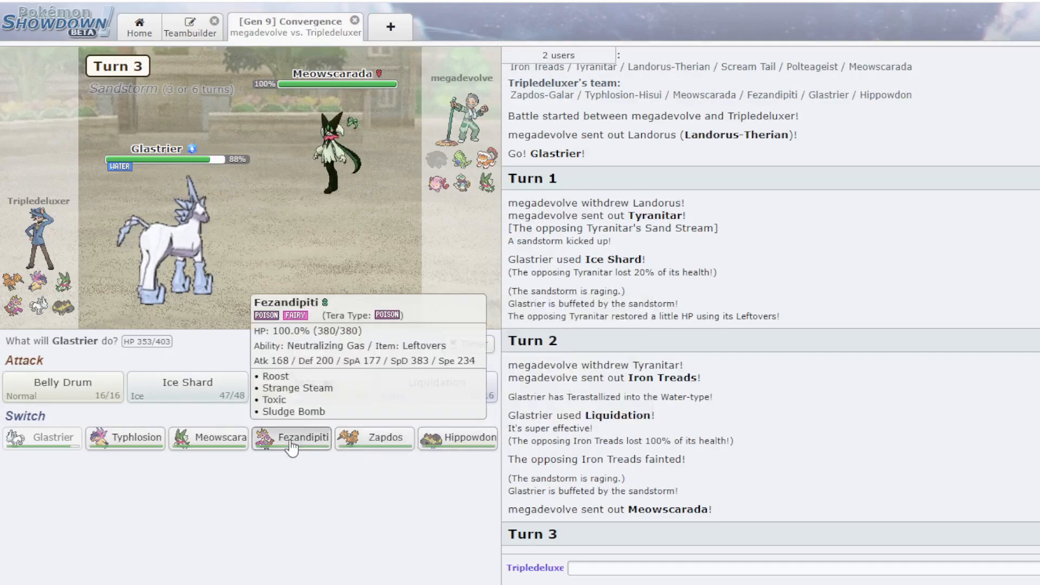
- Switch to Fezandipiti, Sludge Bomb Landorus twice, and skip the animations
click(292, 438)
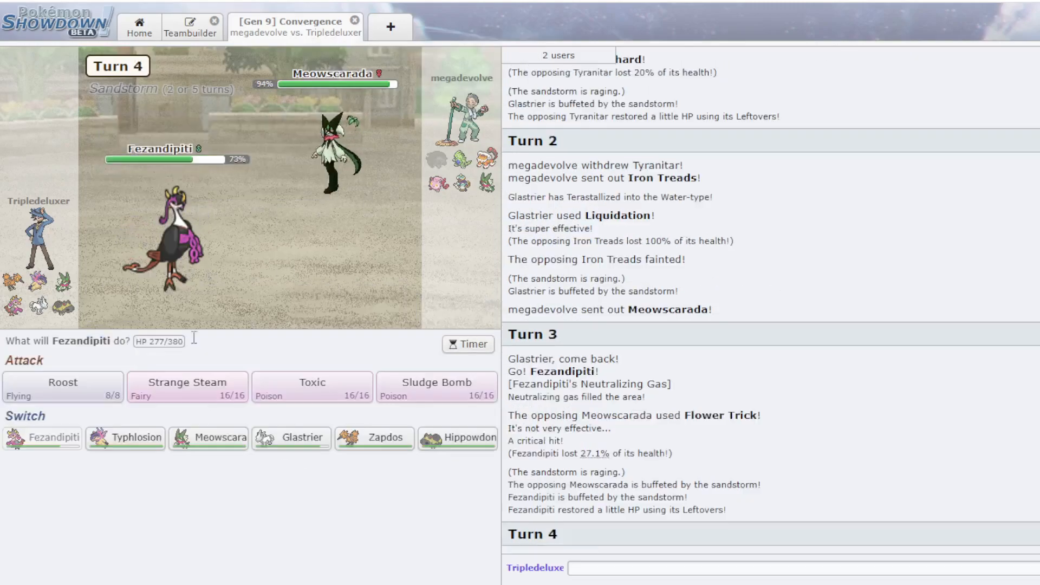
mouse_move(311, 387)
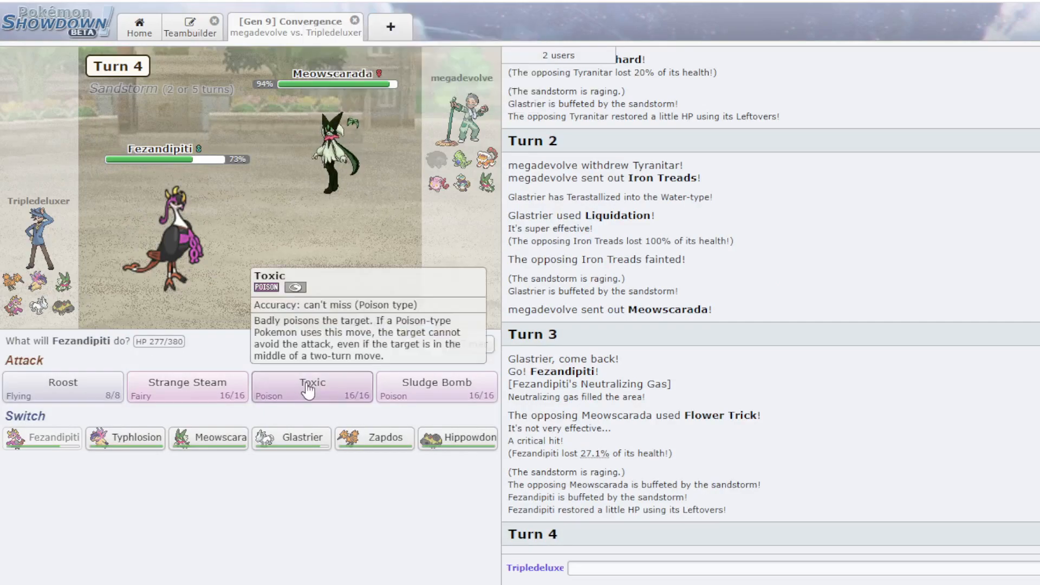
click(436, 387)
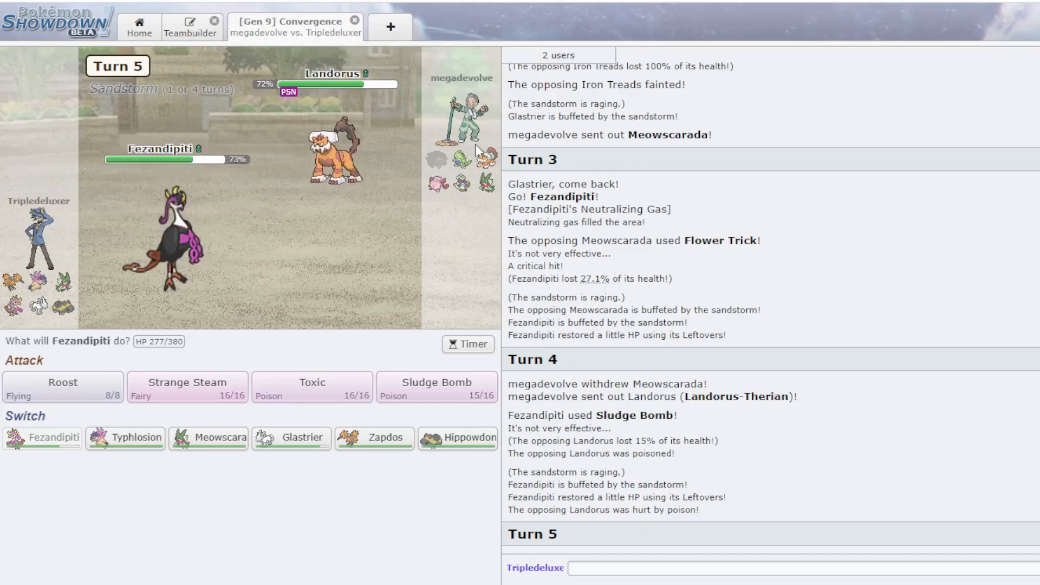
mouse_move(373, 122)
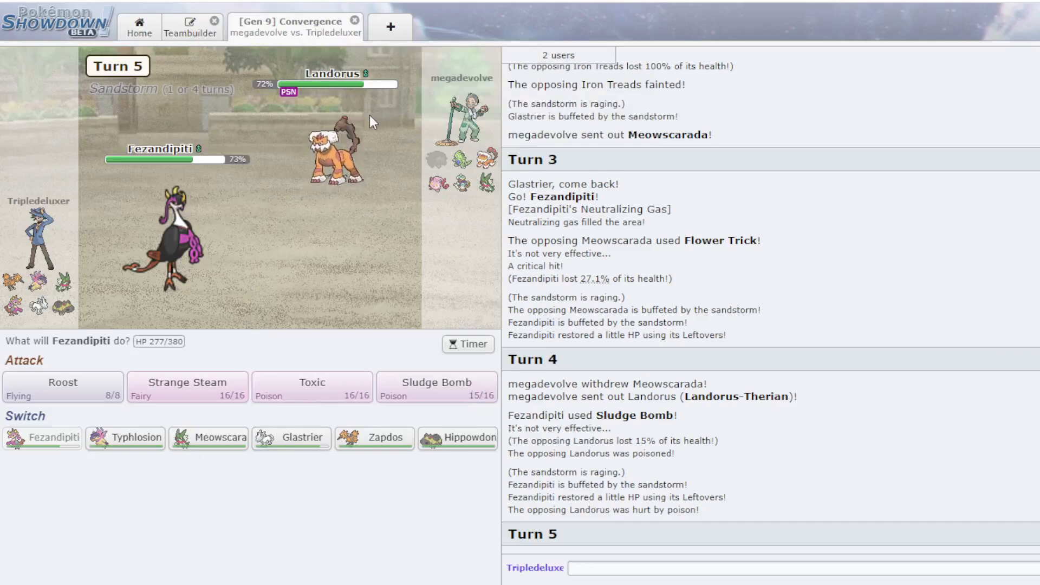
click(437, 387)
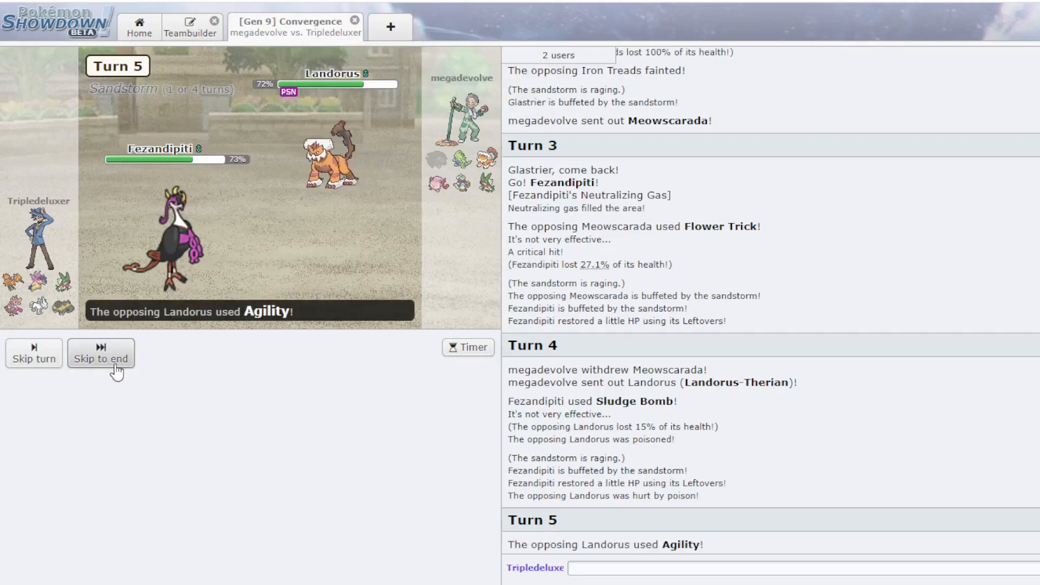
click(100, 358)
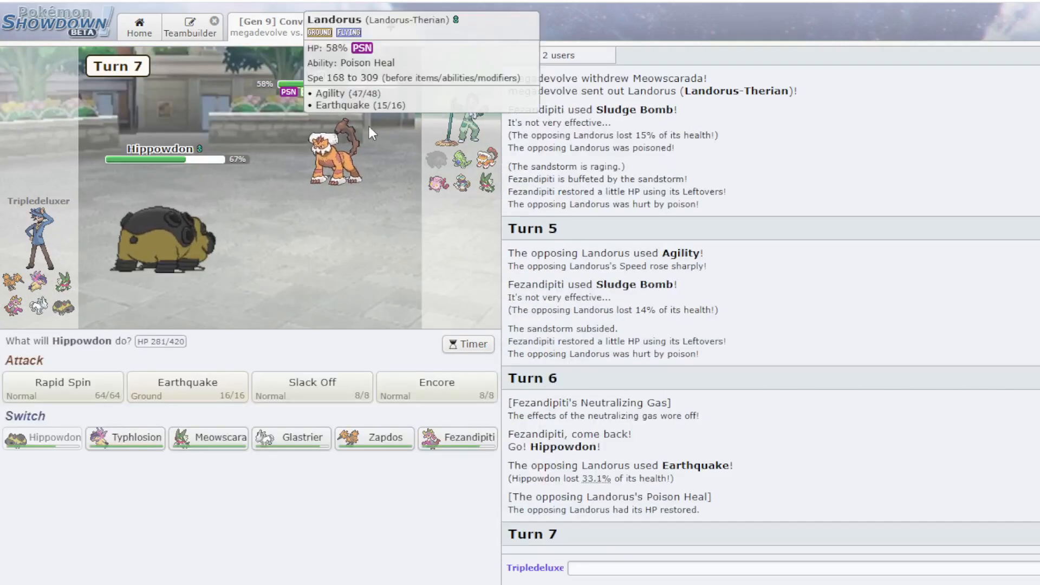
mouse_move(312, 382)
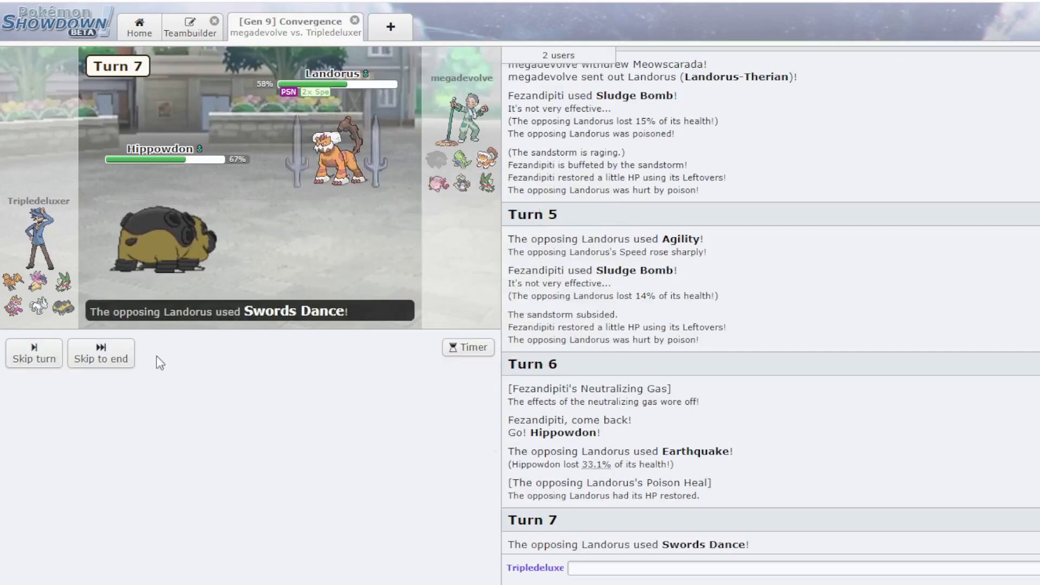
click(33, 353)
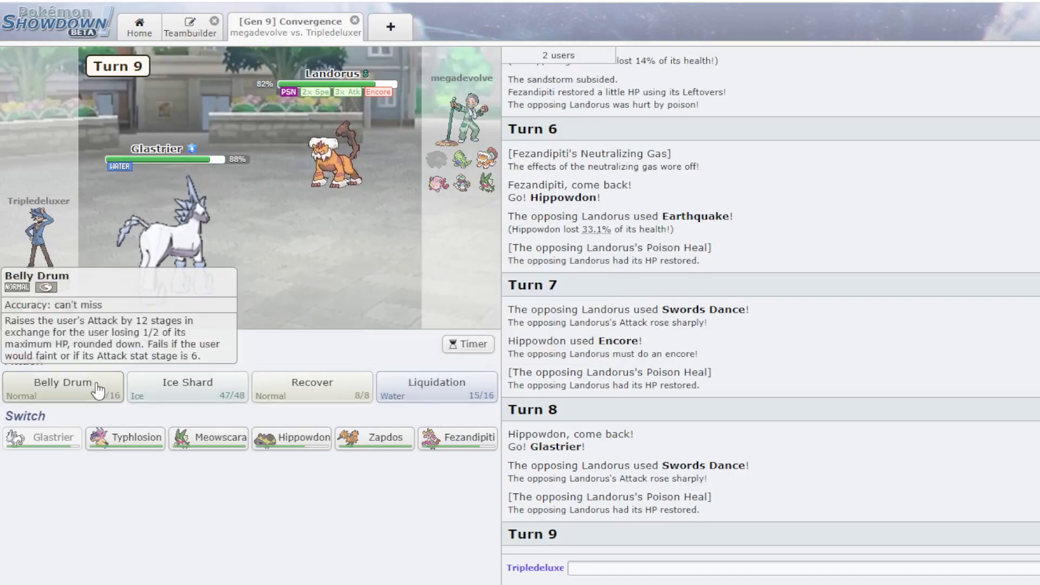
- Max Glastrier's Attack with Belly Drum
click(63, 387)
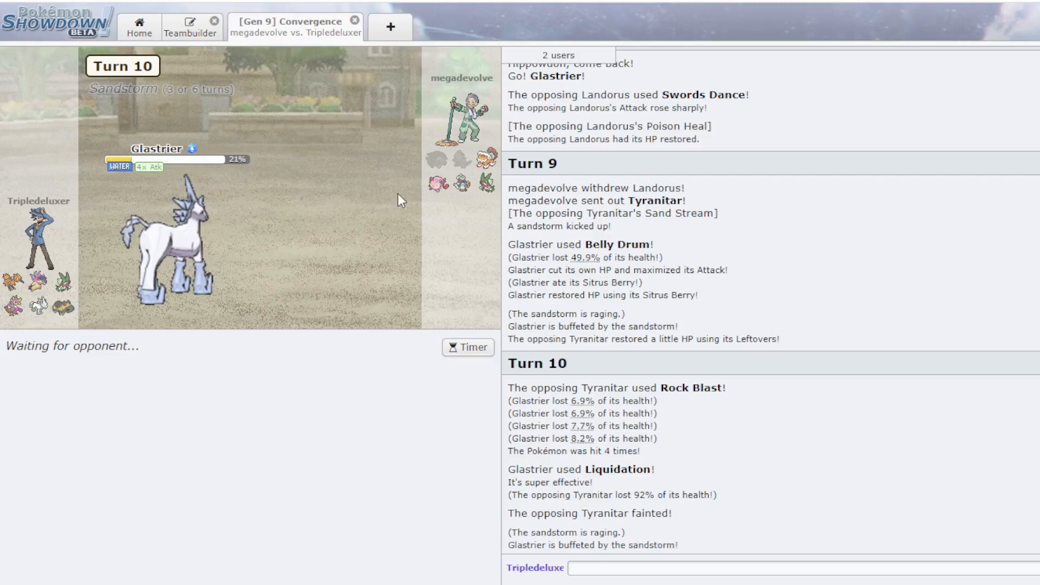
mouse_move(460, 188)
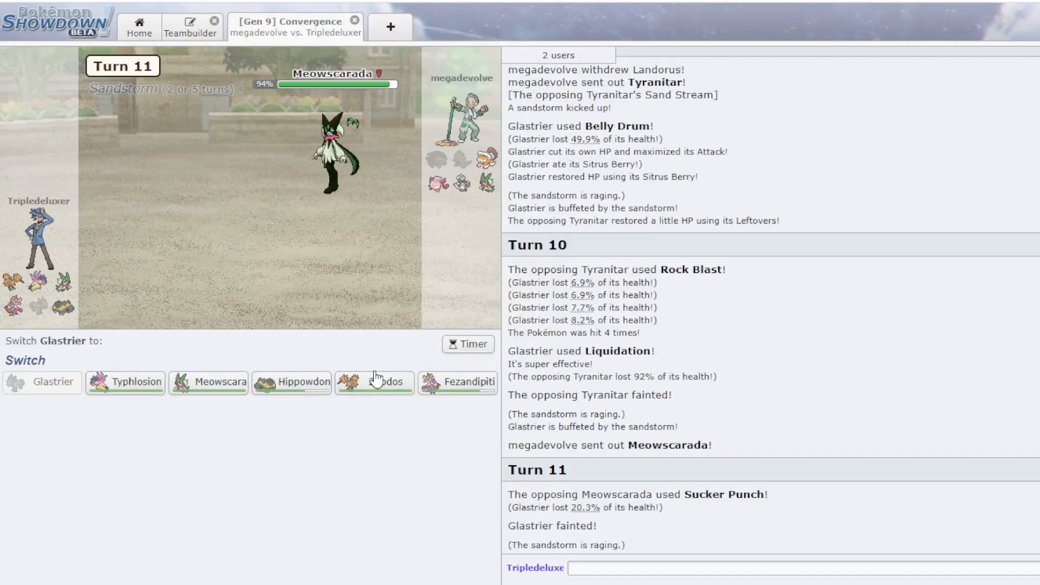
mouse_move(340, 153)
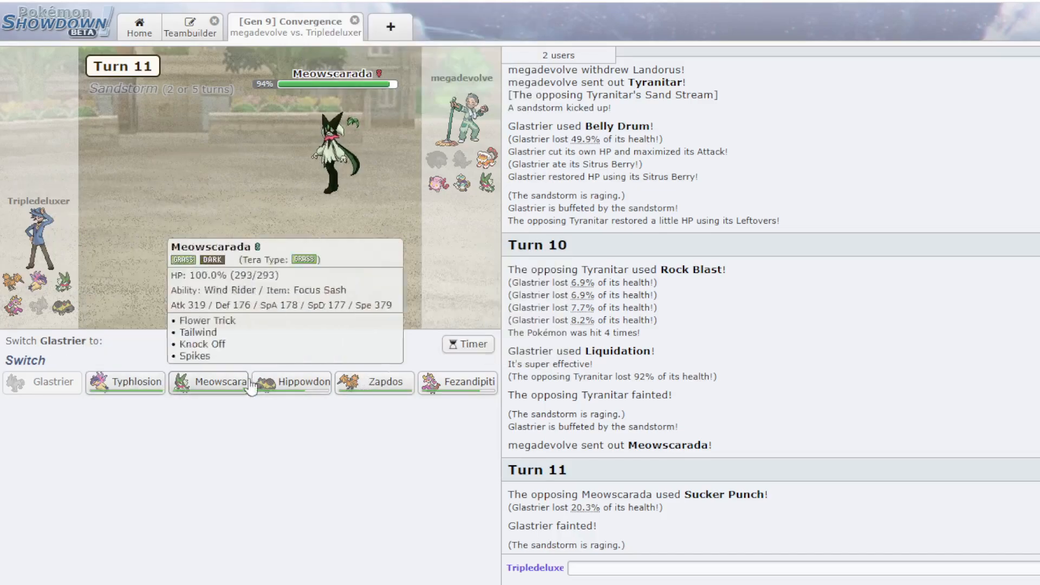
mouse_move(374, 382)
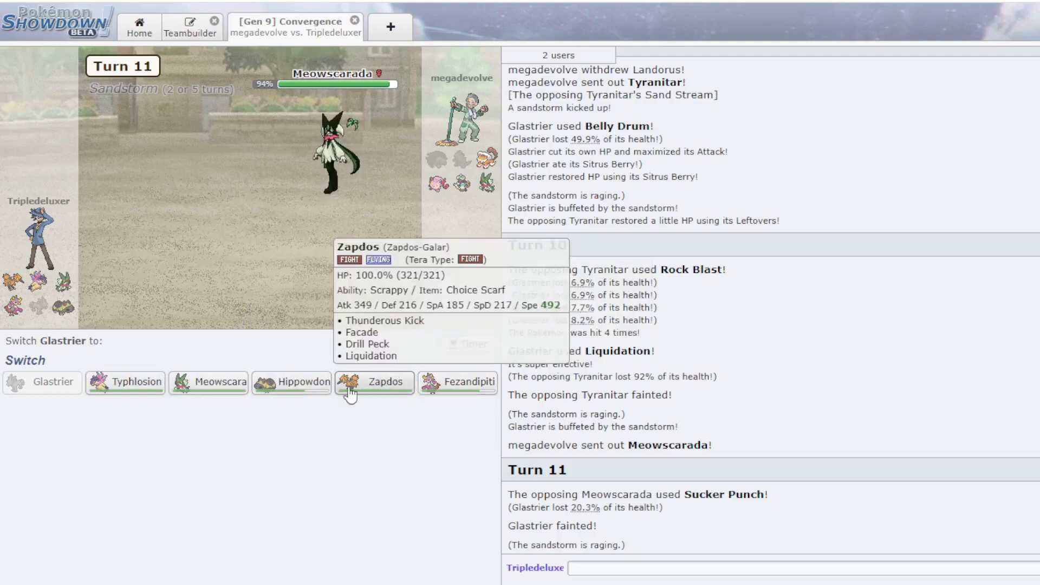
mouse_move(213, 382)
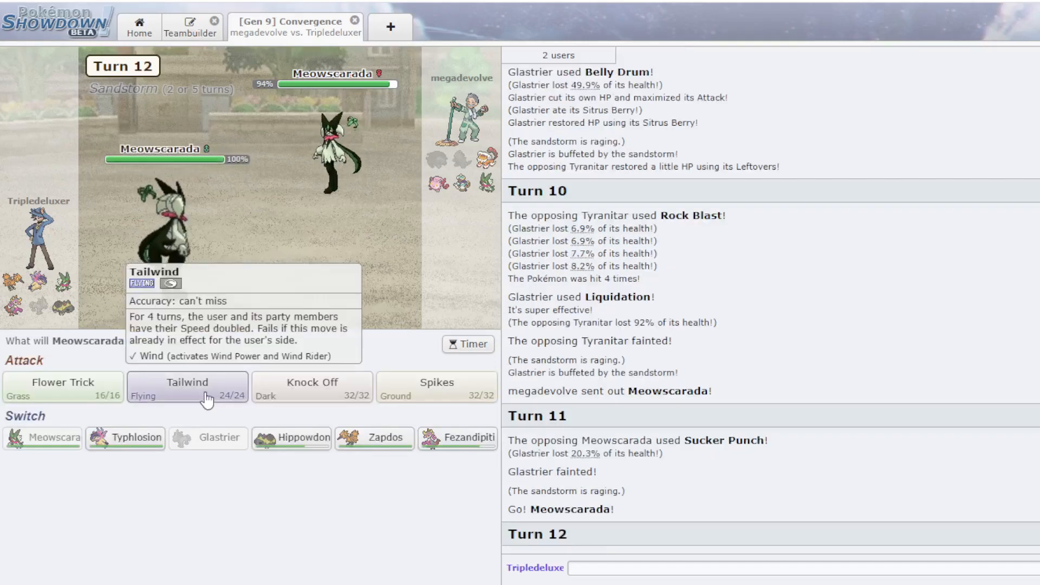
- Set up Tailwind with Meowscarada, skip animations, then attack Landorus with Zapdos
click(187, 387)
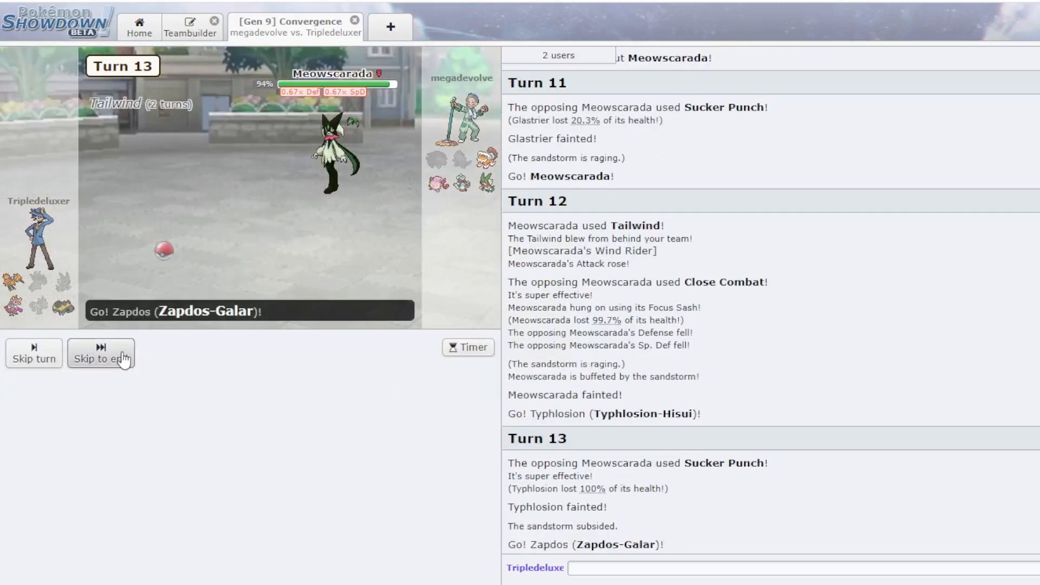
click(100, 353)
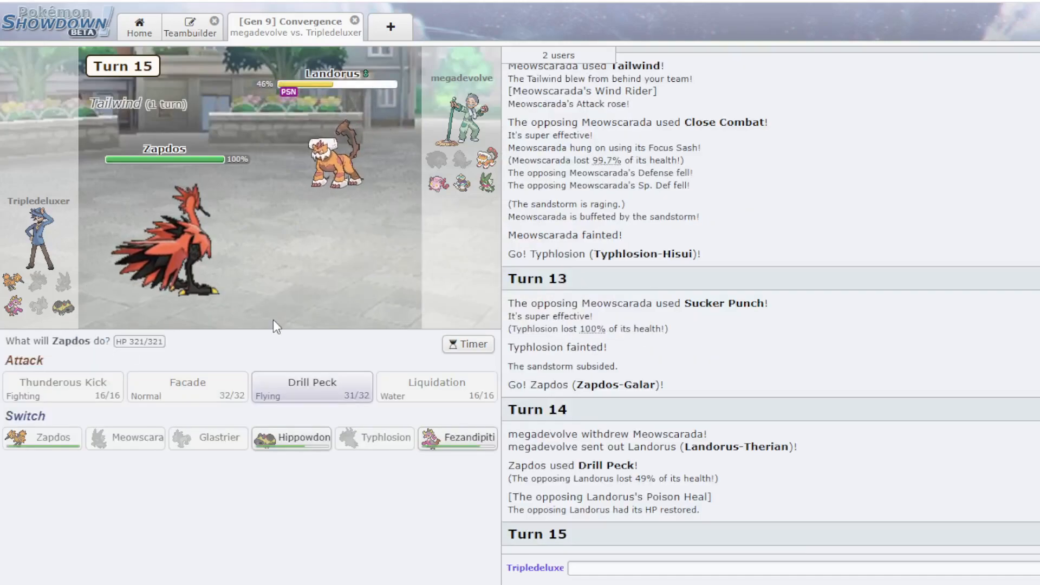
click(312, 387)
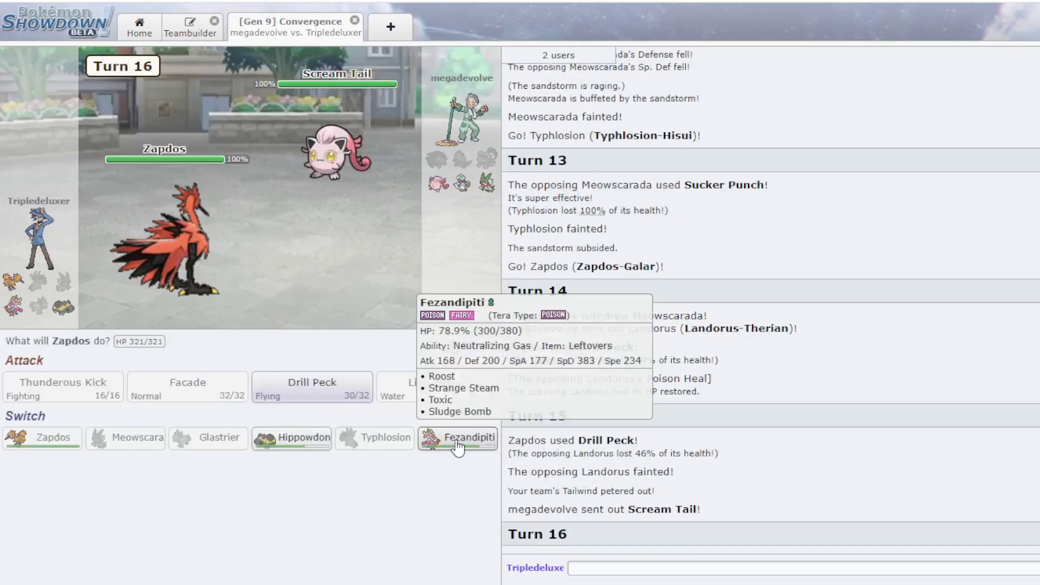
- Switch to Fezandipiti, Toxic Scream Tail and Polteageist, then choose its final move
click(458, 437)
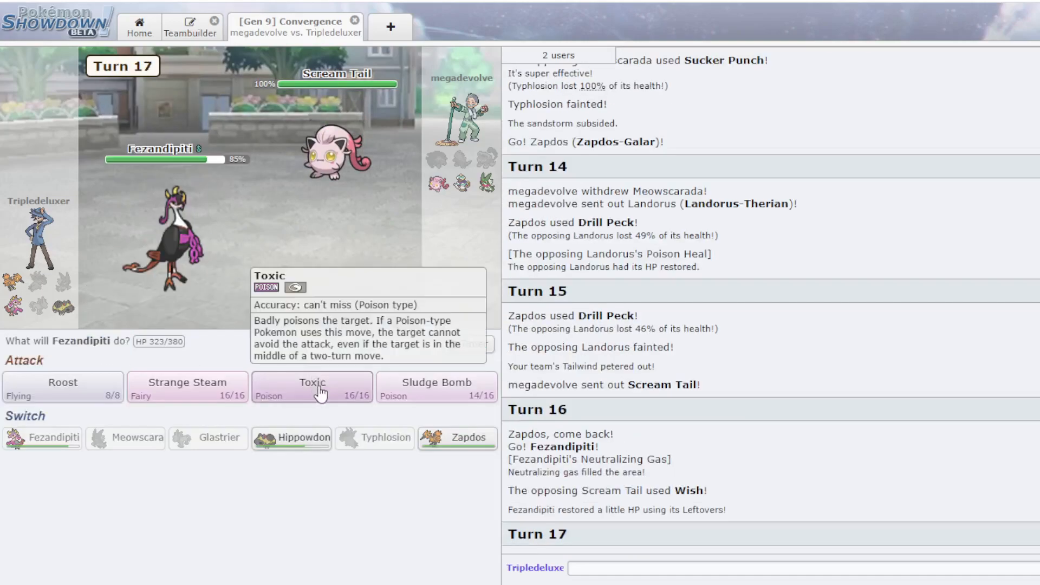
click(312, 387)
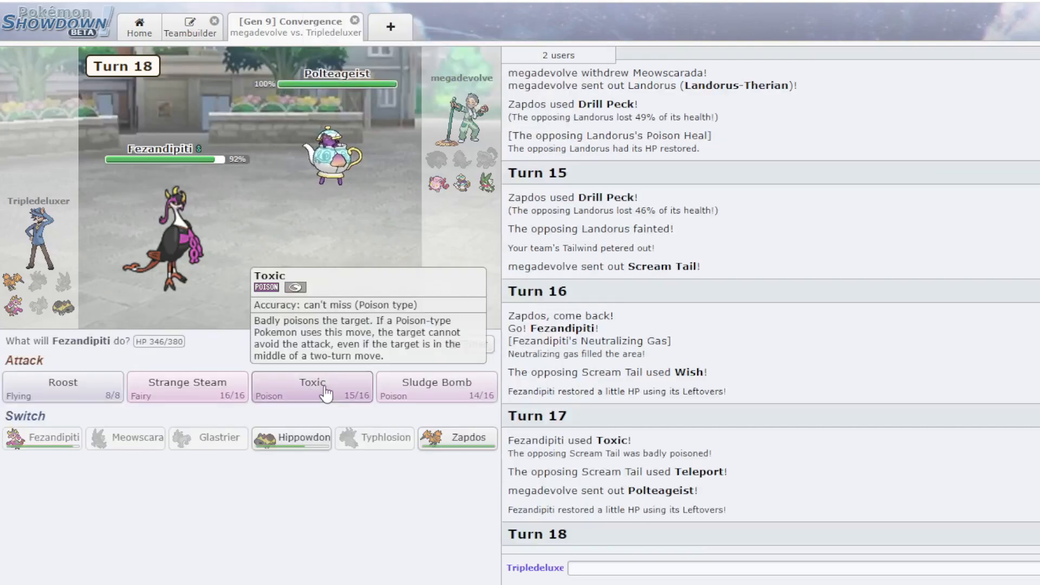
click(312, 387)
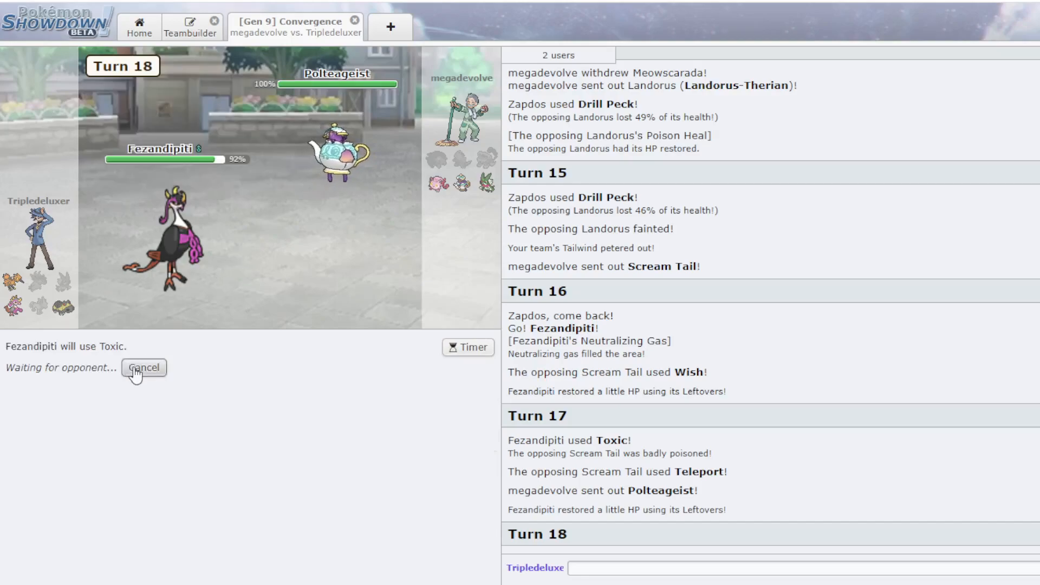
click(143, 367)
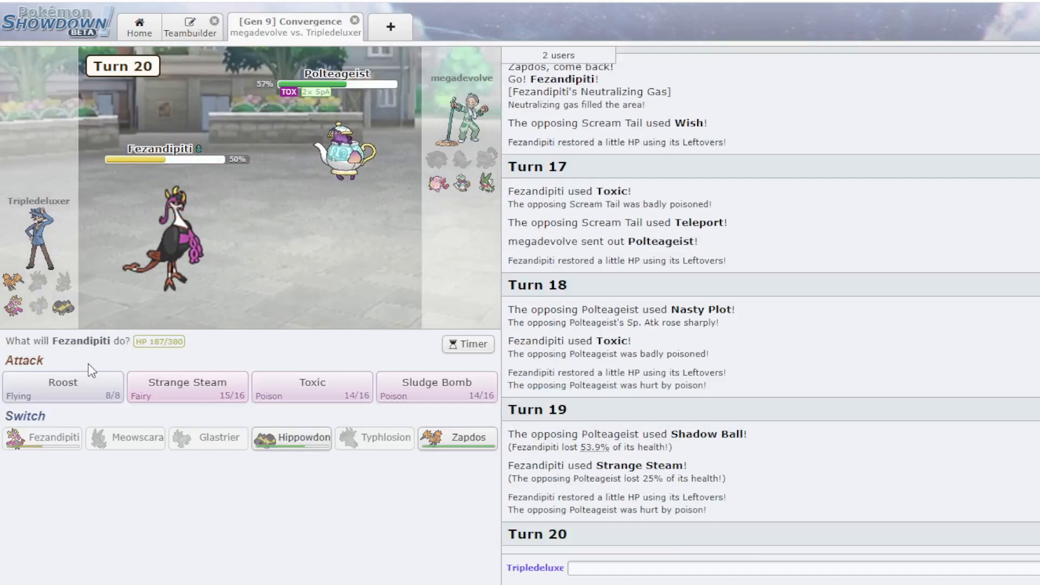
click(62, 387)
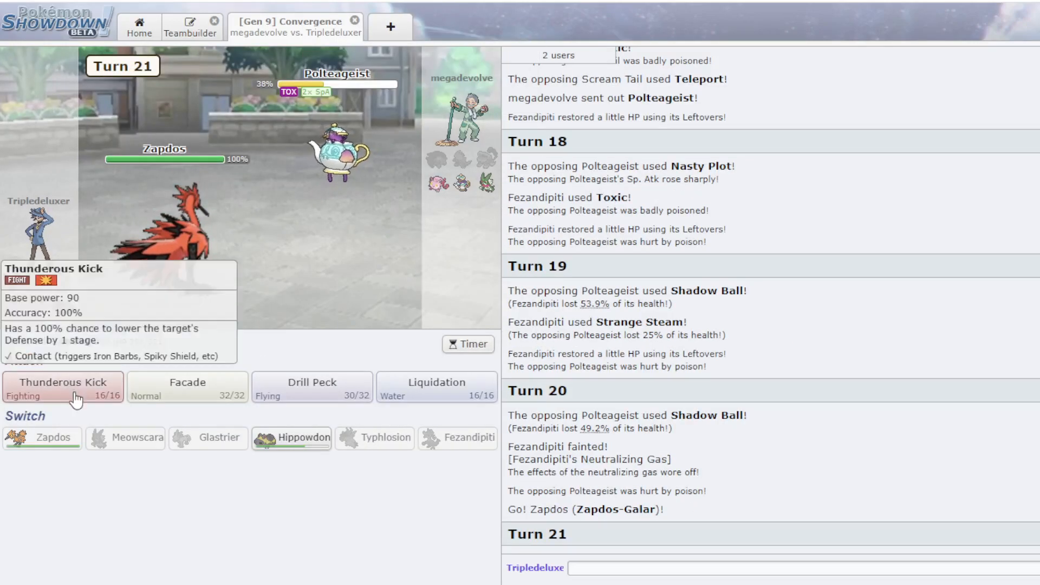
- Thunderous Kick Polteageist, skip the animations, and bring Zapdos back against Hippowdon
click(63, 387)
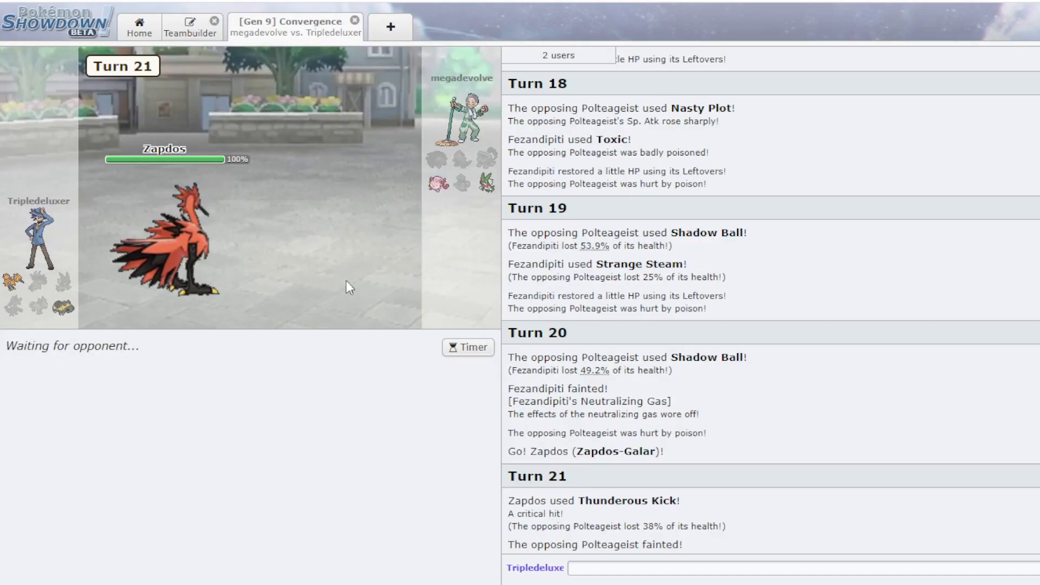
mouse_move(485, 188)
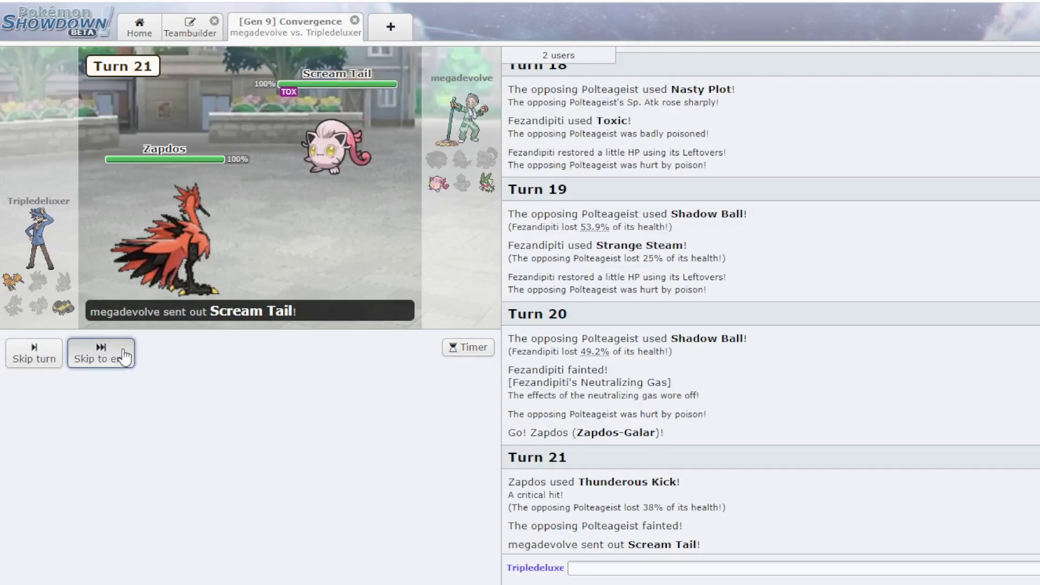
click(101, 352)
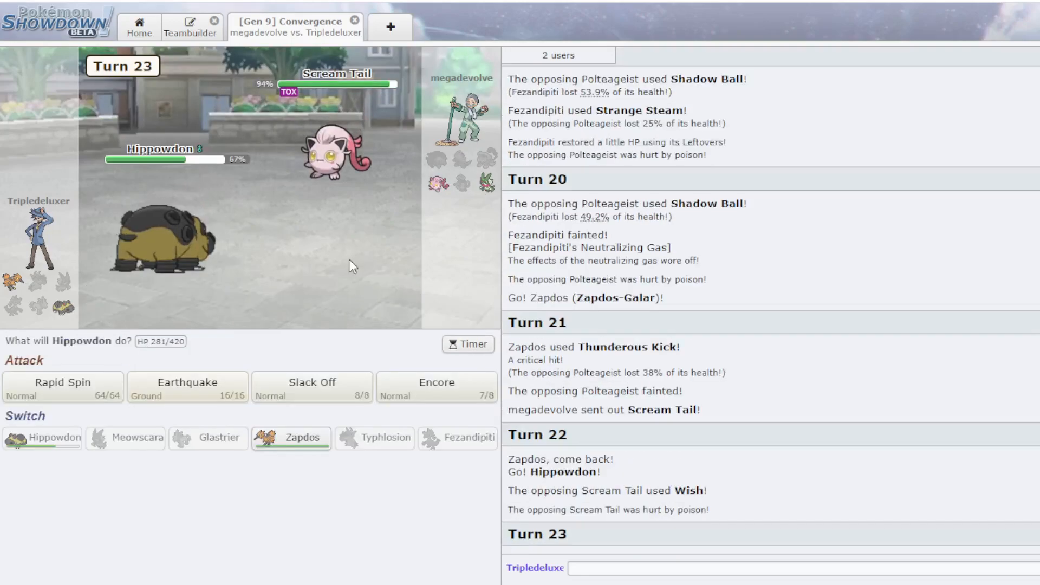
click(290, 437)
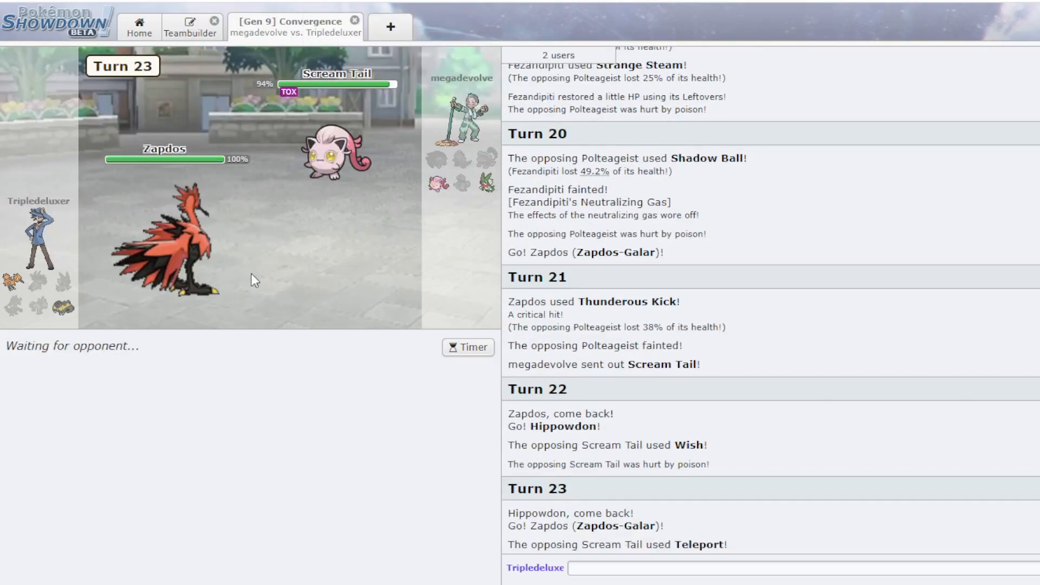
mouse_move(340, 151)
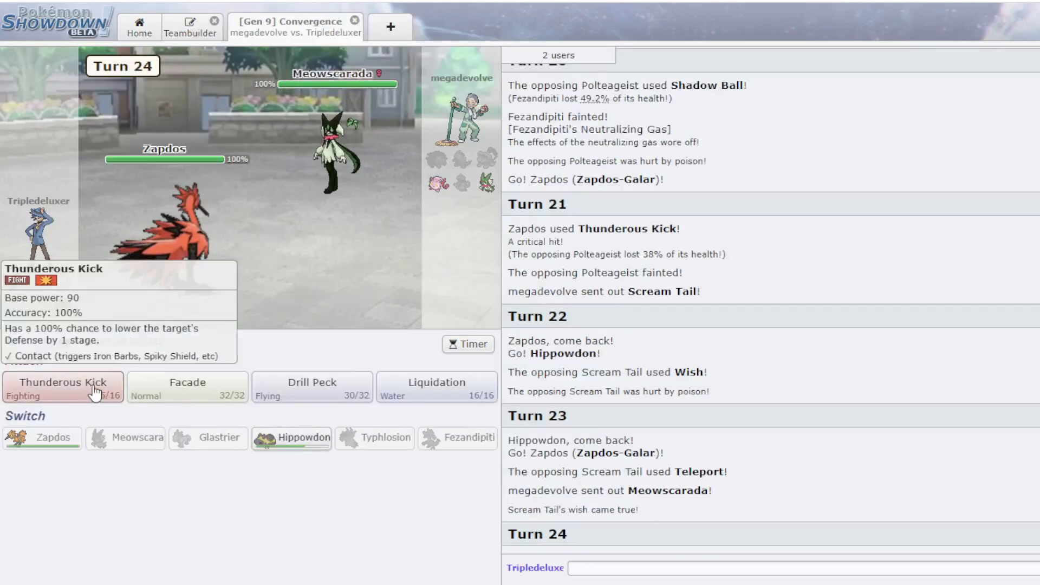
- Thunderous Kick Meowscarada and Scream Tail, skipping through the final animations
click(63, 387)
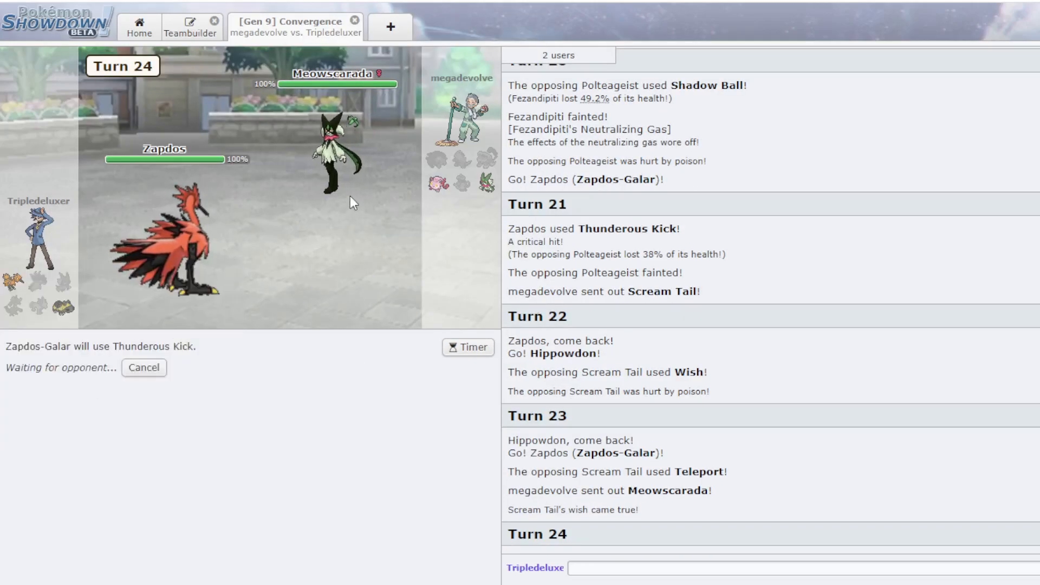
mouse_move(341, 153)
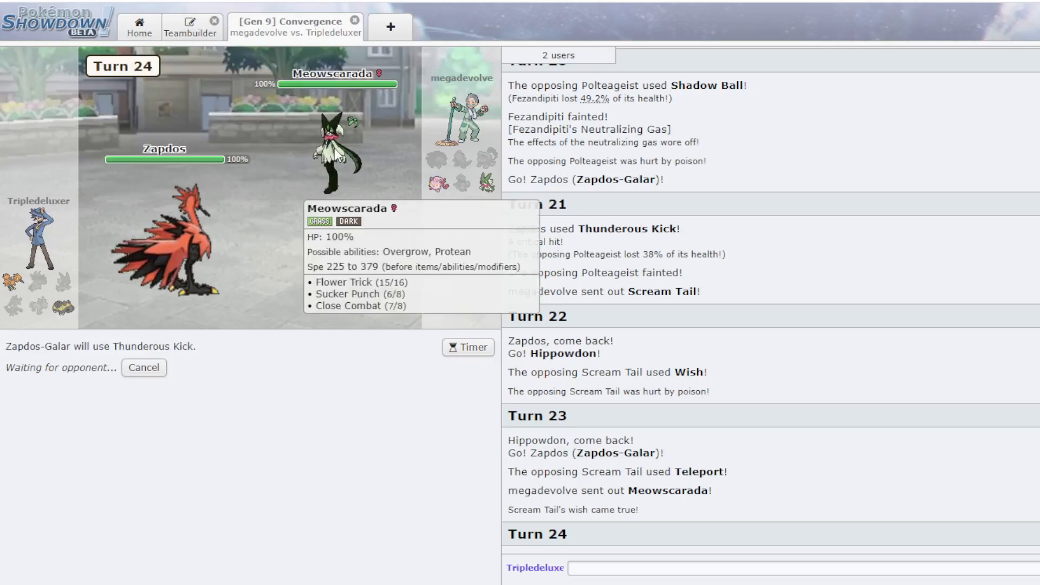
mouse_move(192, 249)
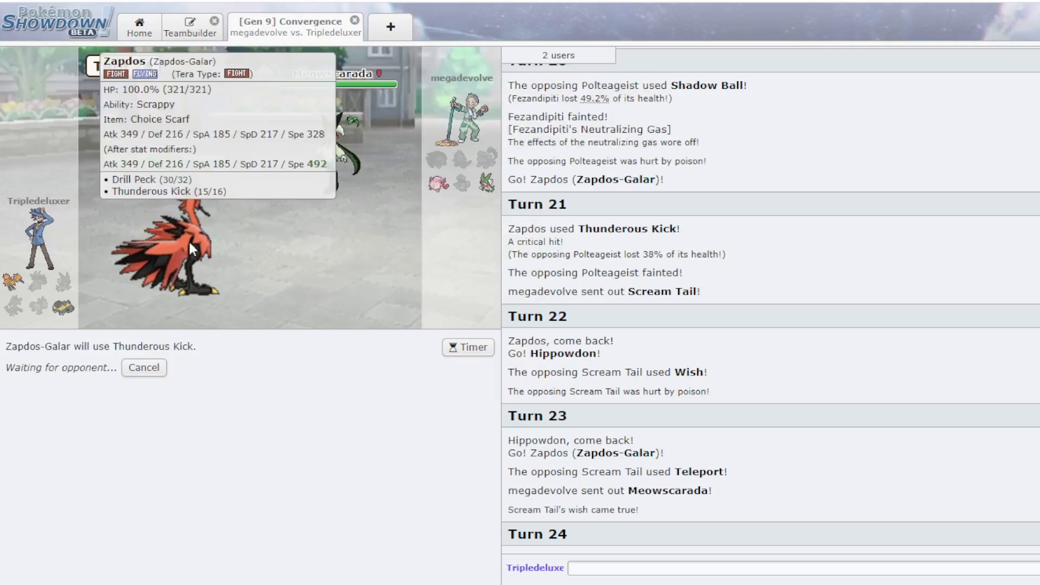
mouse_move(338, 158)
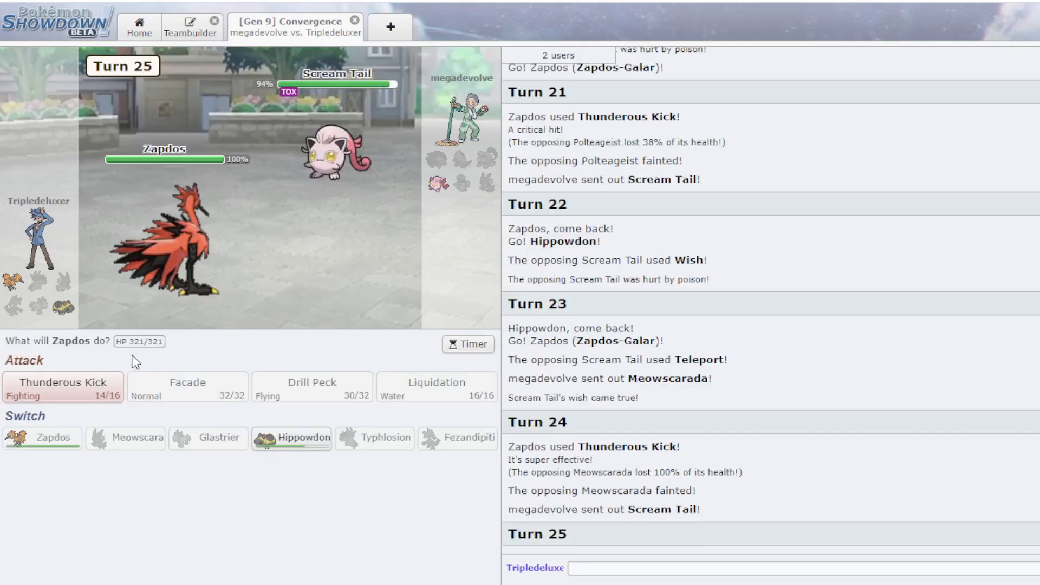
click(62, 387)
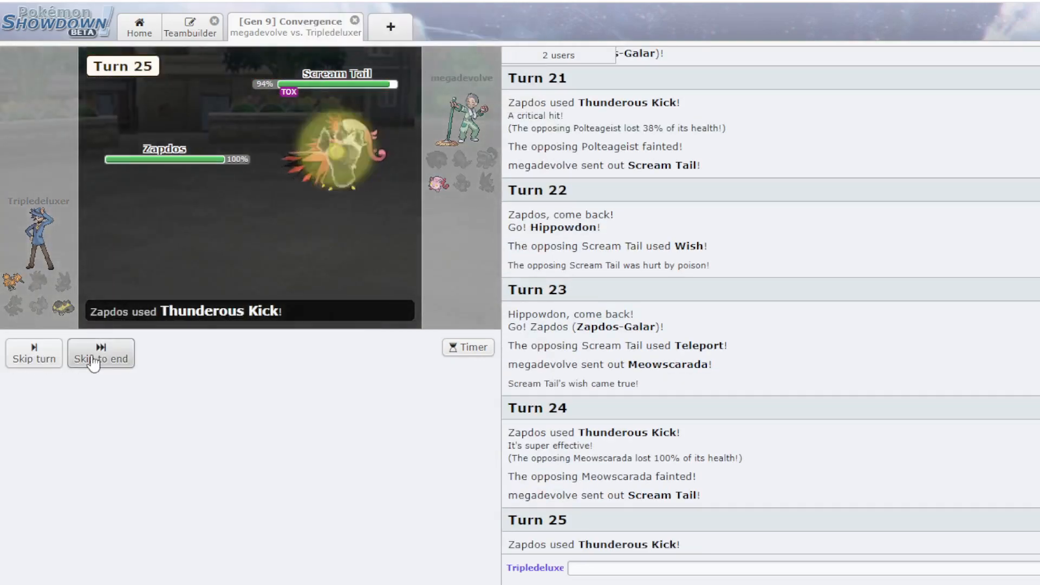
click(100, 352)
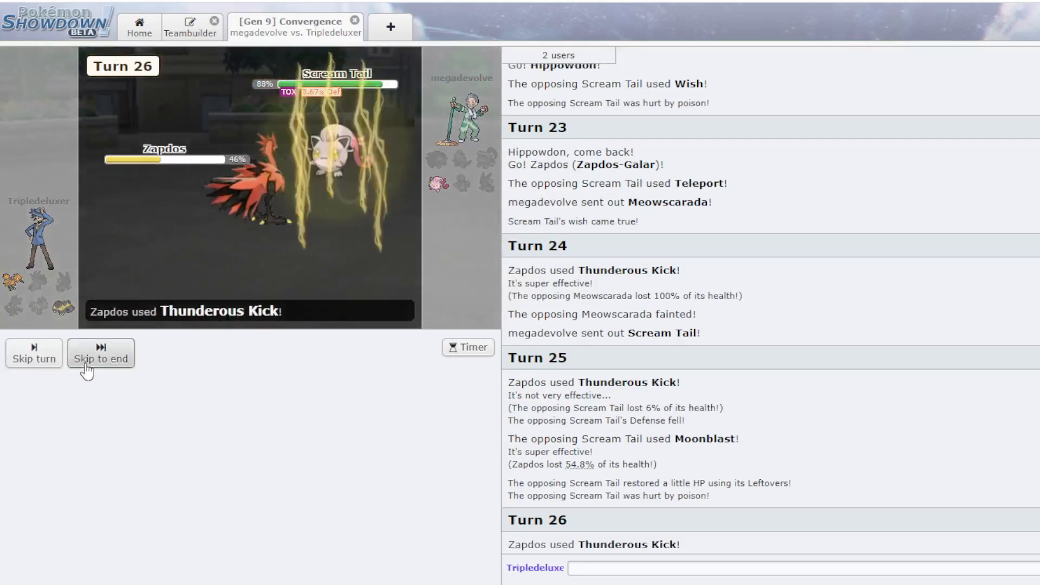
click(101, 352)
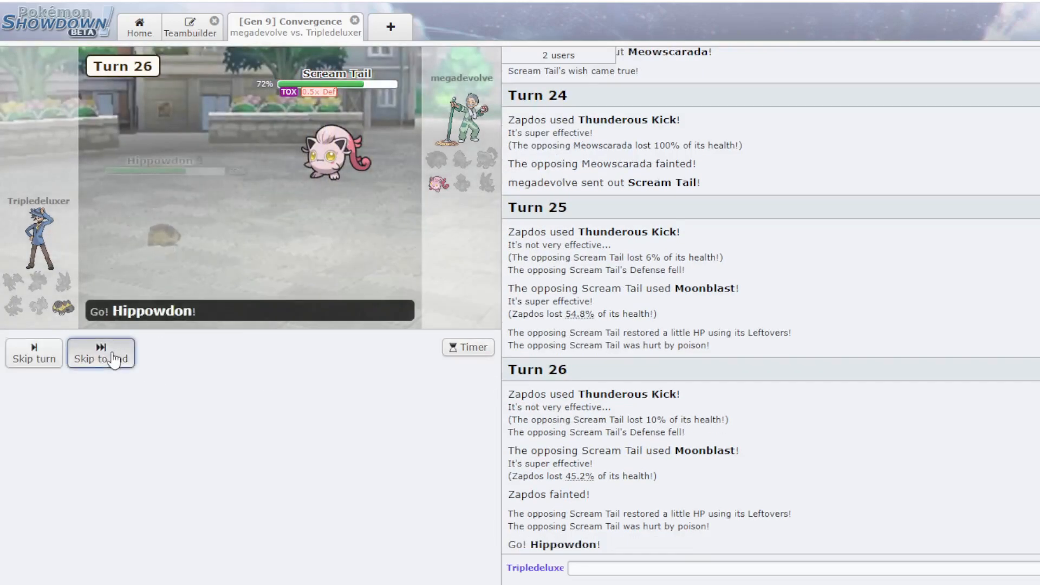
click(101, 352)
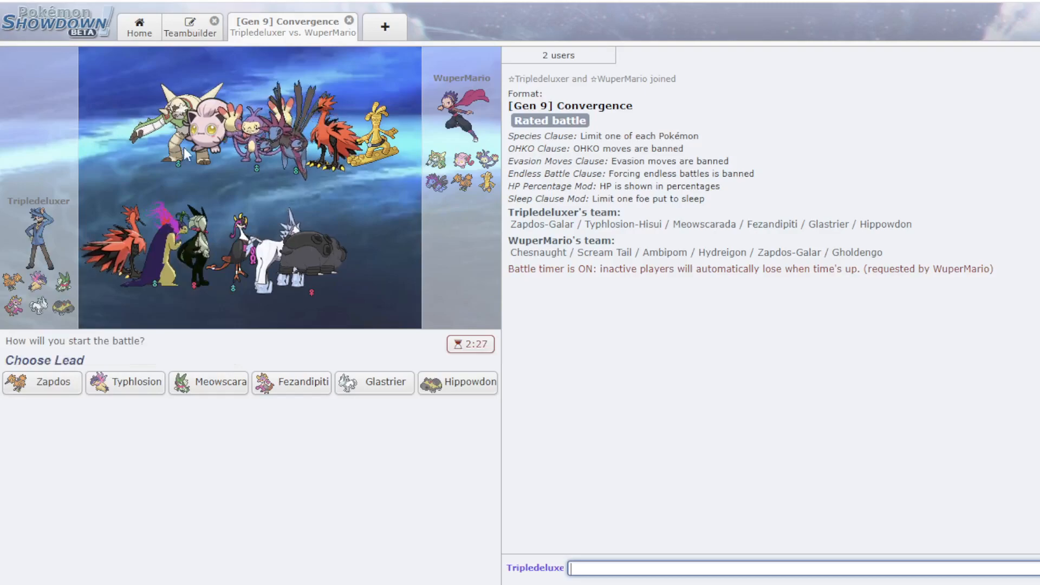
mouse_move(125, 381)
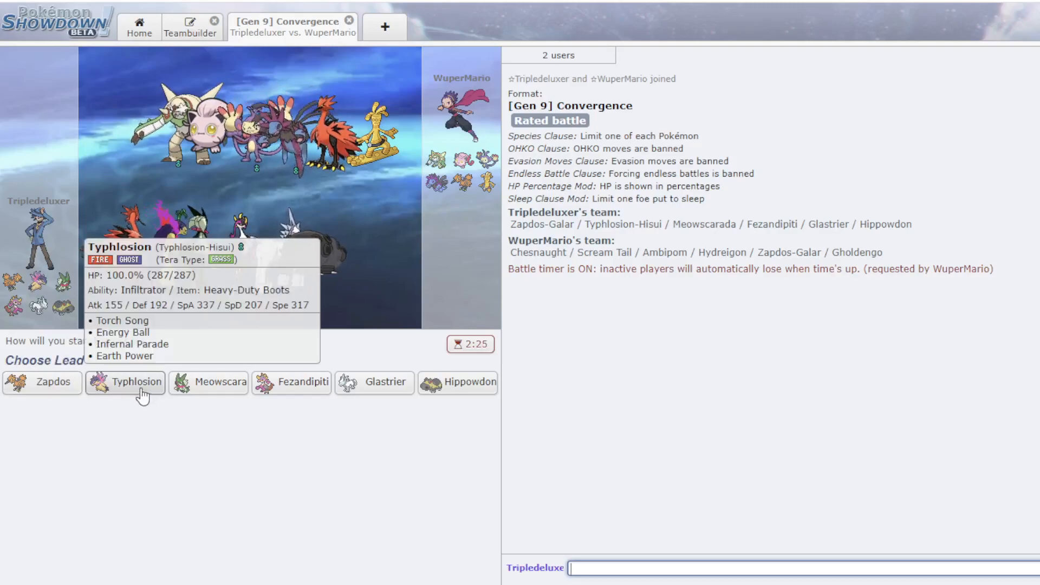
- Lead the new rated battle with Typhlosion-Hisui against WuperMario's Ambipom
click(127, 382)
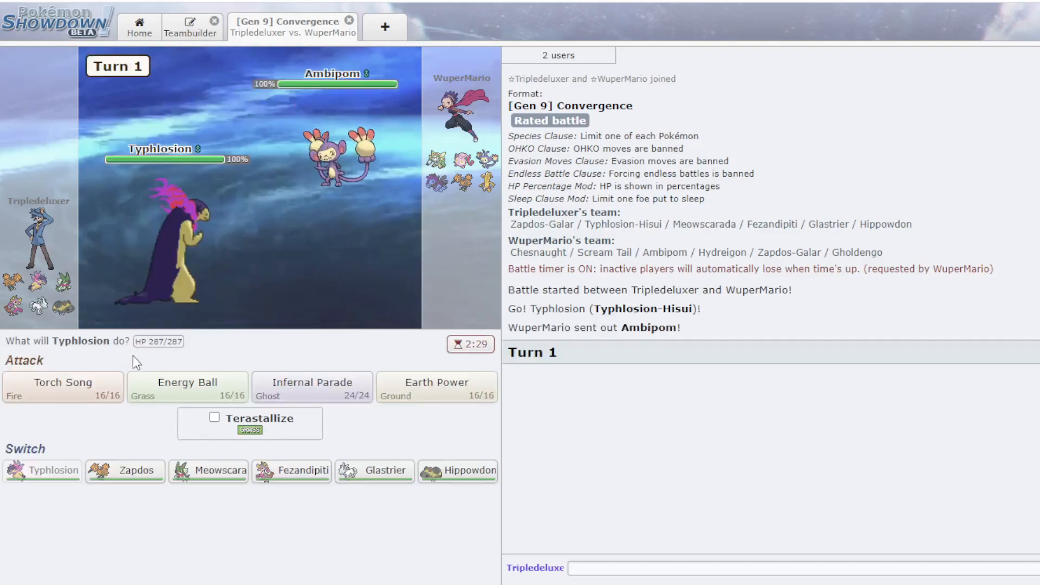
mouse_move(62, 387)
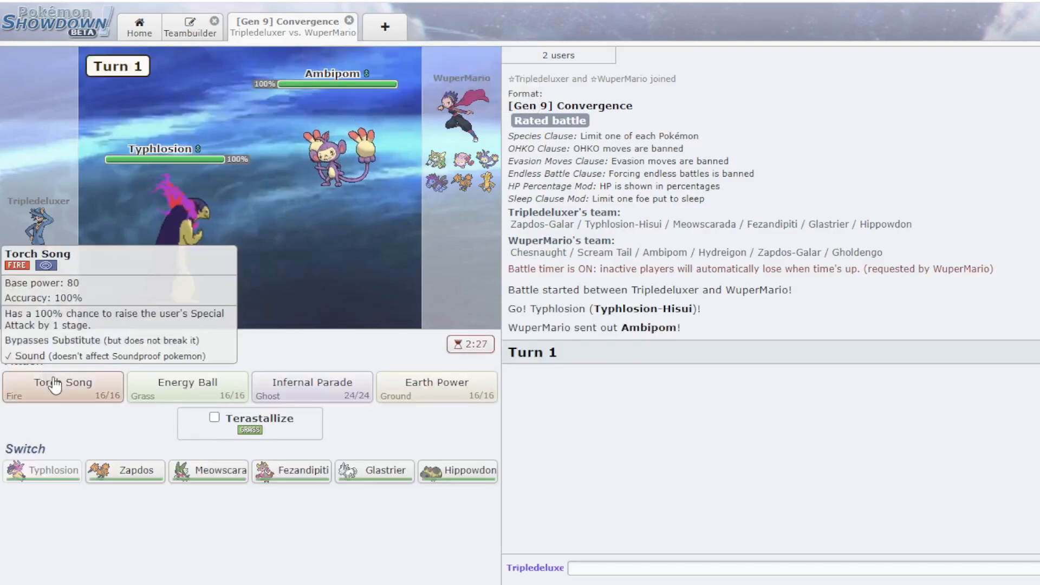
- Attack with Typhlosion's Torch Song twice and Fezandipiti's Strange Steam on Hydreigon
click(62, 387)
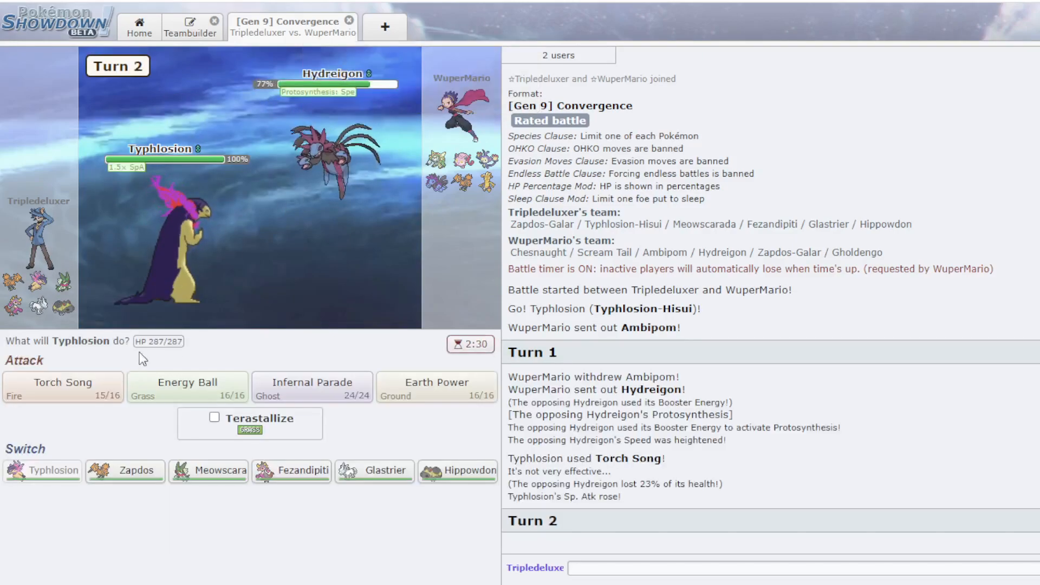
mouse_move(227, 564)
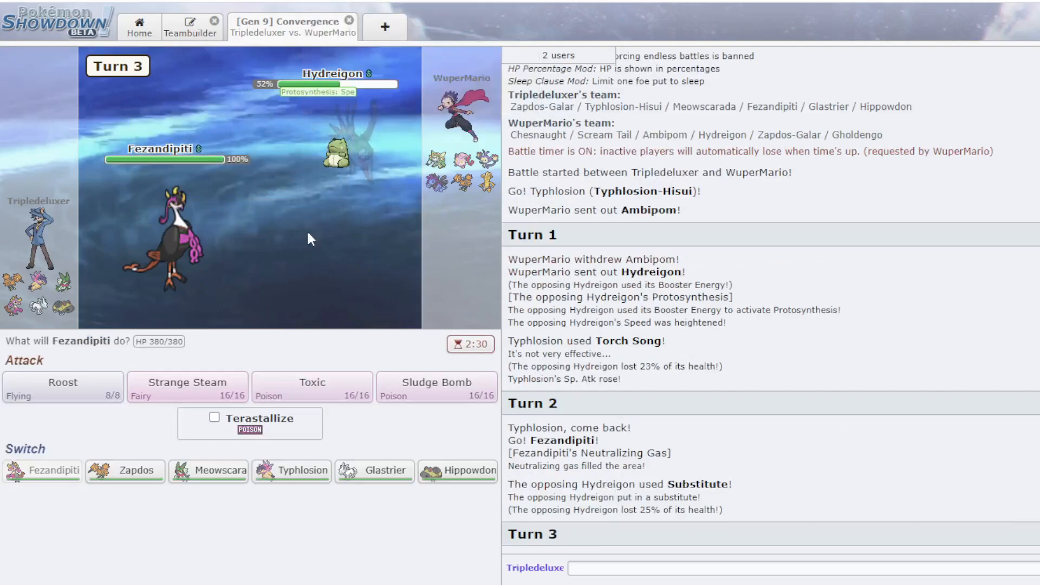
click(186, 387)
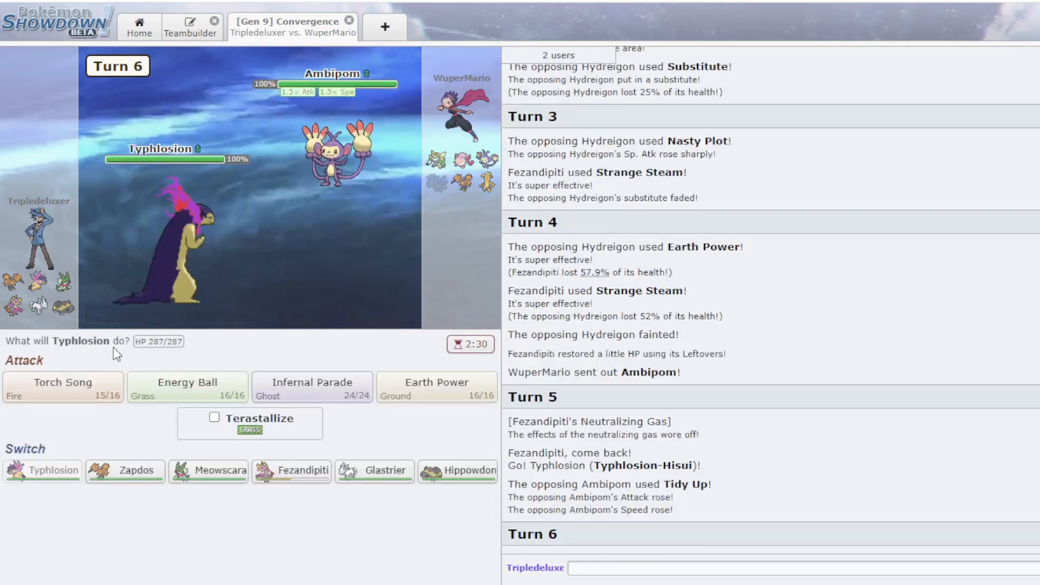
mouse_move(62, 387)
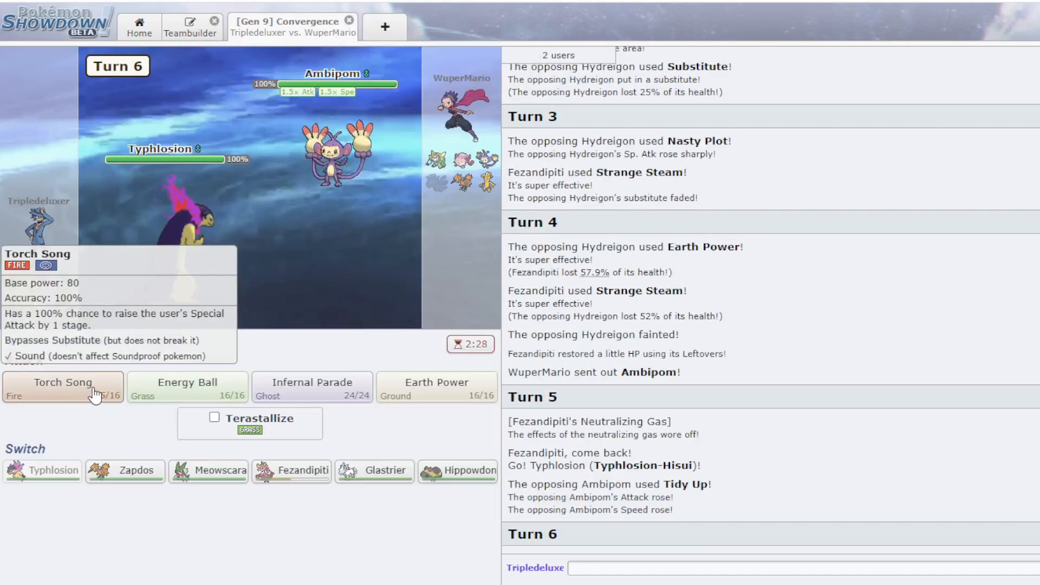
click(62, 387)
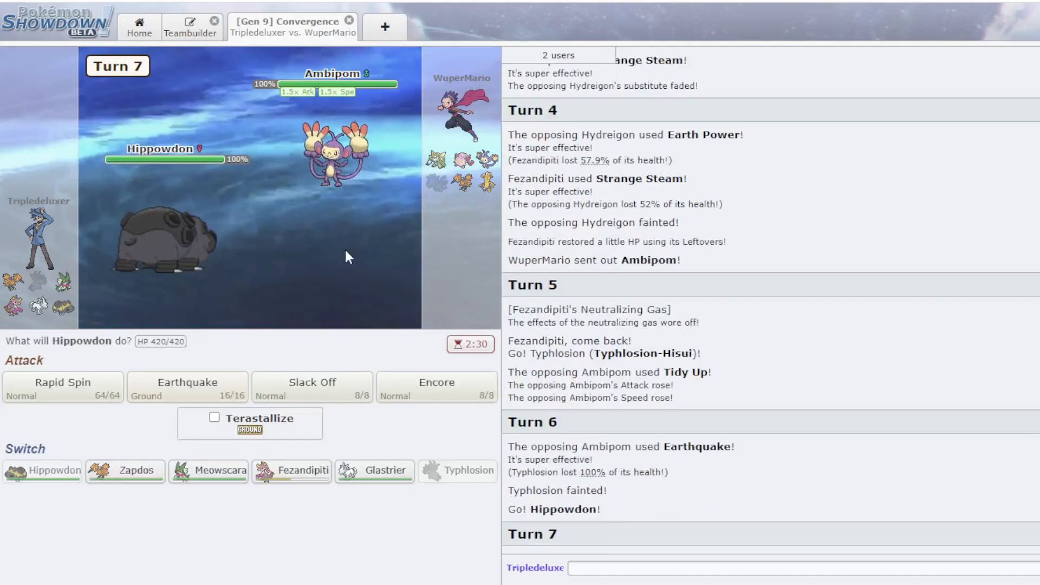
- Fell Ambipom with Hippowdon's Earthquake, act with Fezandipiti, then switch in Hippowdon
click(188, 387)
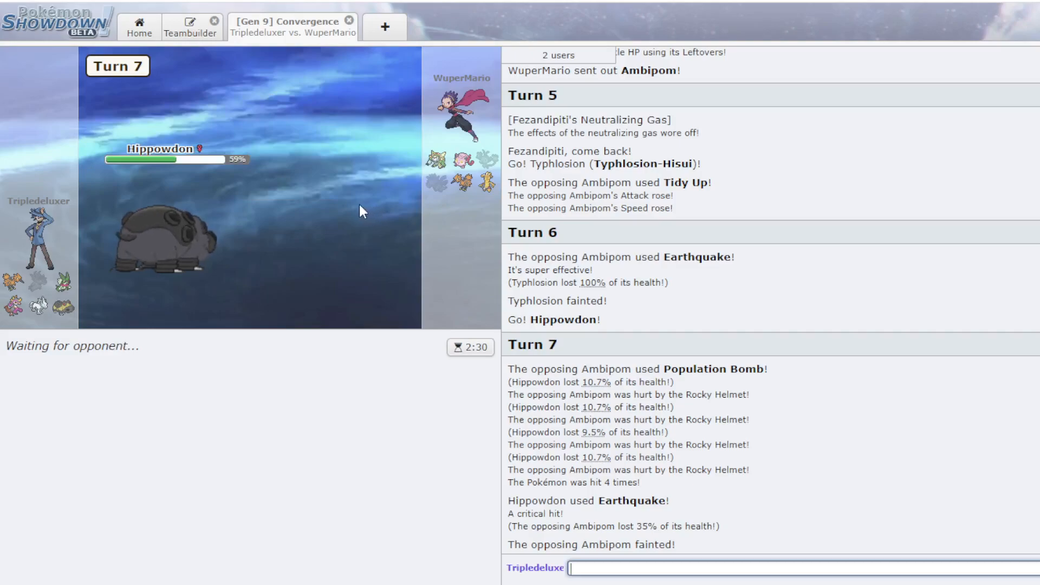
mouse_move(353, 149)
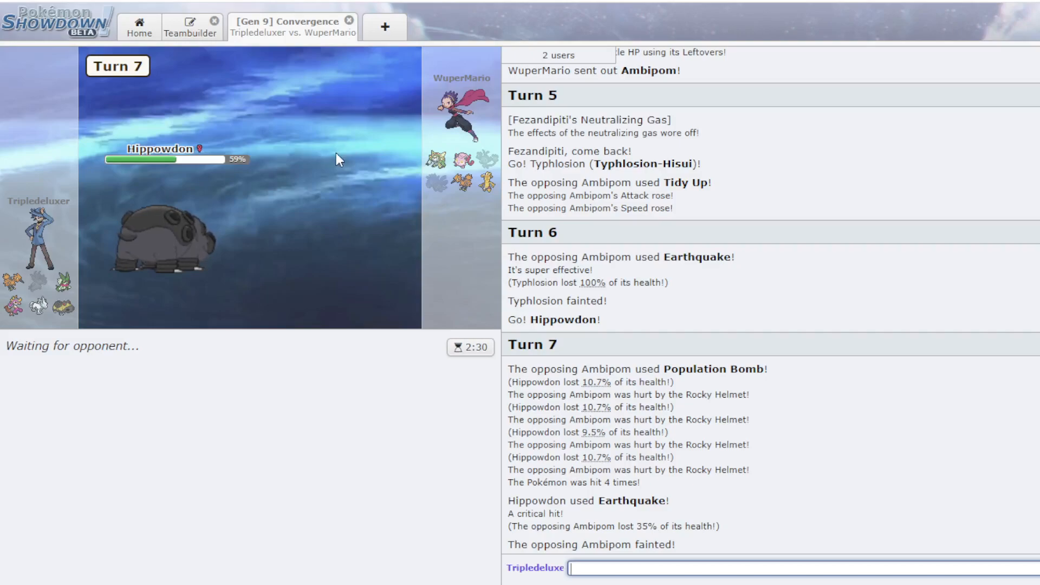
mouse_move(472, 189)
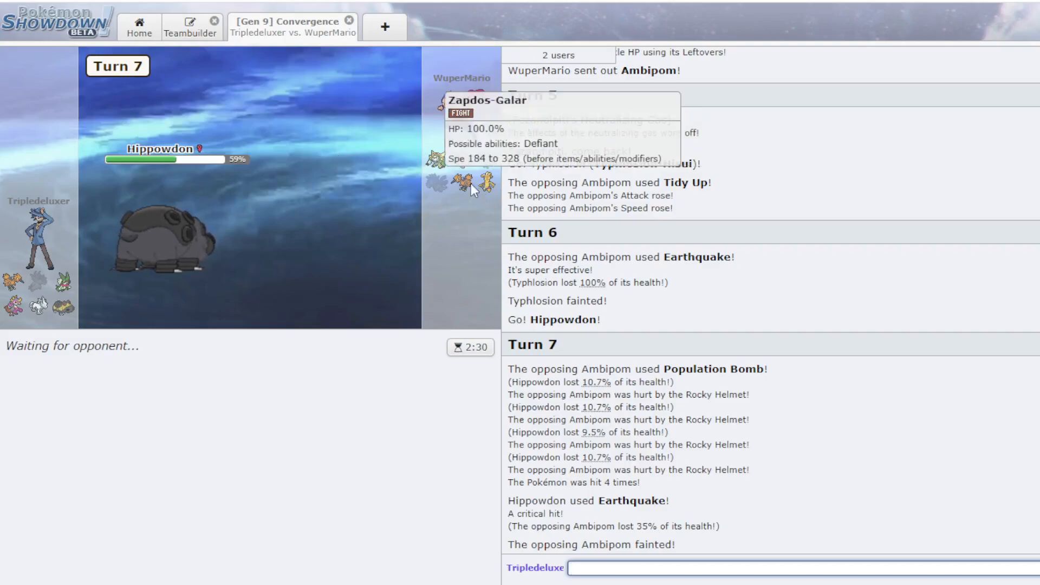
mouse_move(481, 181)
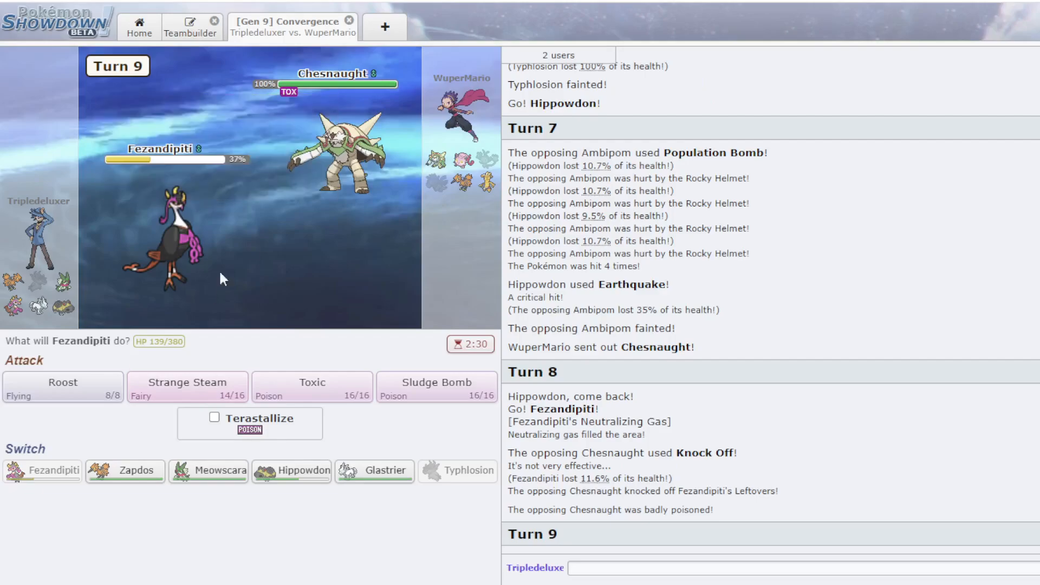
mouse_move(372, 172)
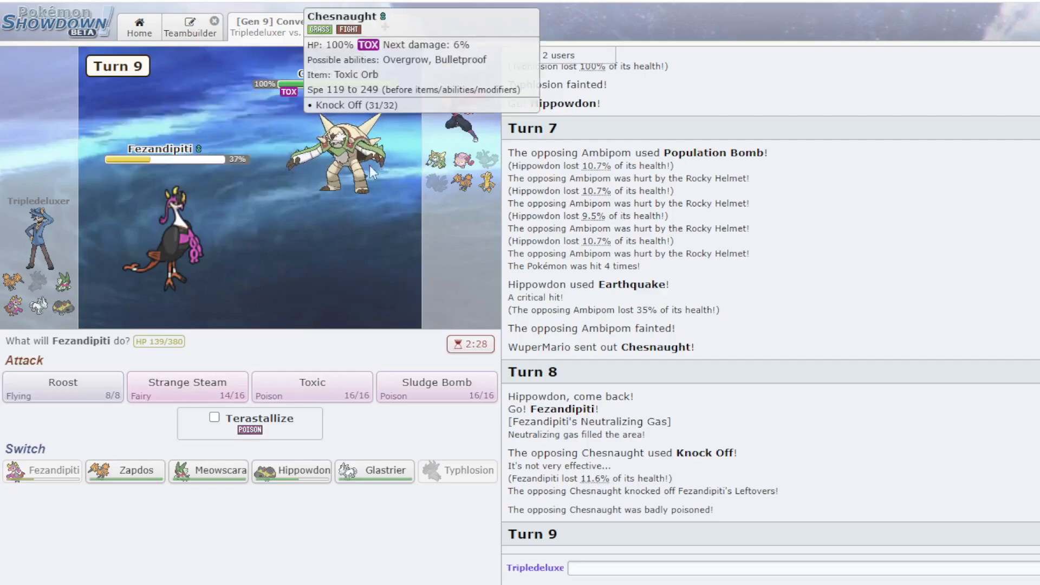
click(62, 387)
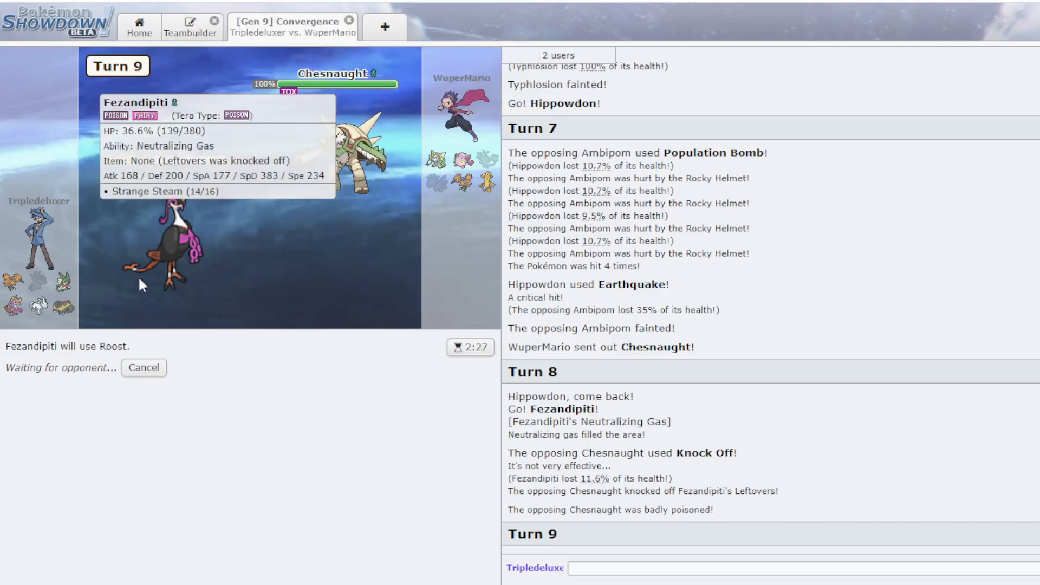
mouse_move(382, 136)
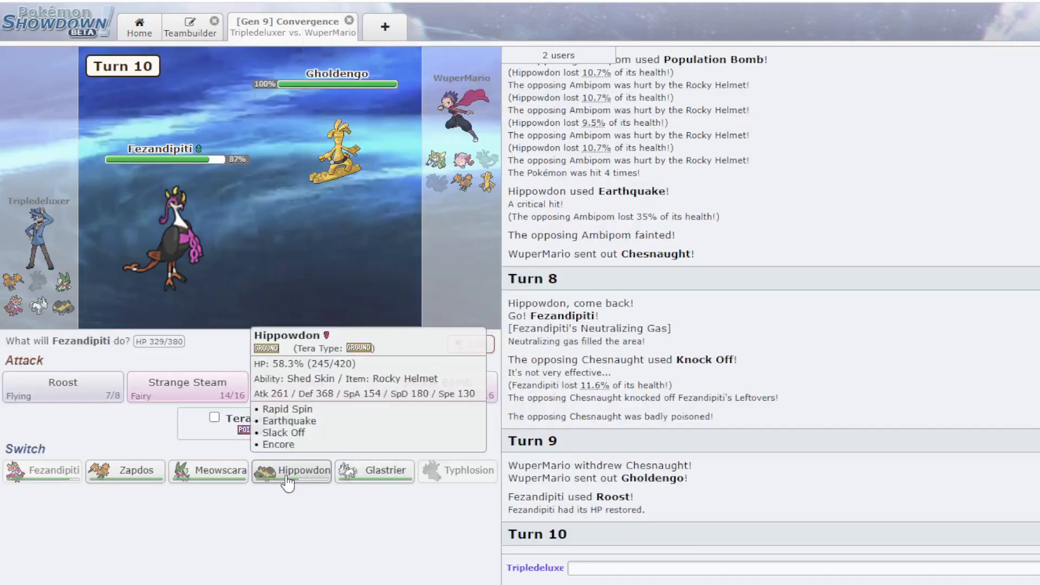
click(302, 470)
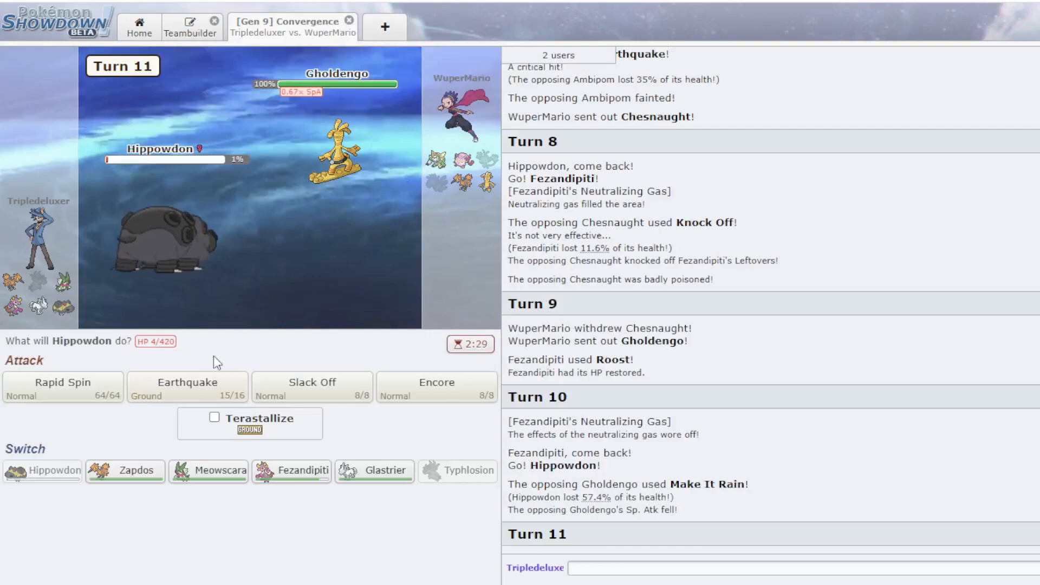
mouse_move(429, 409)
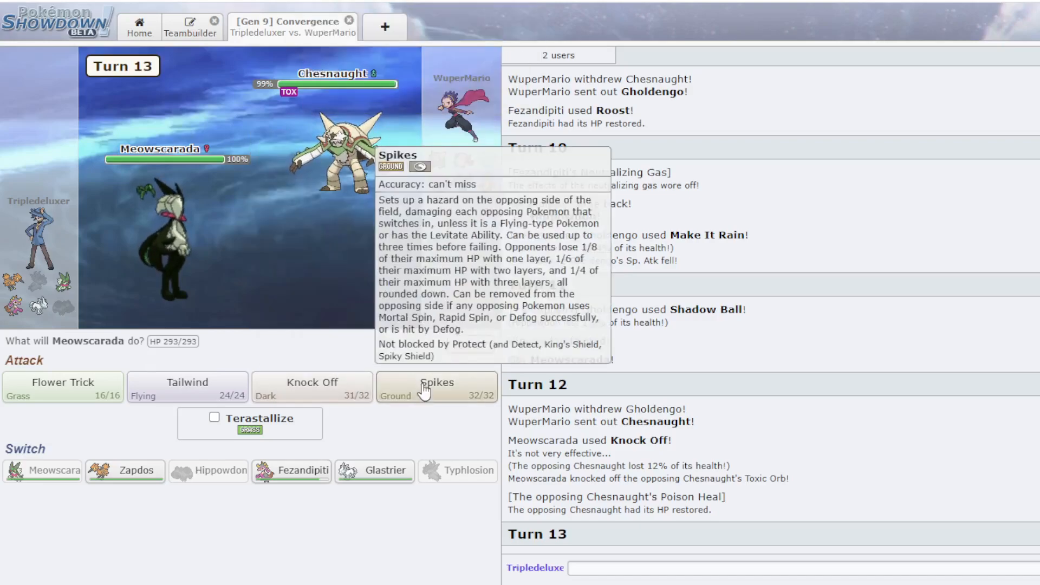
- Lay two layers of Spikes with Meowscarada and set up Tailwind
click(436, 388)
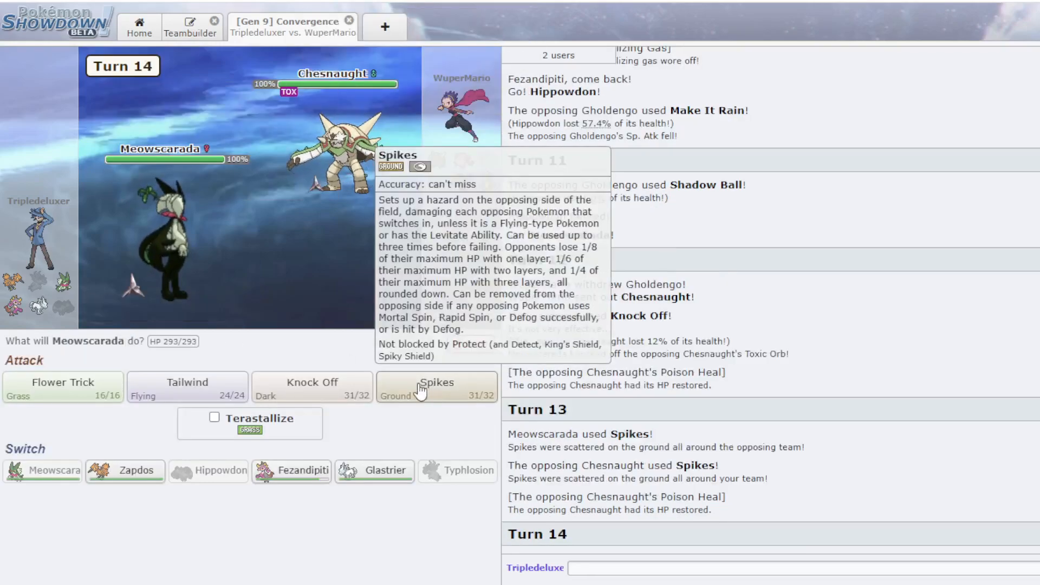
click(436, 388)
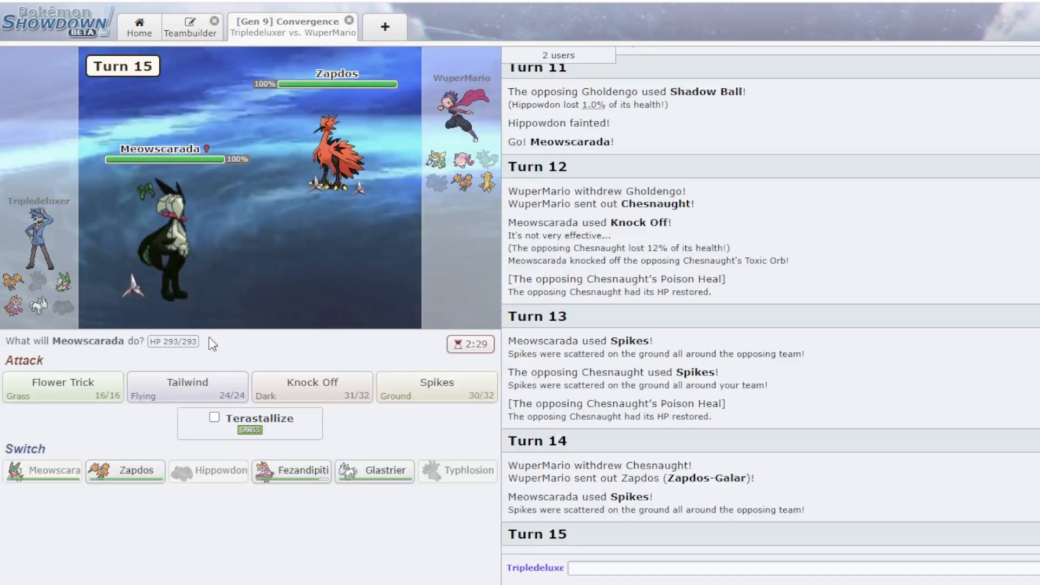
mouse_move(187, 388)
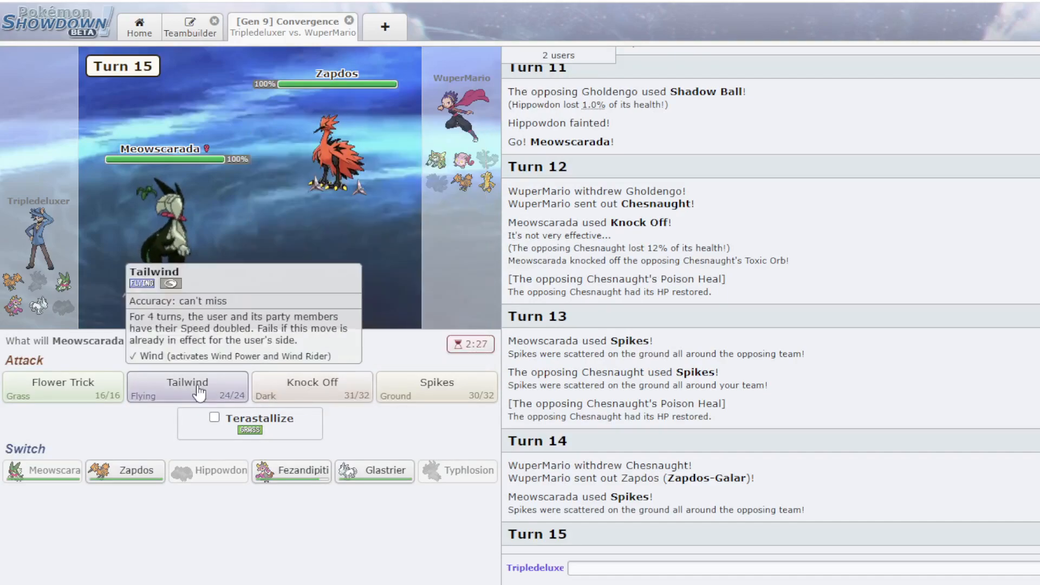
click(187, 387)
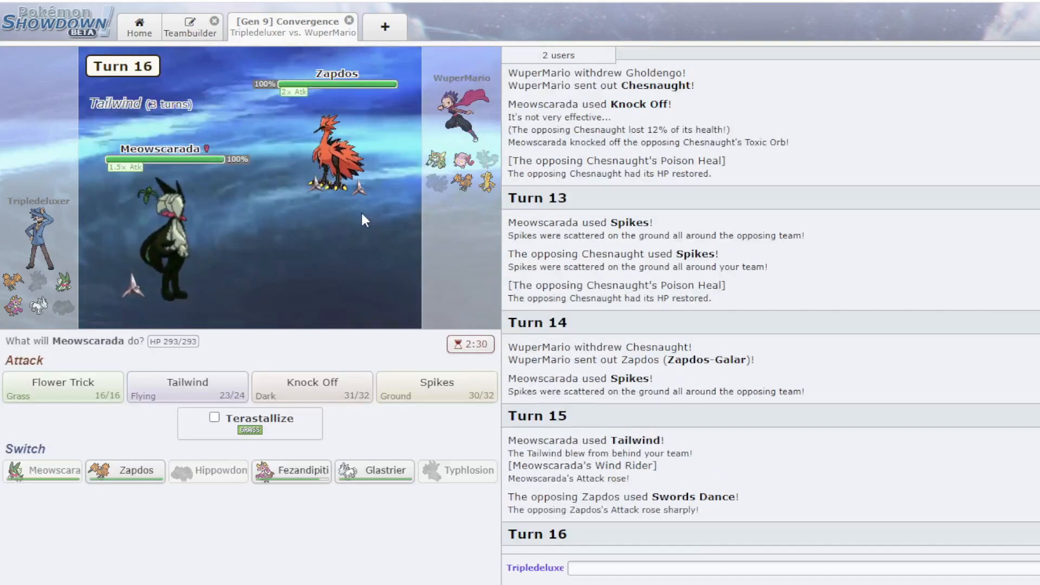
mouse_move(313, 387)
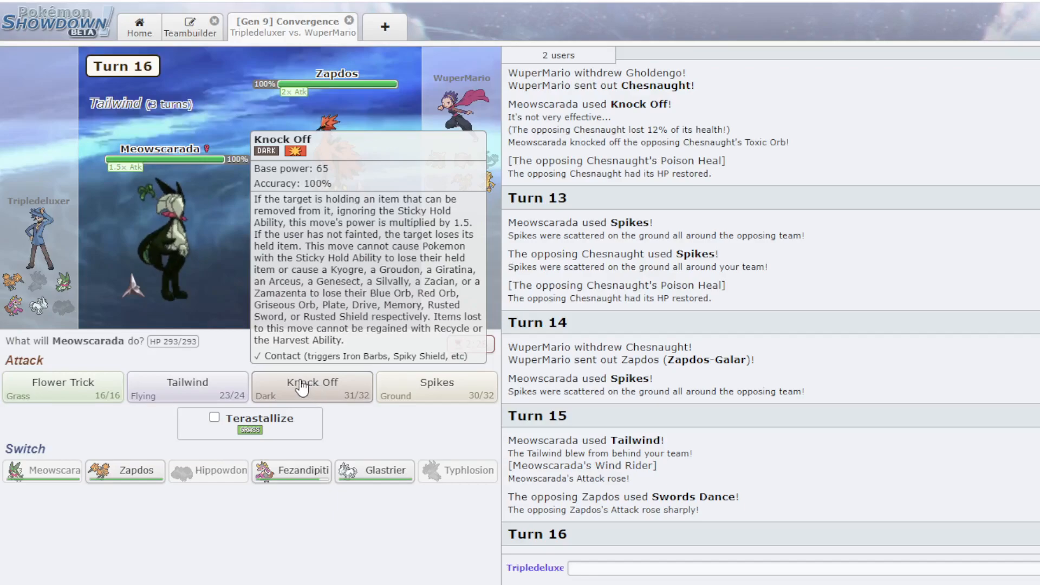
- Knock Off, then Flower Trick to fell Zapdos-Galar, skipping the turn animation
click(312, 386)
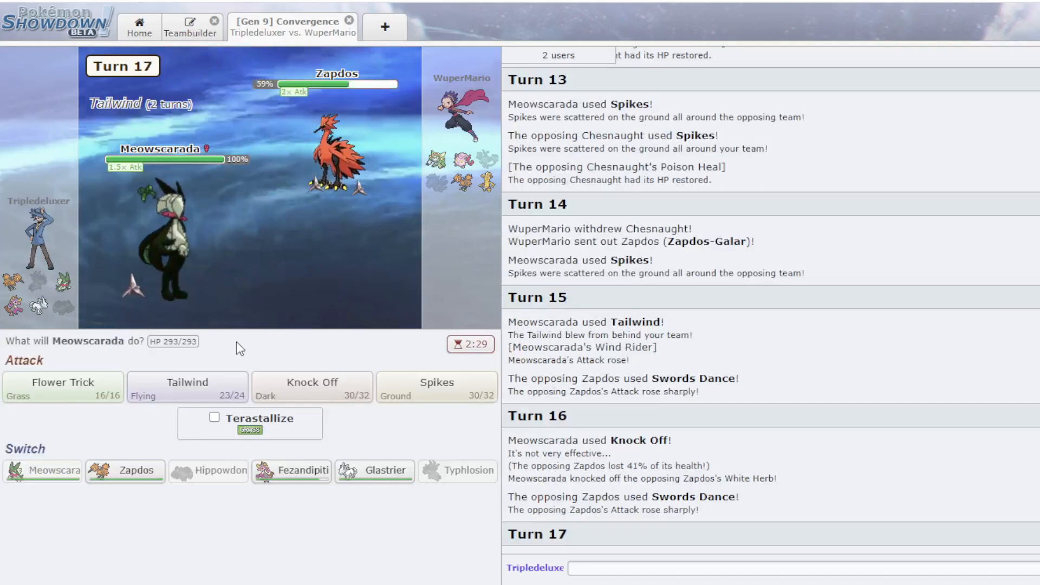
mouse_move(312, 387)
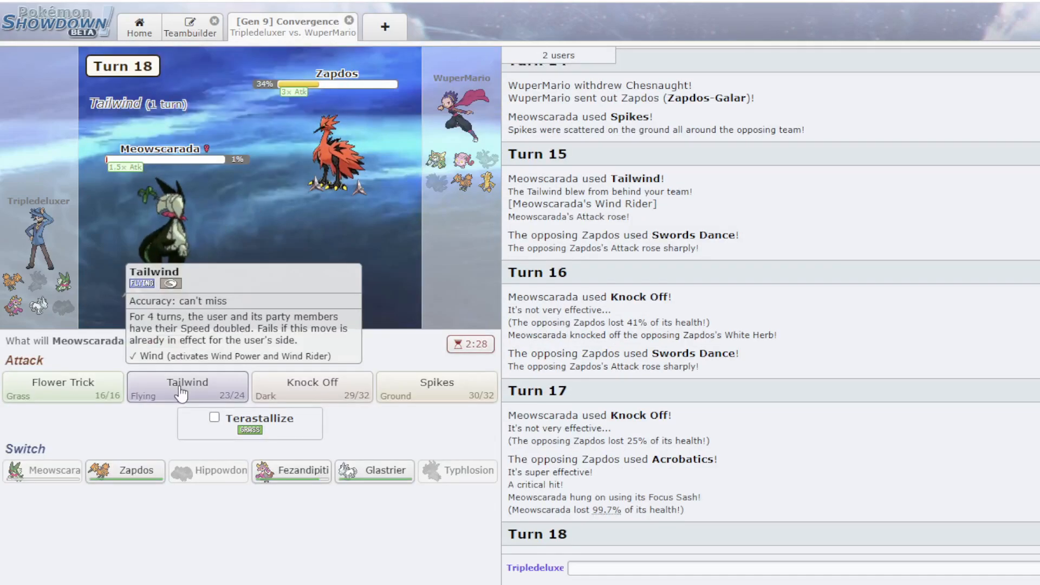
mouse_move(62, 388)
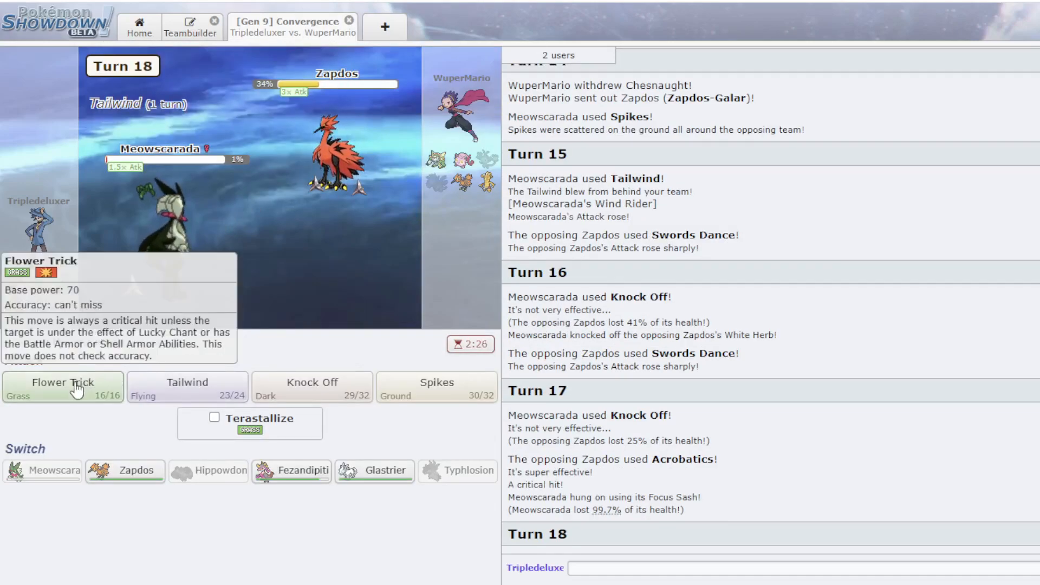
click(62, 387)
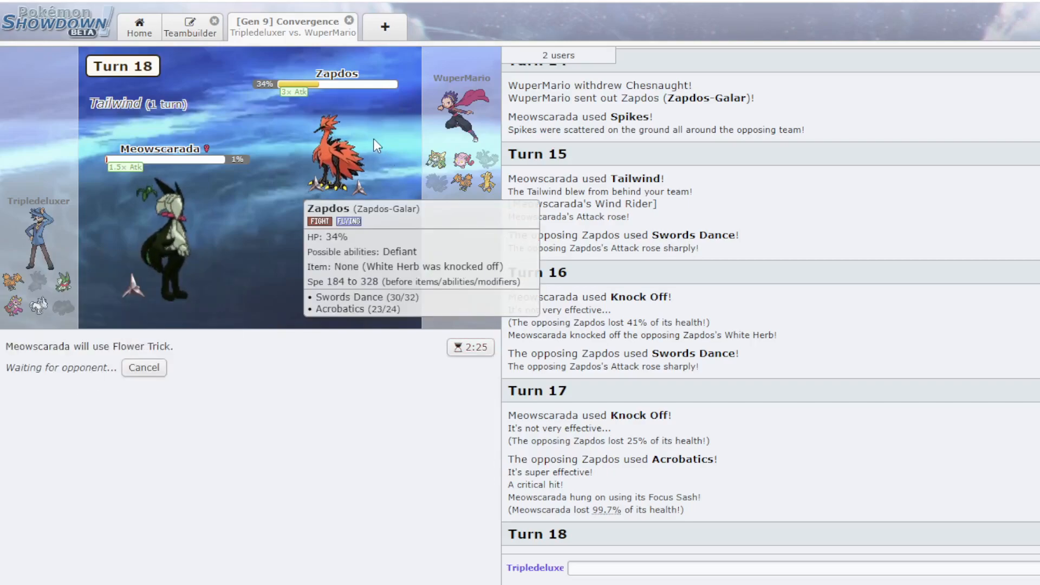
mouse_move(338, 144)
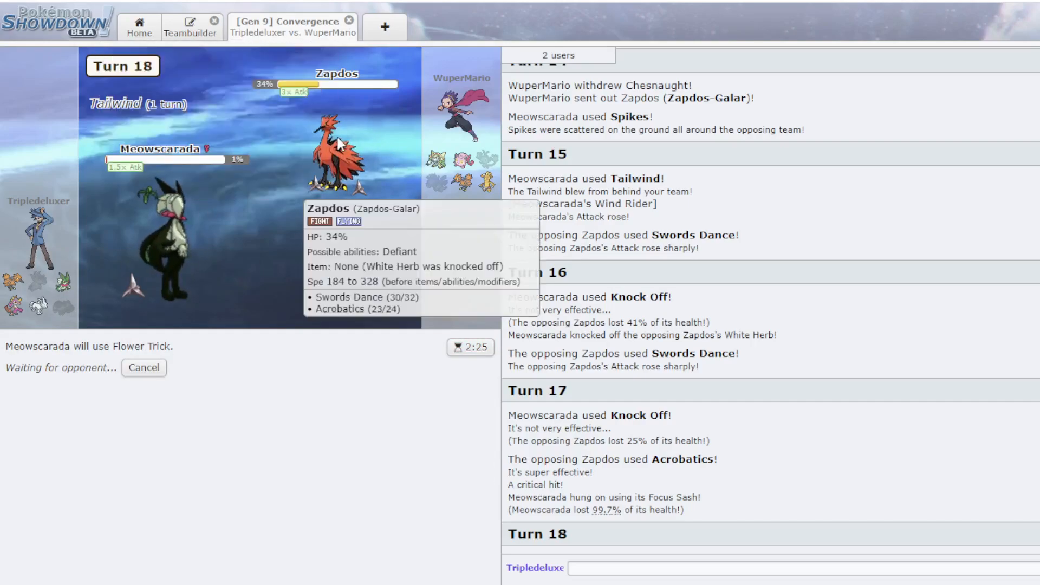
mouse_move(247, 213)
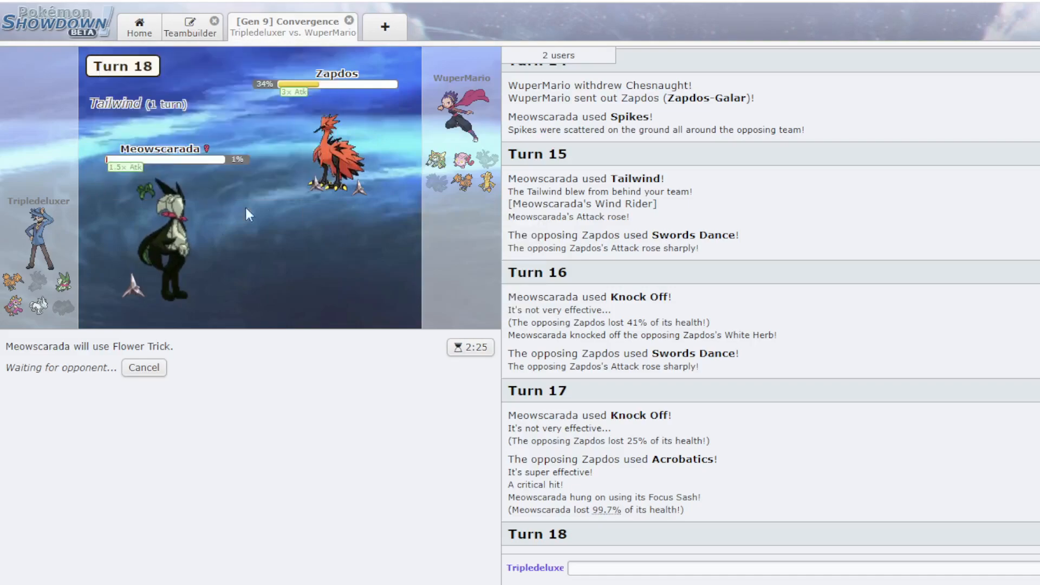
mouse_move(332, 146)
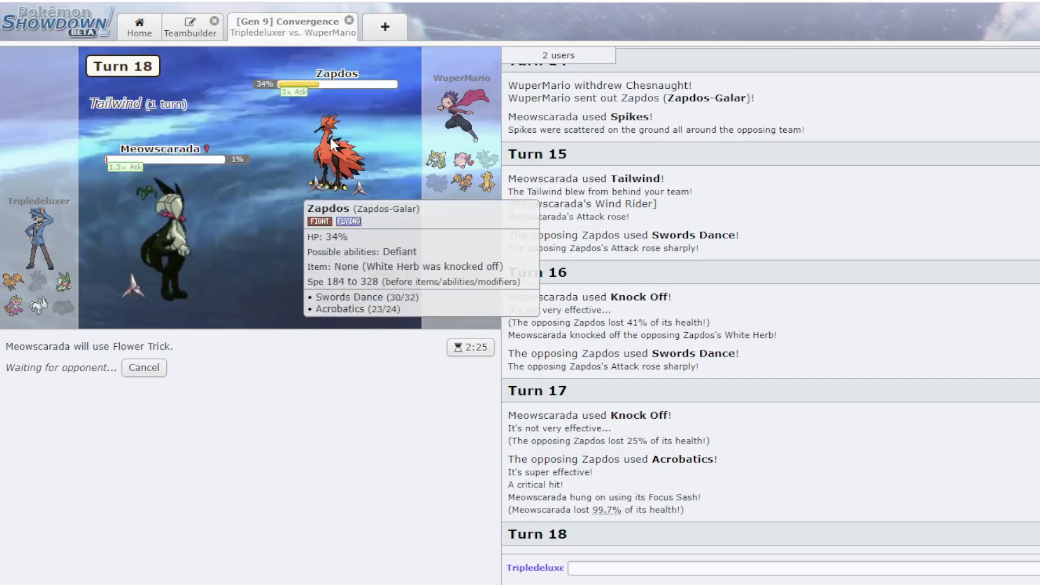
mouse_move(386, 184)
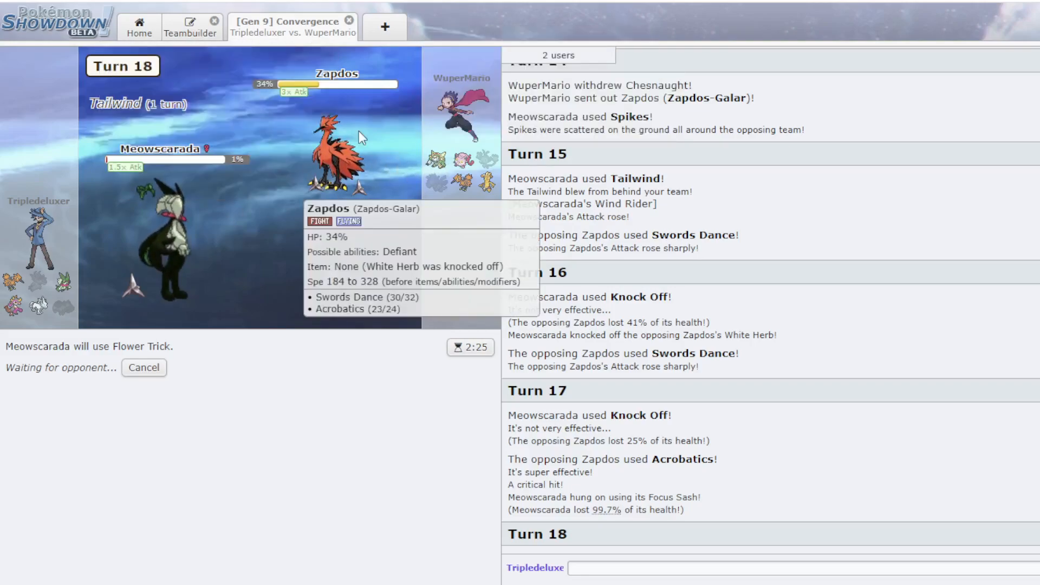
mouse_move(365, 156)
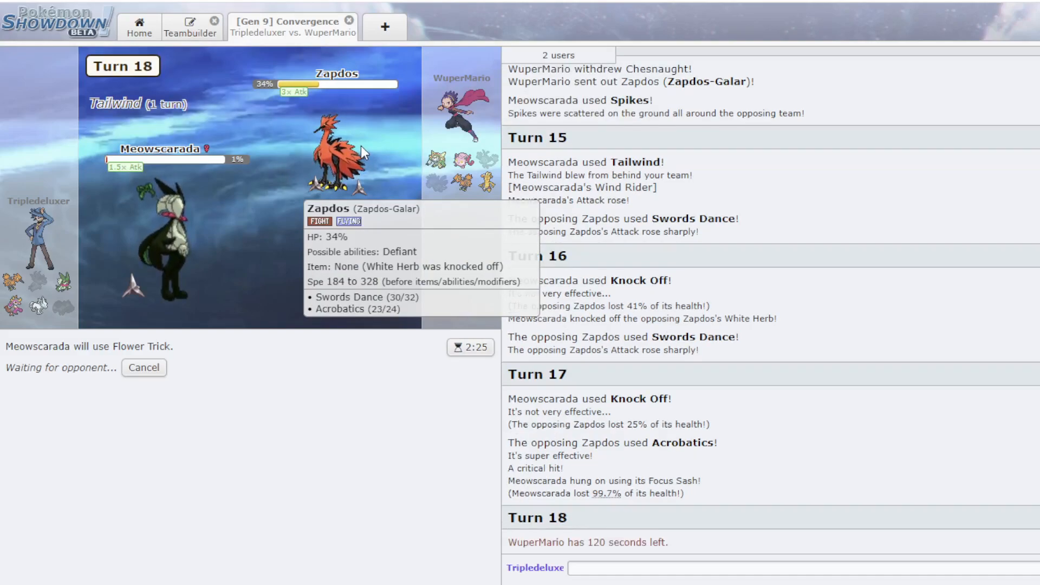
mouse_move(294, 189)
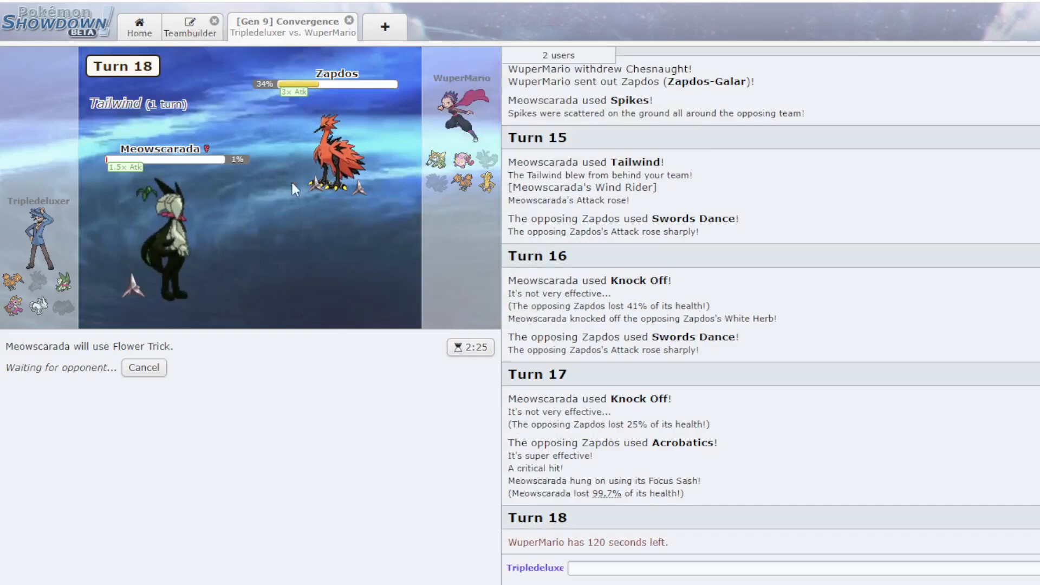
mouse_move(345, 160)
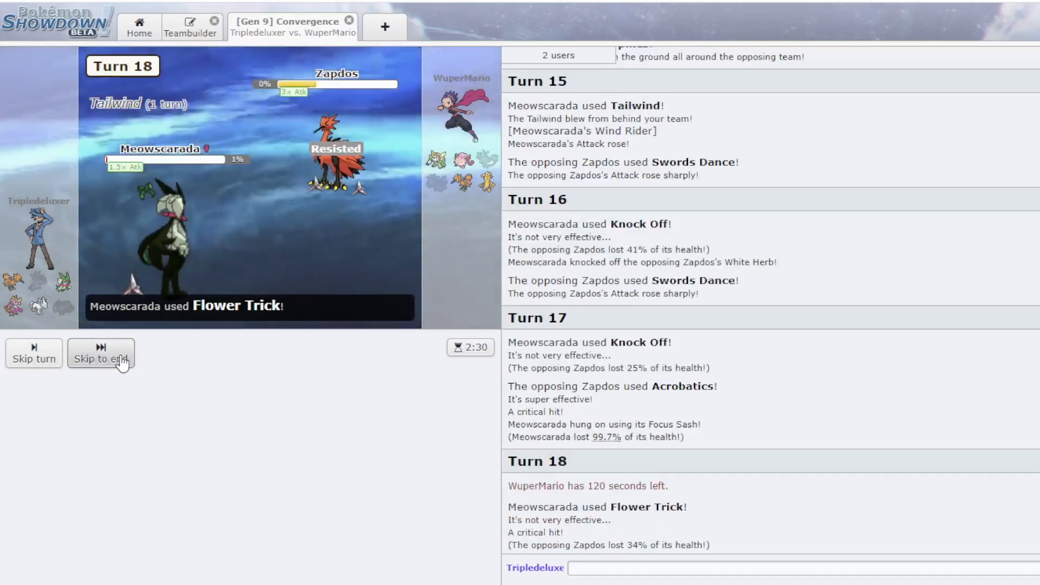
click(101, 354)
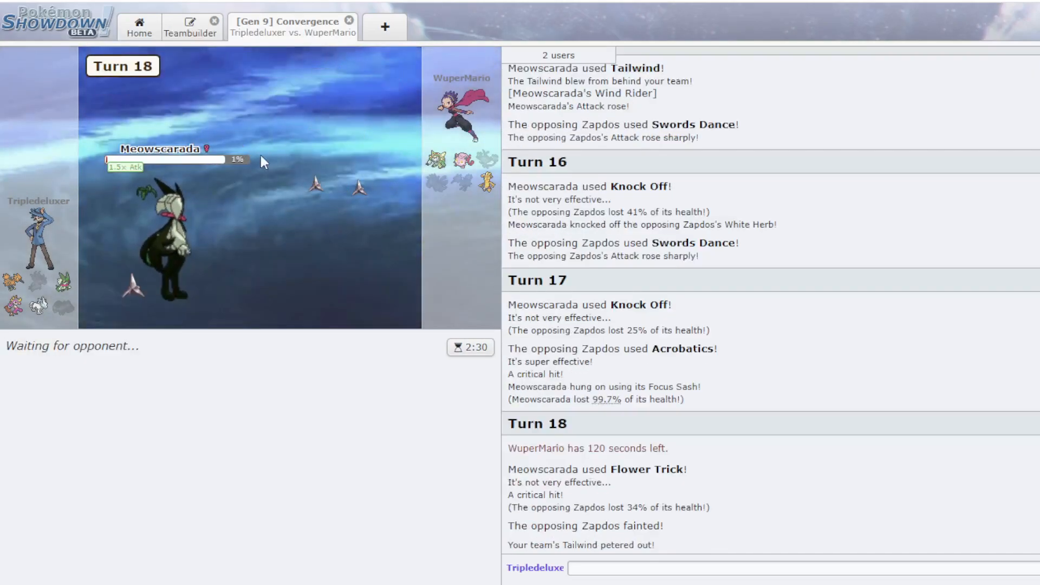
mouse_move(442, 158)
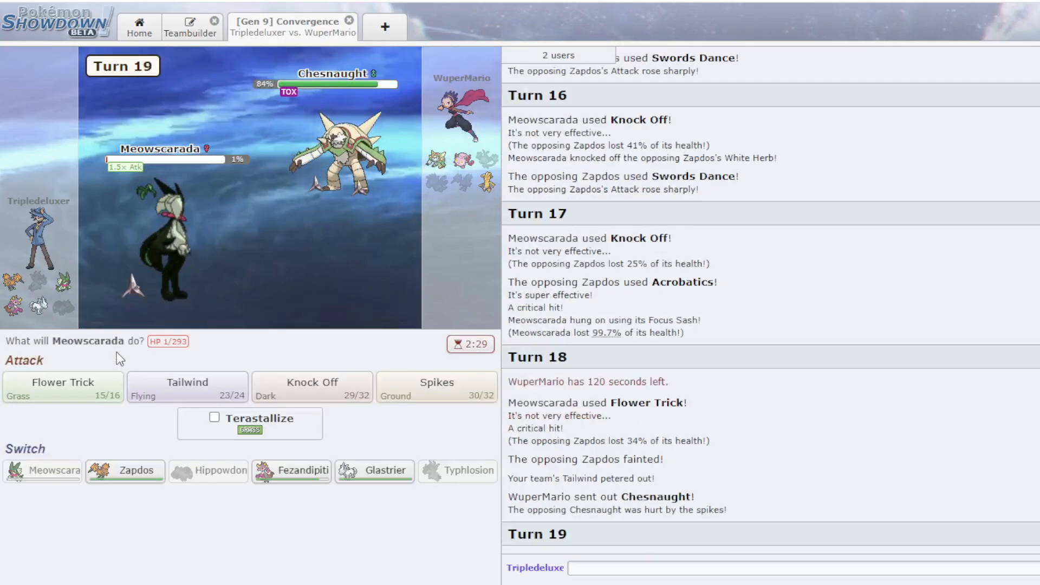
- Use Tailwind, Tera Water Liquidation to fell Gholdengo, then Ice Shard Scream Tail
click(187, 387)
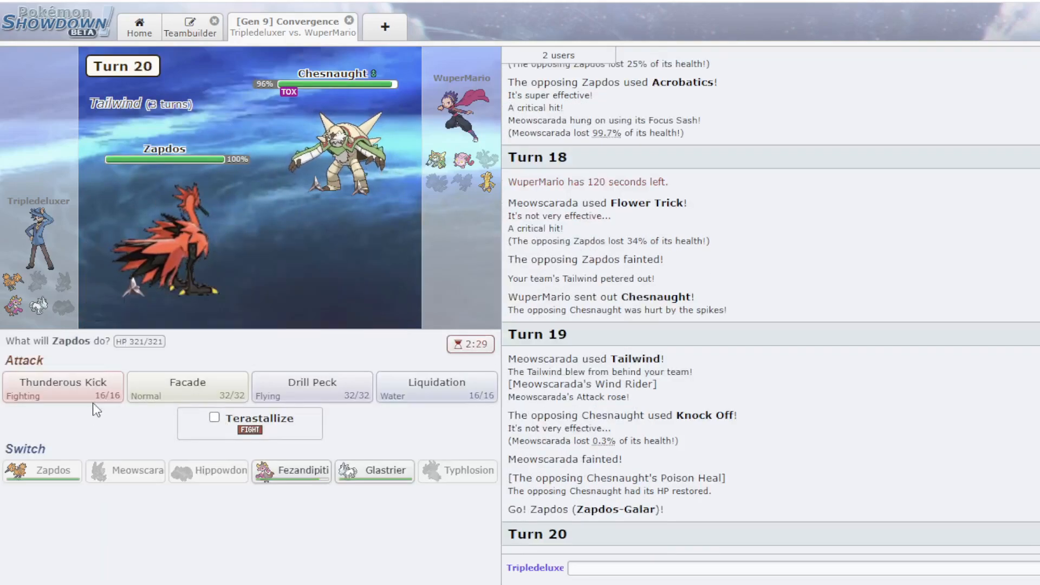
mouse_move(63, 387)
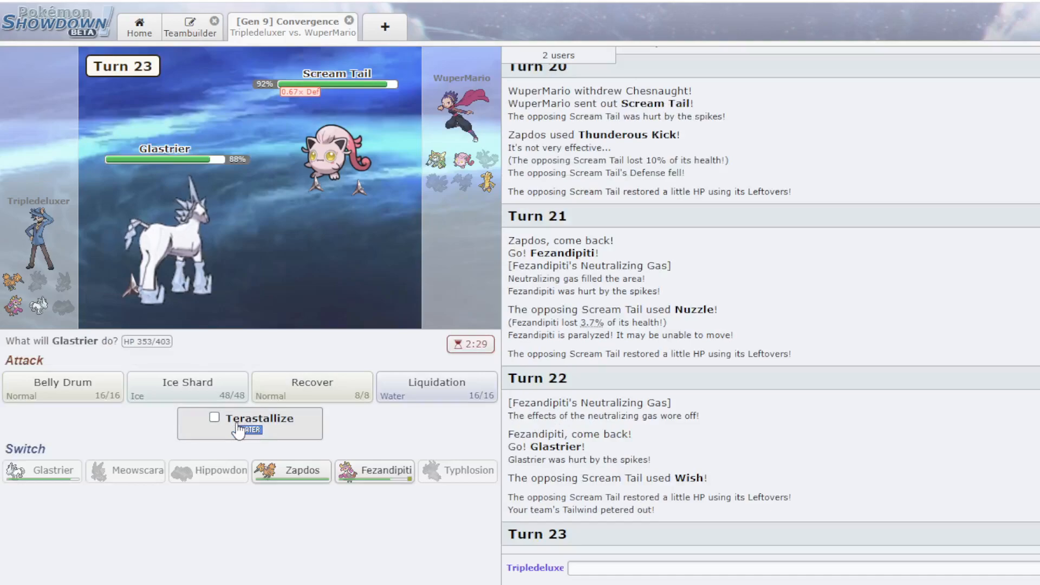
click(215, 417)
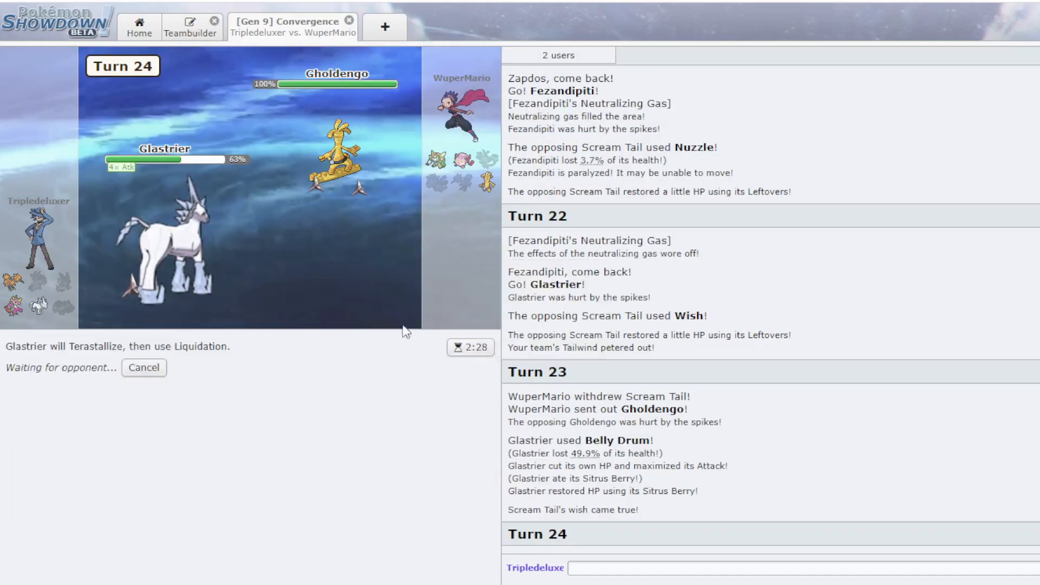
mouse_move(335, 166)
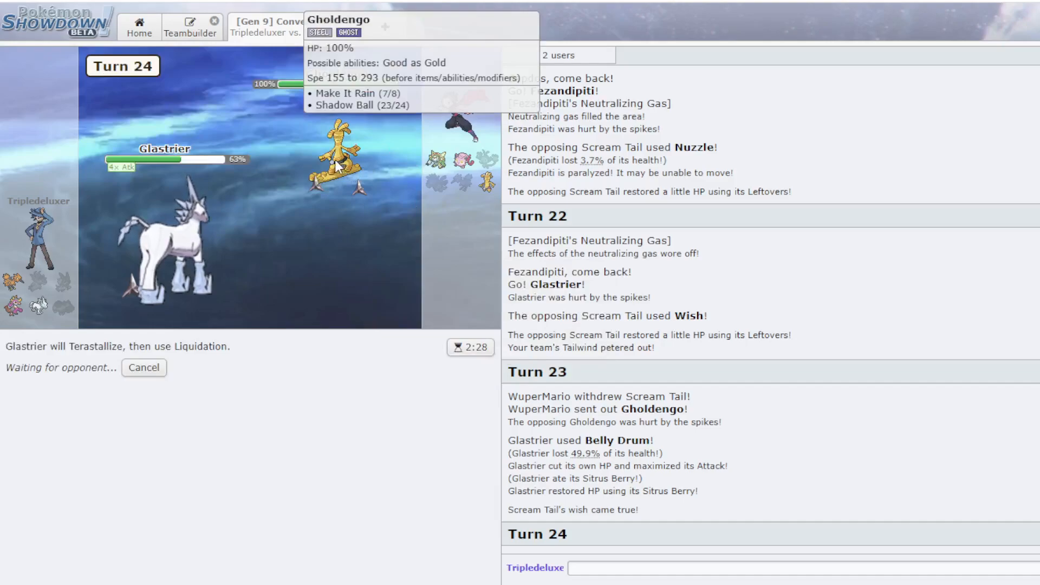
mouse_move(176, 252)
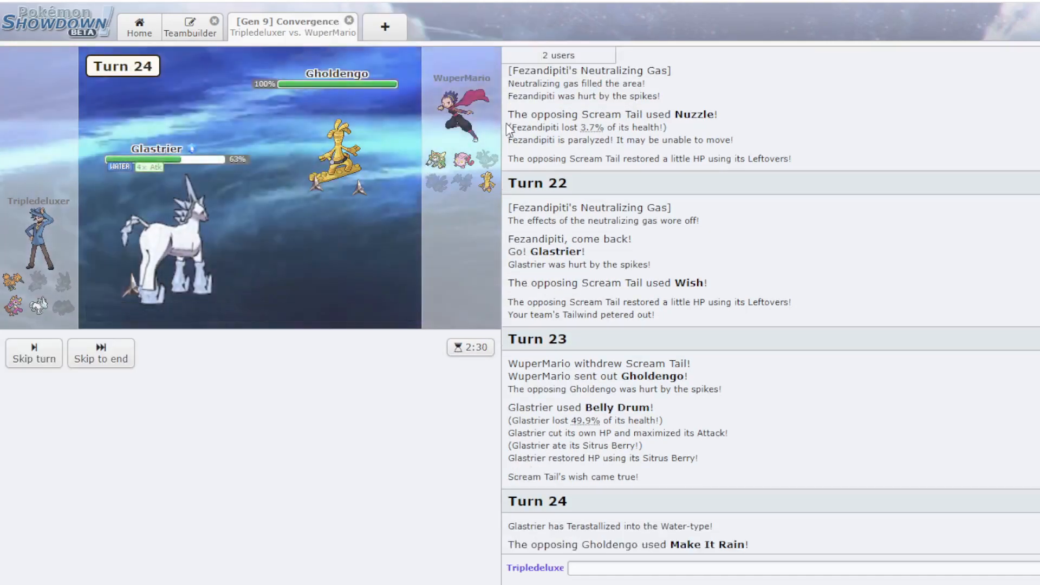
click(101, 353)
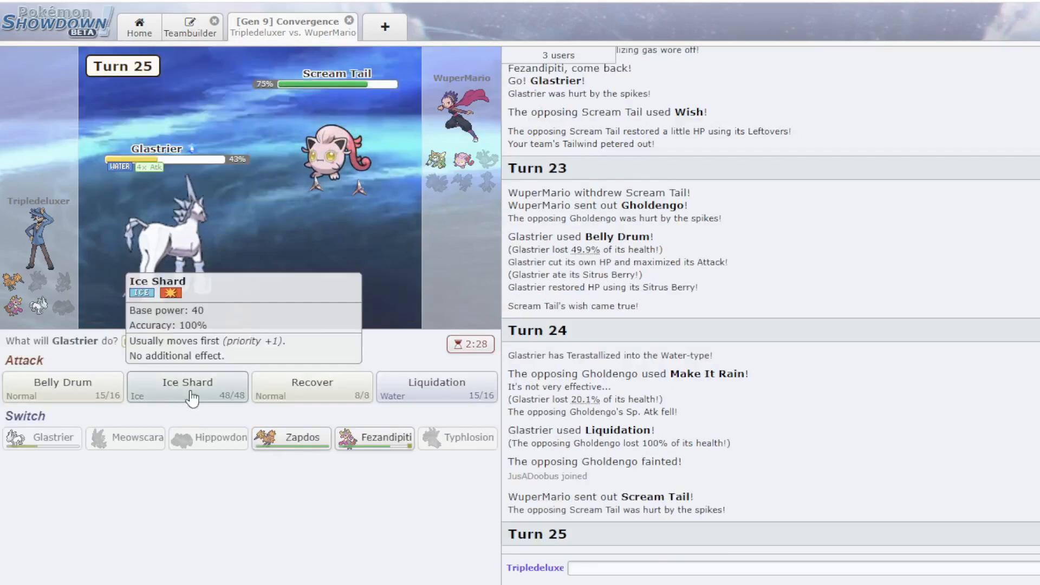
click(188, 387)
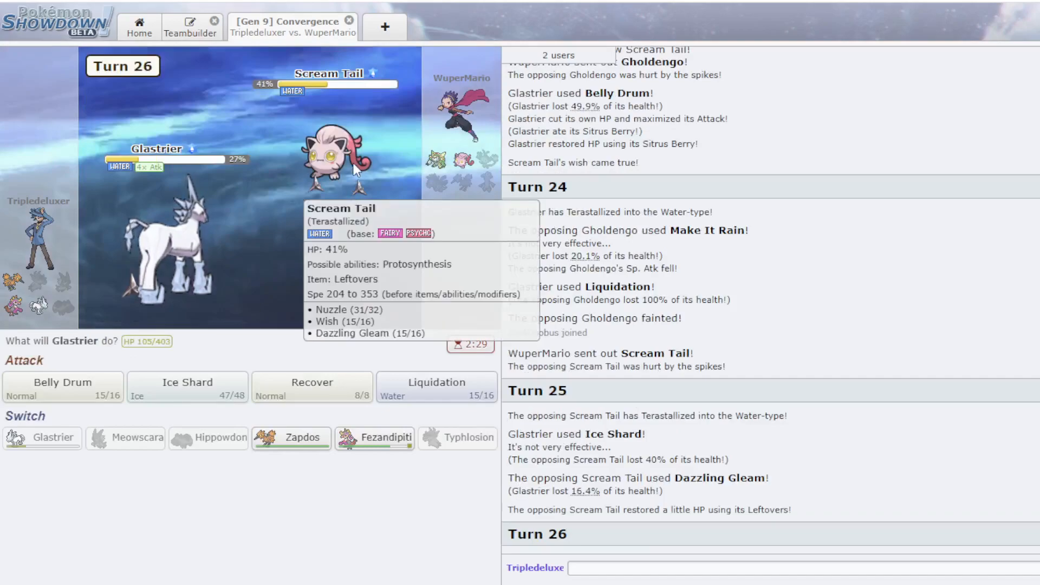
click(187, 387)
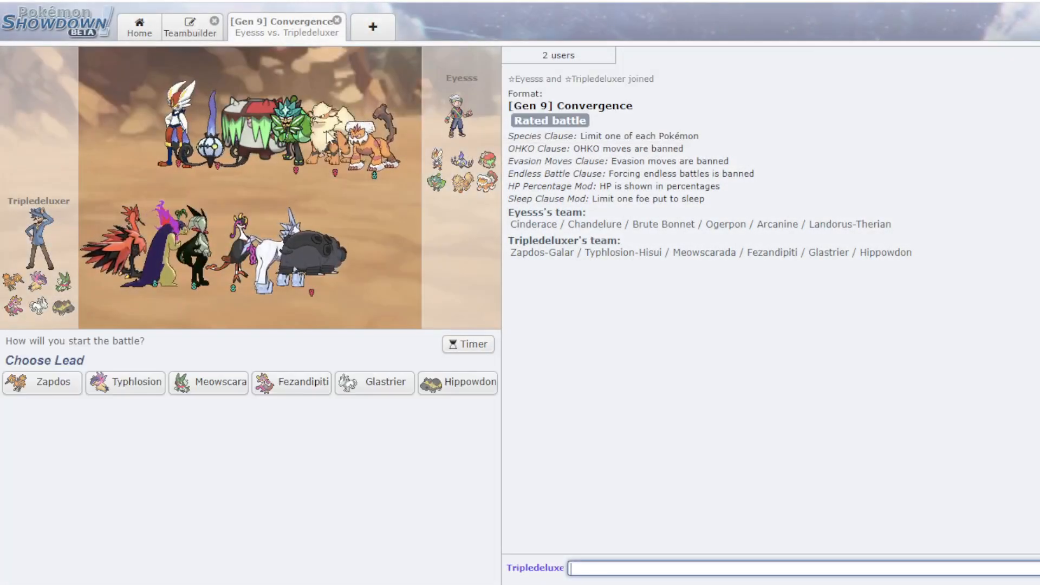
mouse_move(484, 160)
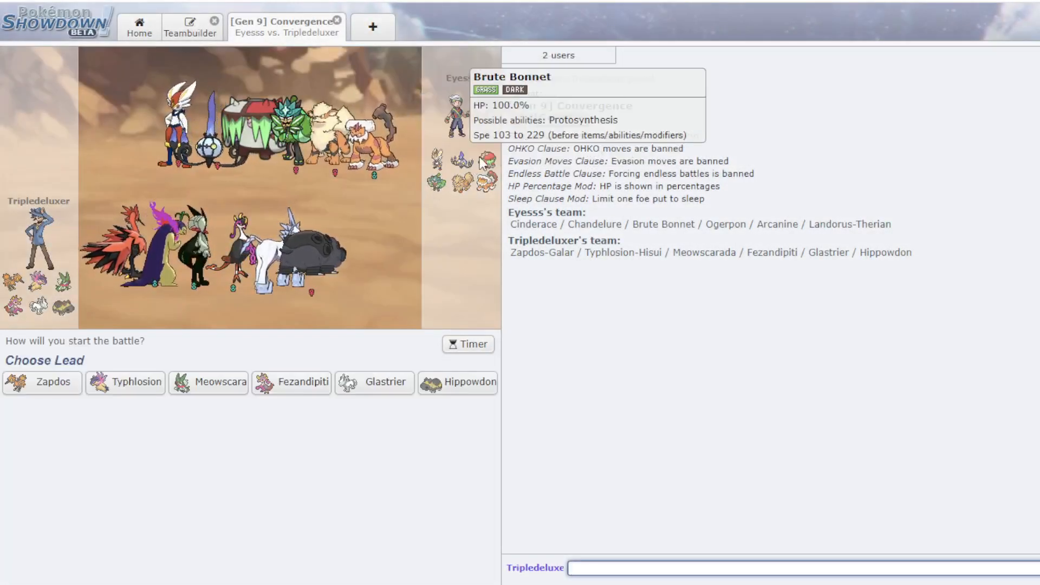
mouse_move(53, 382)
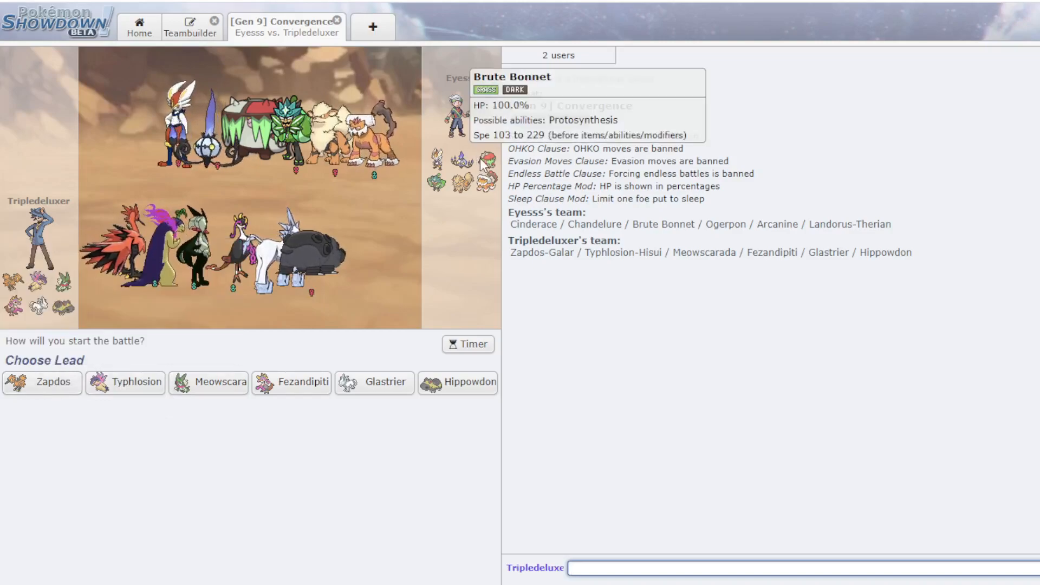
mouse_move(292, 381)
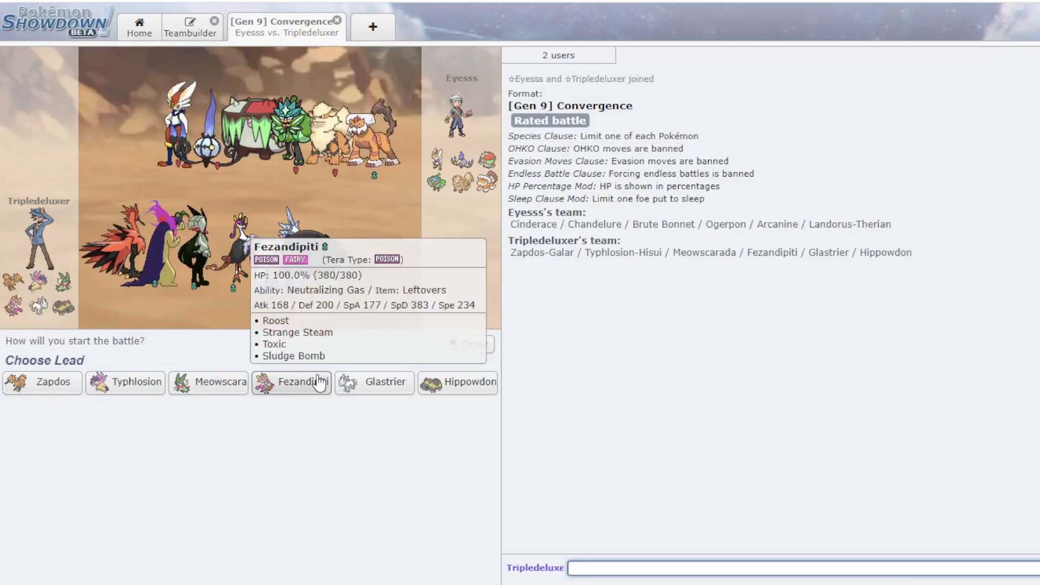
mouse_move(374, 382)
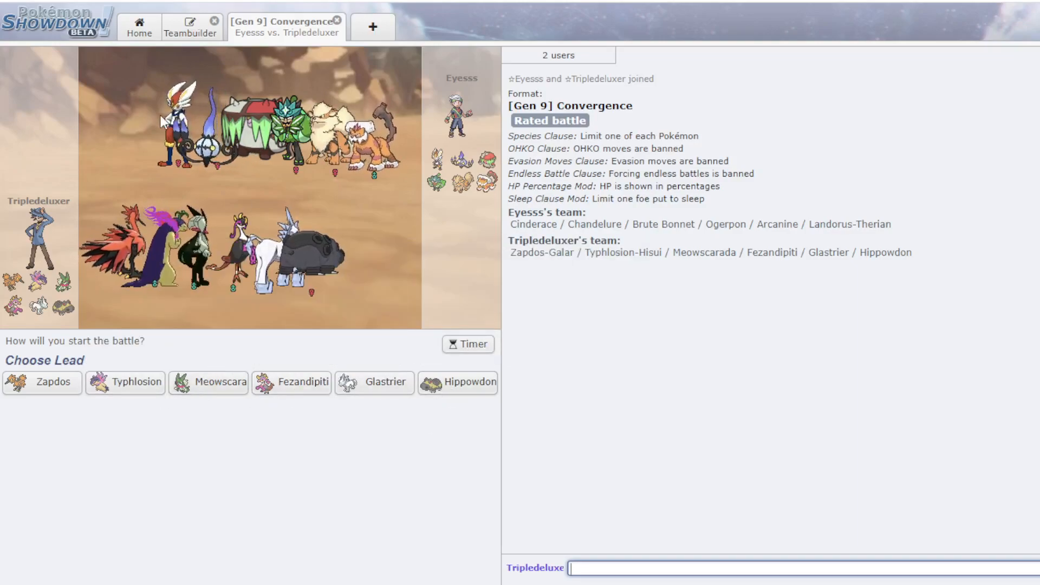
click(190, 27)
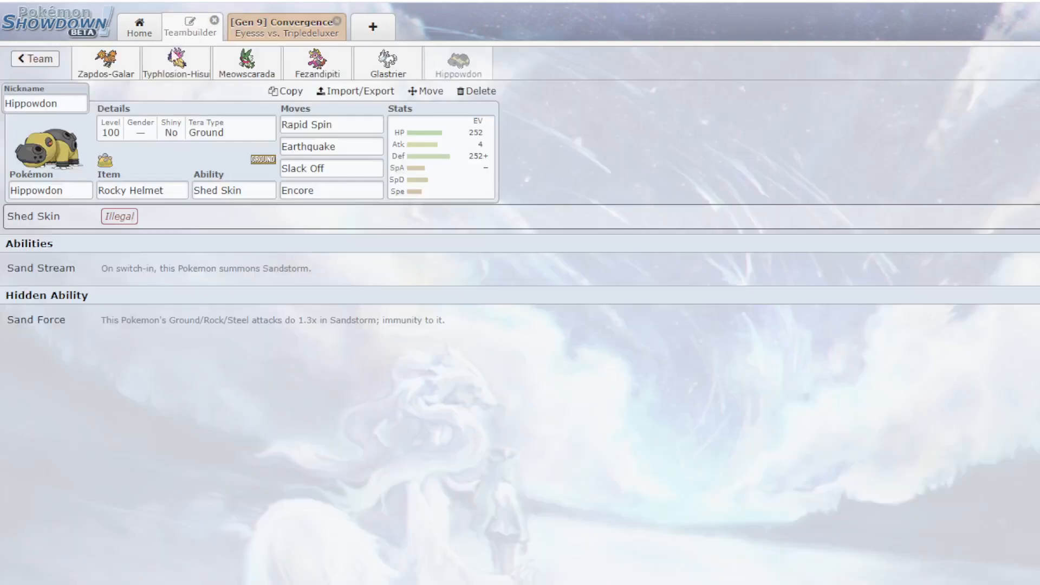
click(387, 62)
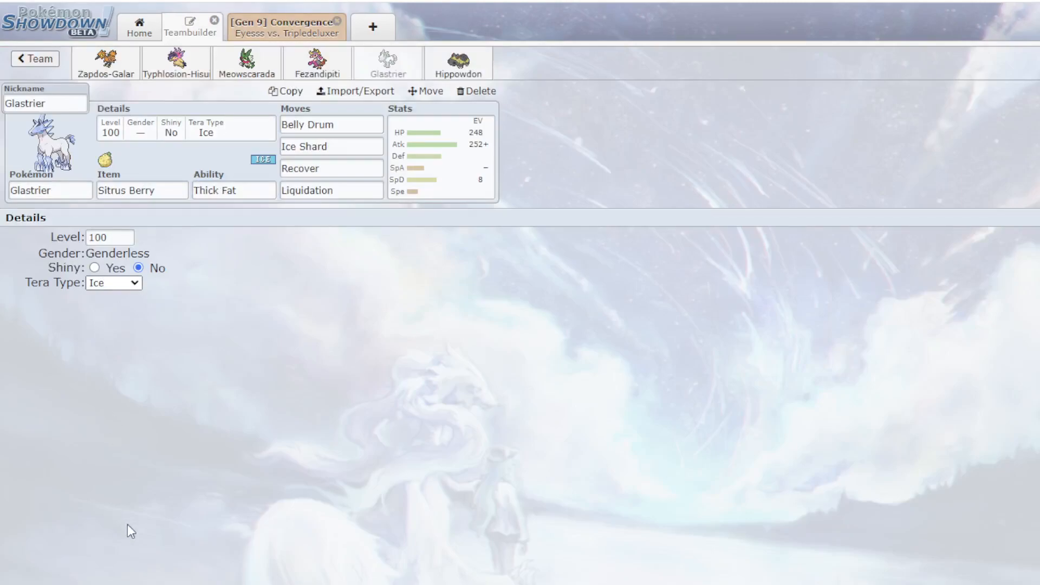
click(285, 26)
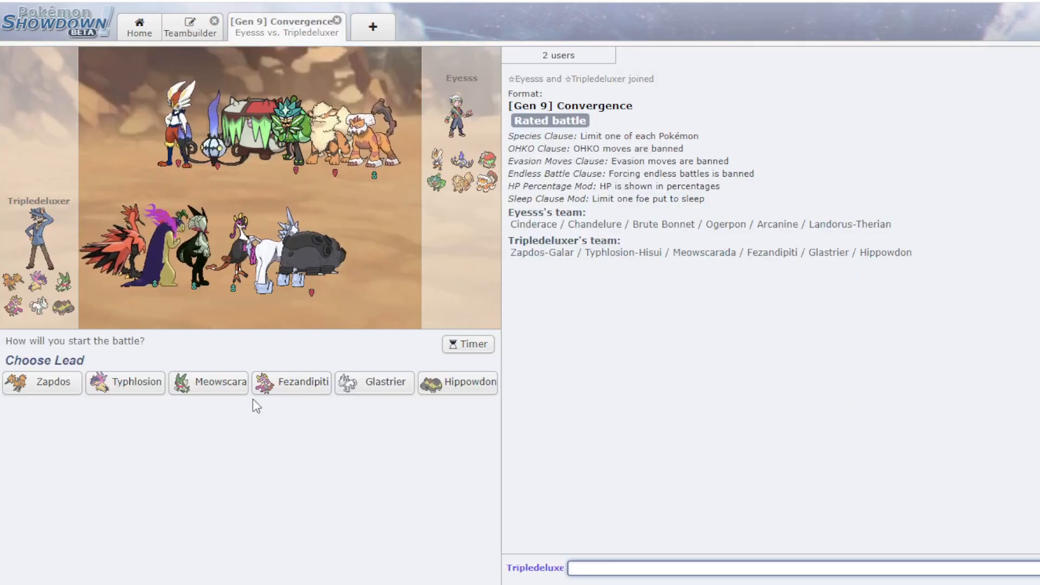
mouse_move(56, 390)
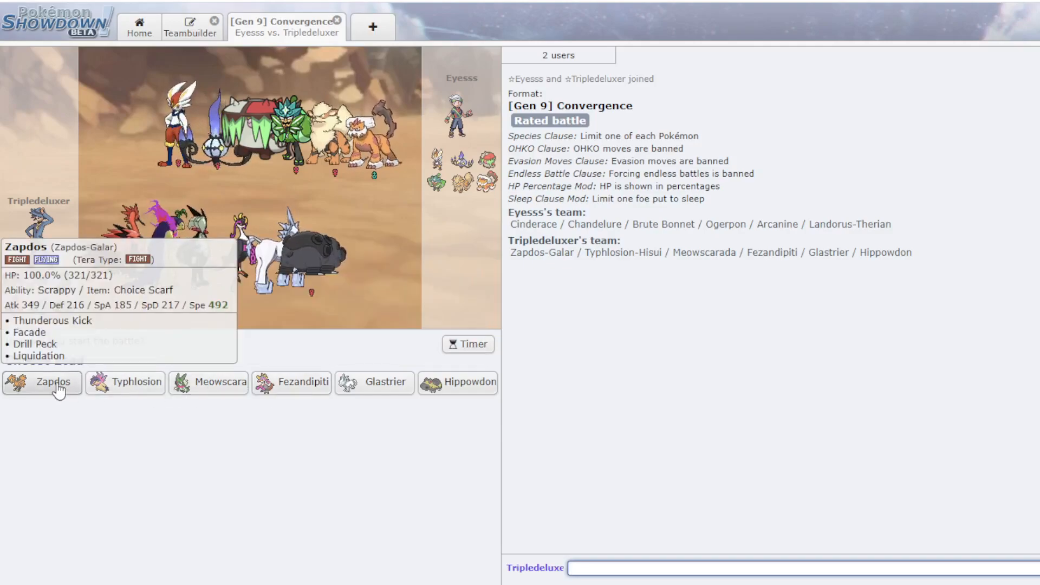
- Lead with Typhlosion and use Earth Power, skipping the turn animations
click(136, 381)
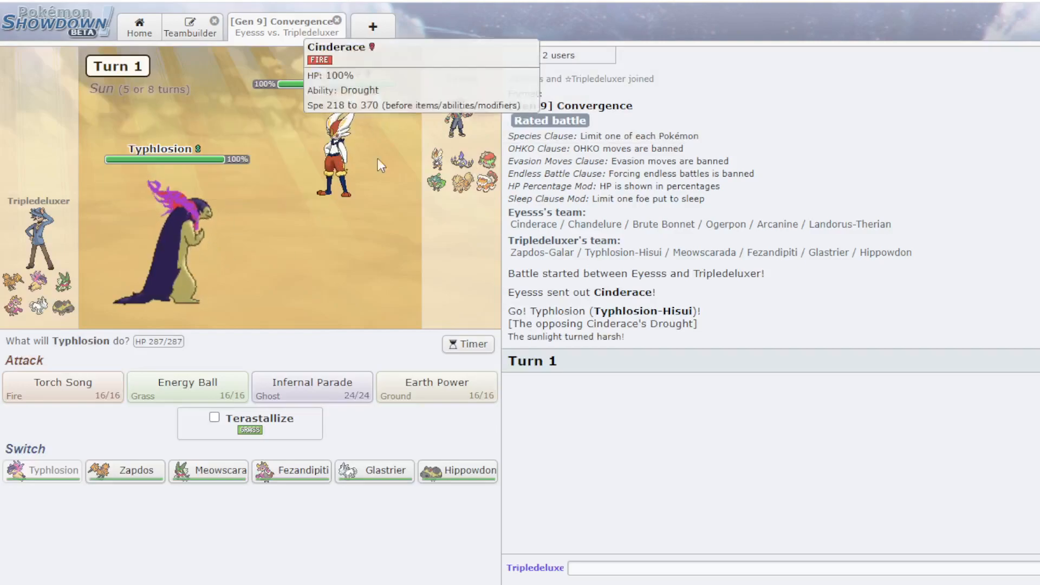
click(437, 387)
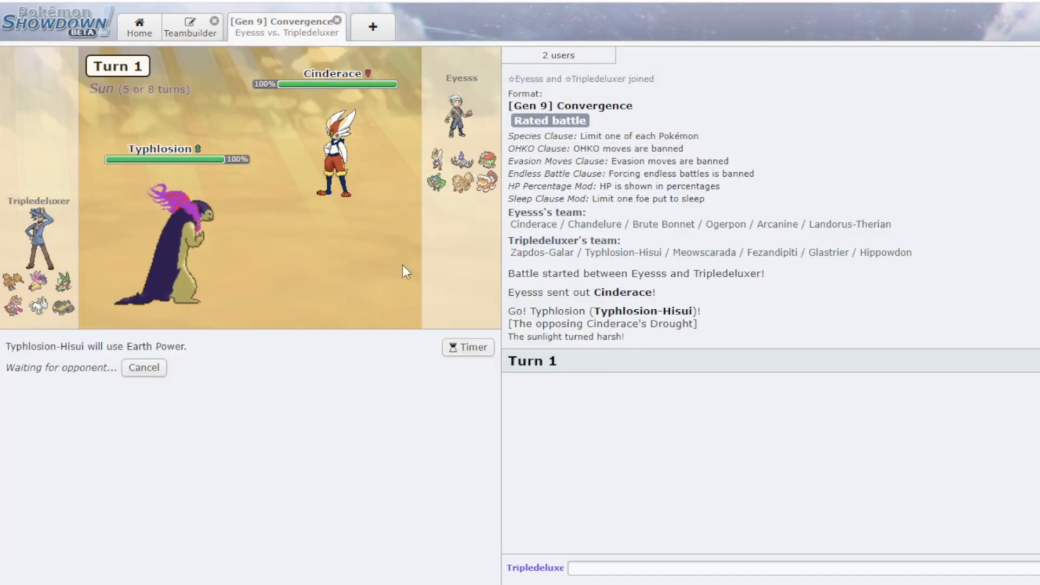
mouse_move(332, 166)
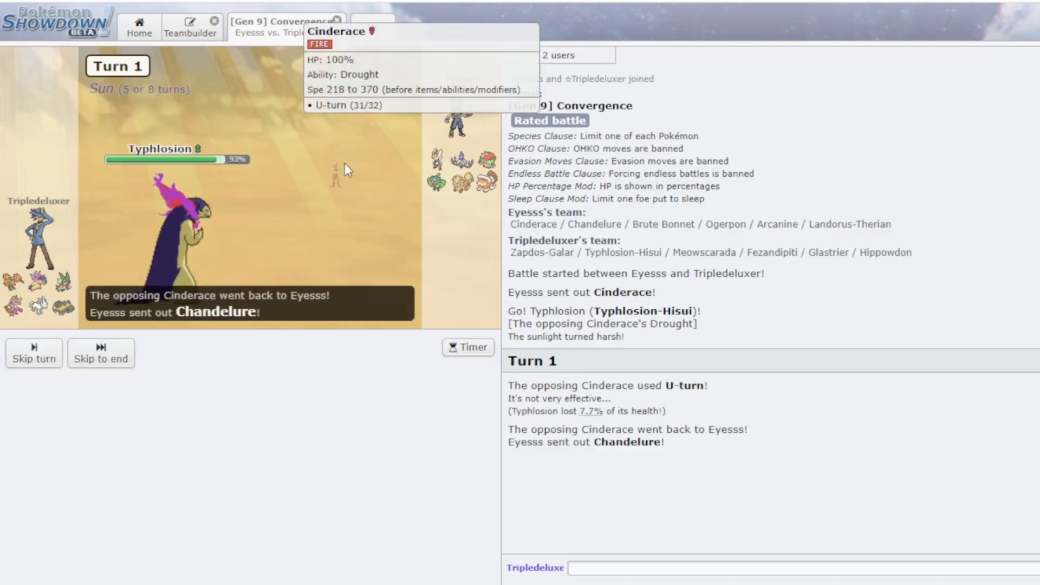
click(101, 353)
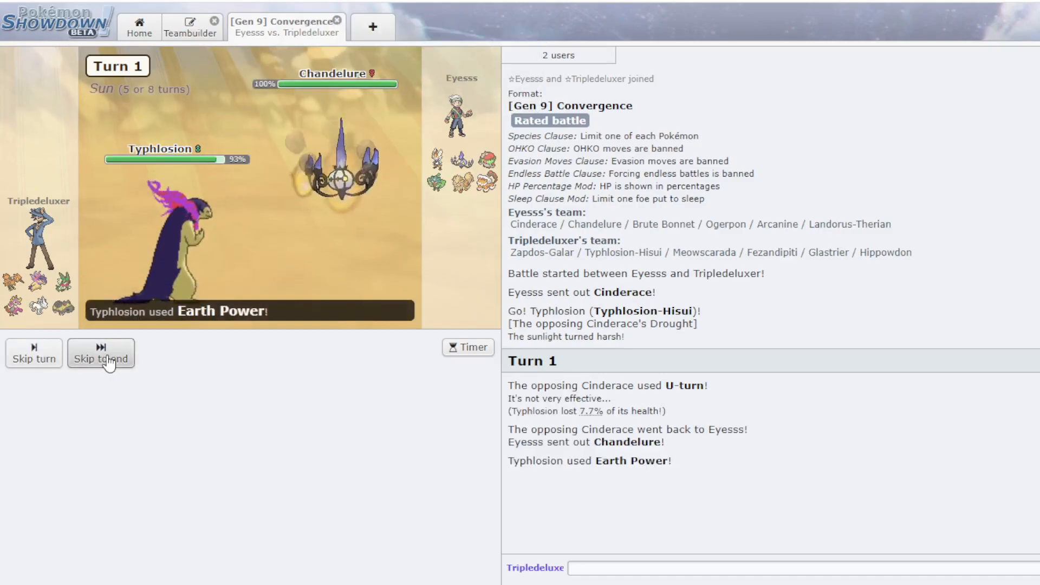
click(100, 358)
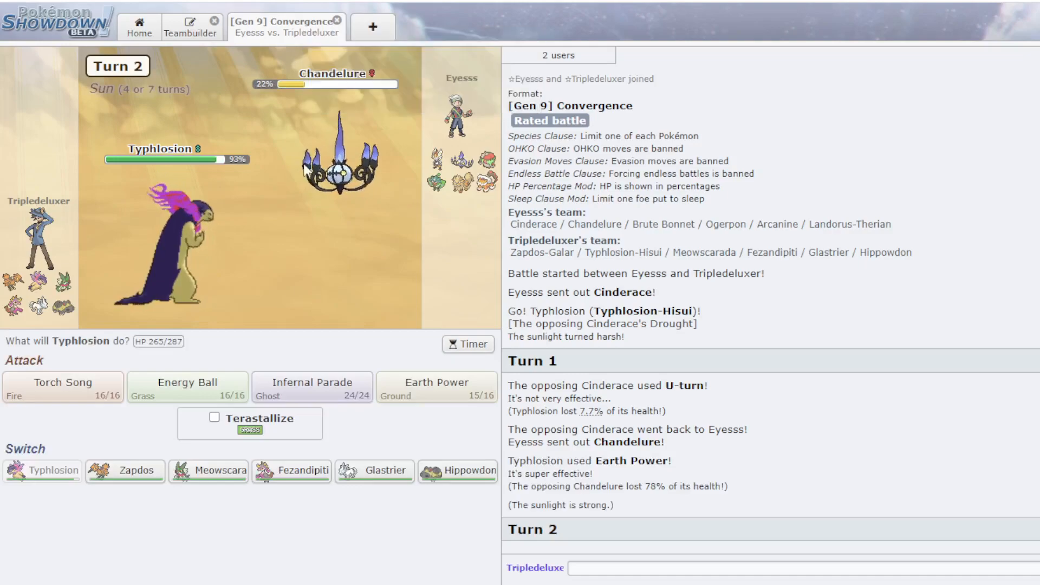
mouse_move(312, 387)
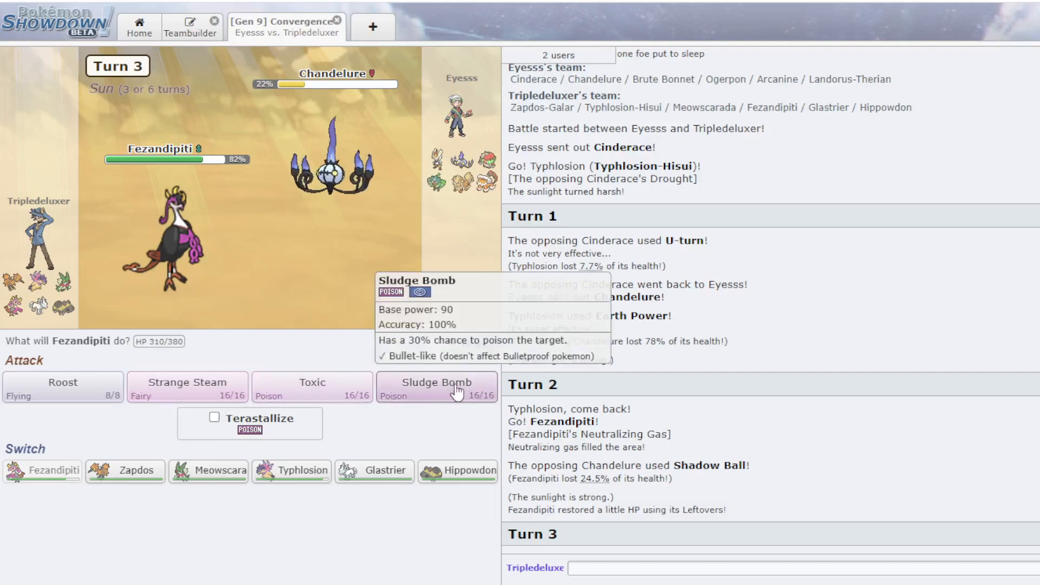
- With Fezandipiti, Sludge Bomb Landorus twice, then Toxic and Strange Steam on Arcanine
click(435, 386)
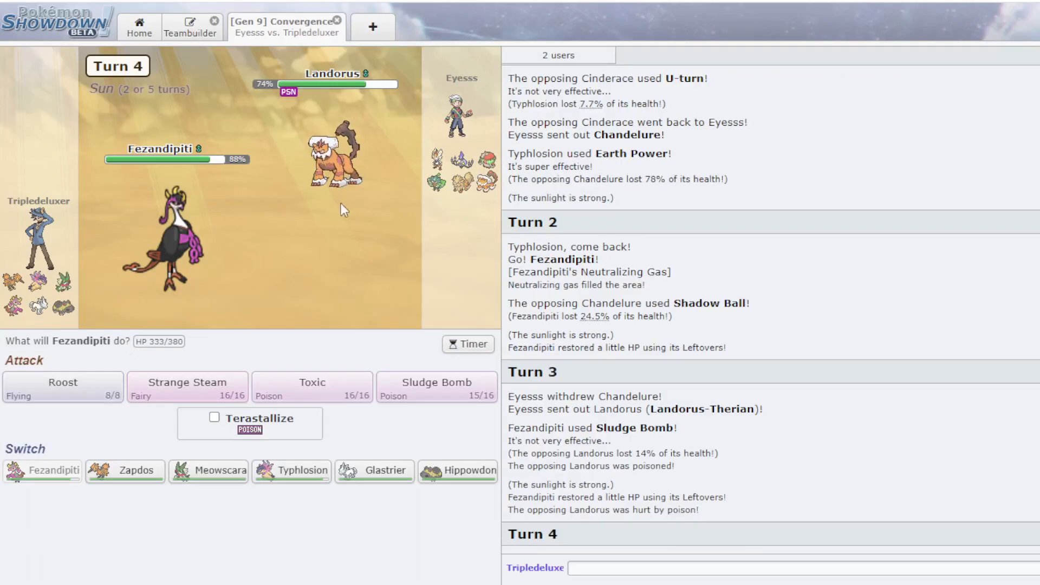
mouse_move(357, 231)
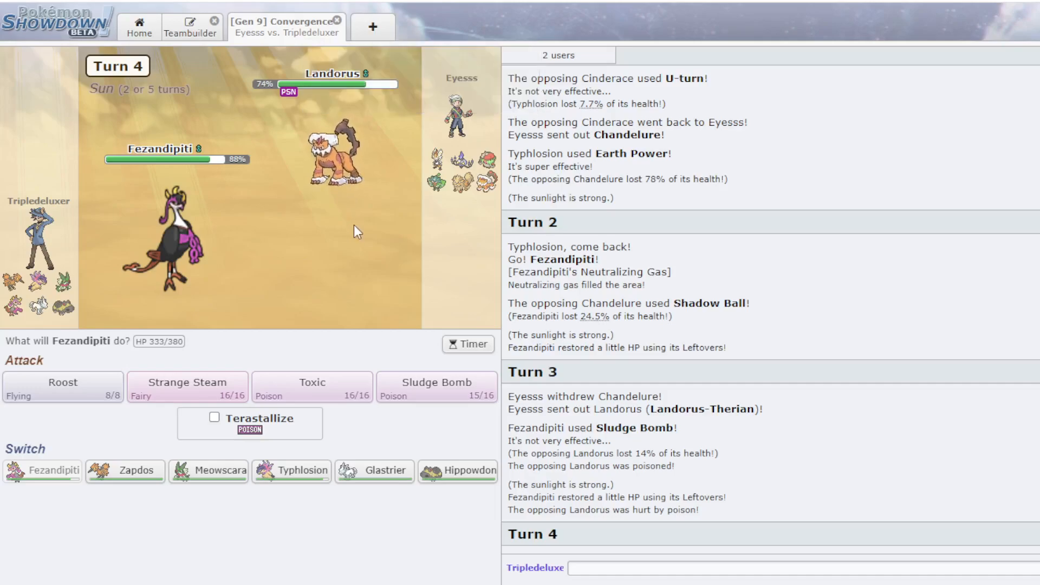
mouse_move(335, 153)
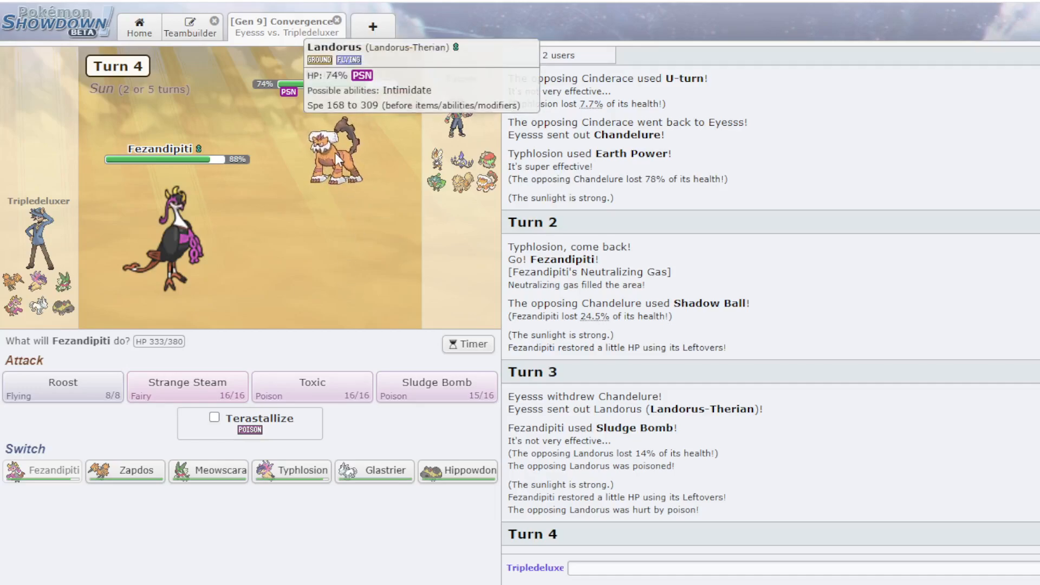
mouse_move(344, 142)
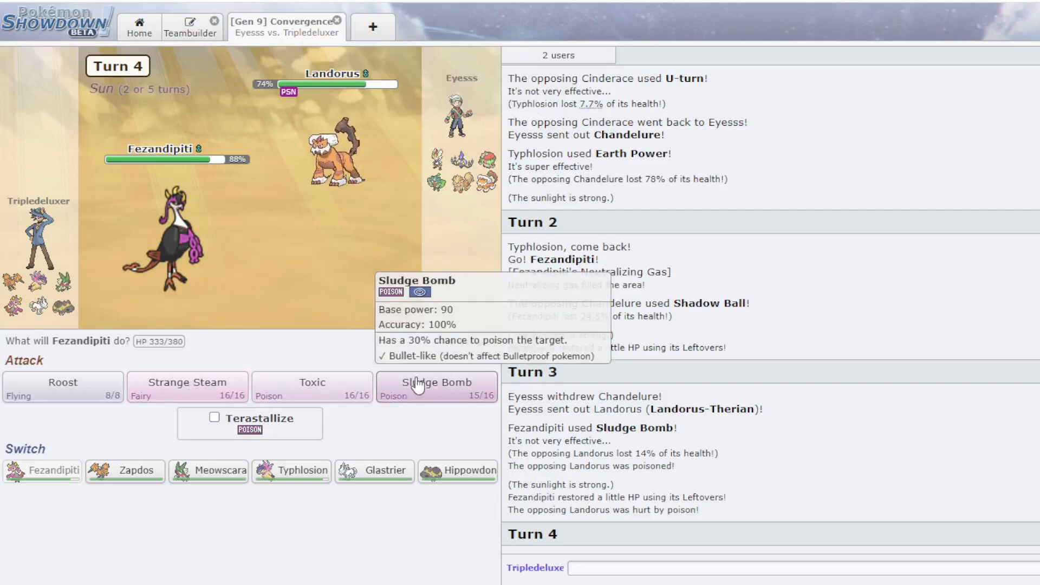
click(435, 387)
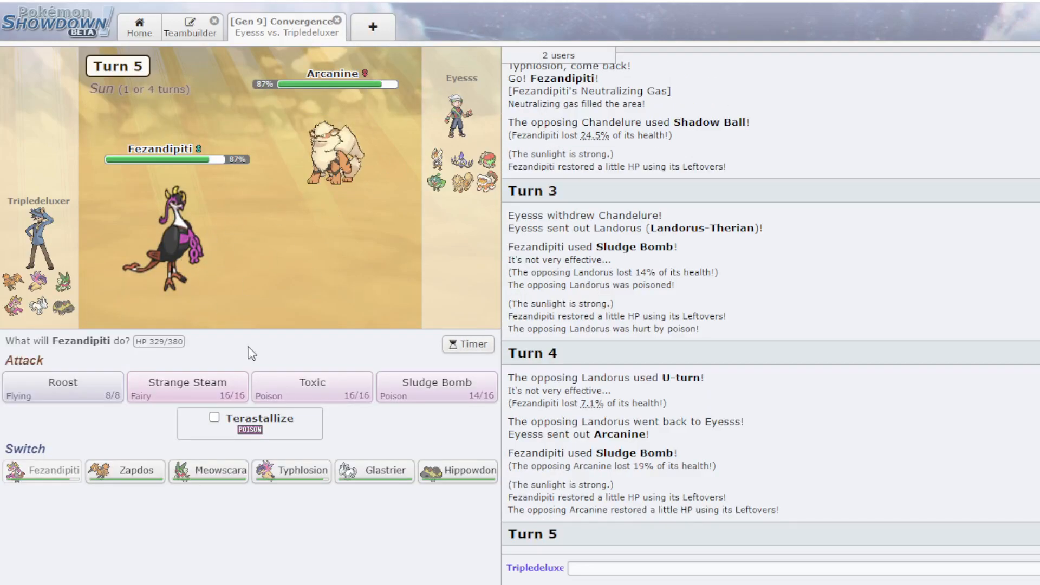
click(311, 386)
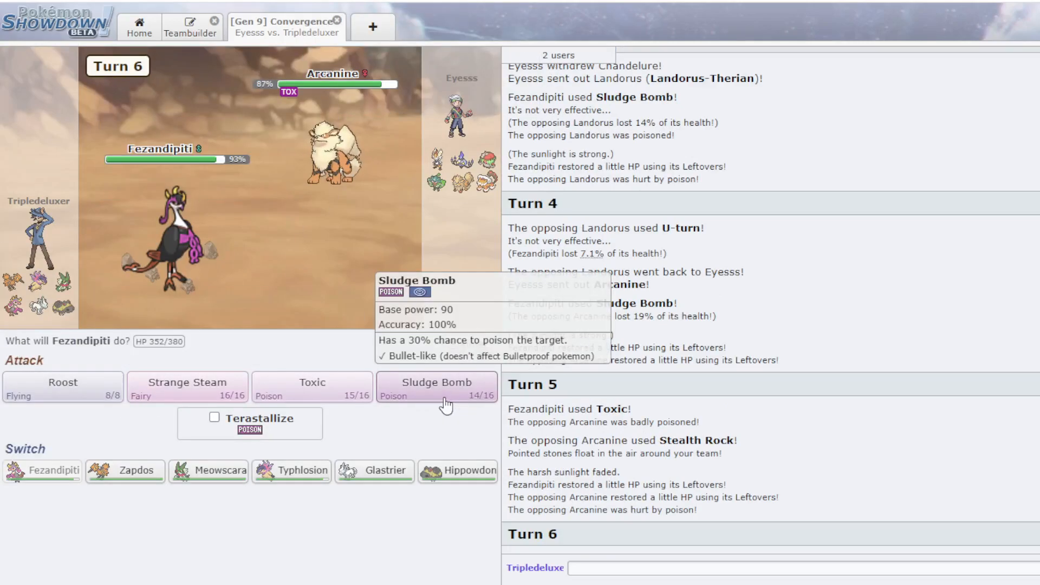
mouse_move(188, 383)
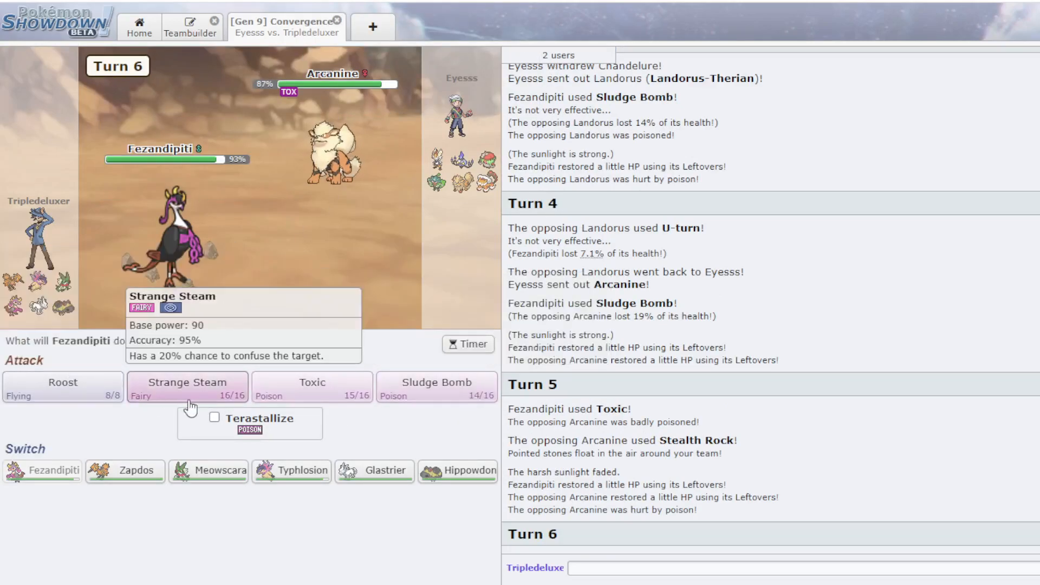
click(186, 386)
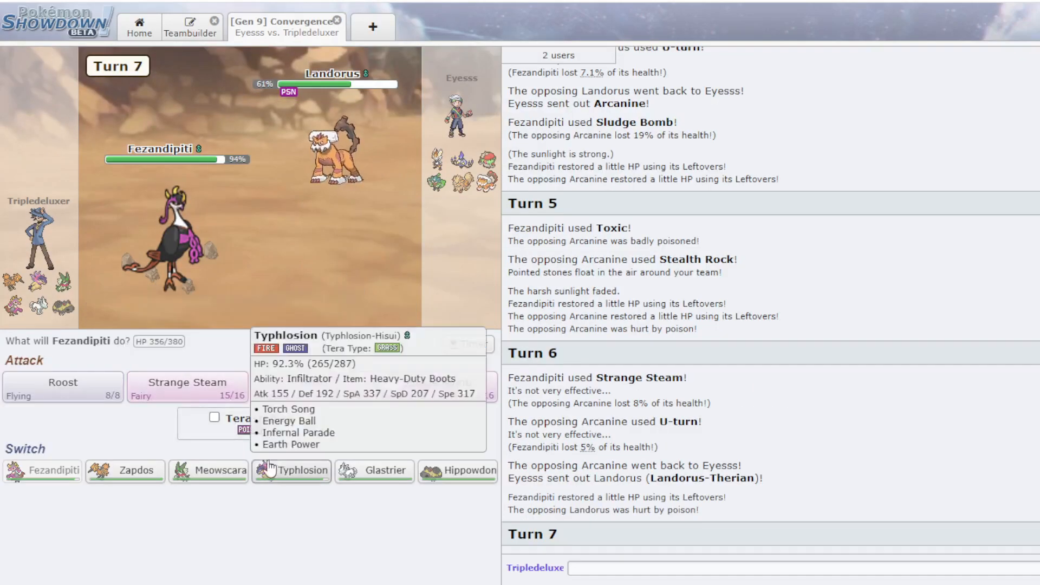
- Bring in Zapdos for Liquidation on Landorus, then switch to Hippowdon for Rapid Spin
click(50, 470)
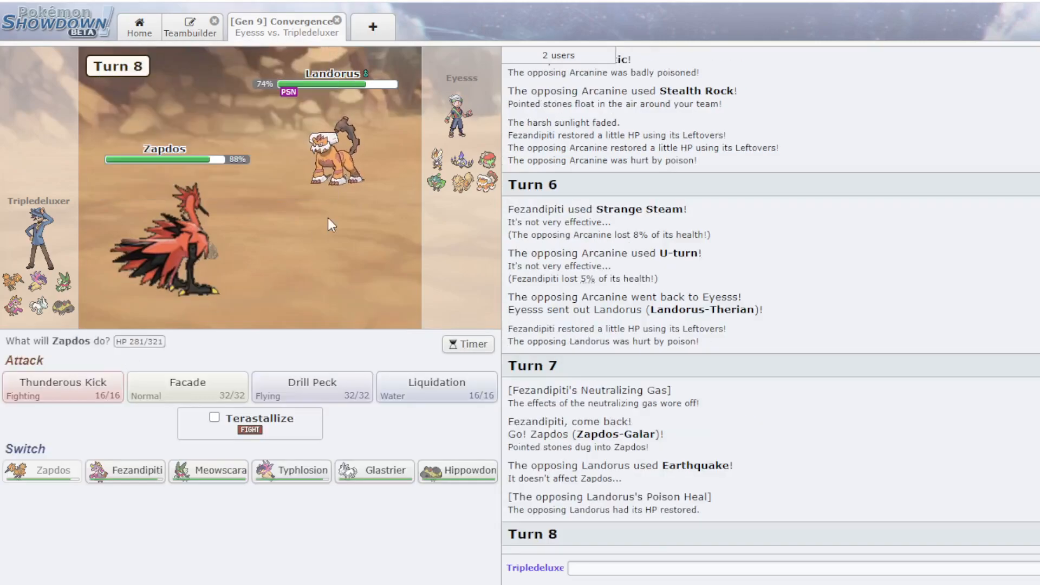
mouse_move(437, 386)
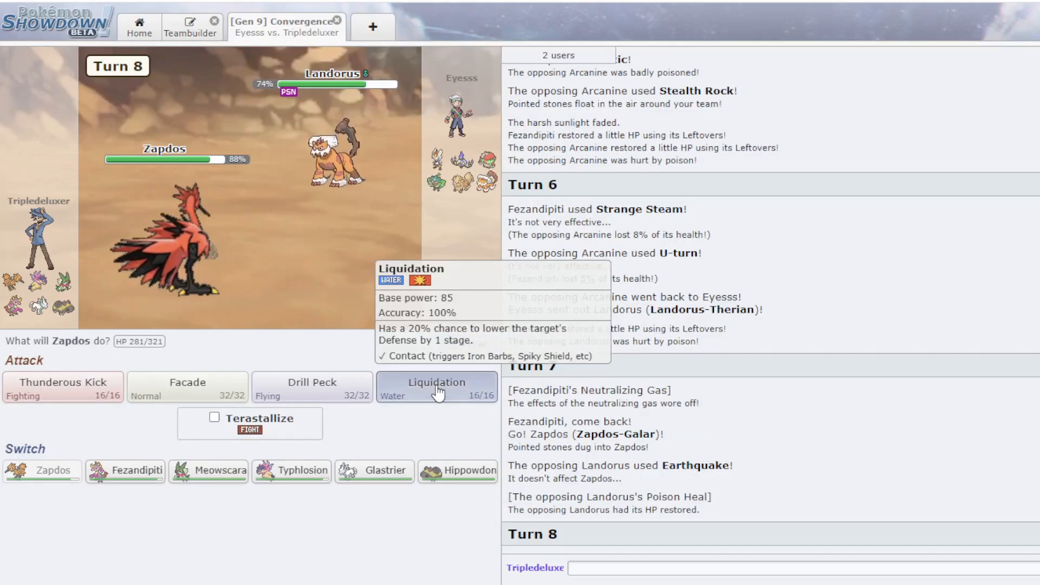
click(437, 388)
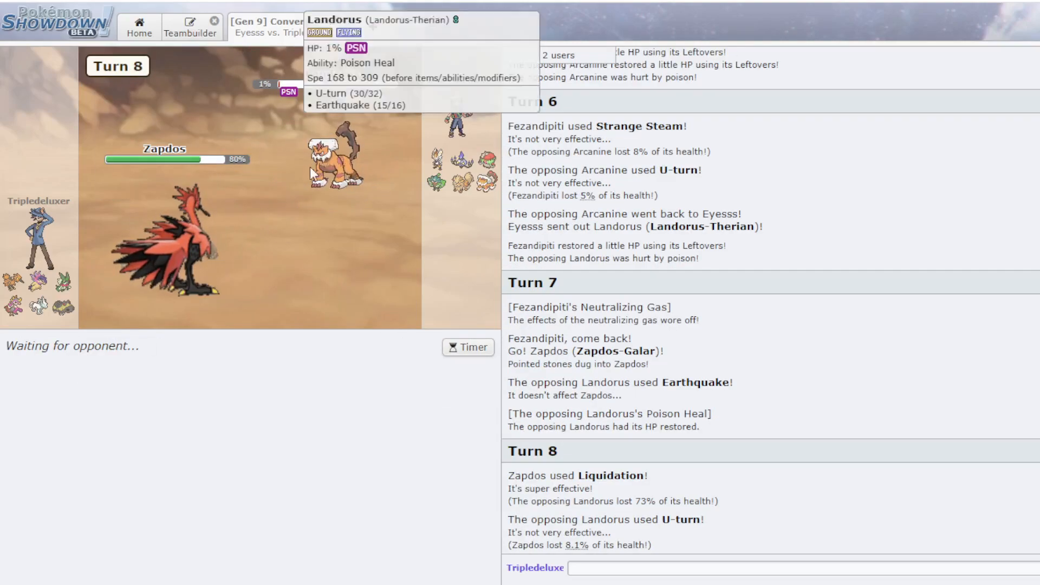
mouse_move(305, 120)
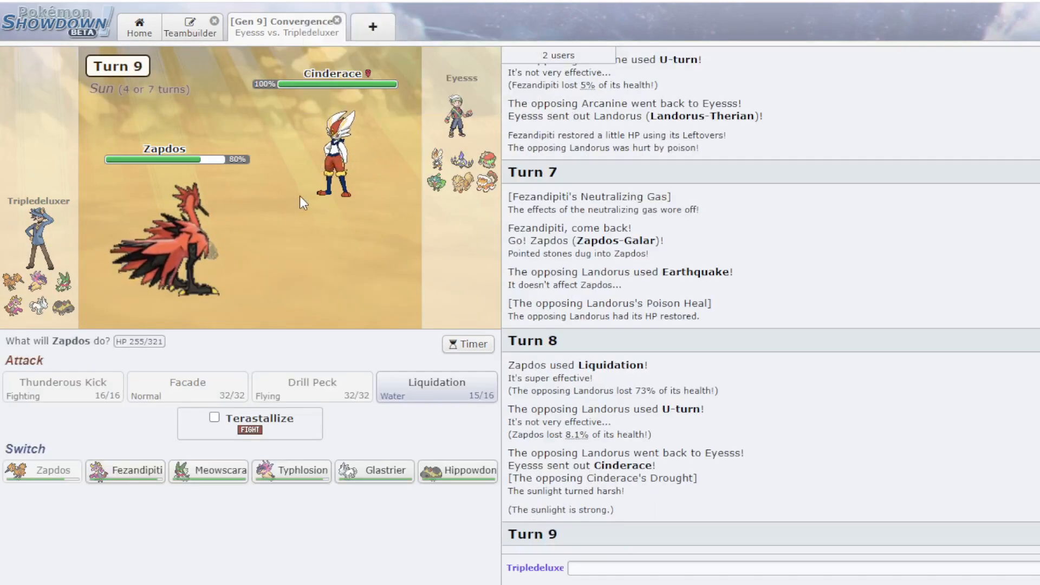
click(457, 471)
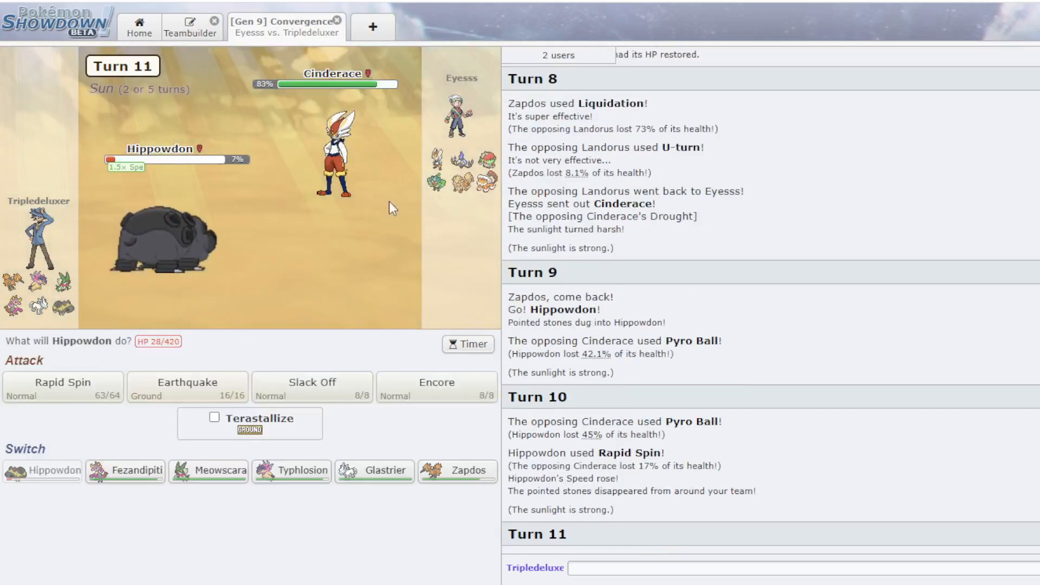
click(188, 387)
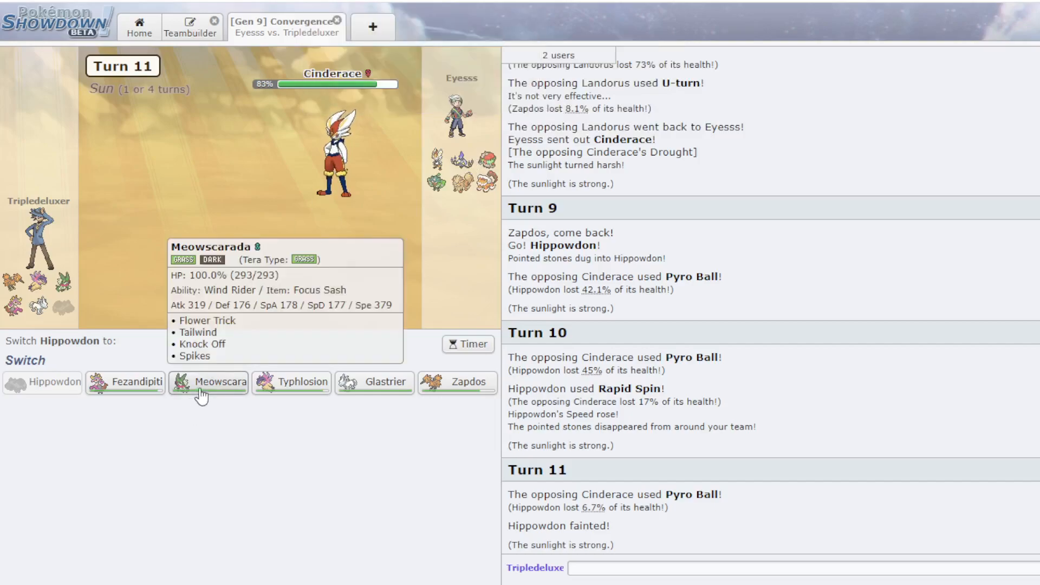
- Send in Meowscarada for Flower Trick and Spikes, then Zapdos's Thunderous Kick fells Brute Bonnet
click(208, 382)
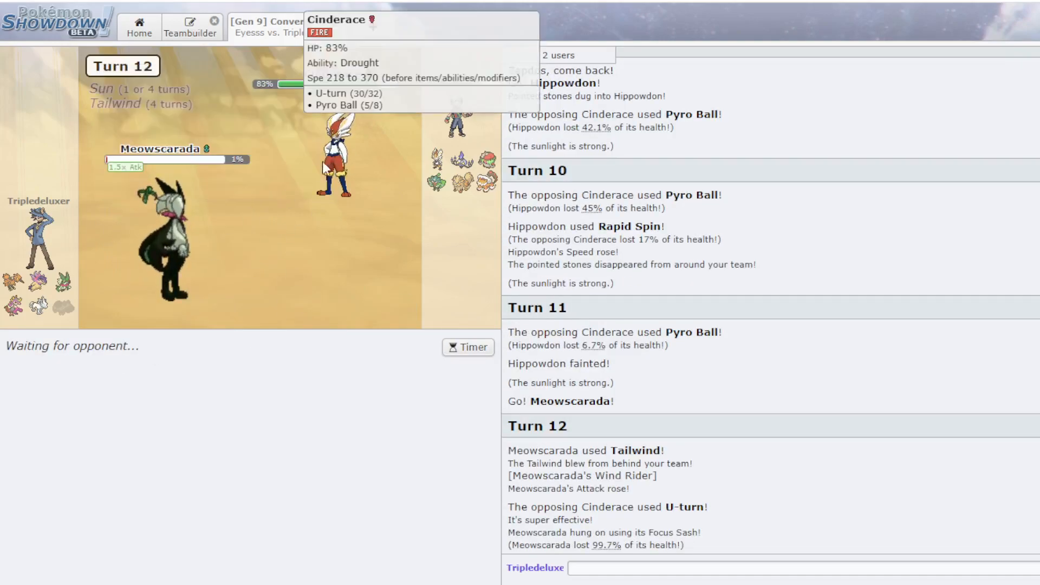
mouse_move(296, 230)
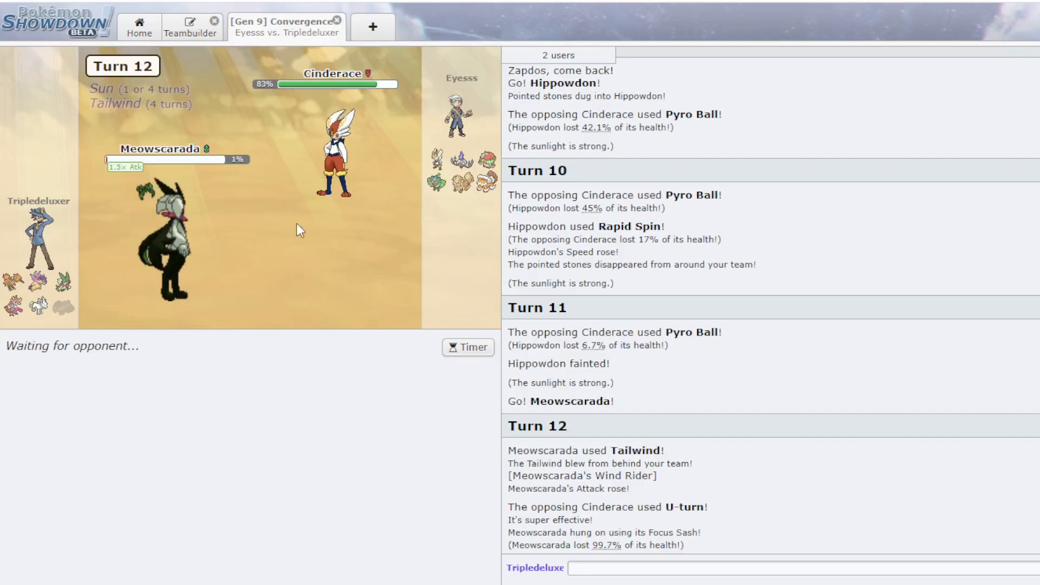
mouse_move(335, 152)
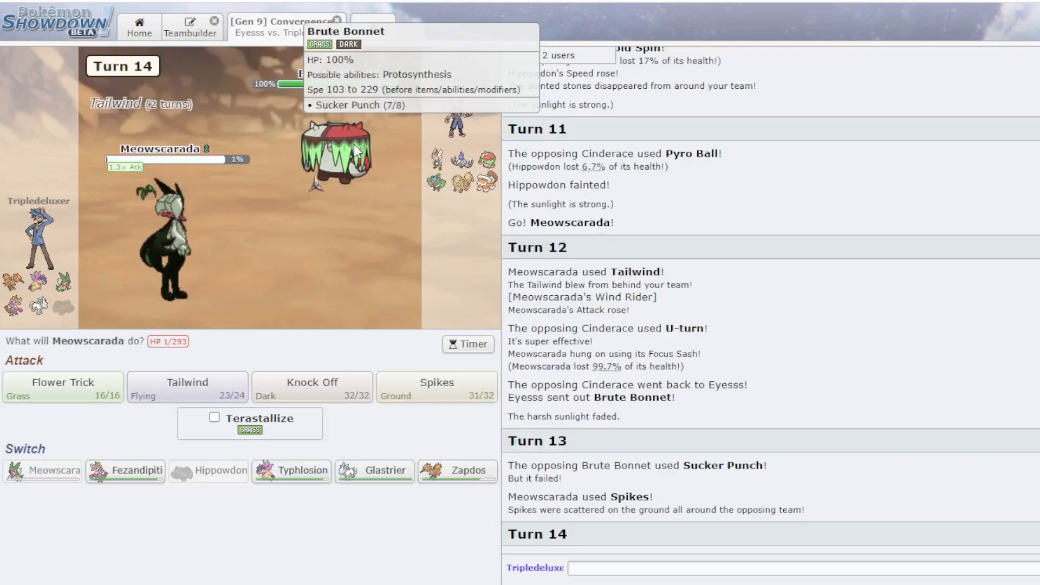
mouse_move(423, 414)
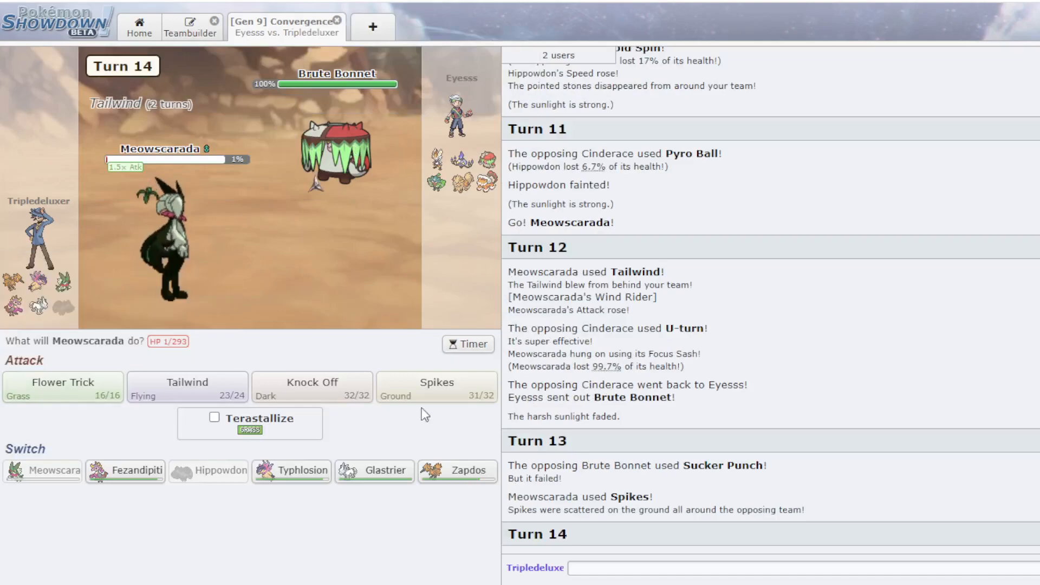
click(62, 387)
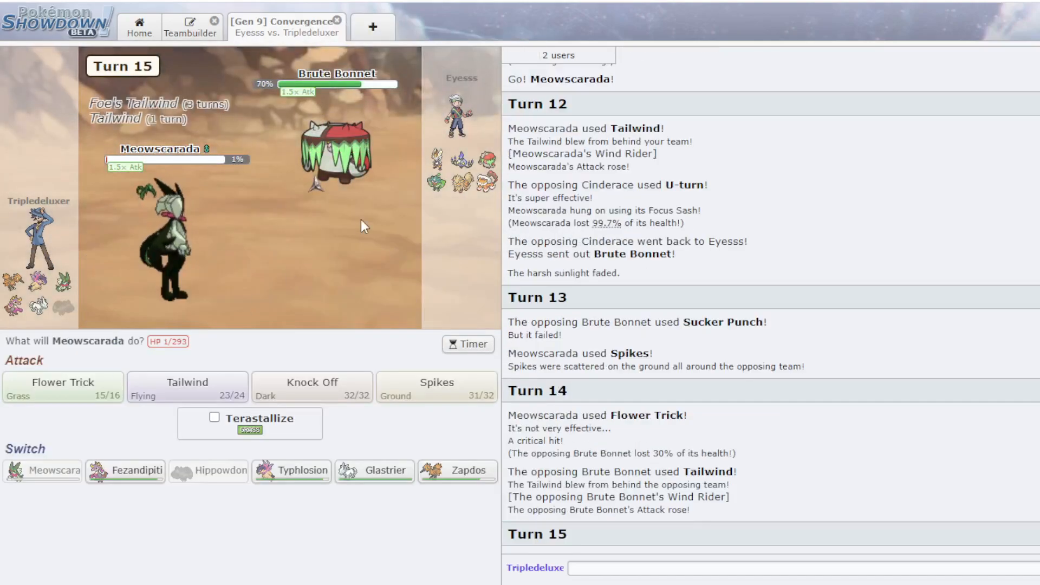
click(437, 387)
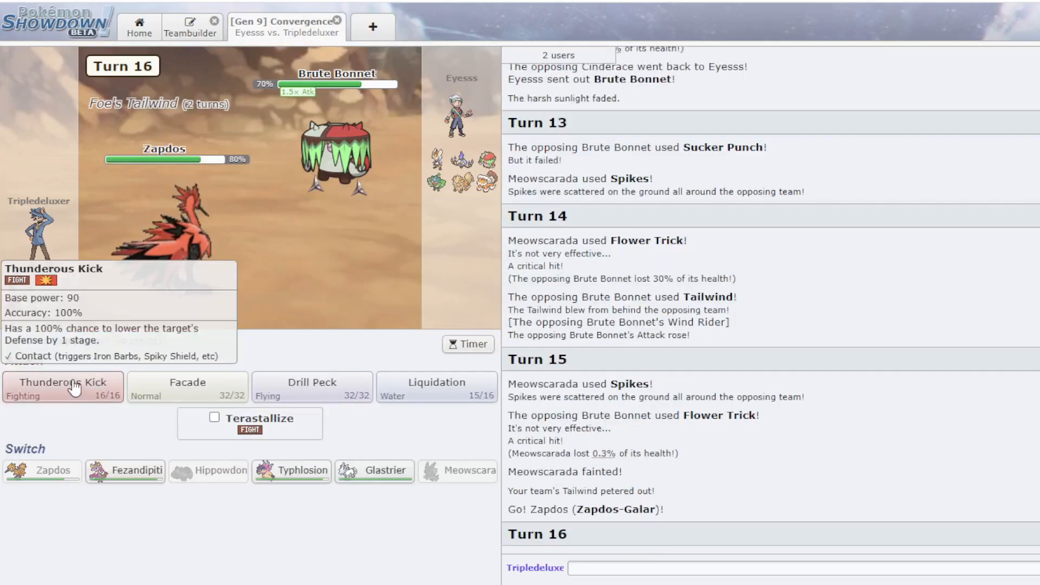
click(62, 387)
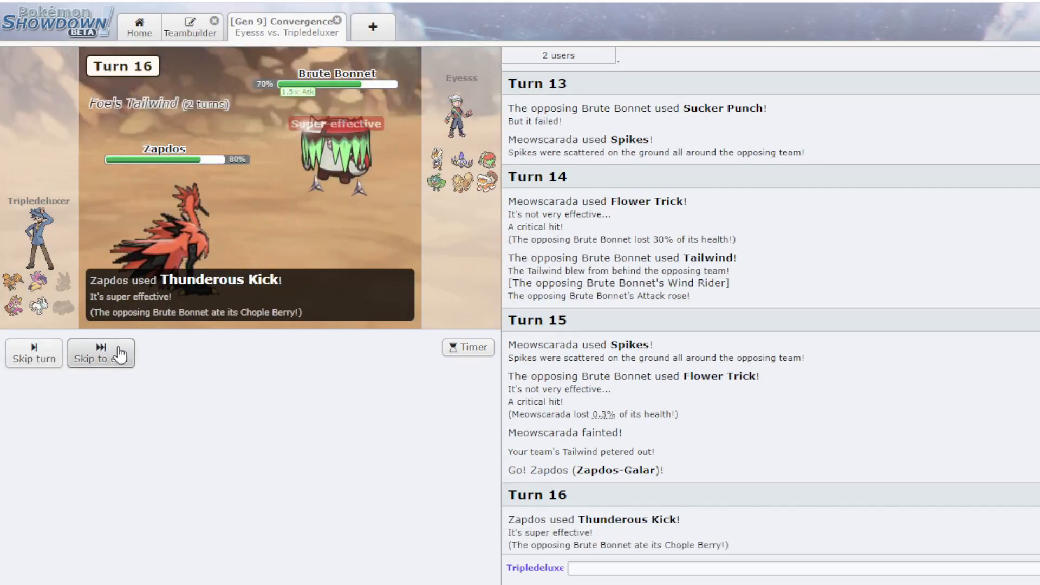
click(100, 353)
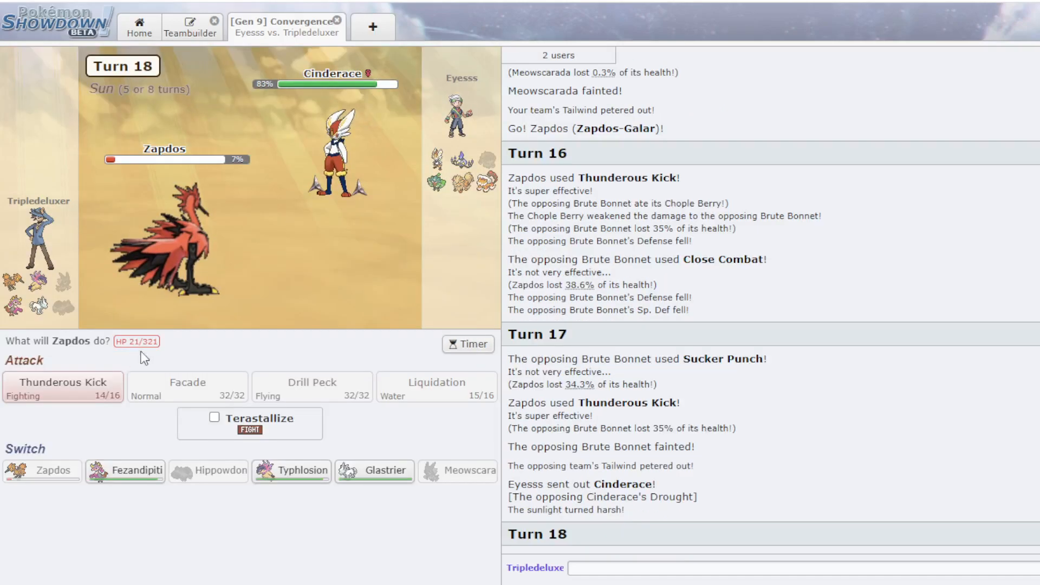
- Use Thunderous Kick and Sludge Bomb, then Glastrier's Belly Drum, Ice Shard and Liquidation
click(62, 387)
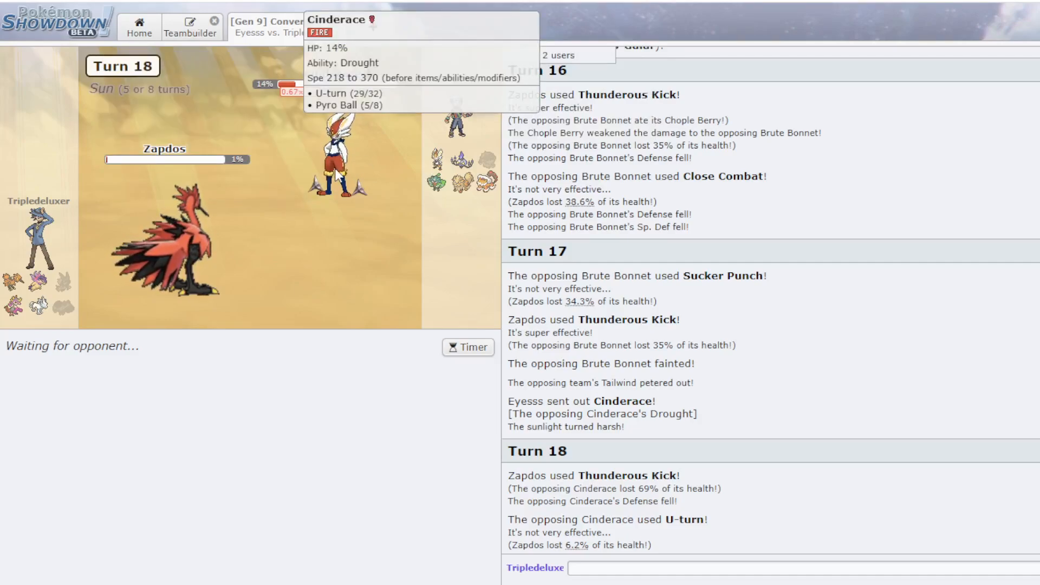
mouse_move(388, 171)
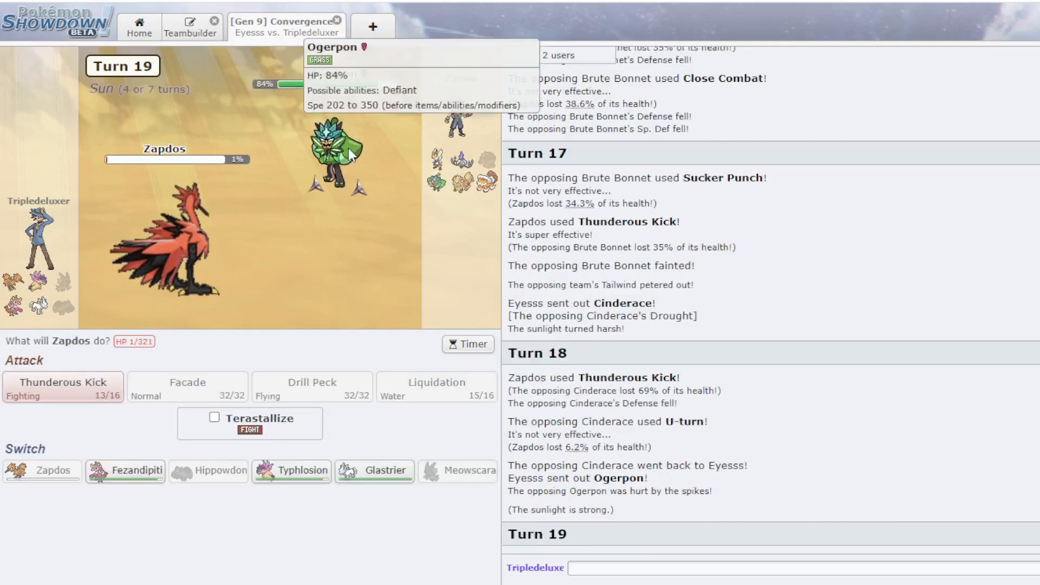
mouse_move(299, 169)
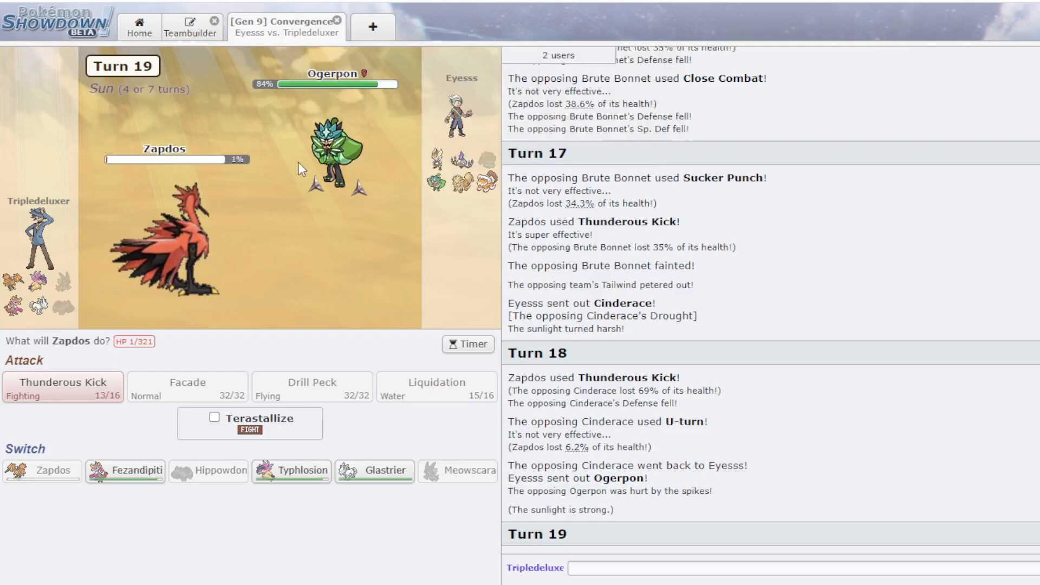
mouse_move(264, 257)
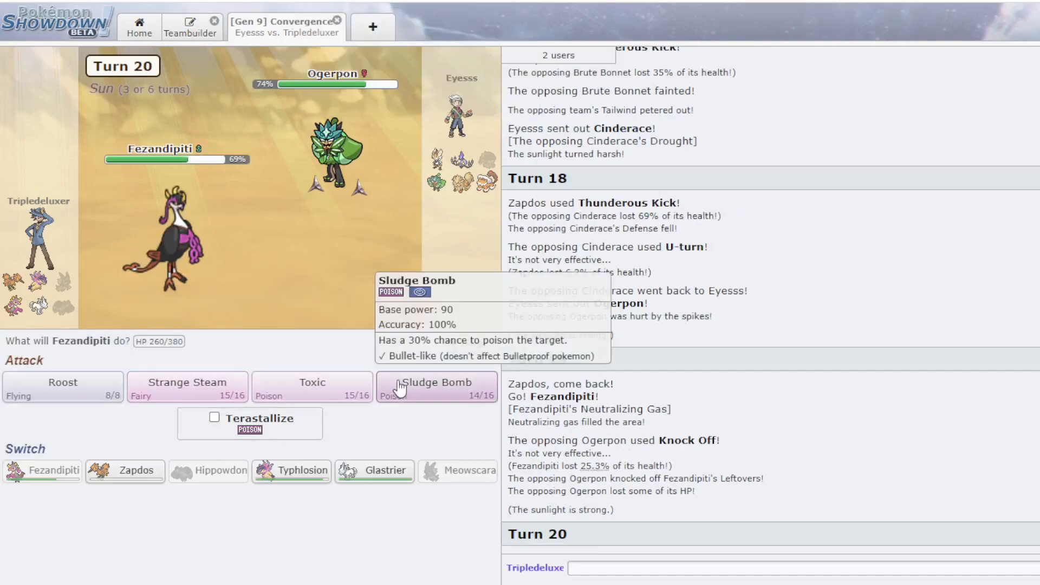
click(436, 387)
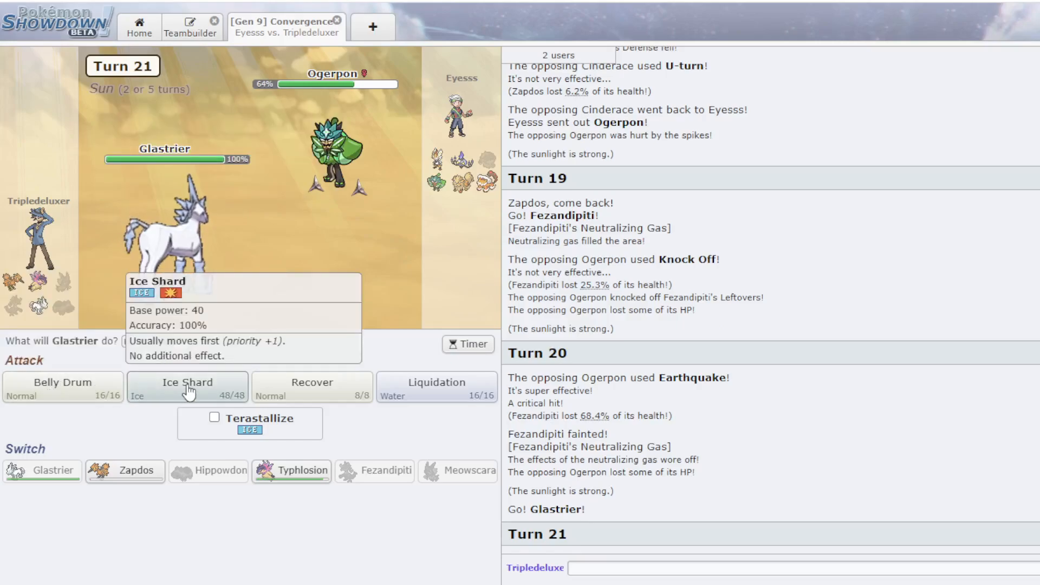
click(63, 387)
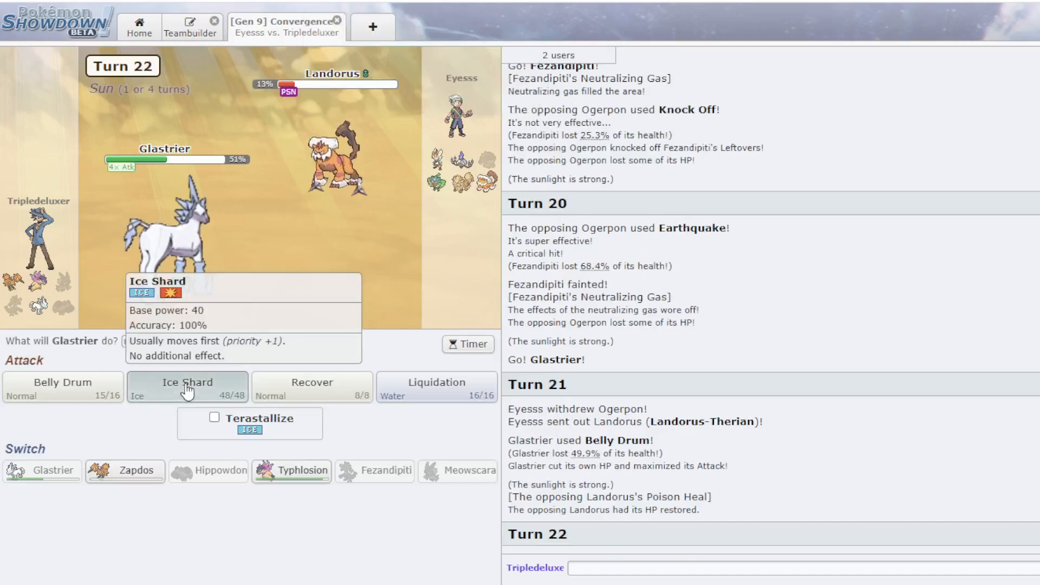
click(188, 388)
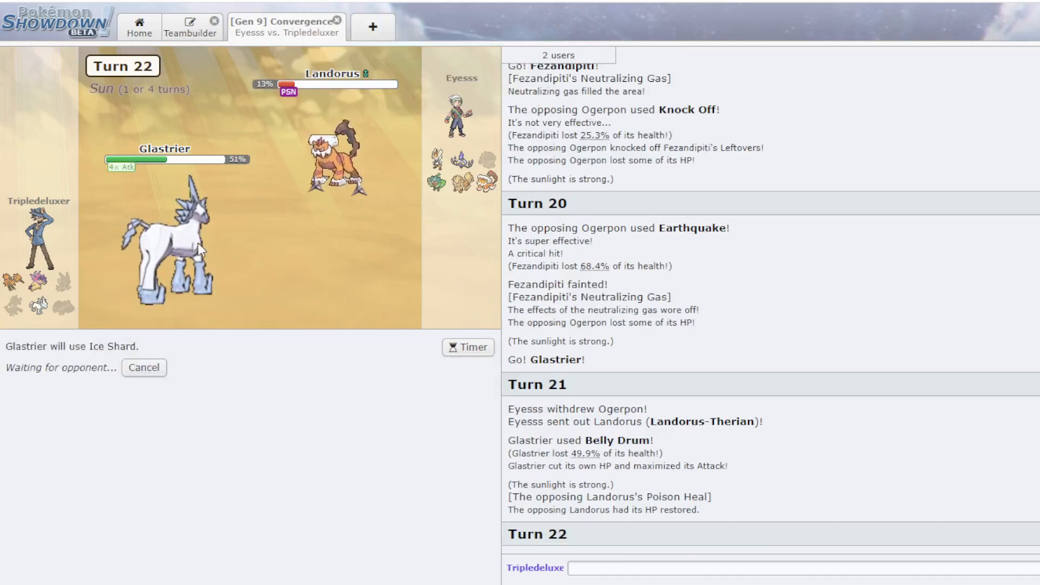
mouse_move(172, 245)
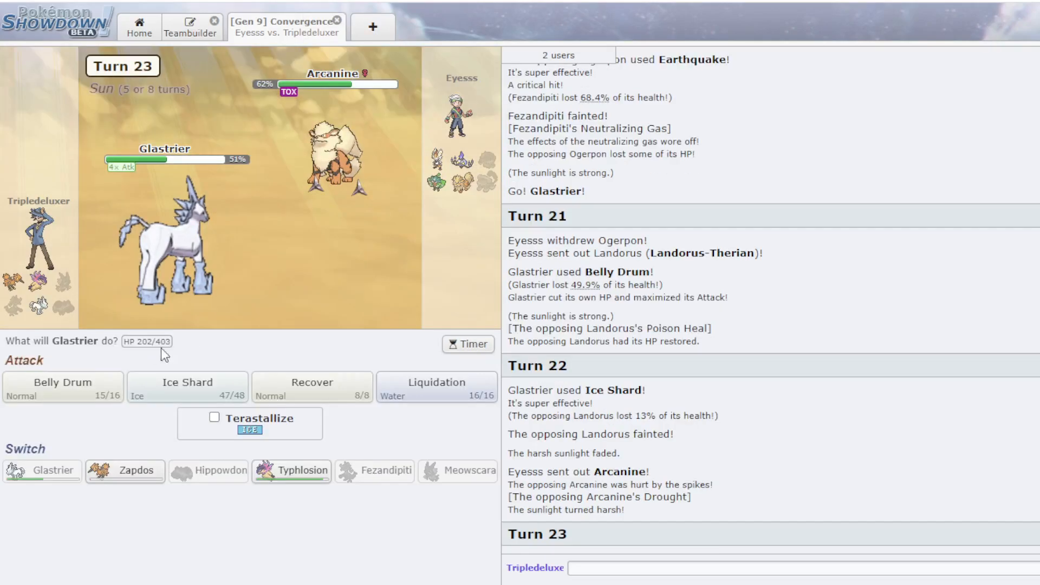
mouse_move(437, 386)
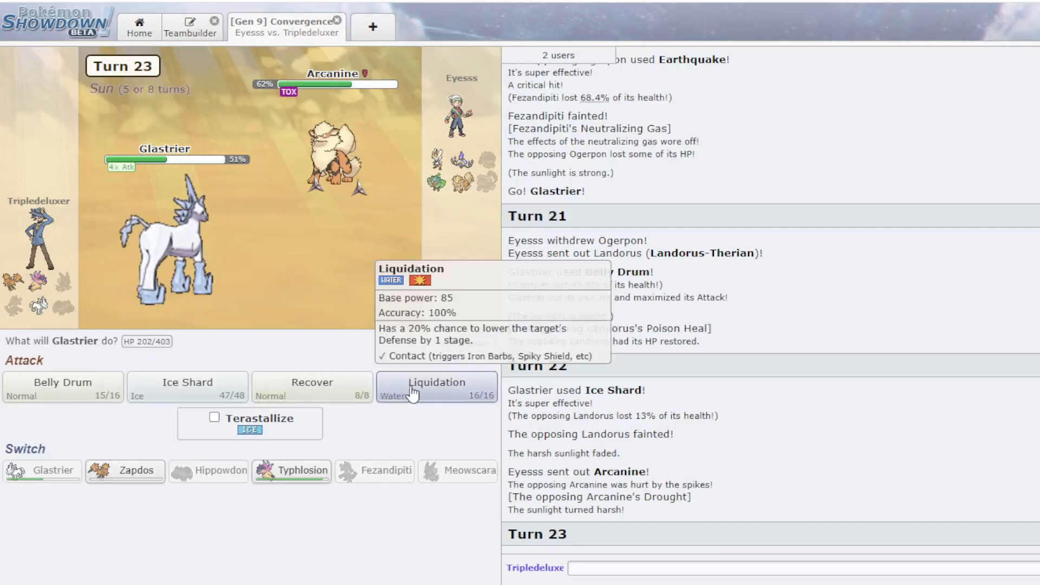
click(436, 387)
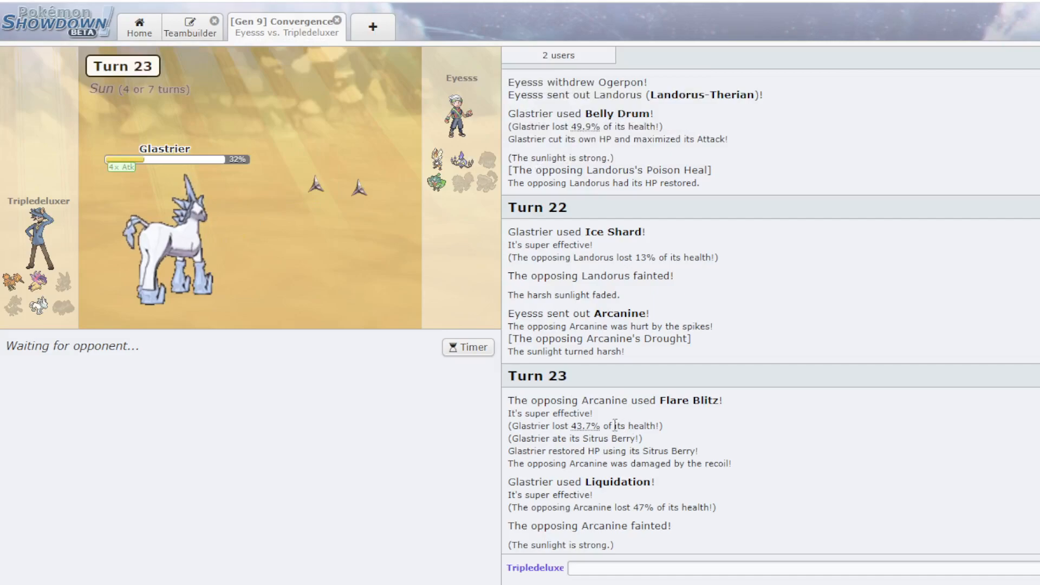
mouse_move(241, 229)
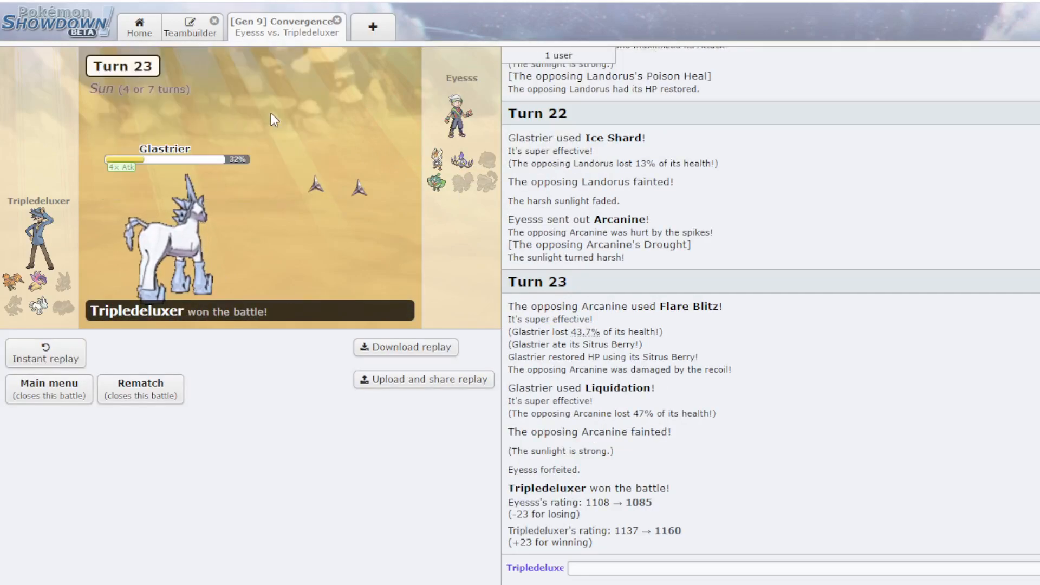
mouse_move(172, 214)
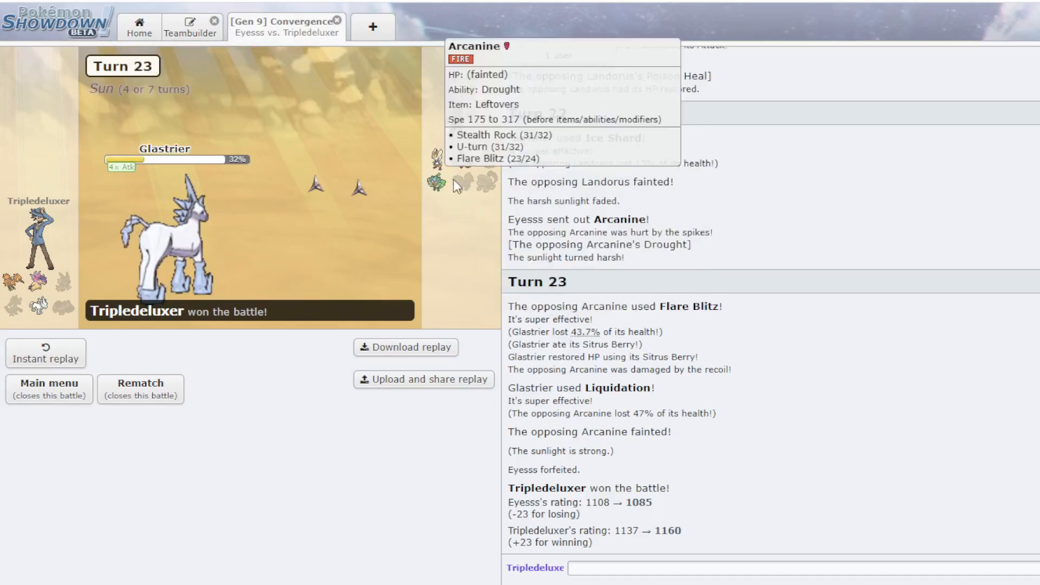
mouse_move(181, 103)
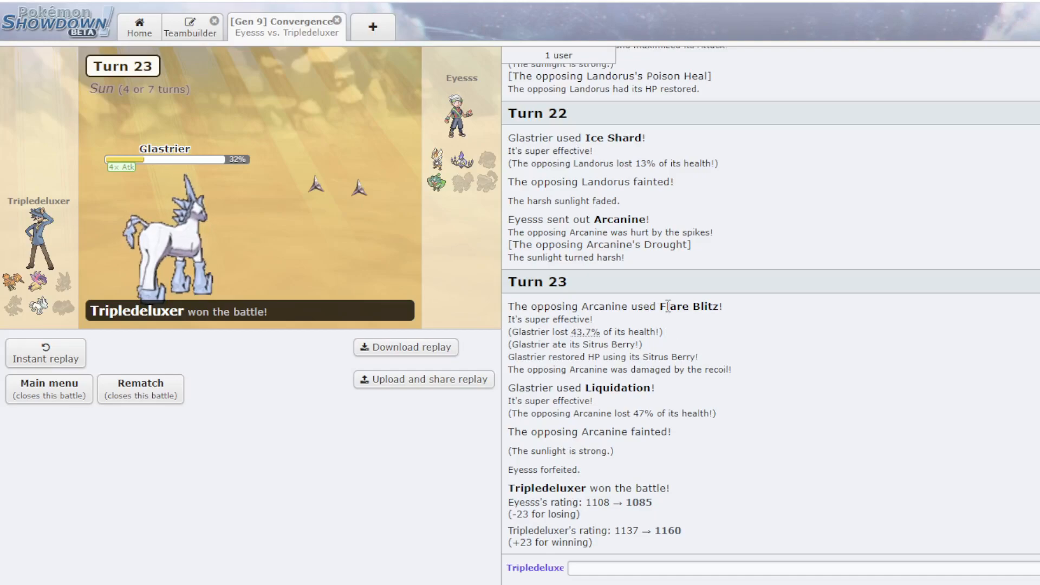
mouse_move(410, 195)
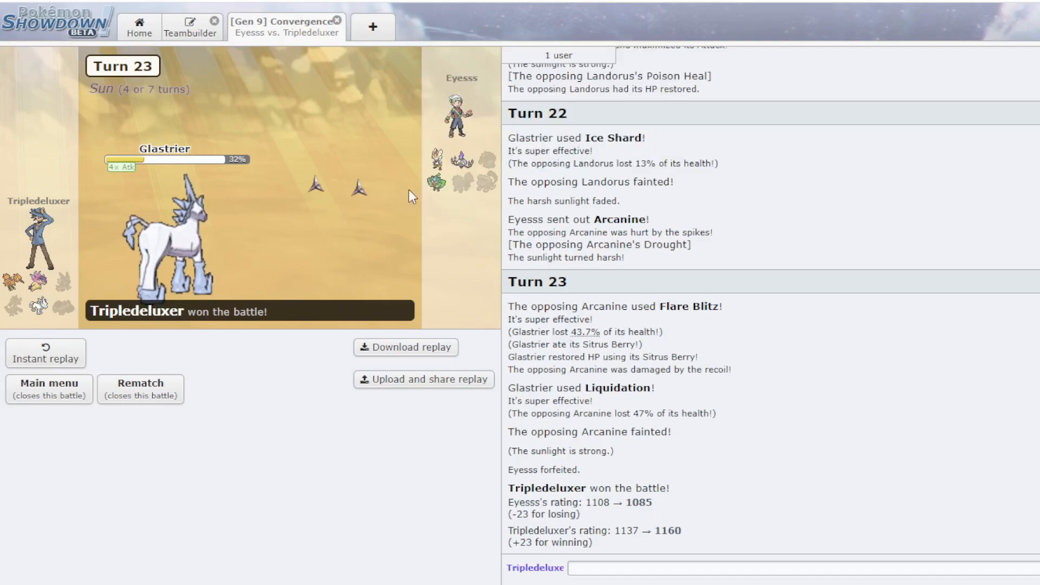
mouse_move(585, 343)
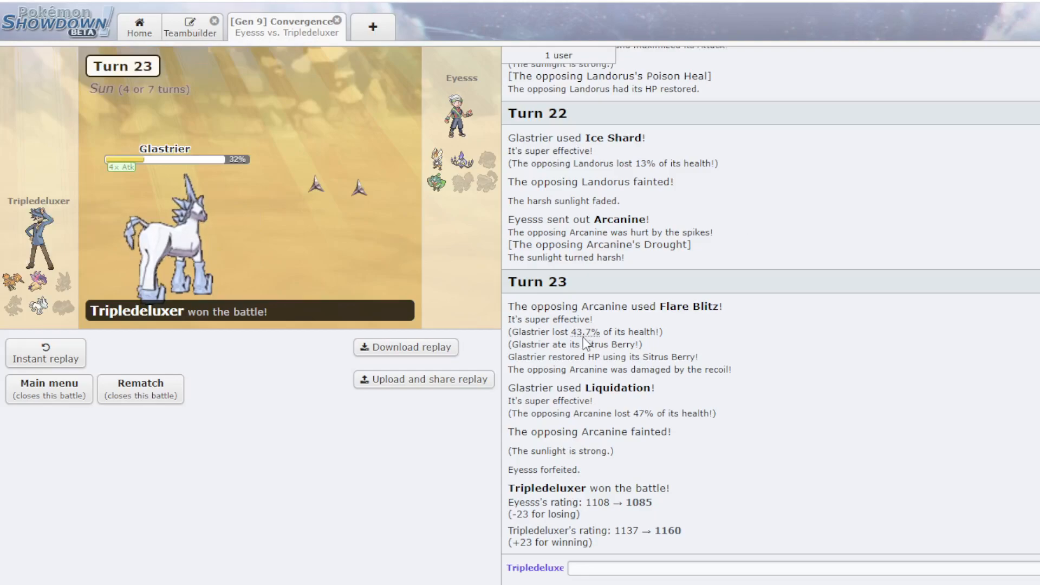
mouse_move(338, 124)
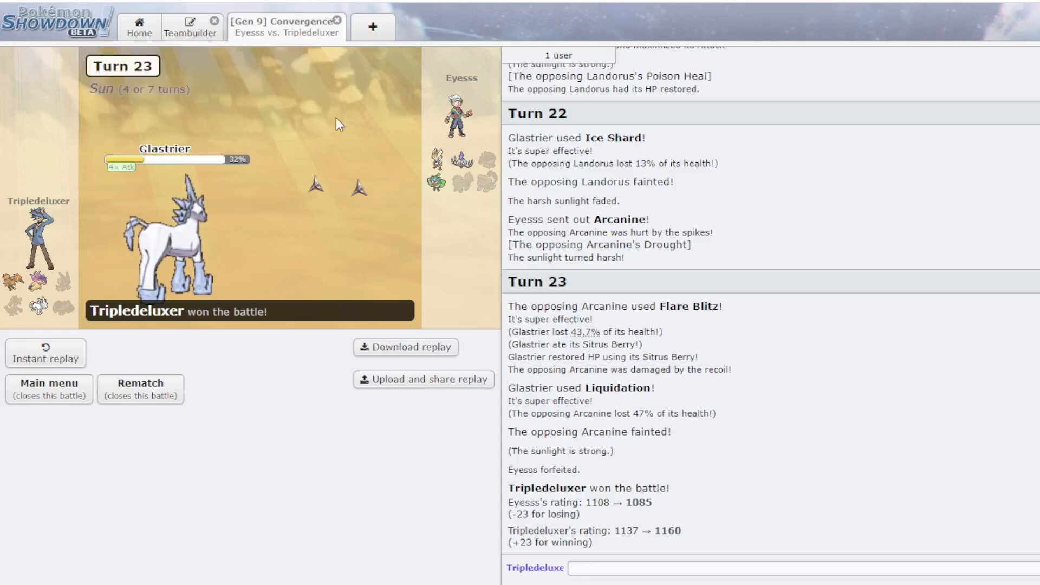
mouse_move(819, 183)
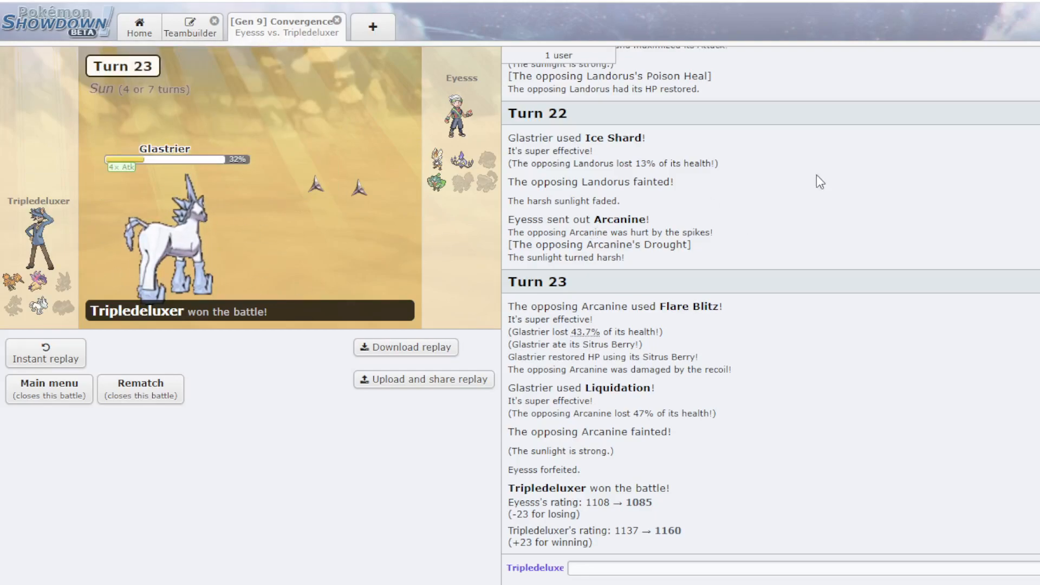
mouse_move(440, 133)
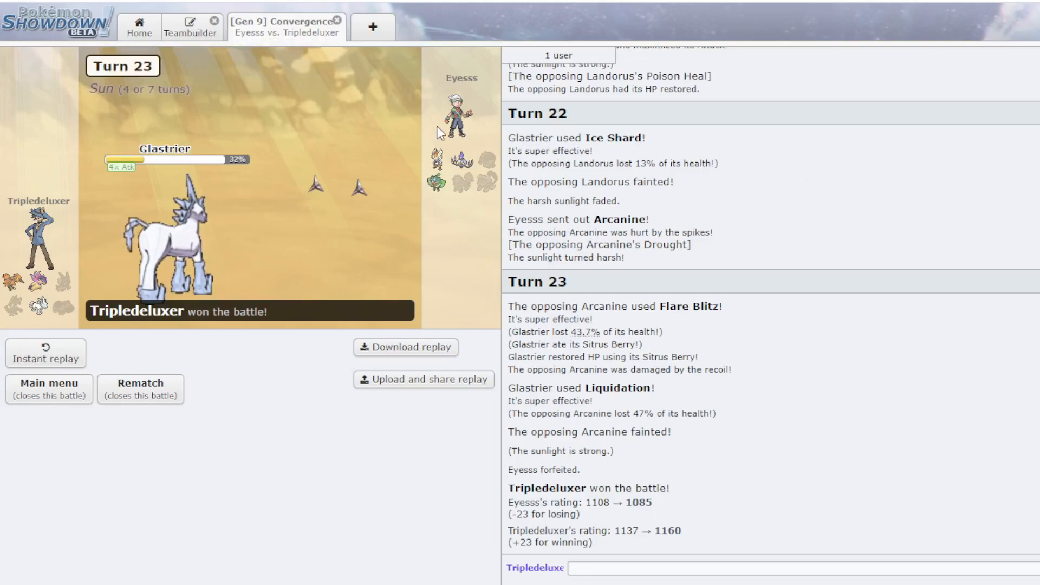
mouse_move(363, 127)
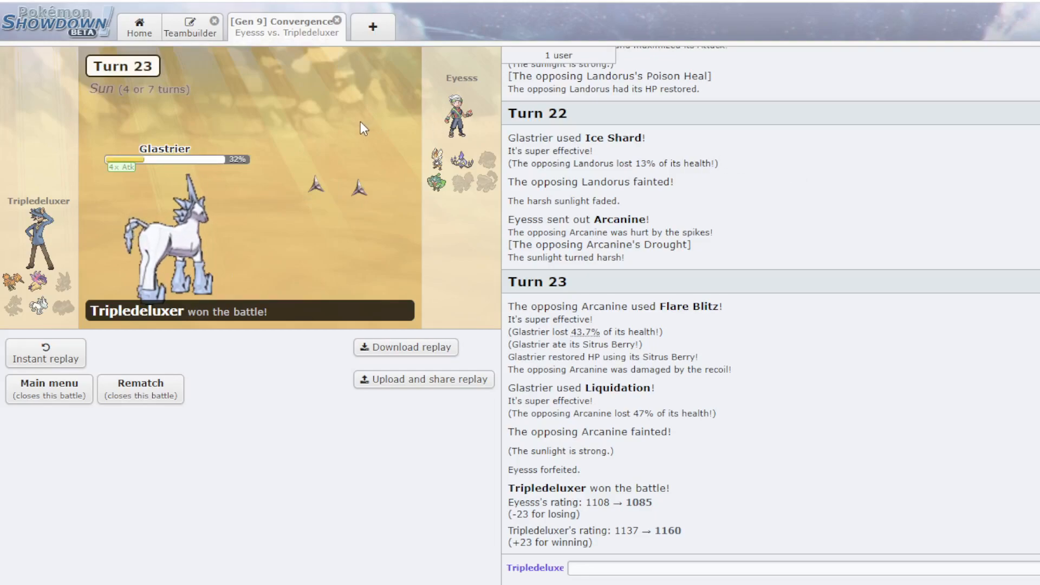